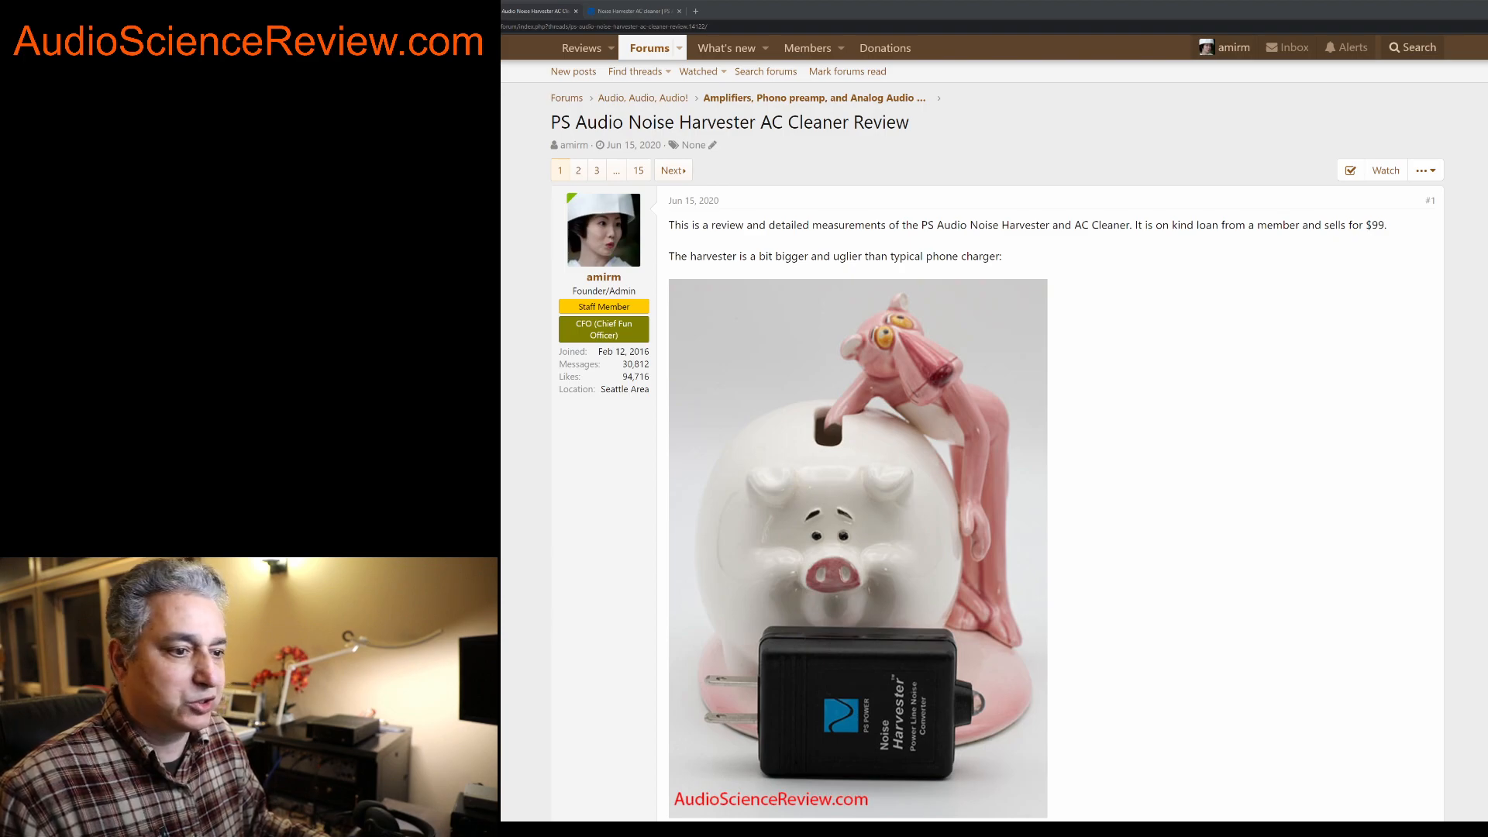
mouse_move(997, 625)
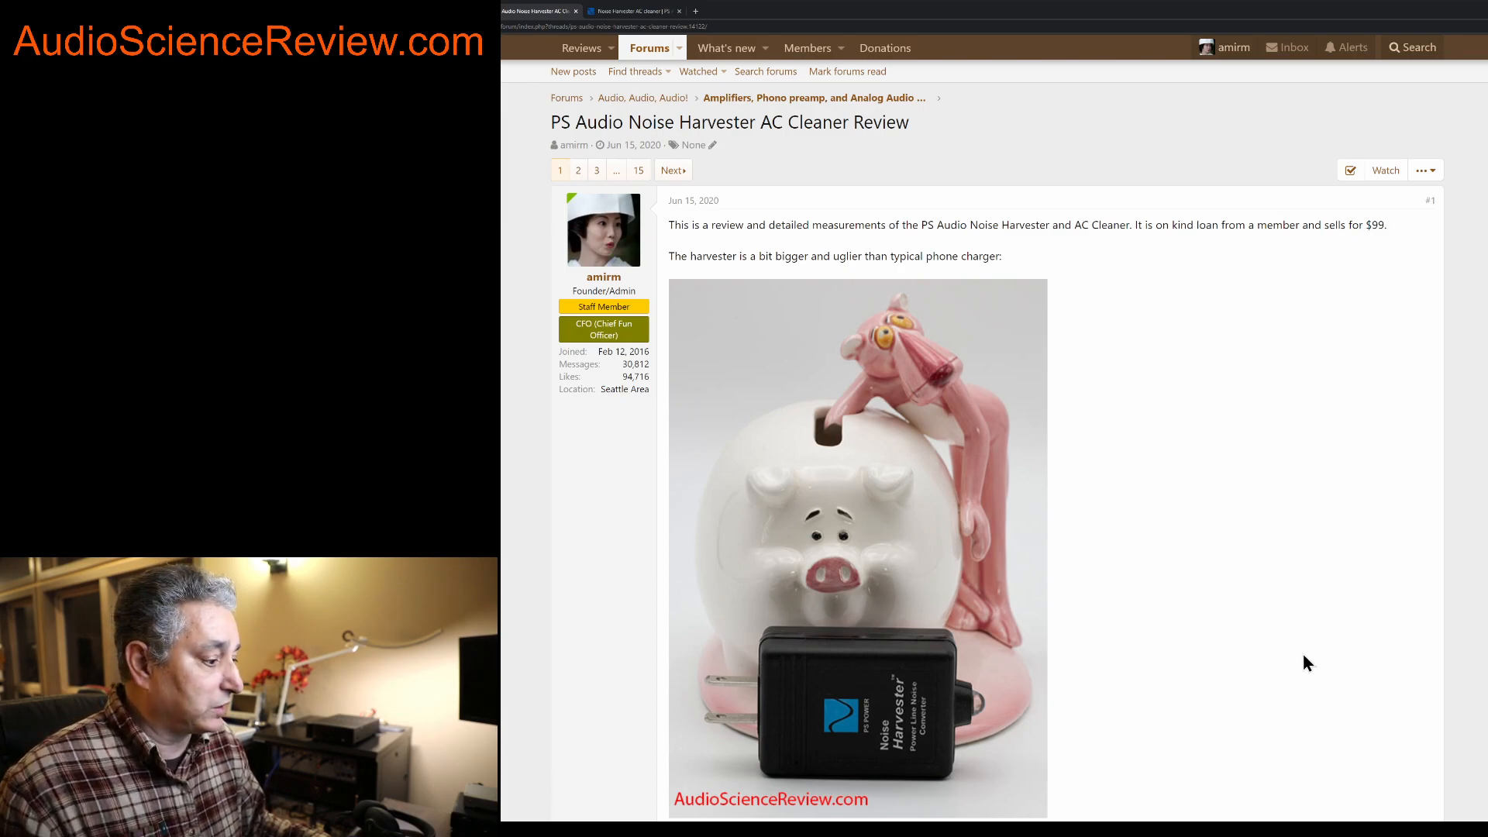
mouse_move(1239, 654)
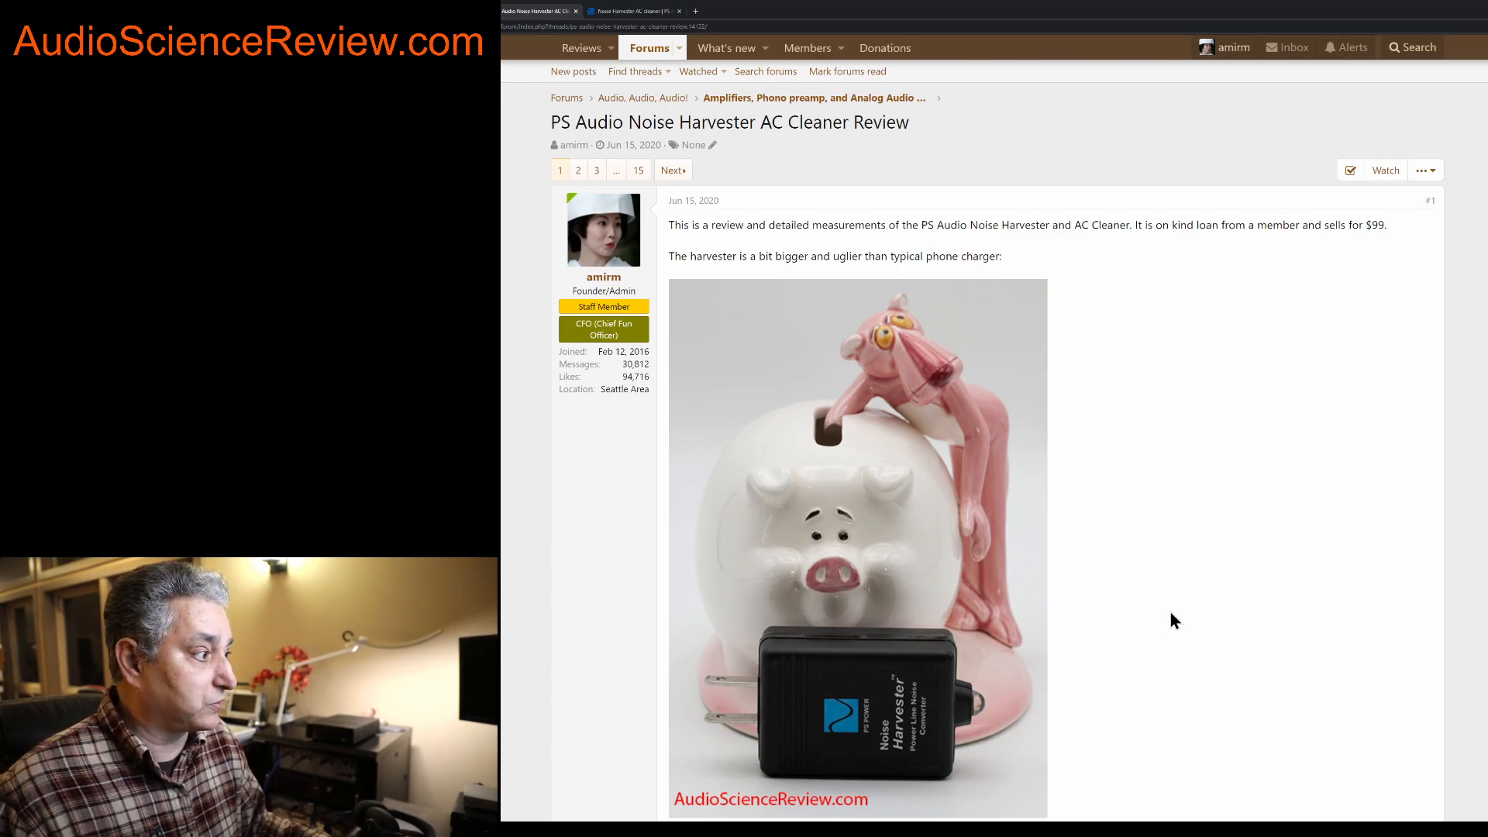
mouse_move(1338, 192)
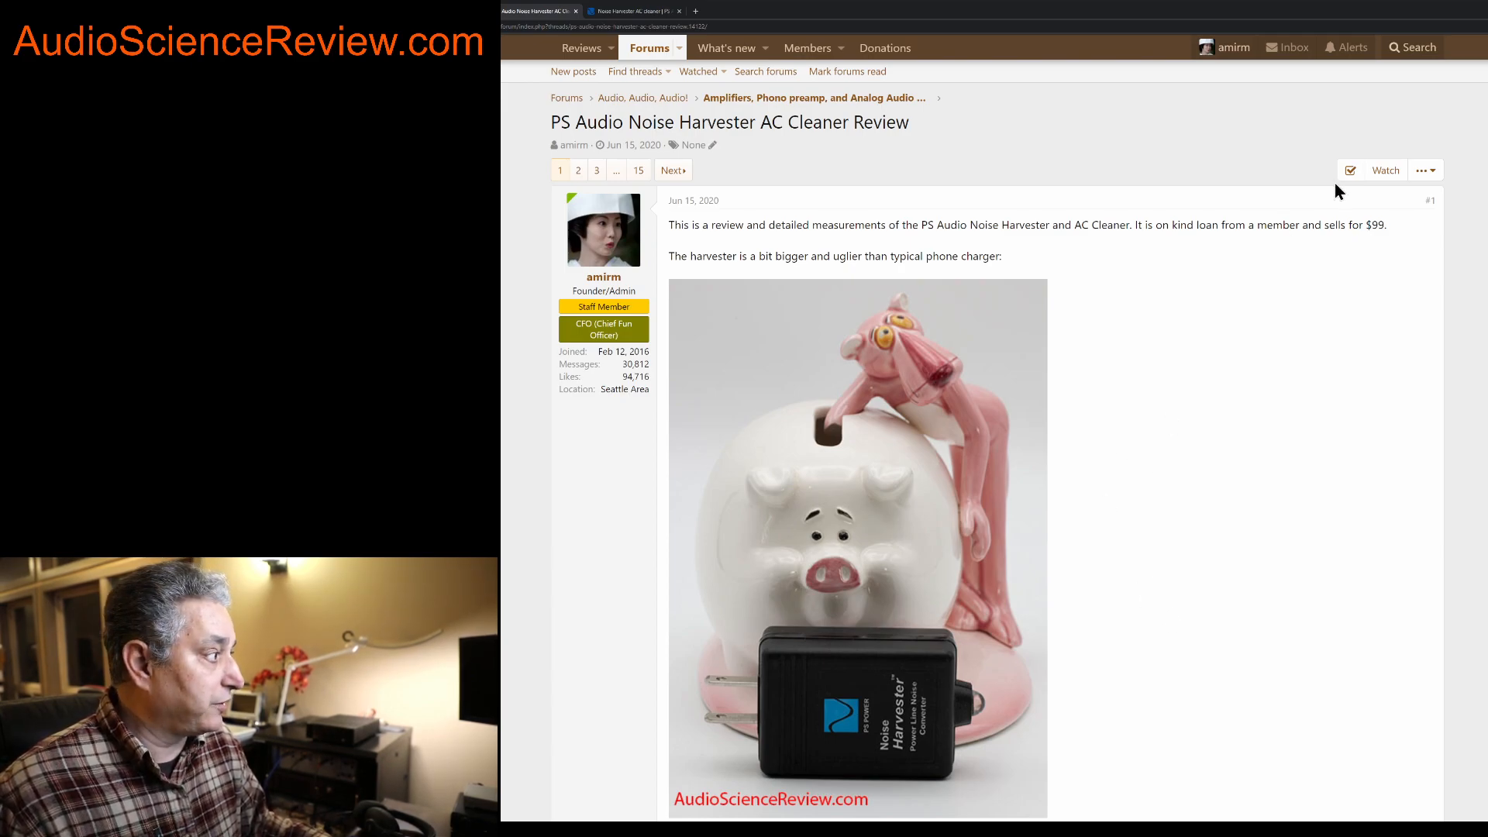
scroll("down", 3)
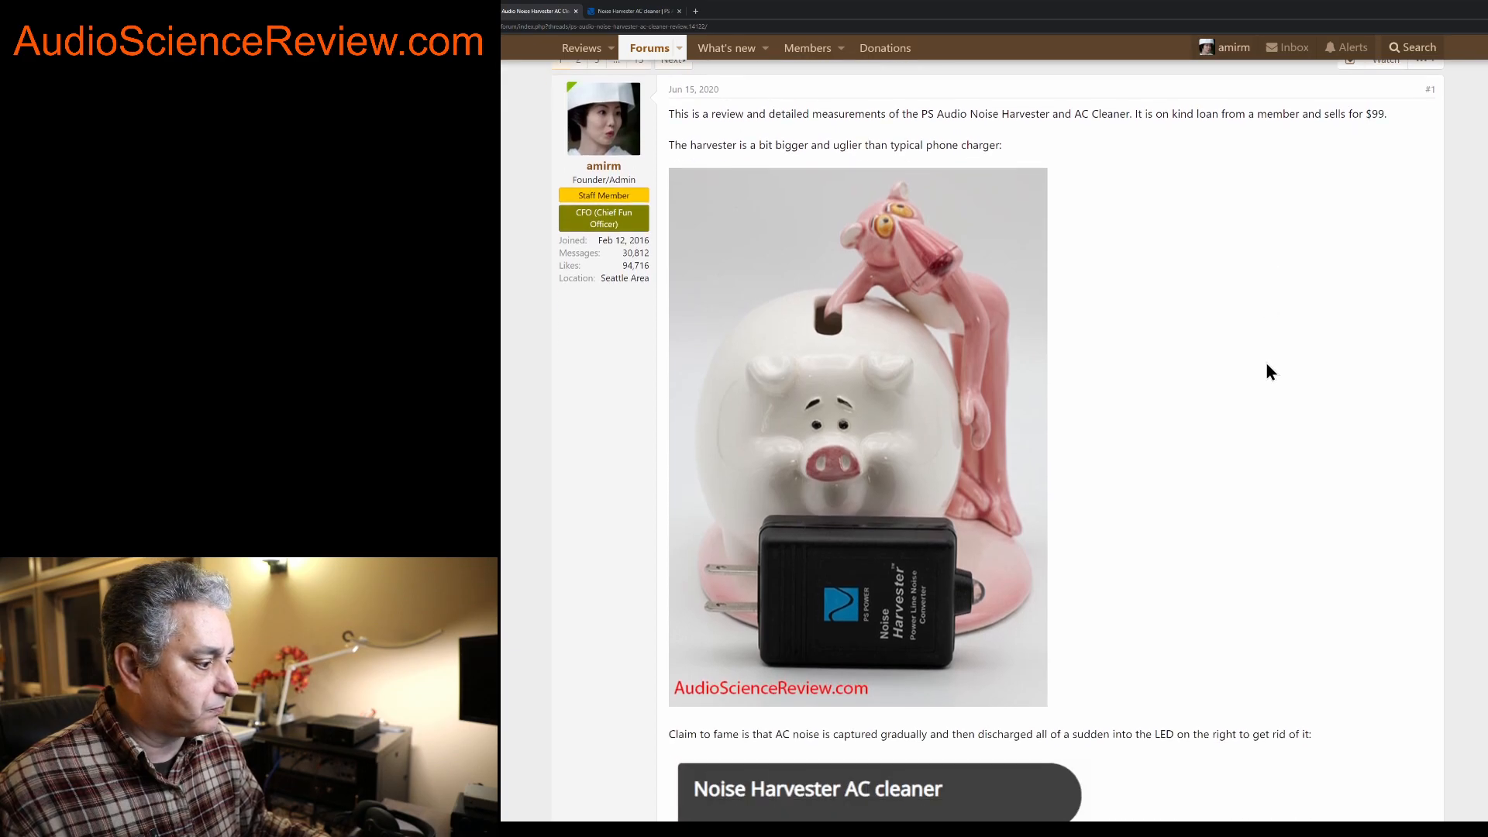
scroll("down", 3)
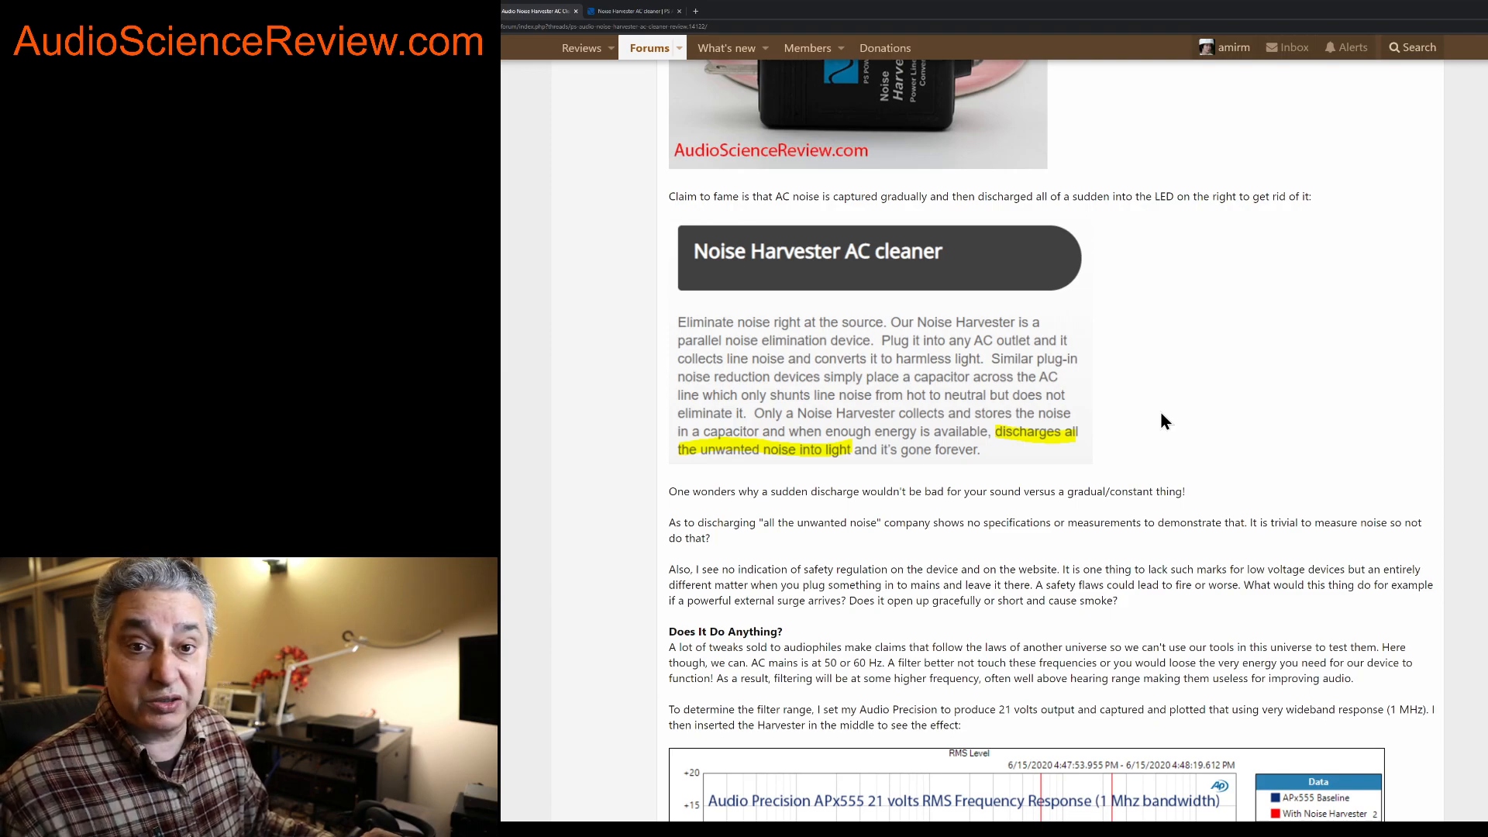
scroll("down", 3)
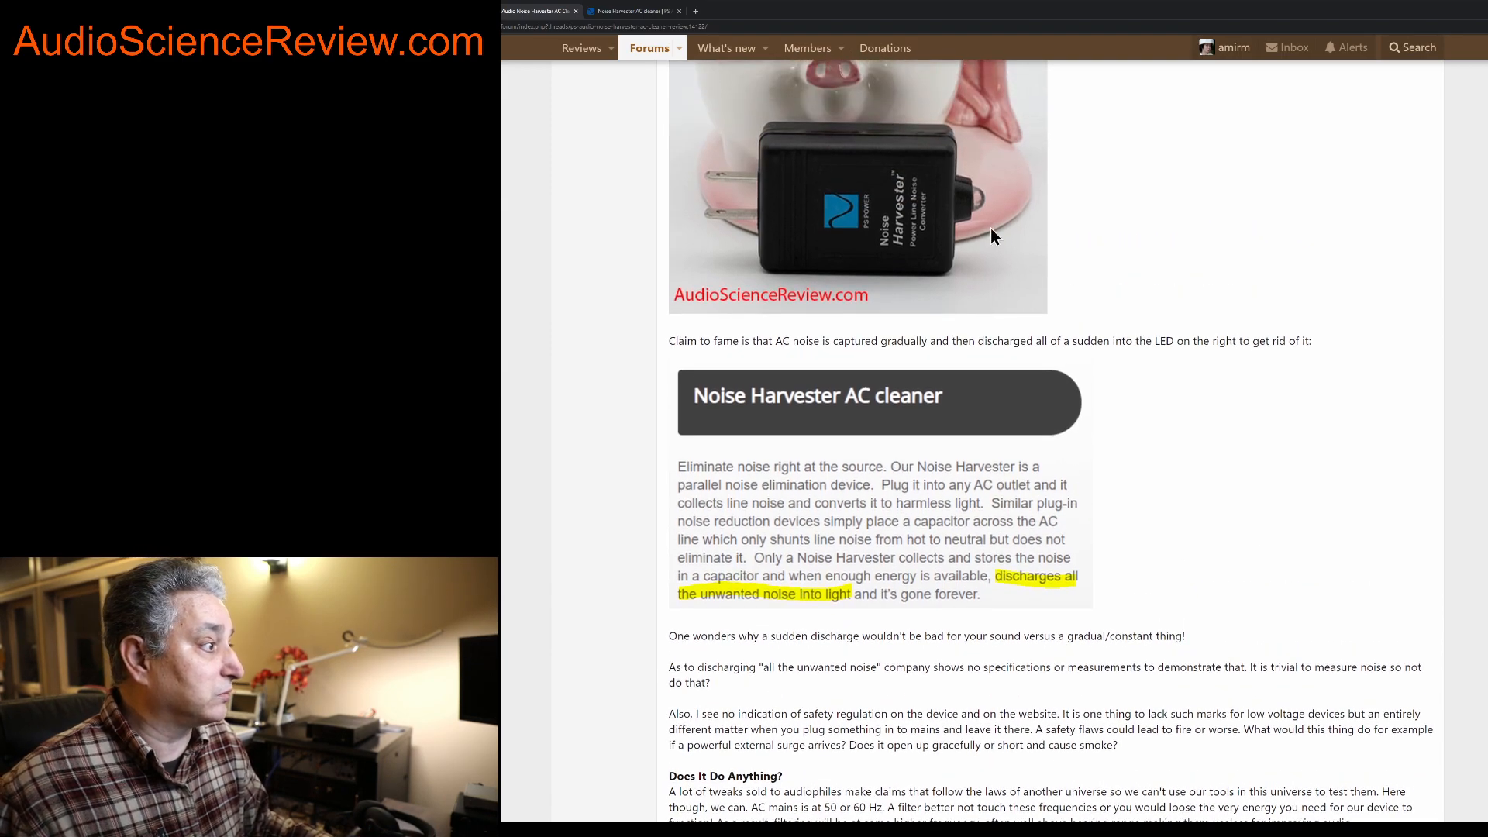
mouse_move(1180, 452)
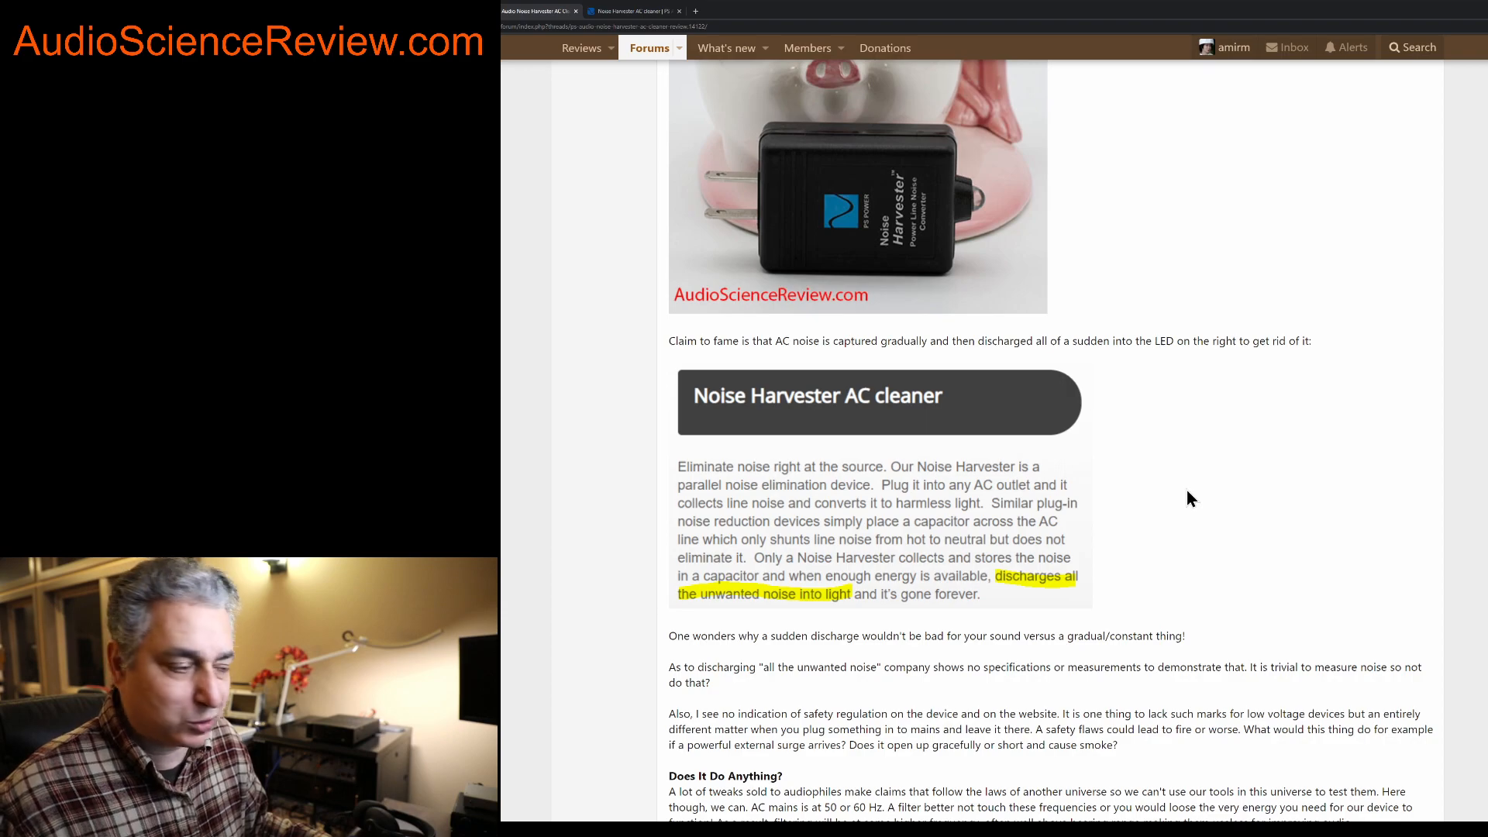
scroll("down", 3)
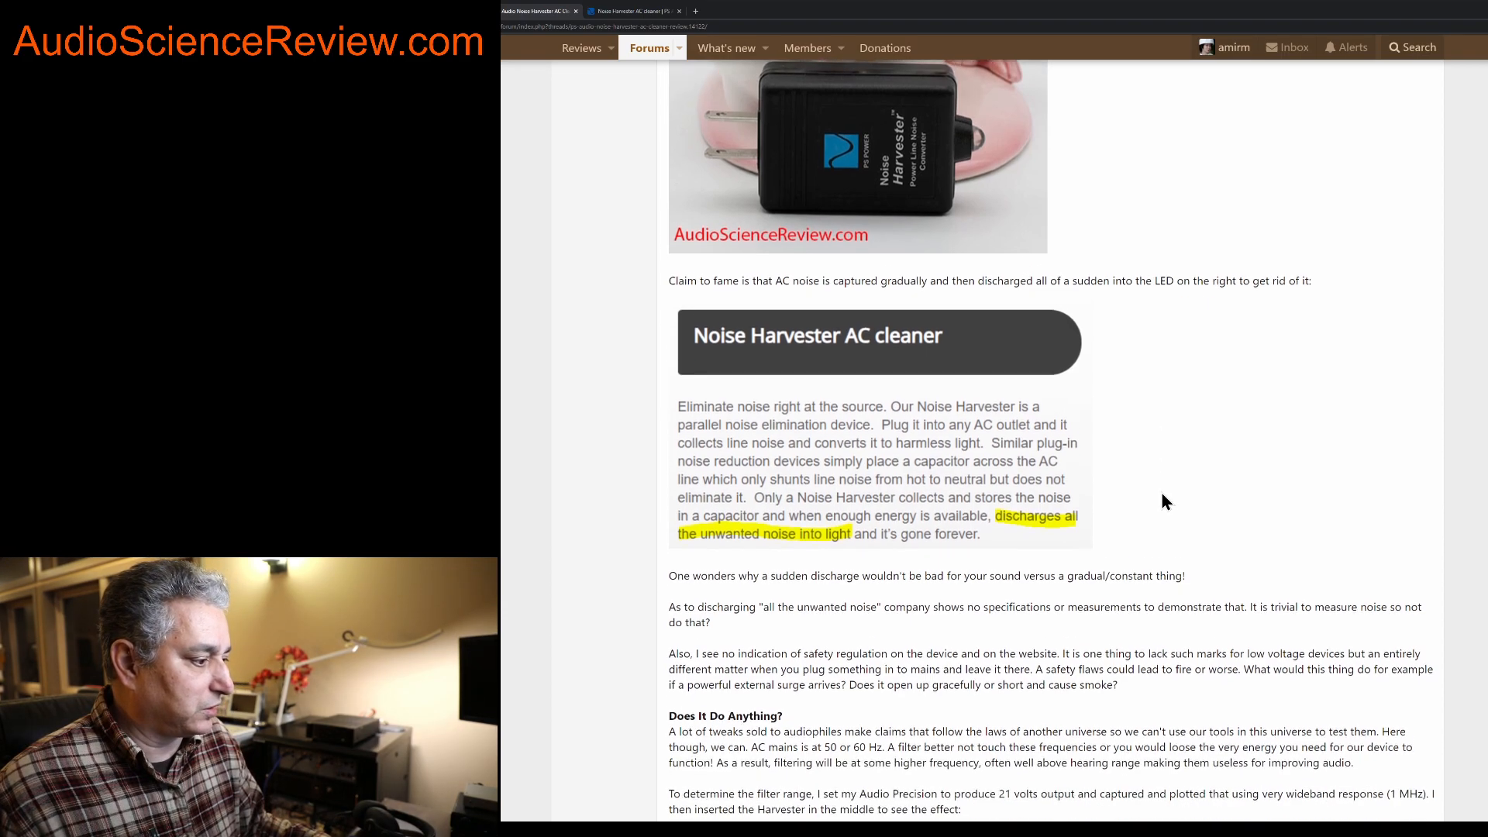
scroll("down", 3)
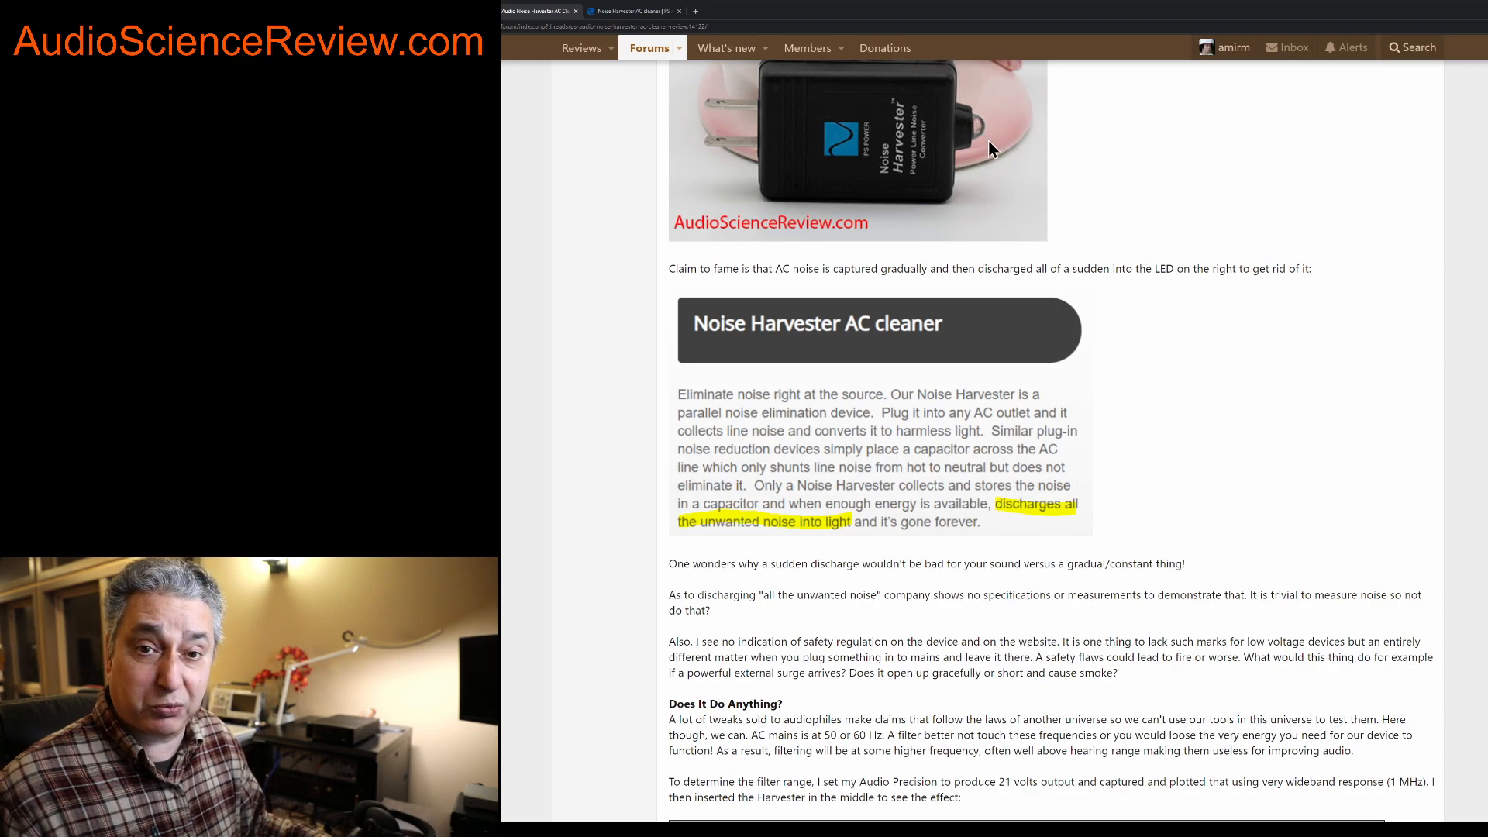
mouse_move(1157, 462)
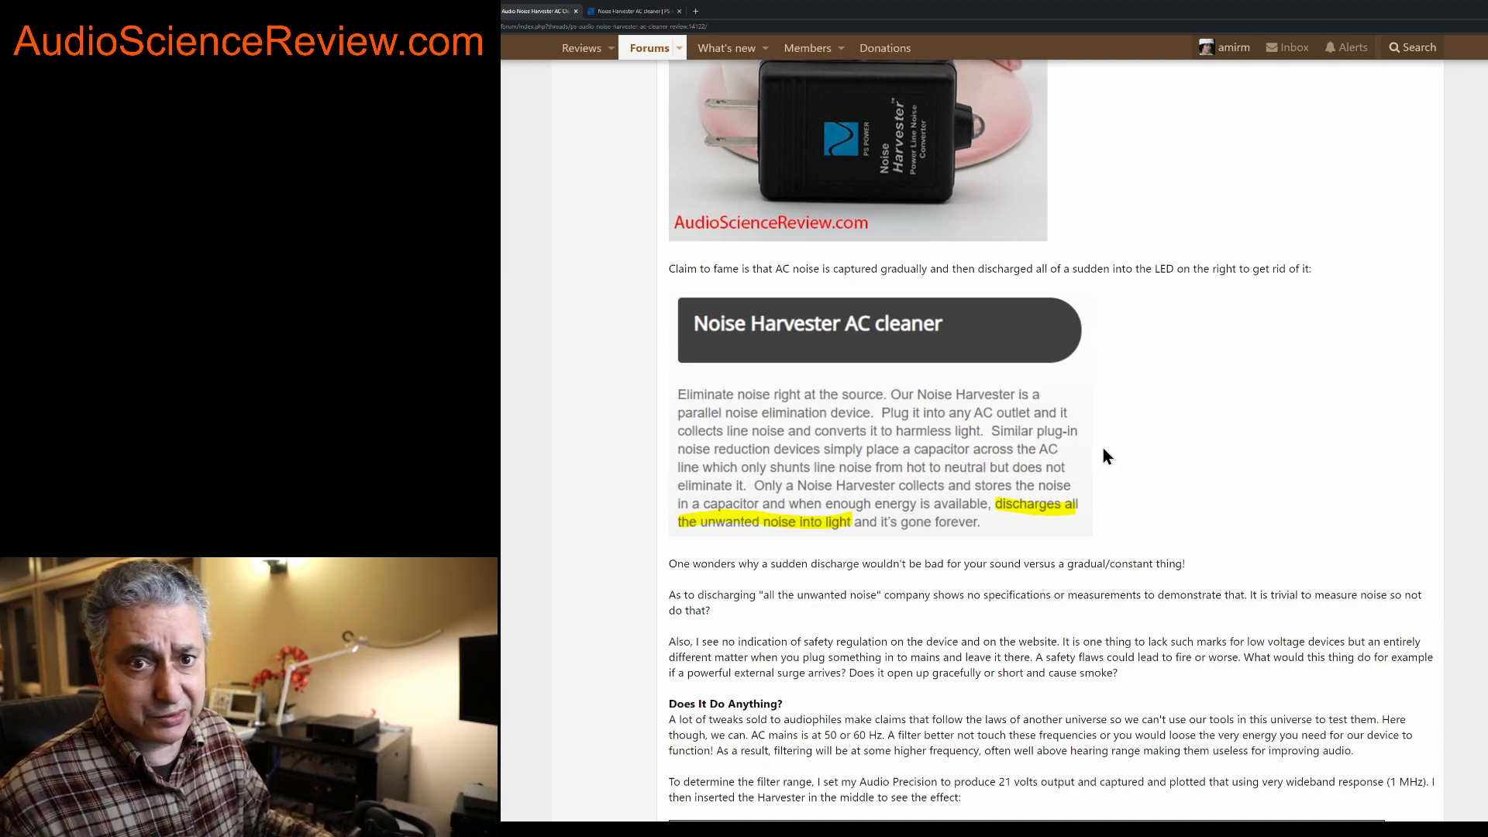
scroll("down", 3)
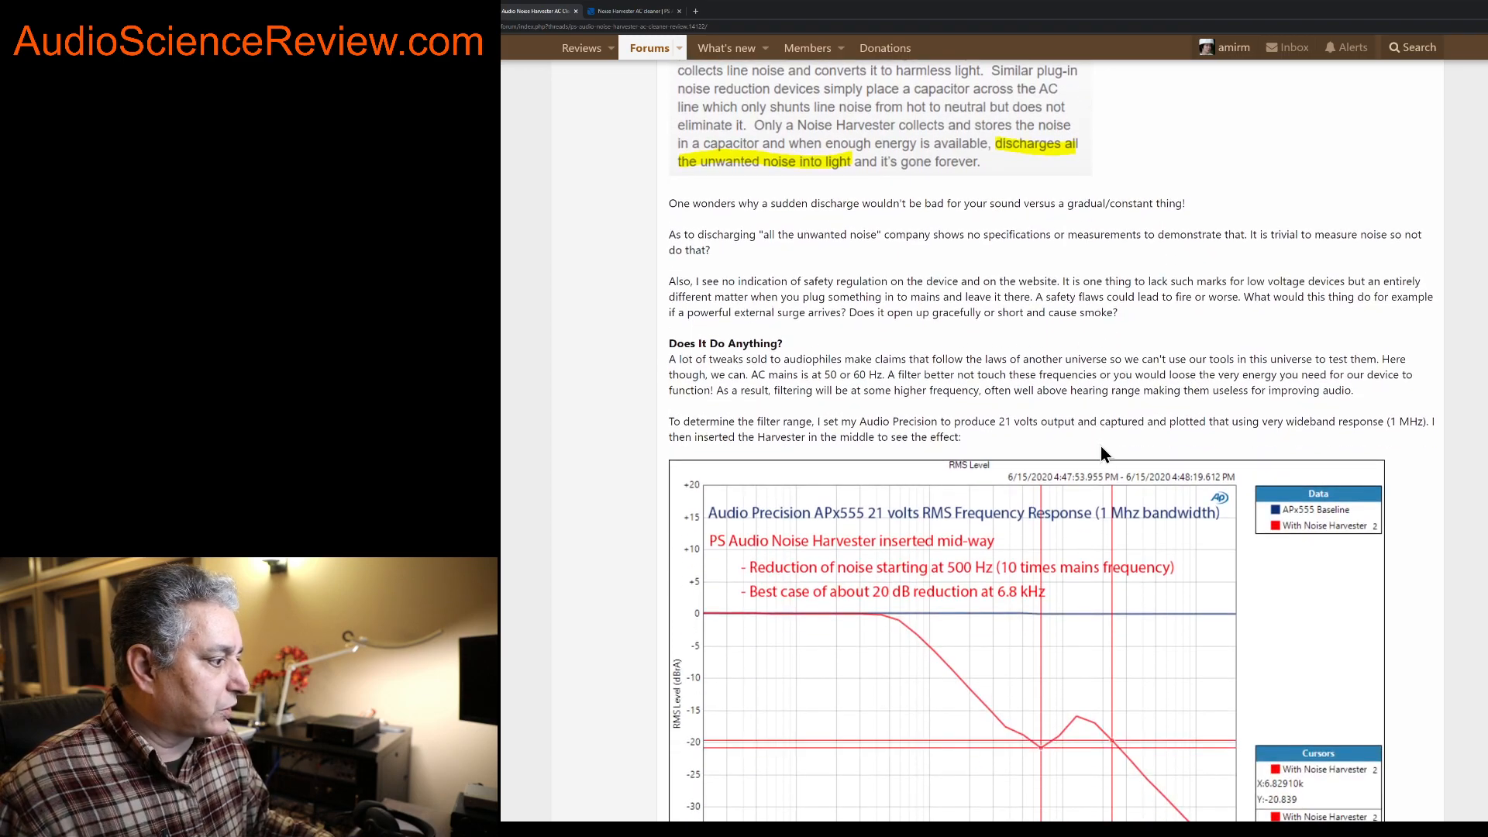
scroll("down", 3)
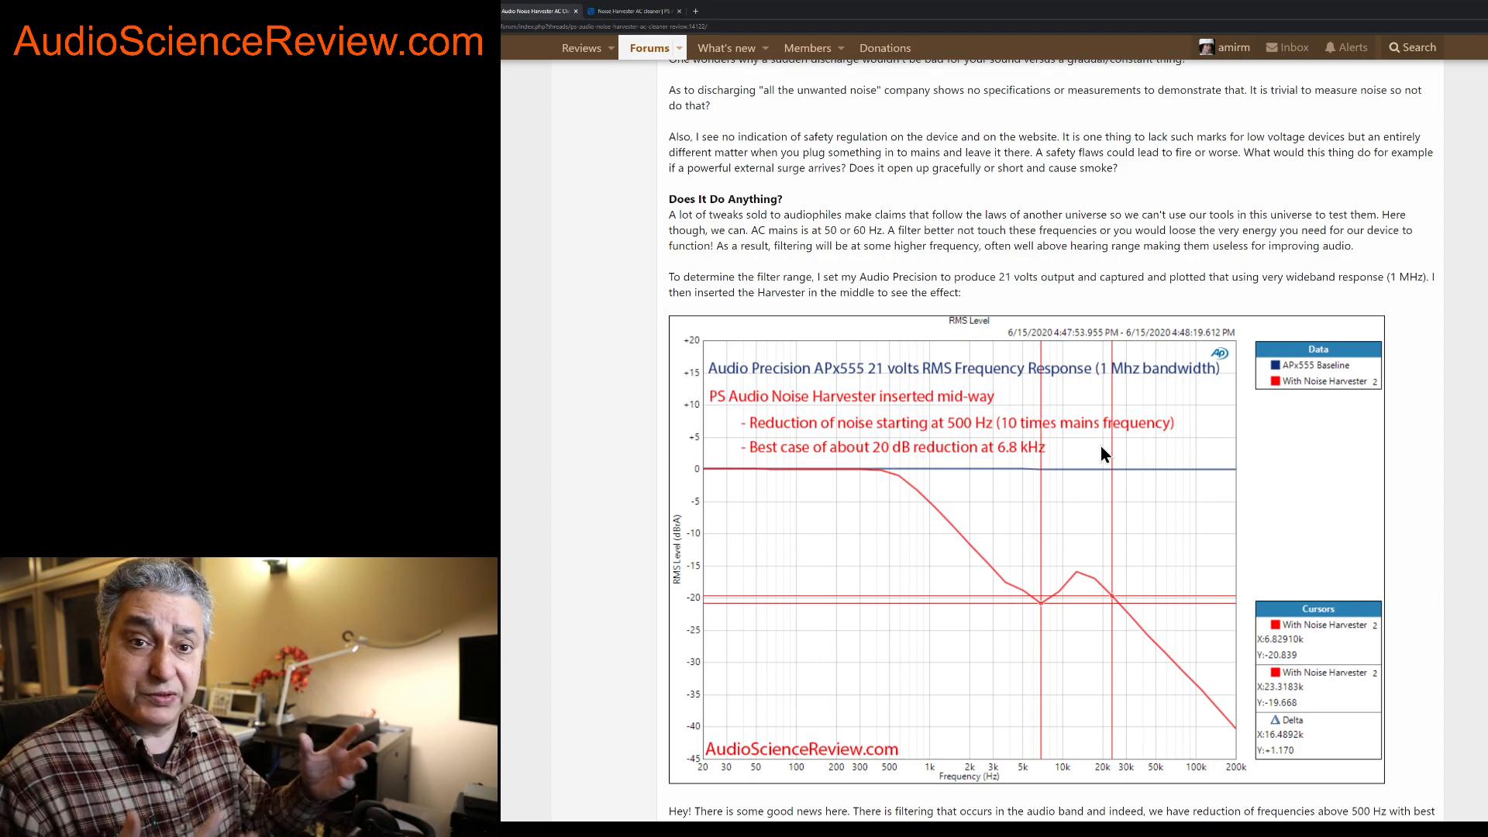
mouse_move(873, 367)
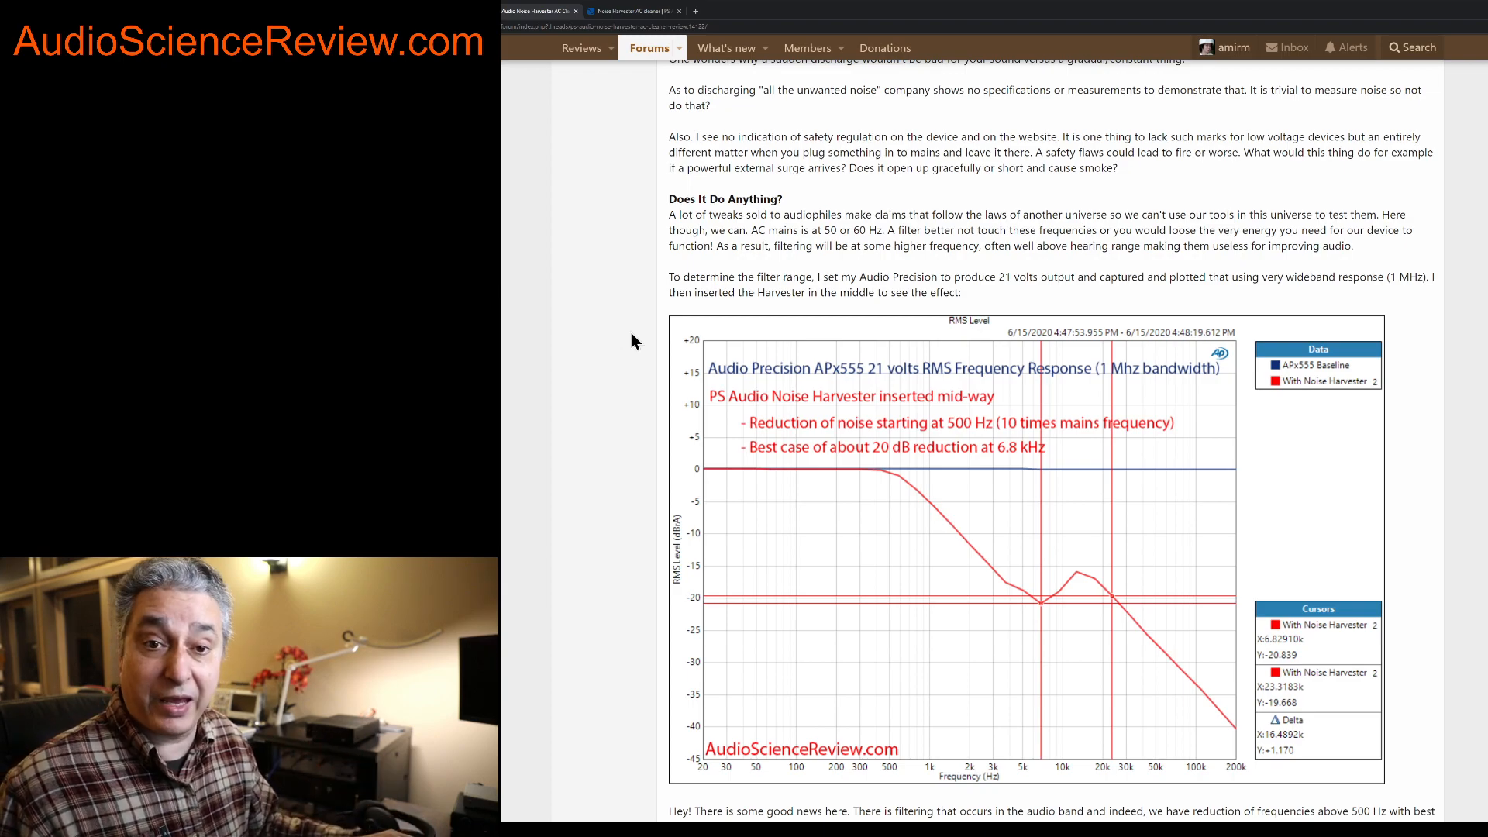
scroll("down", 3)
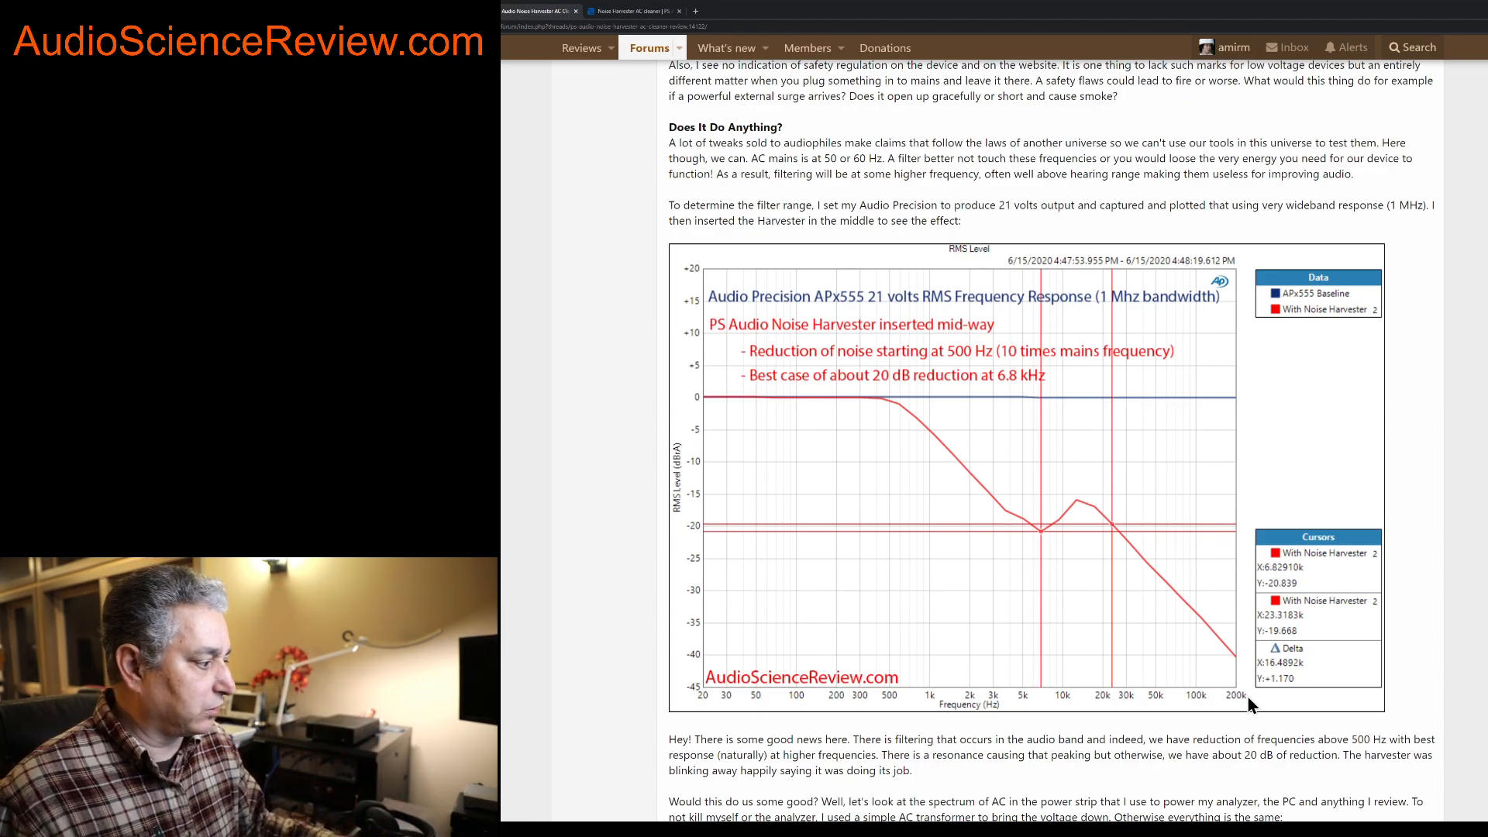
mouse_move(1165, 731)
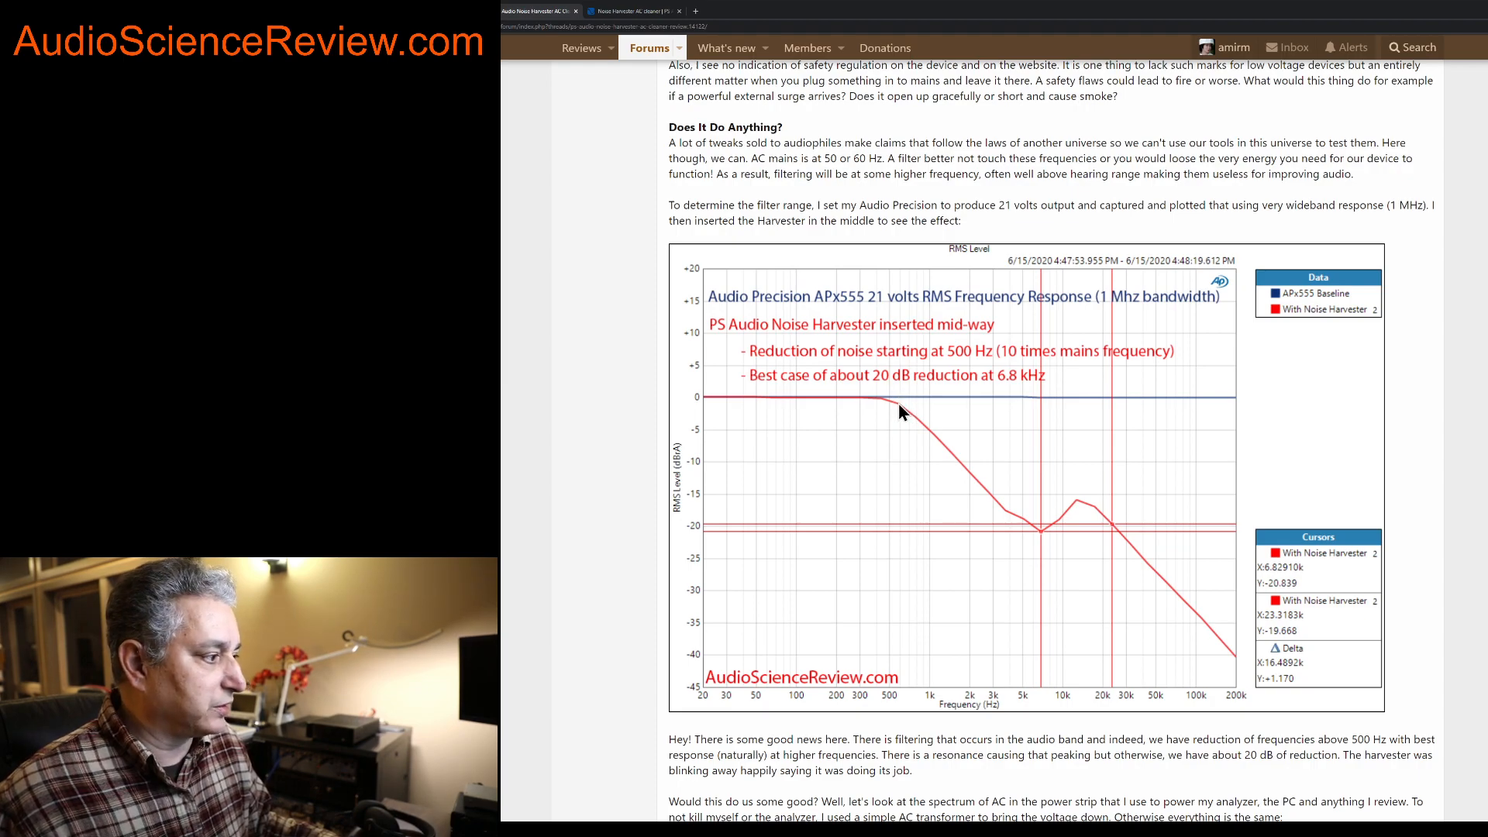
mouse_move(1166, 403)
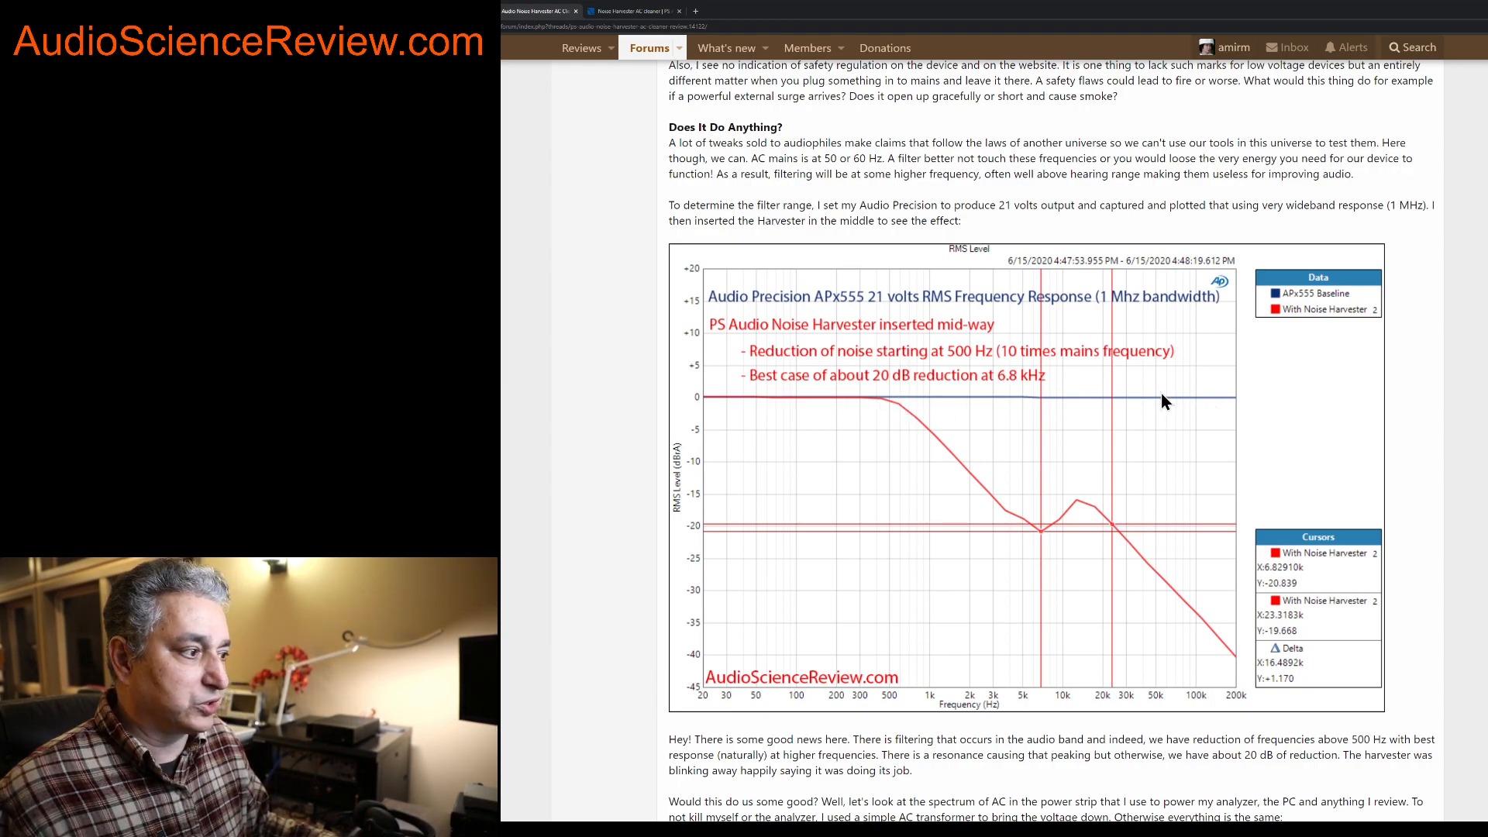
mouse_move(1121, 423)
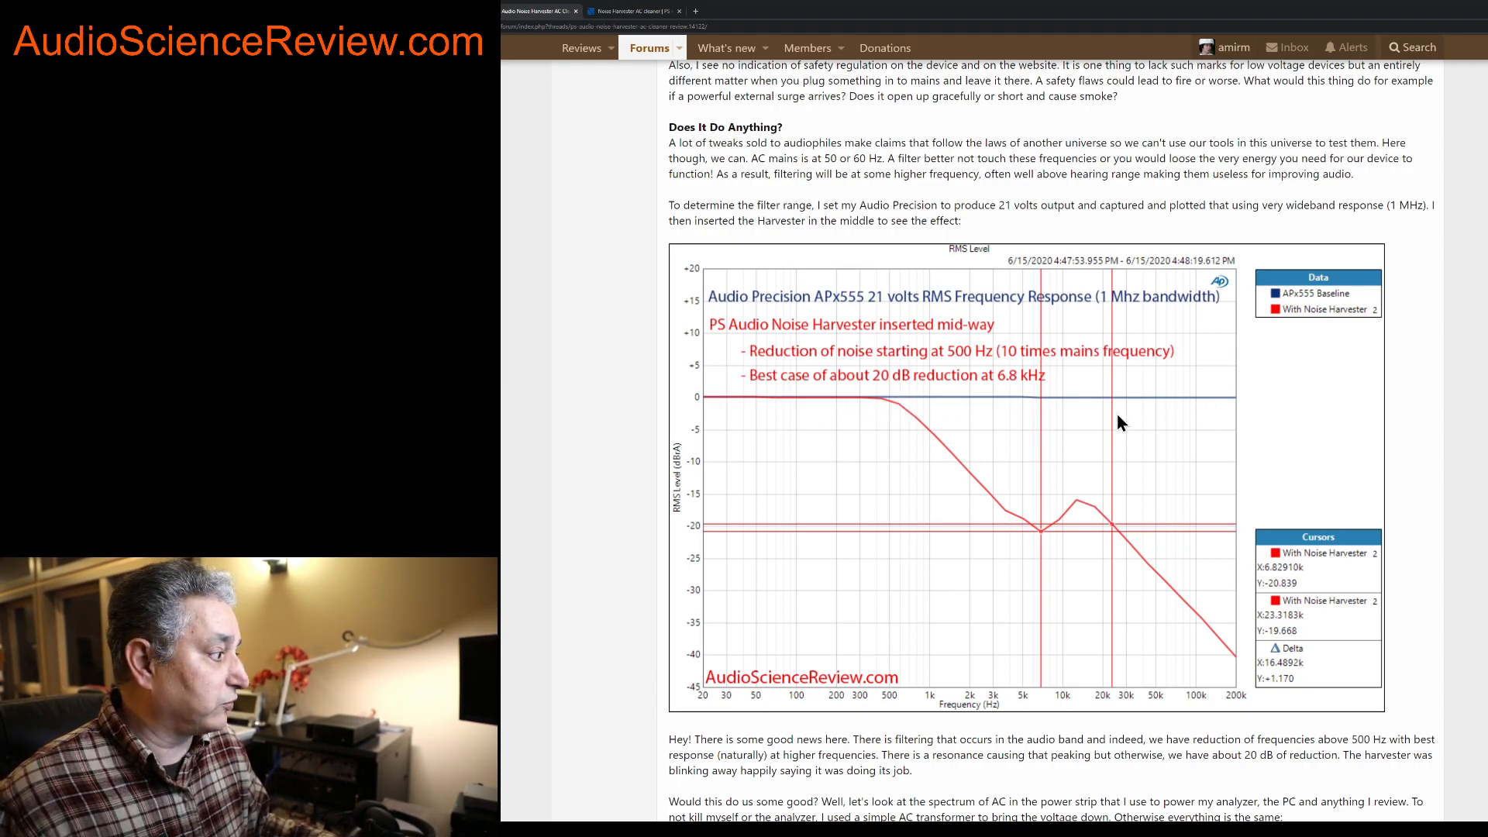
mouse_move(724, 386)
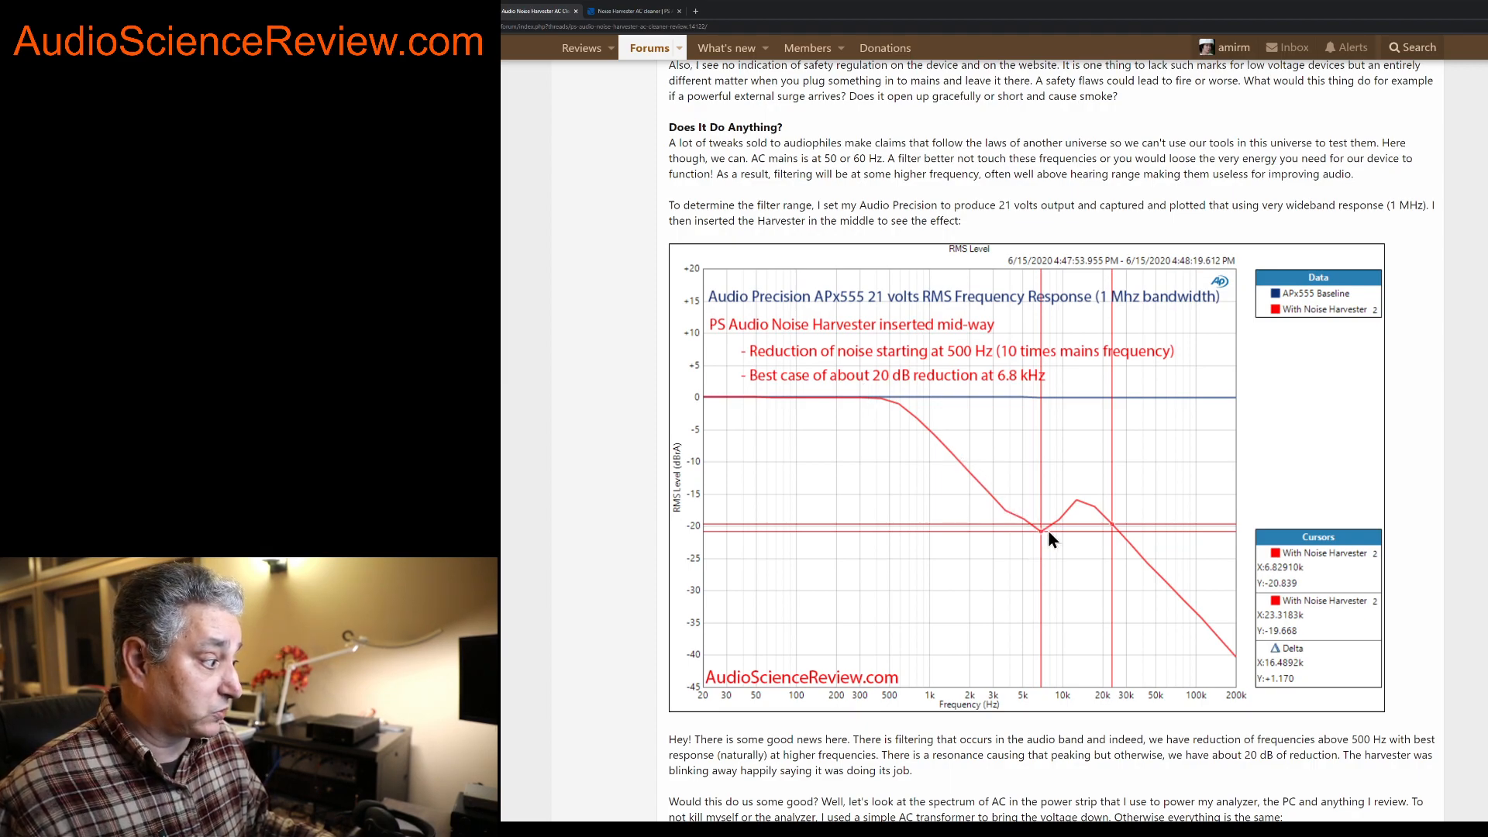
mouse_move(661, 378)
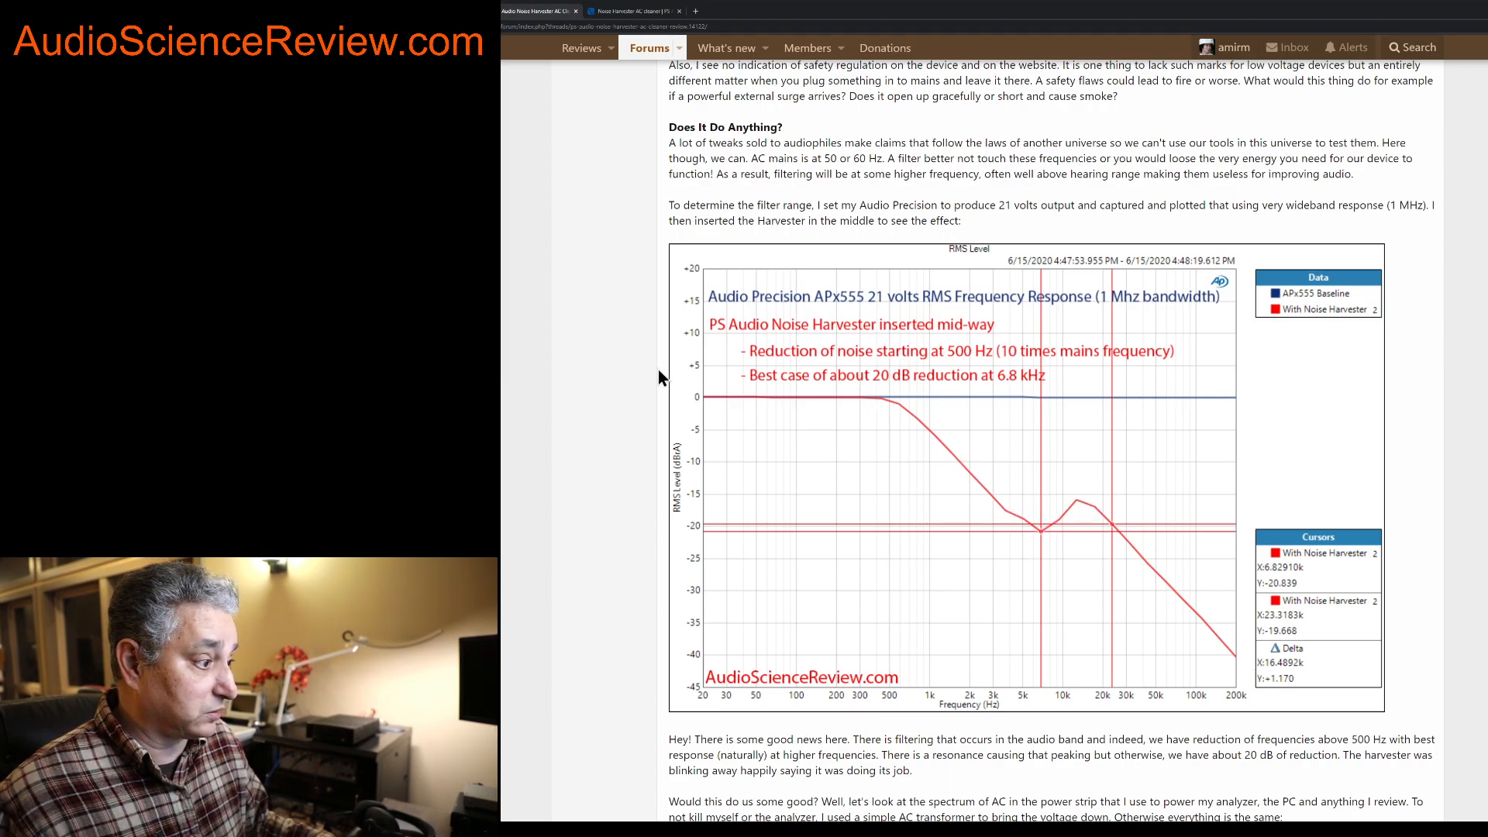
mouse_move(881, 424)
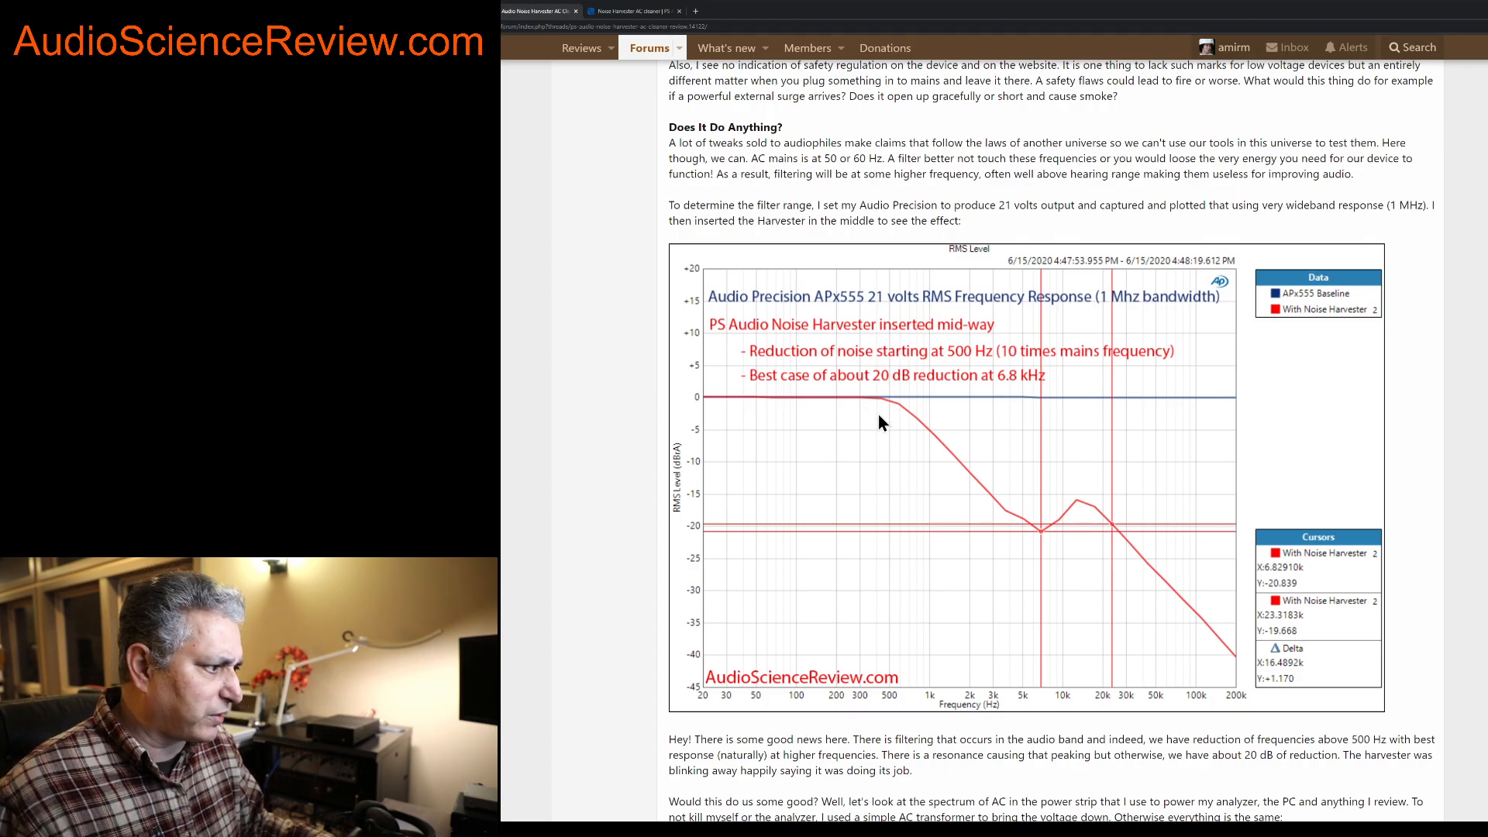
mouse_move(1033, 530)
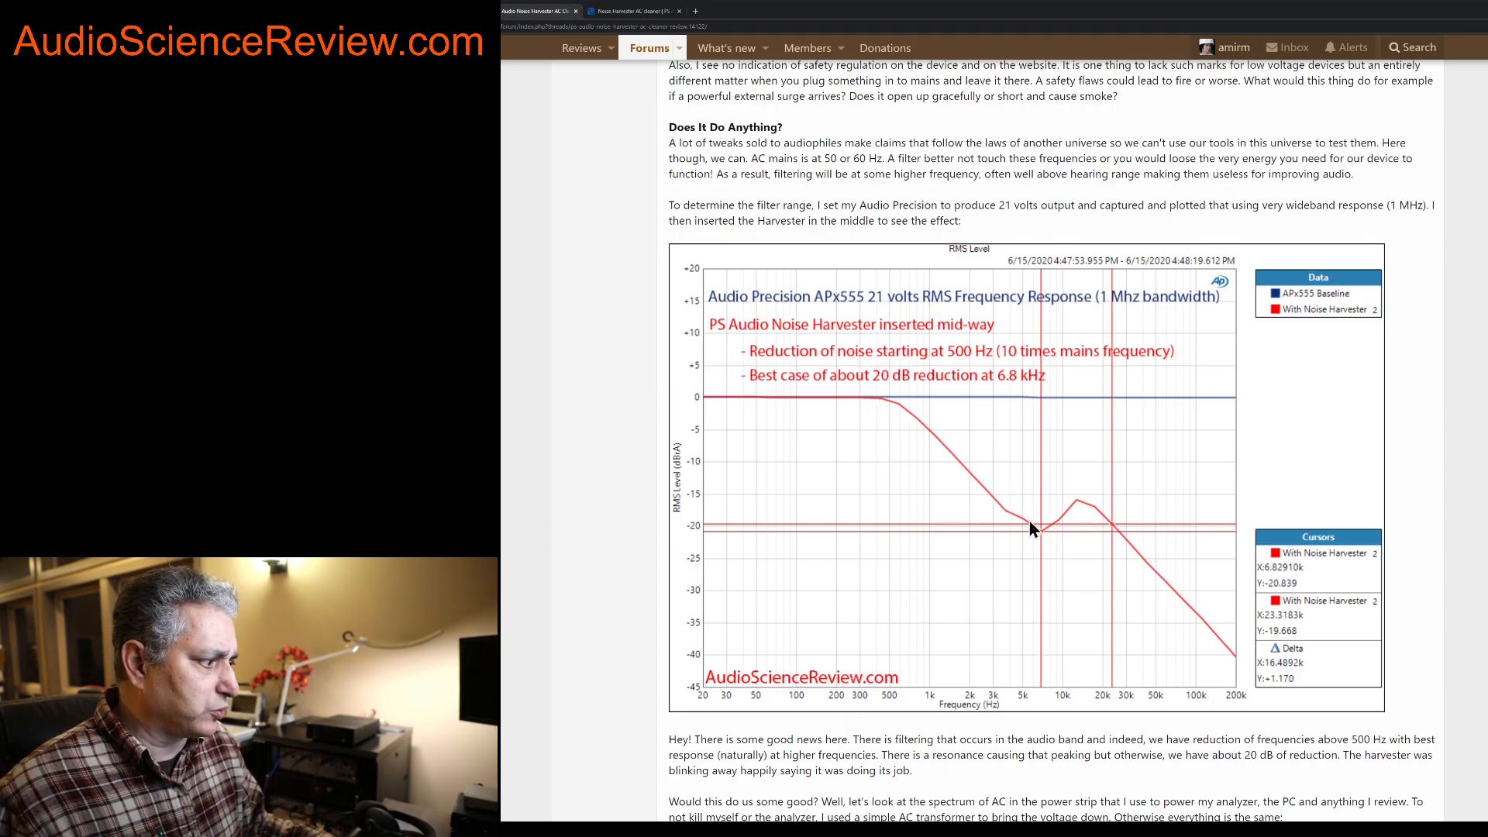
mouse_move(1044, 539)
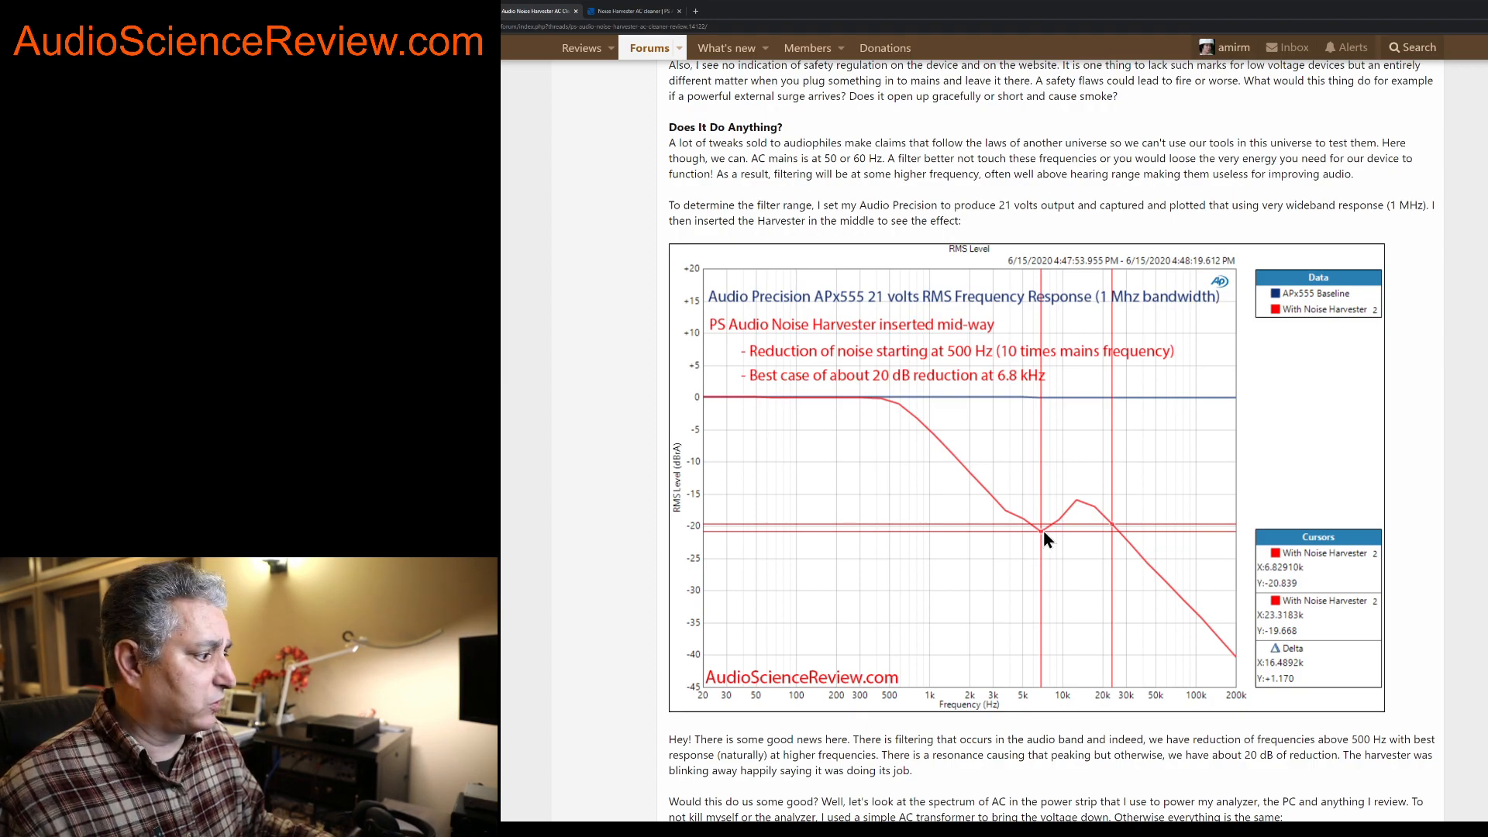
mouse_move(1118, 534)
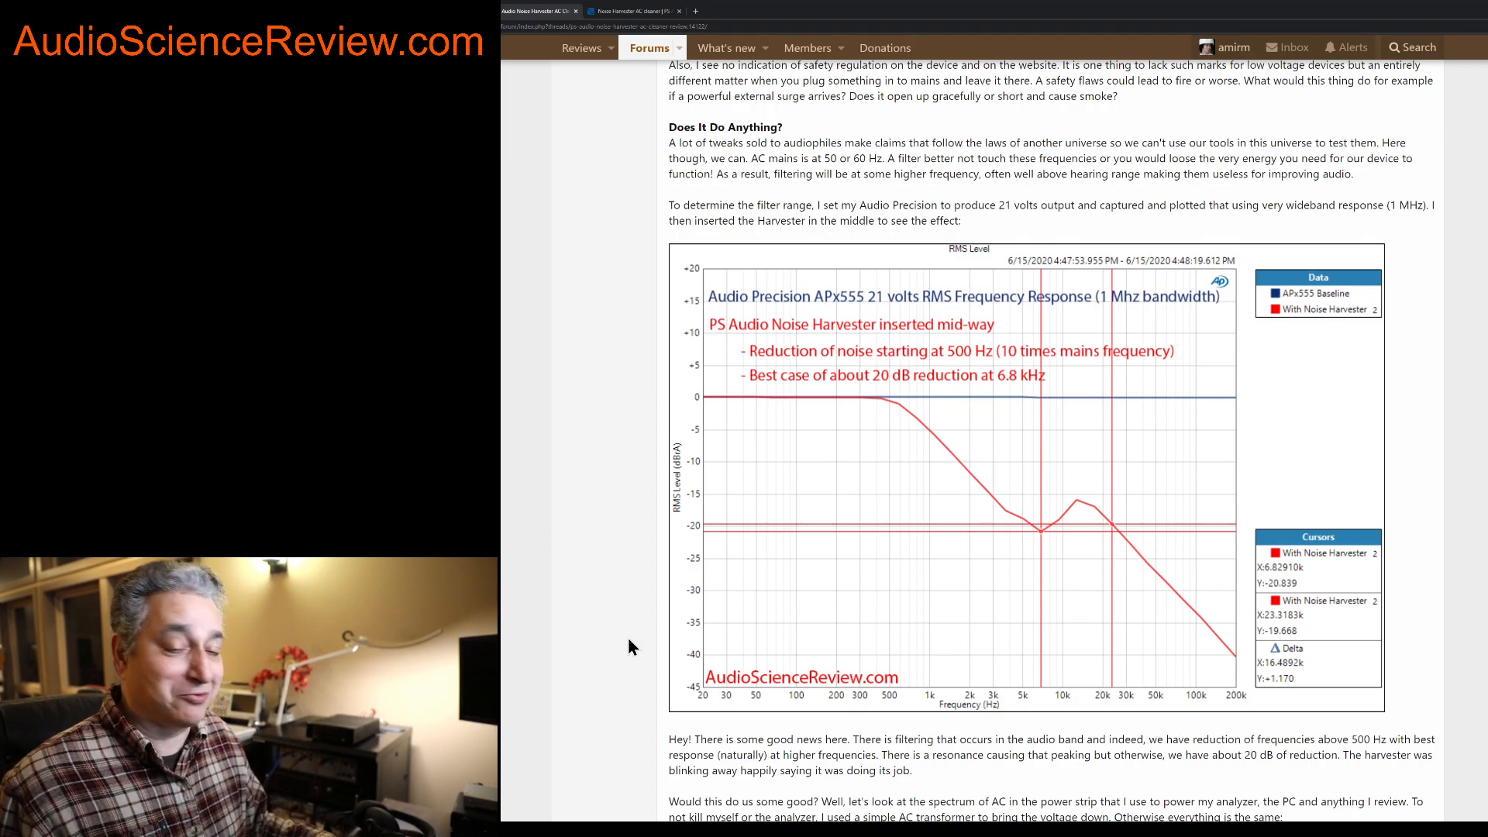
scroll("down", 3)
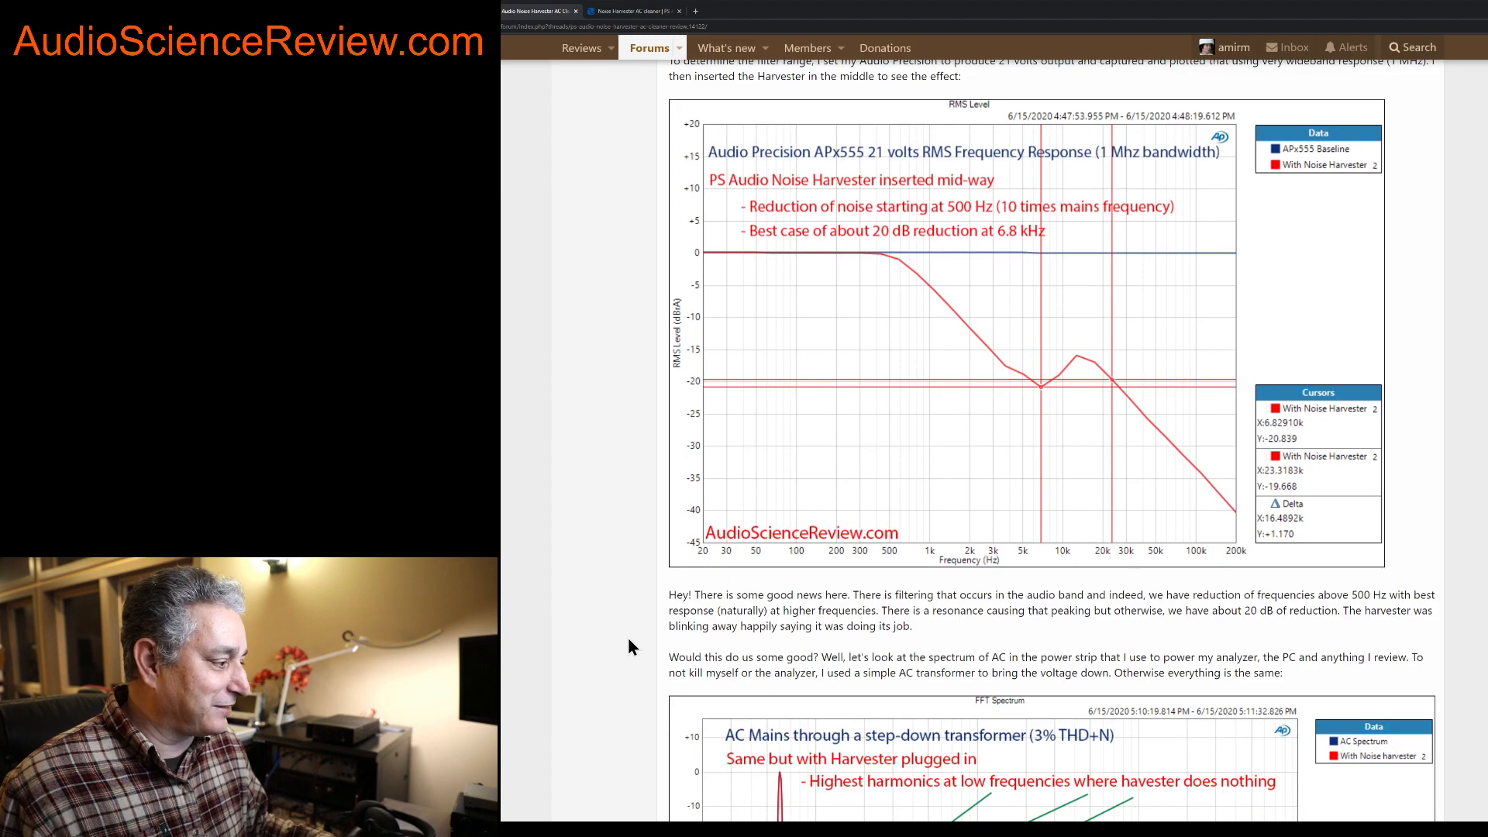
scroll("down", 3)
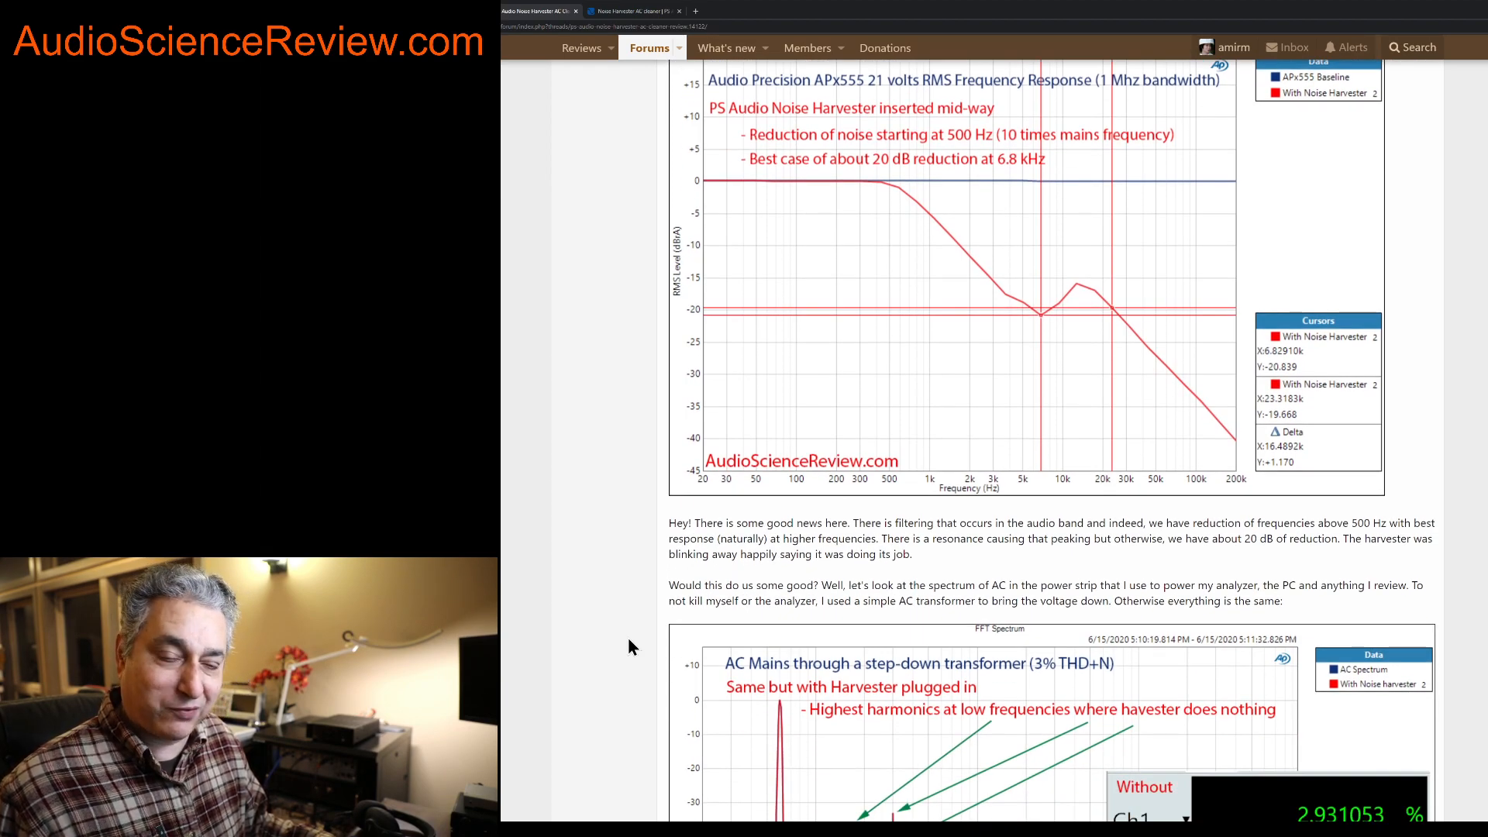
scroll("down", 3)
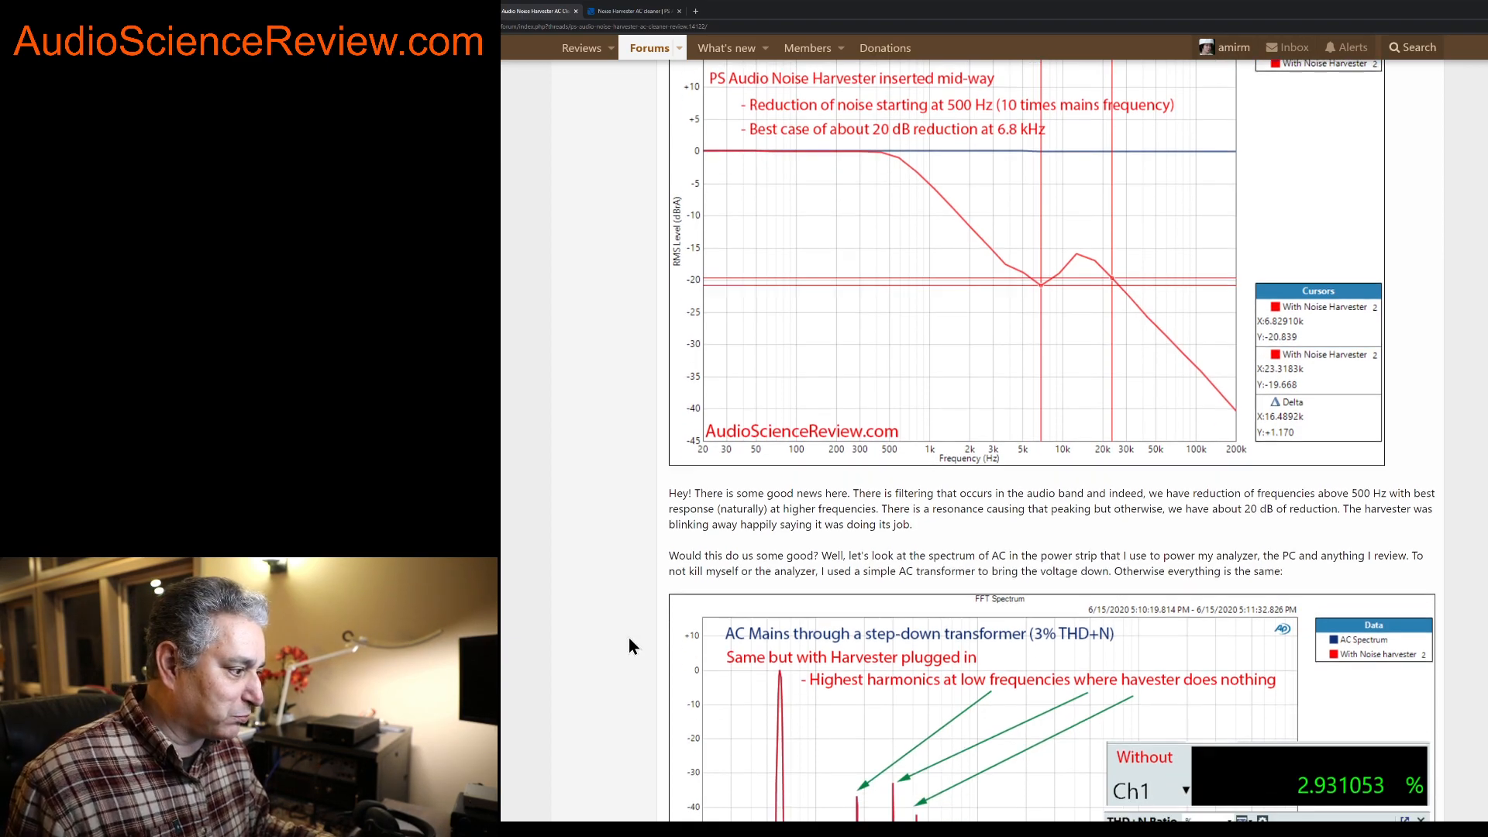
scroll("down", 3)
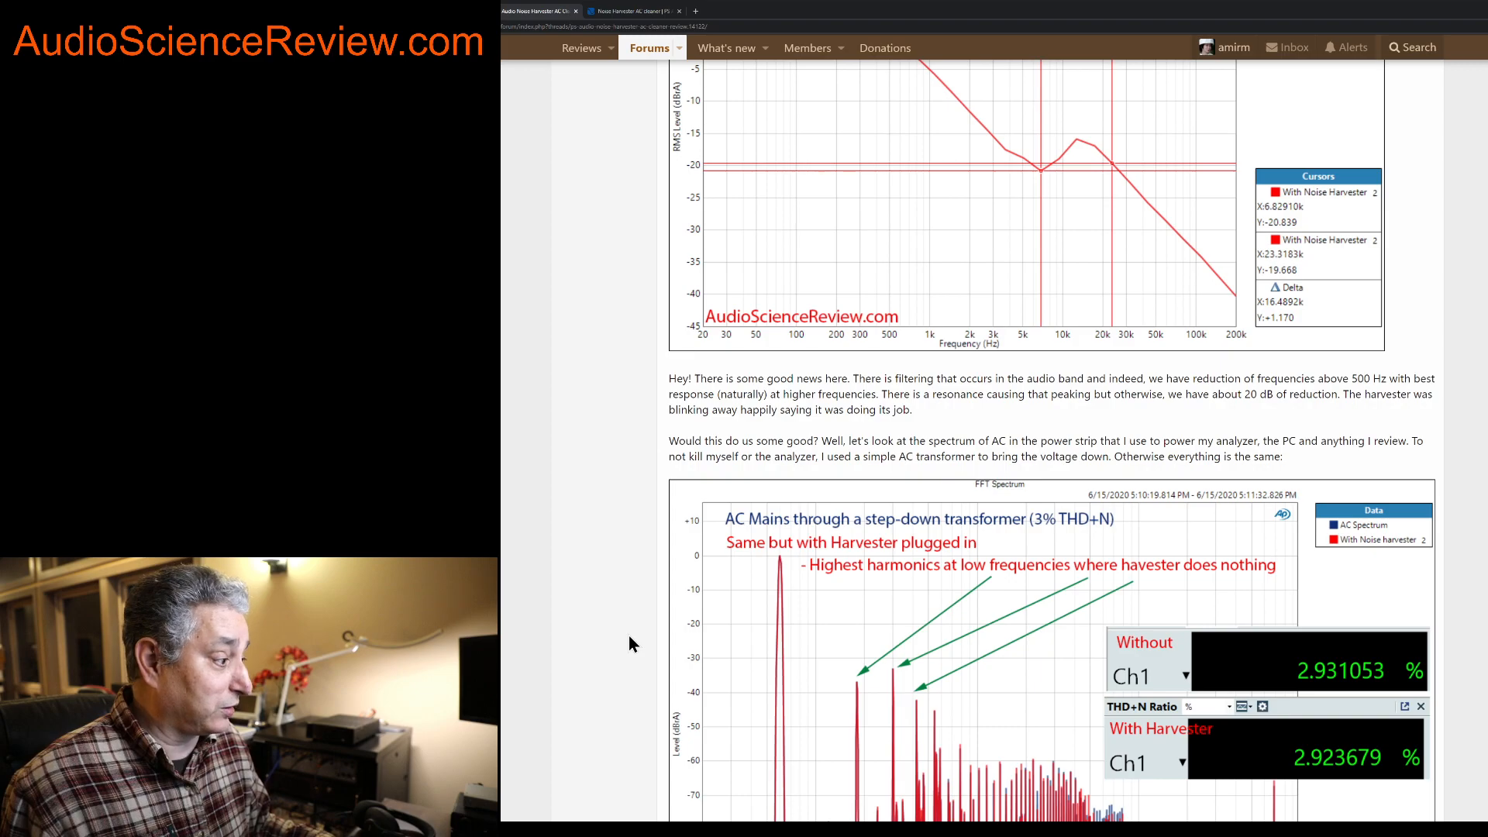
mouse_move(624, 586)
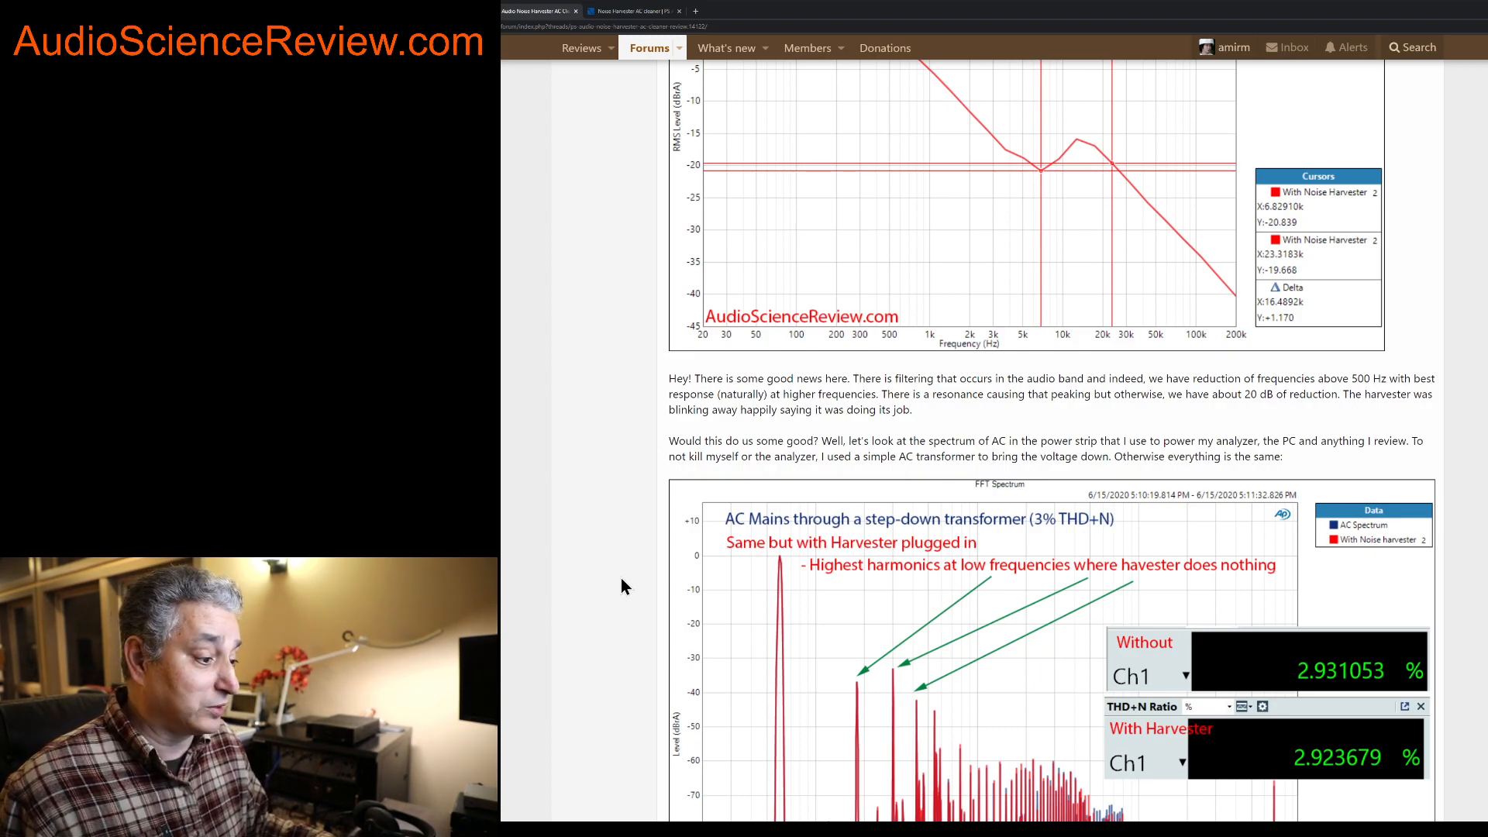
scroll("down", 3)
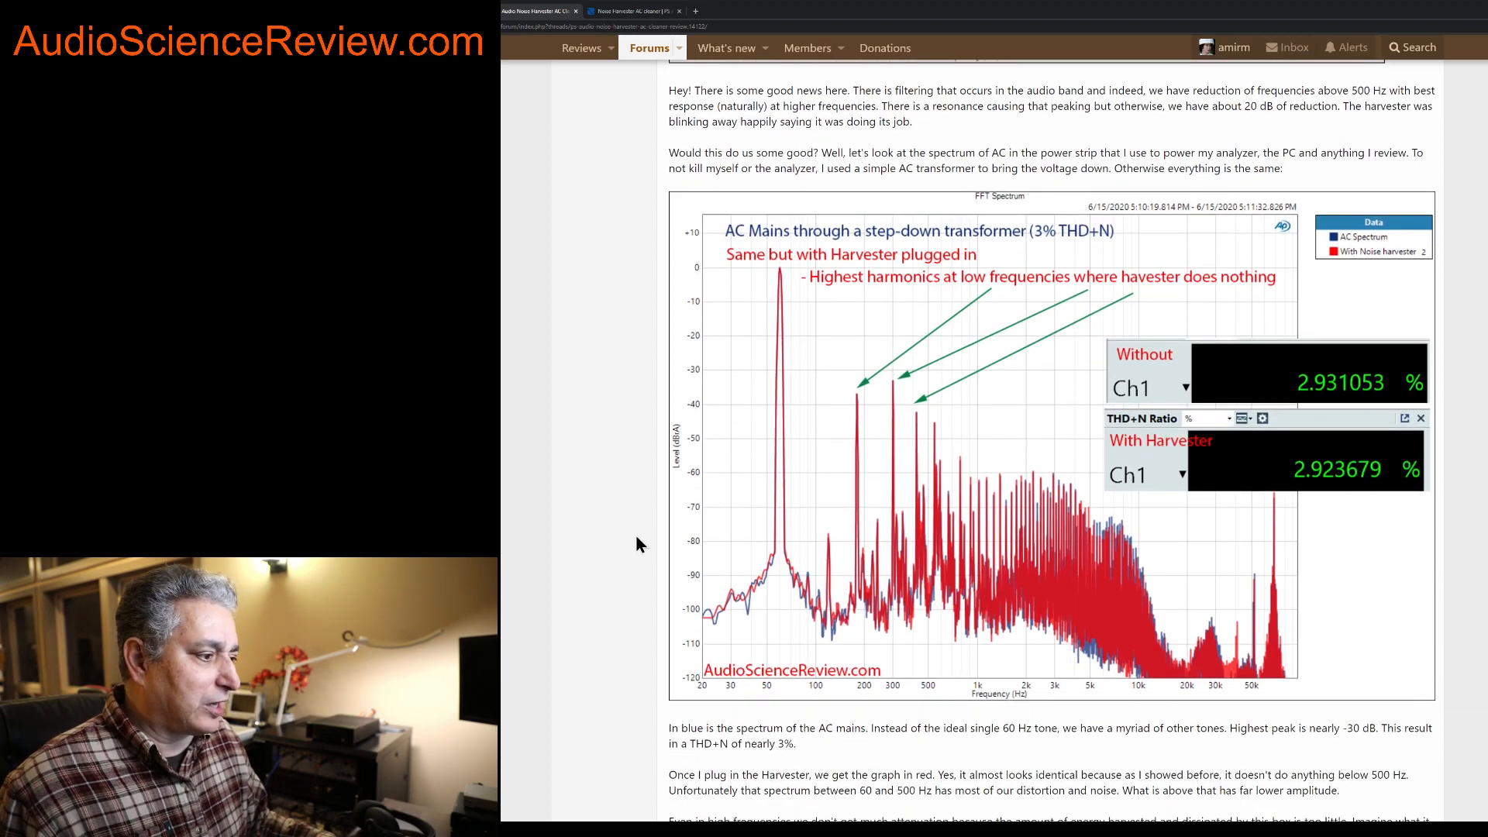
mouse_move(620, 482)
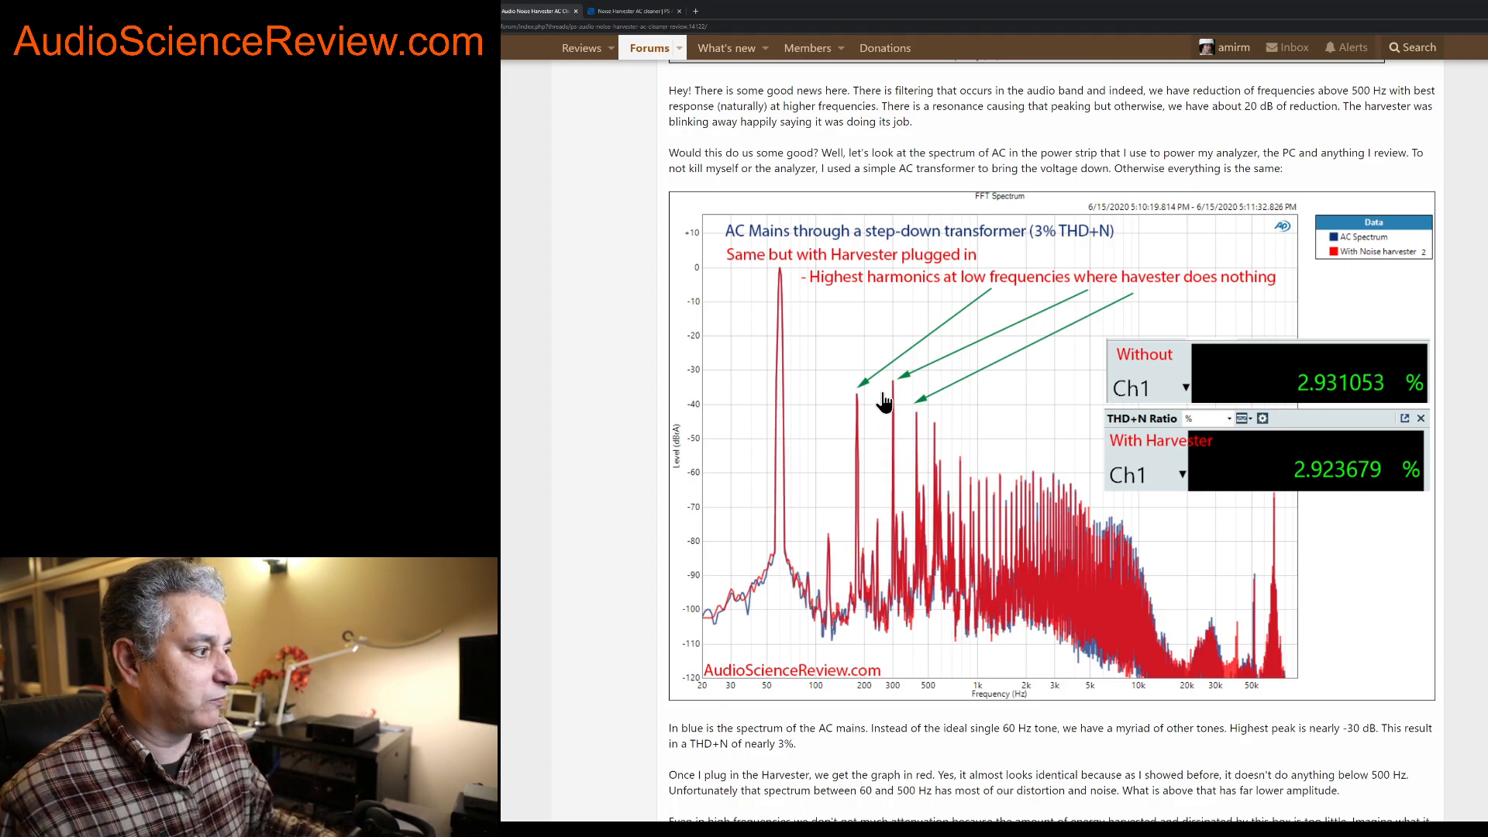
mouse_move(1059, 632)
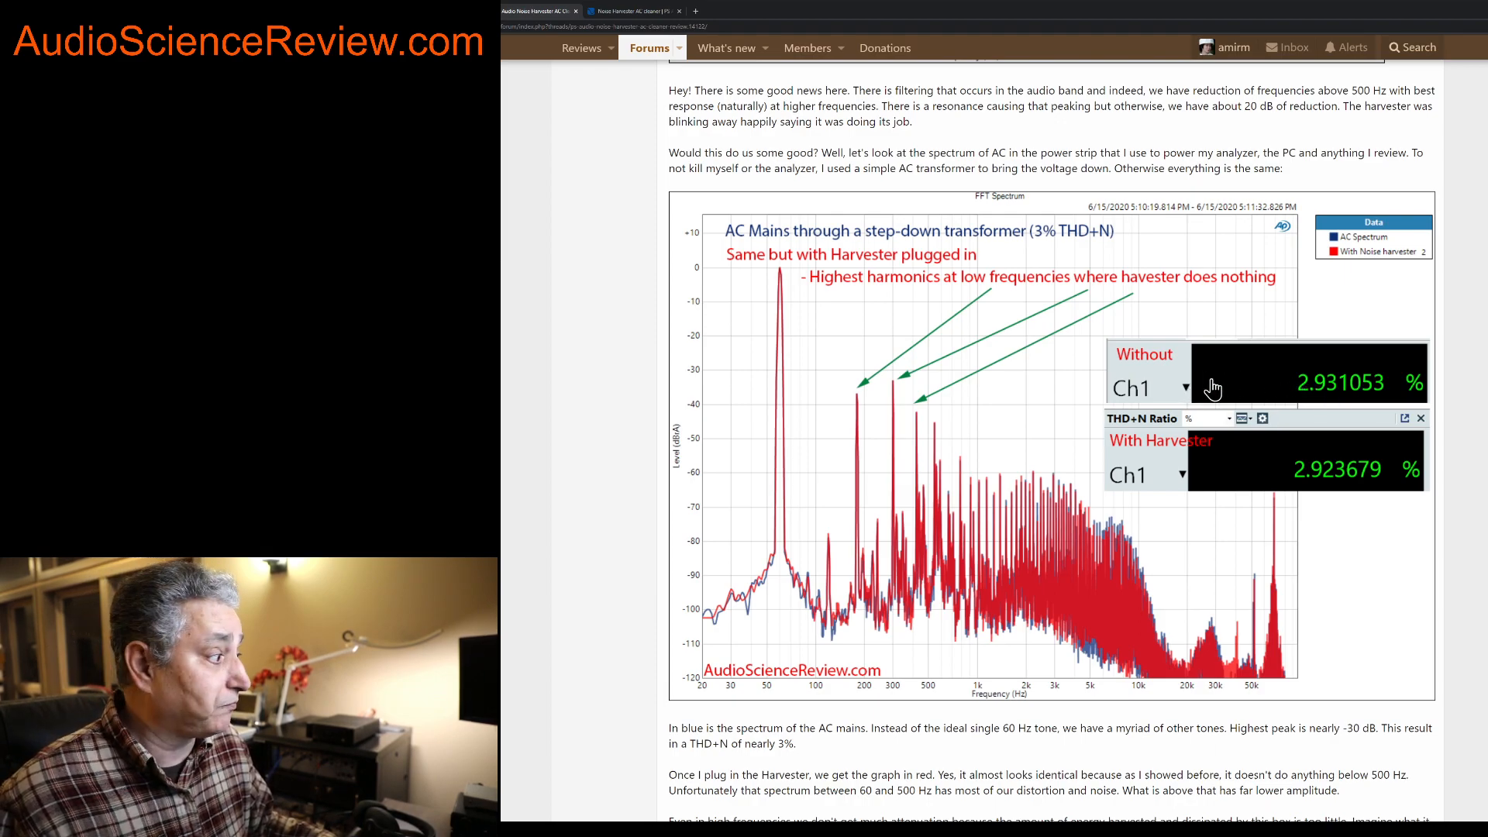
mouse_move(1016, 245)
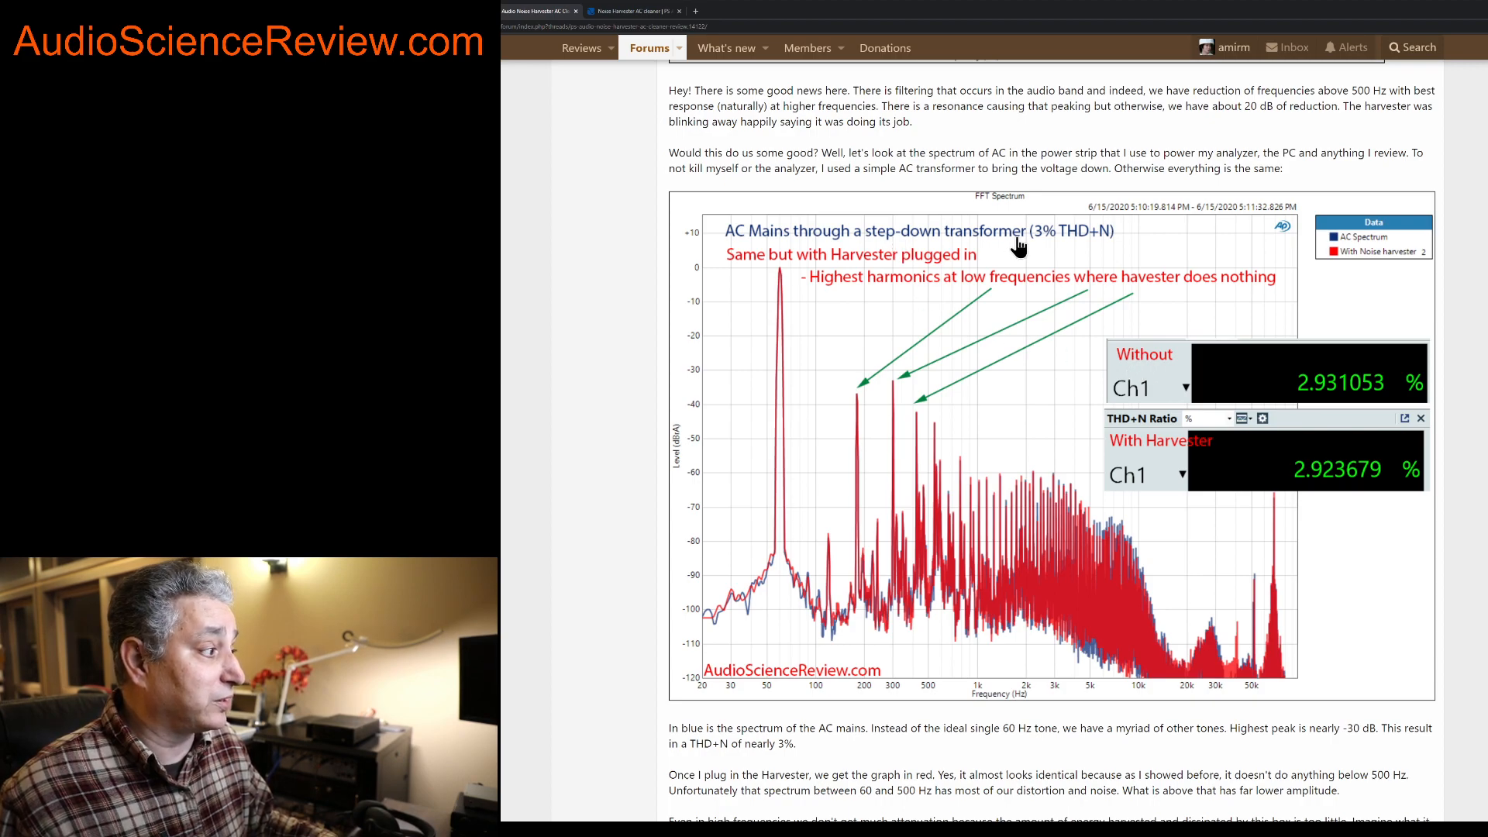
mouse_move(1159, 397)
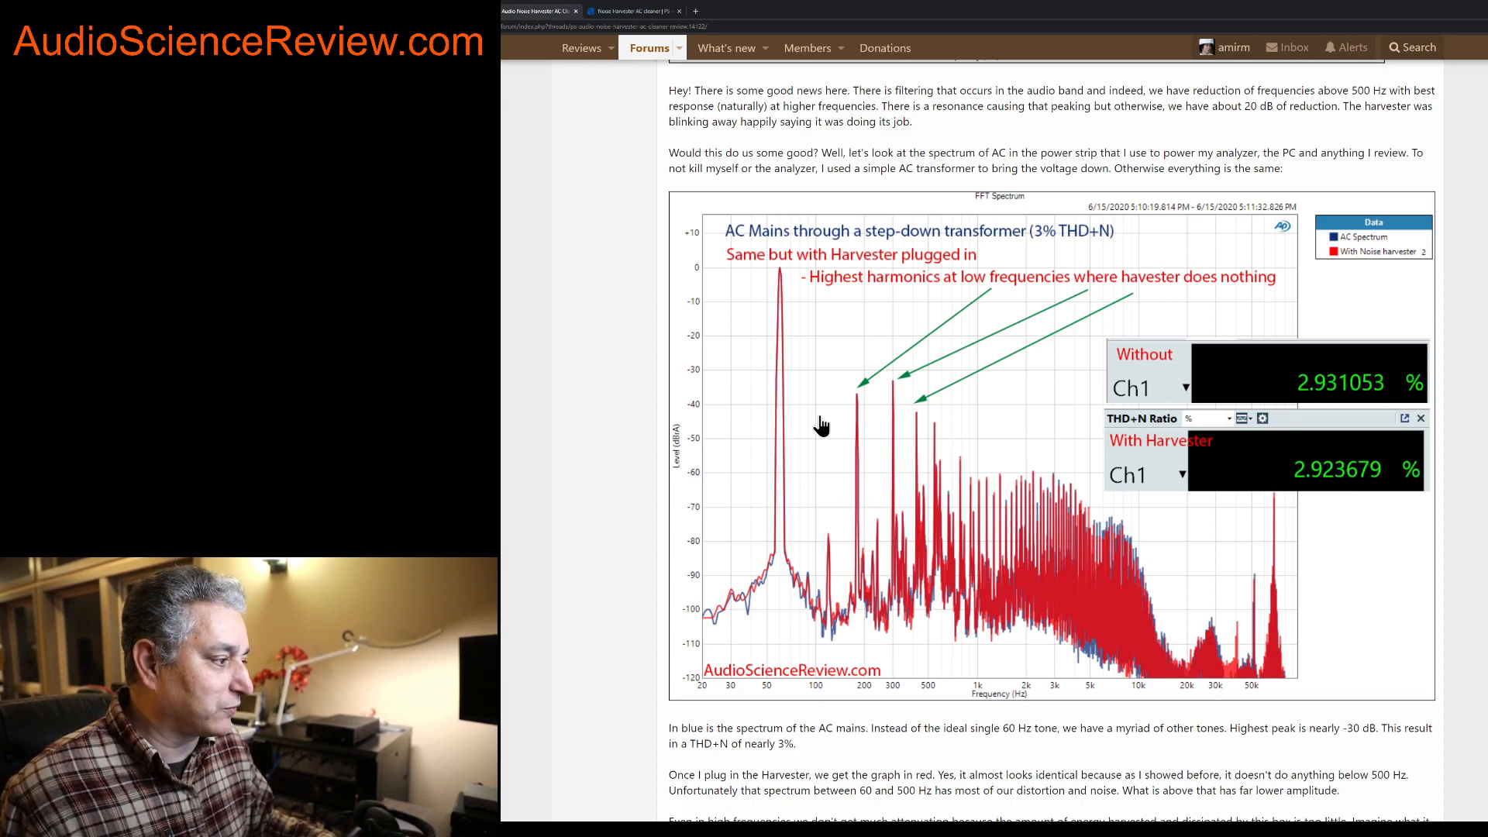
mouse_move(852, 407)
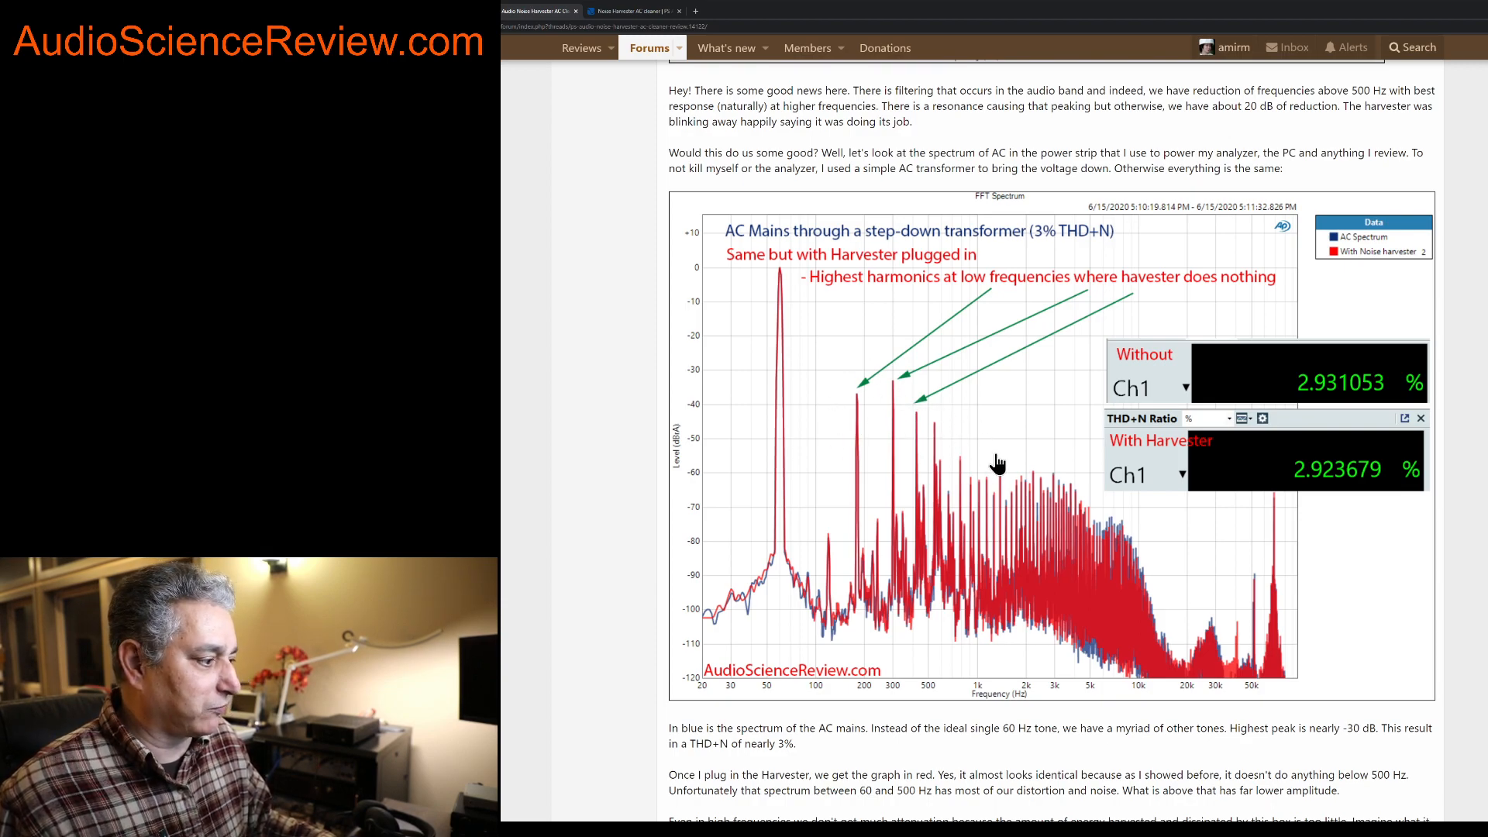
mouse_move(966, 468)
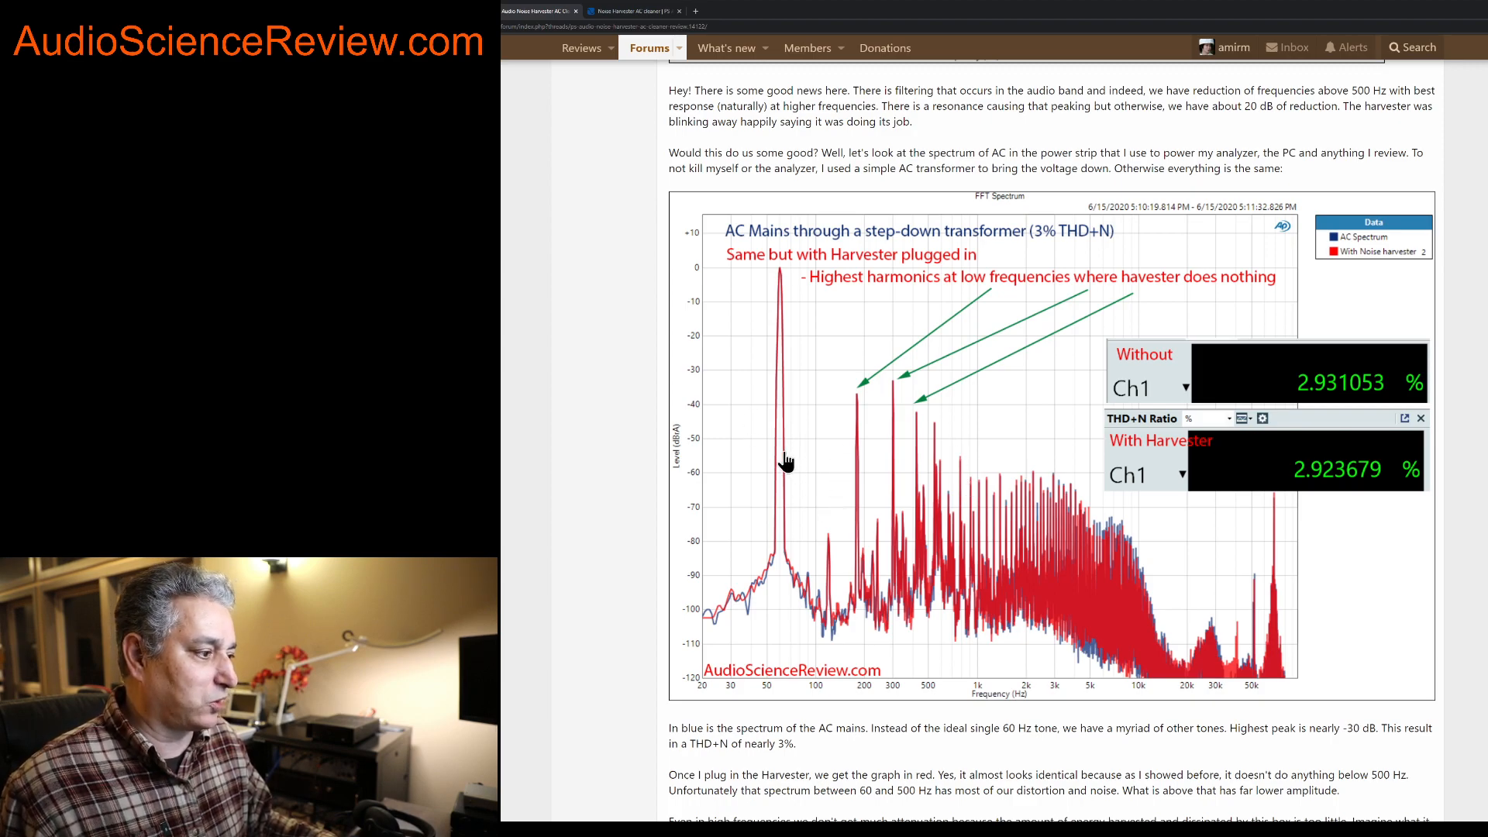
mouse_move(895, 446)
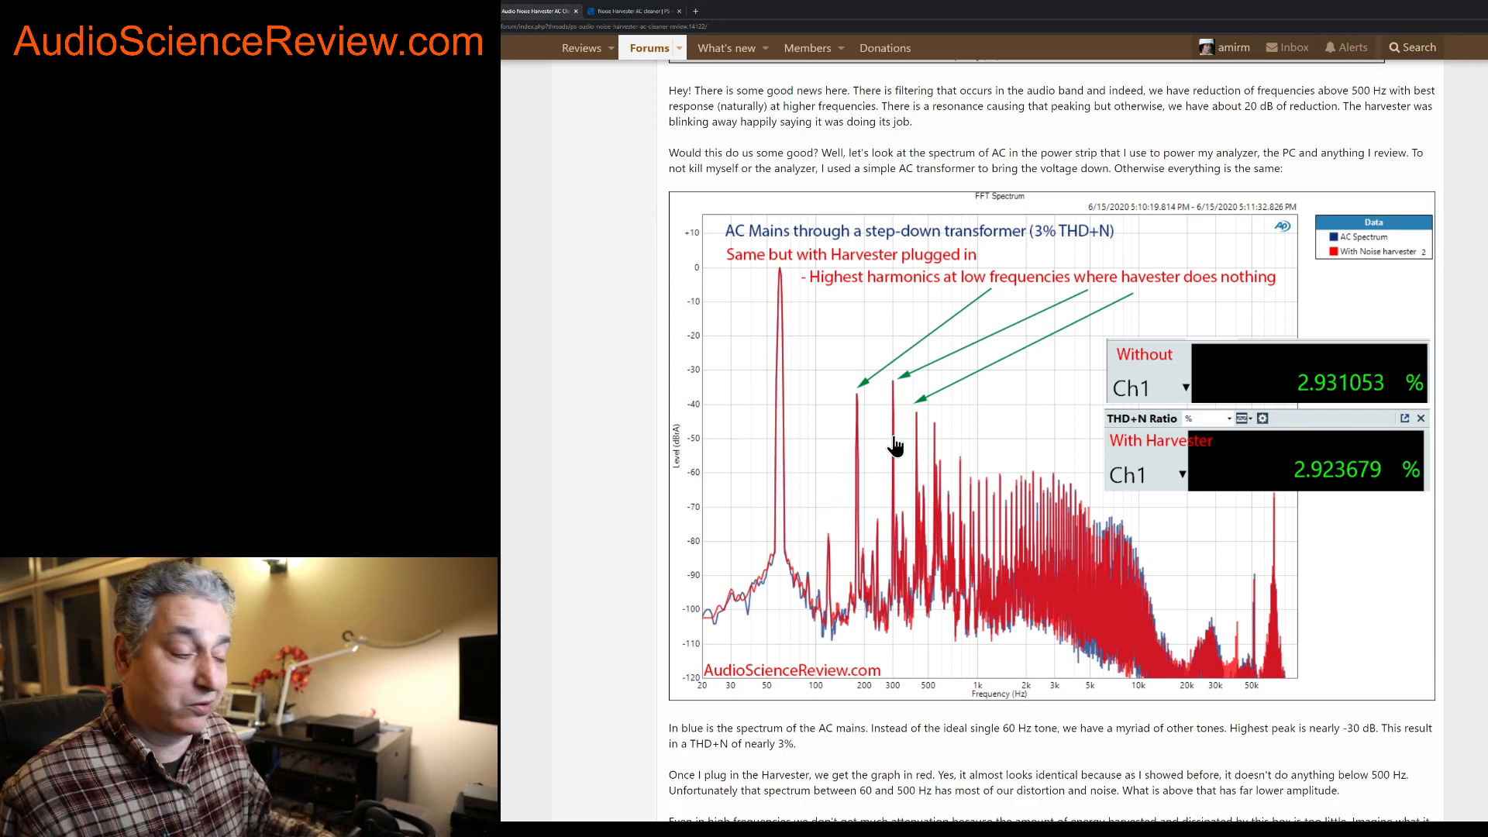
mouse_move(944, 494)
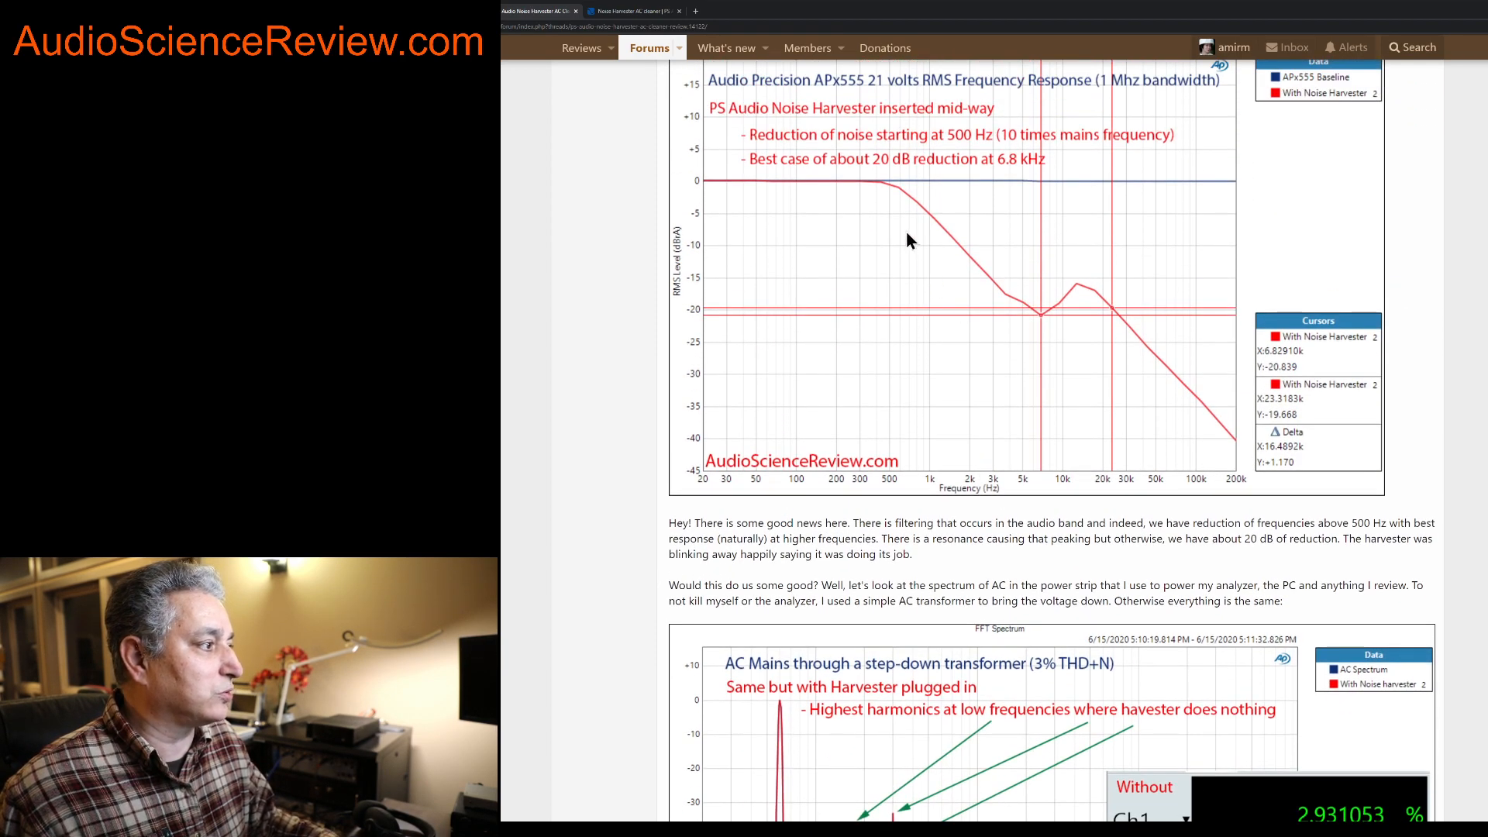
mouse_move(882, 193)
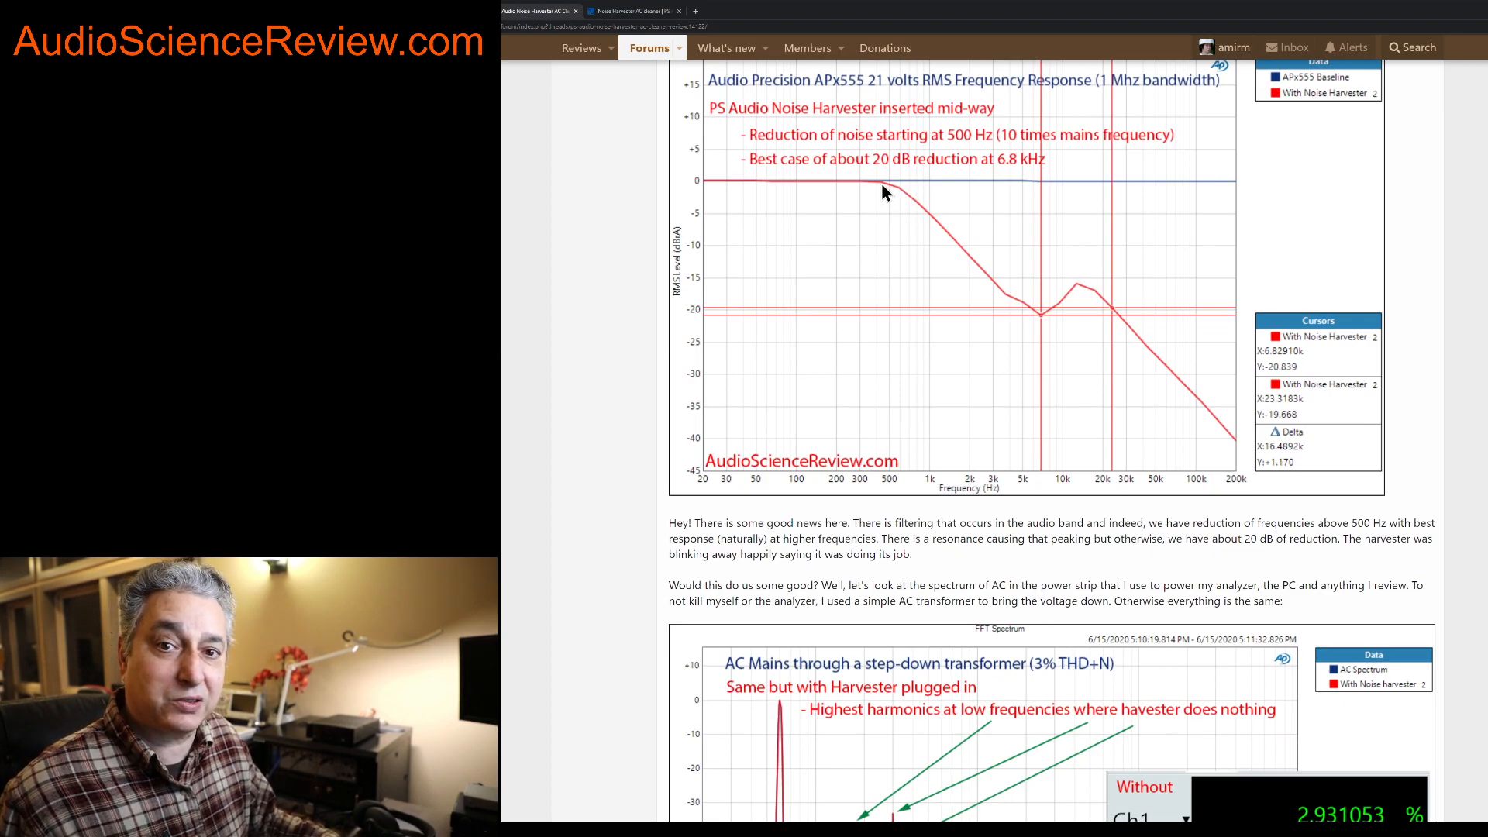
scroll("down", 3)
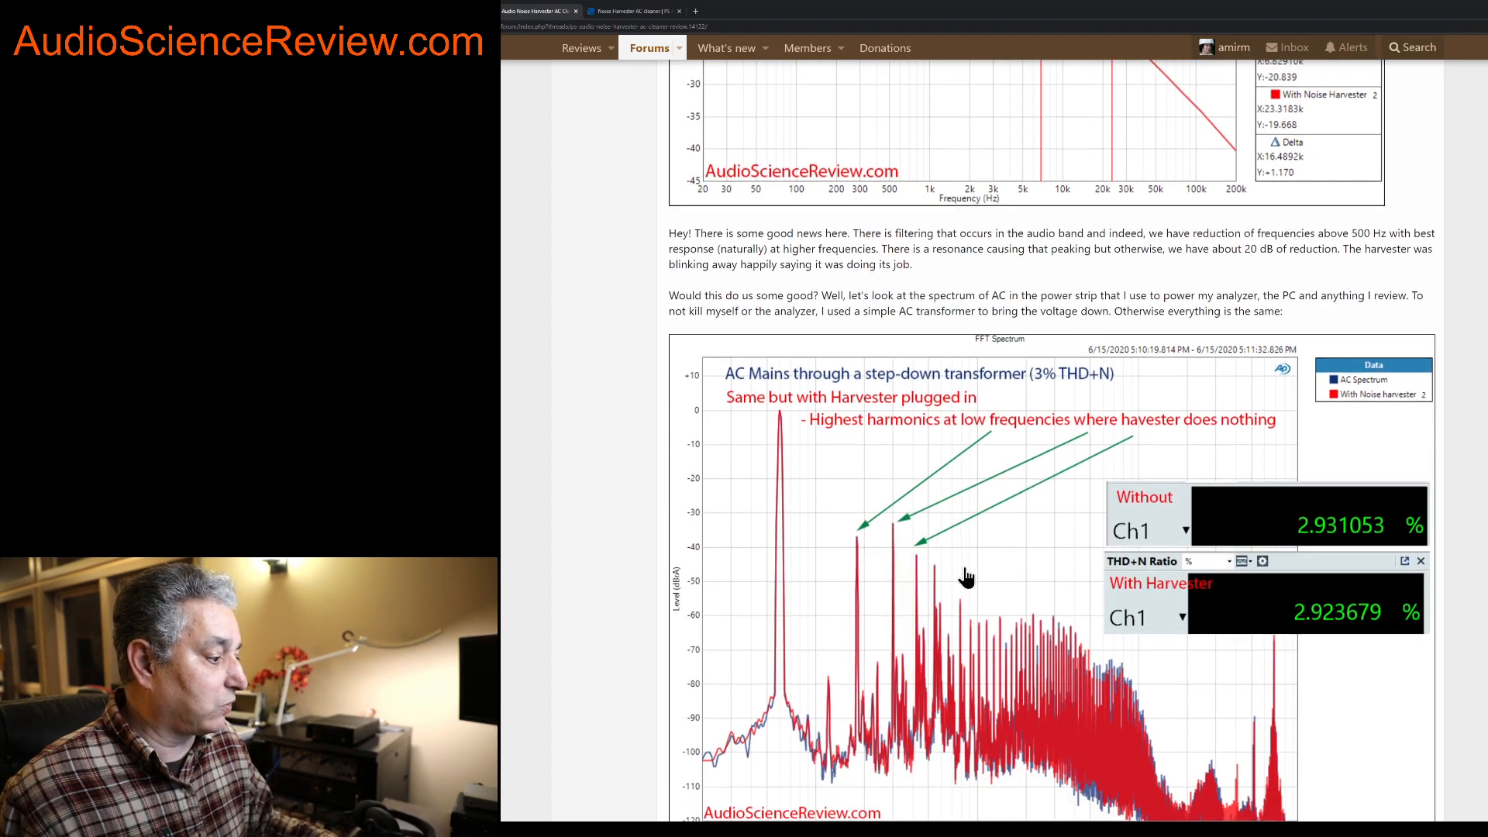
scroll("down", 3)
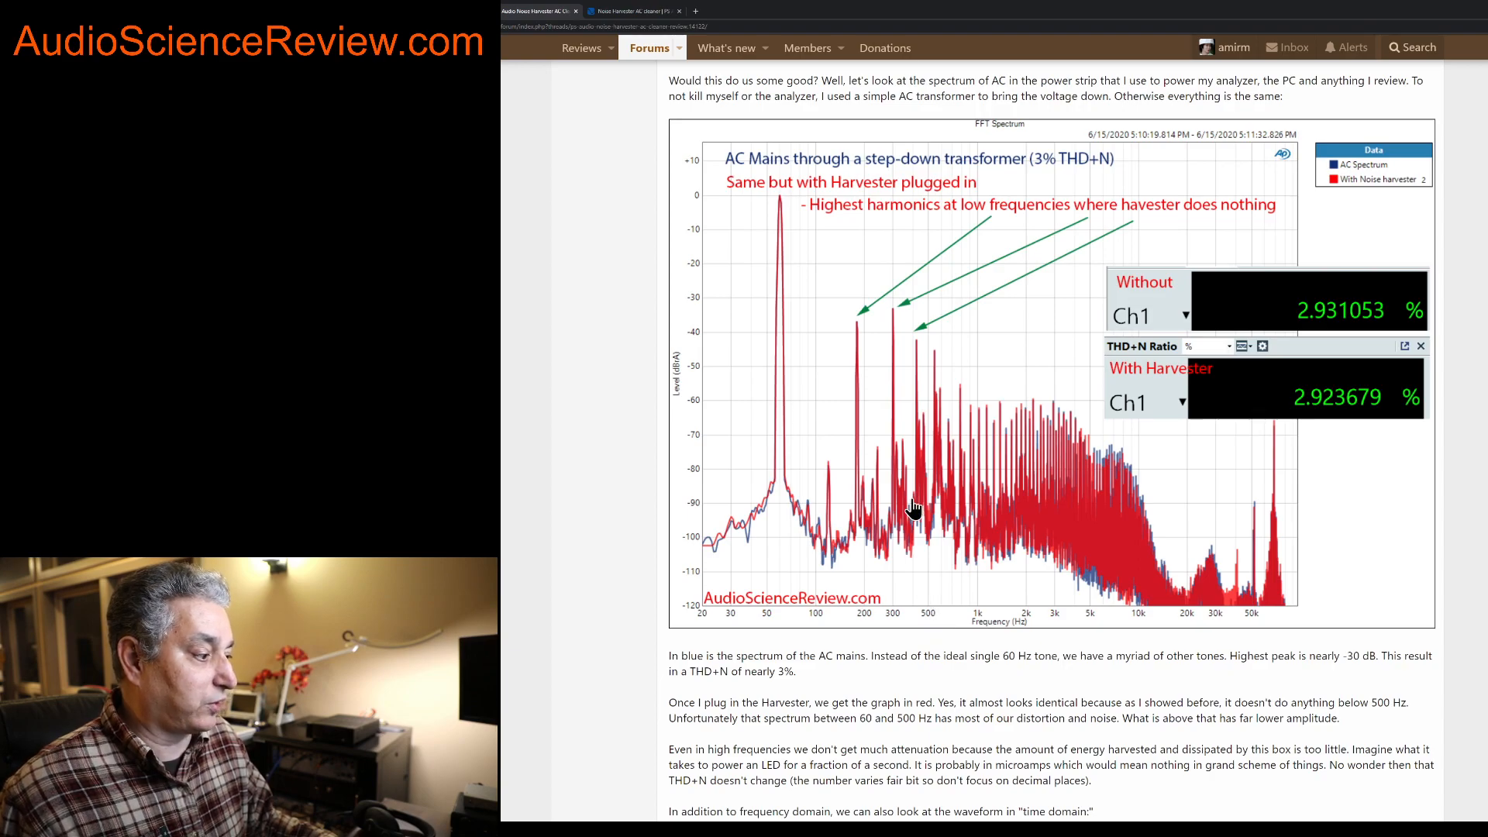
mouse_move(902, 346)
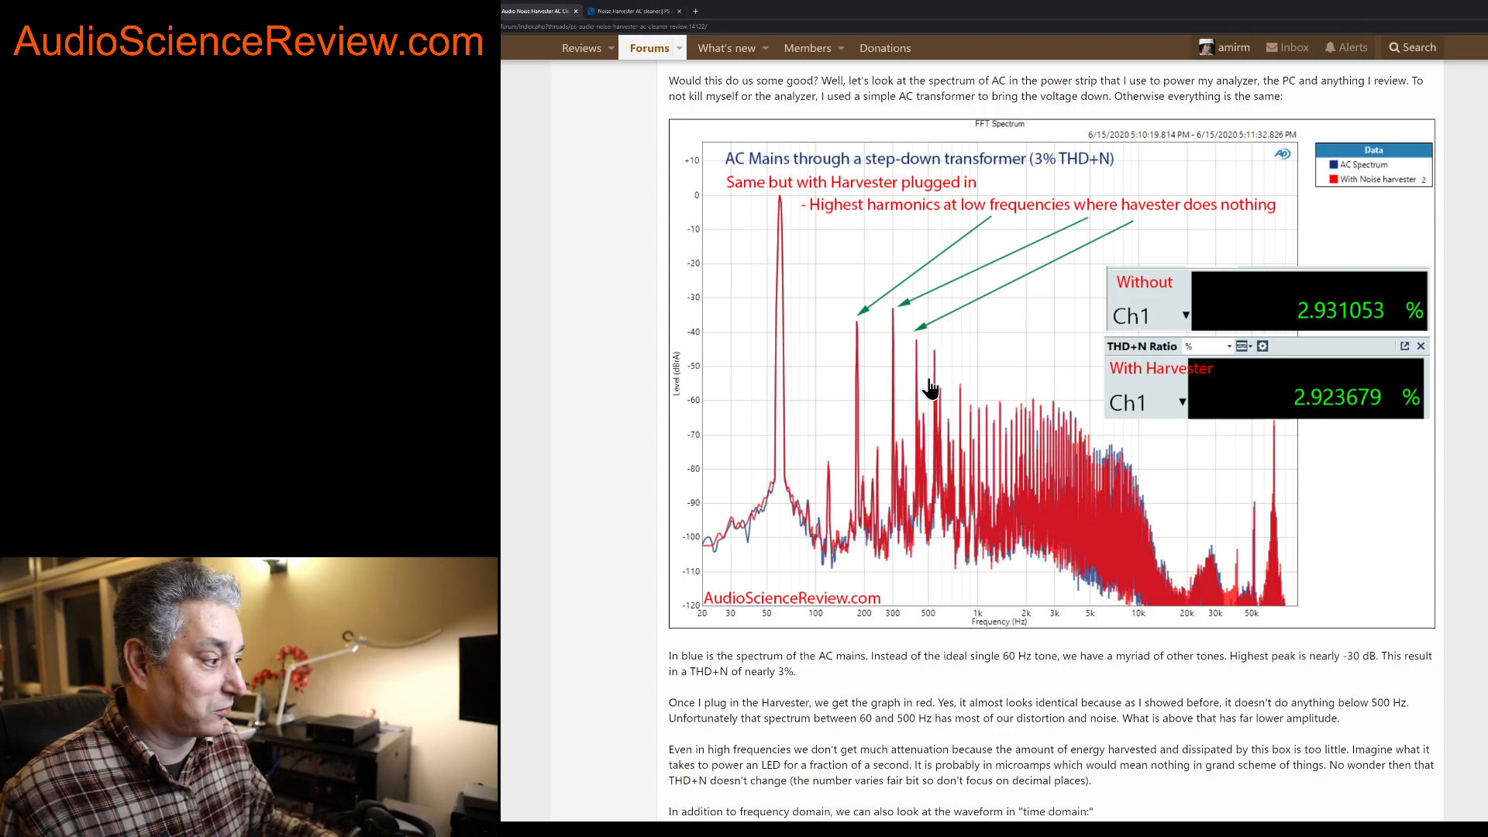
mouse_move(991, 483)
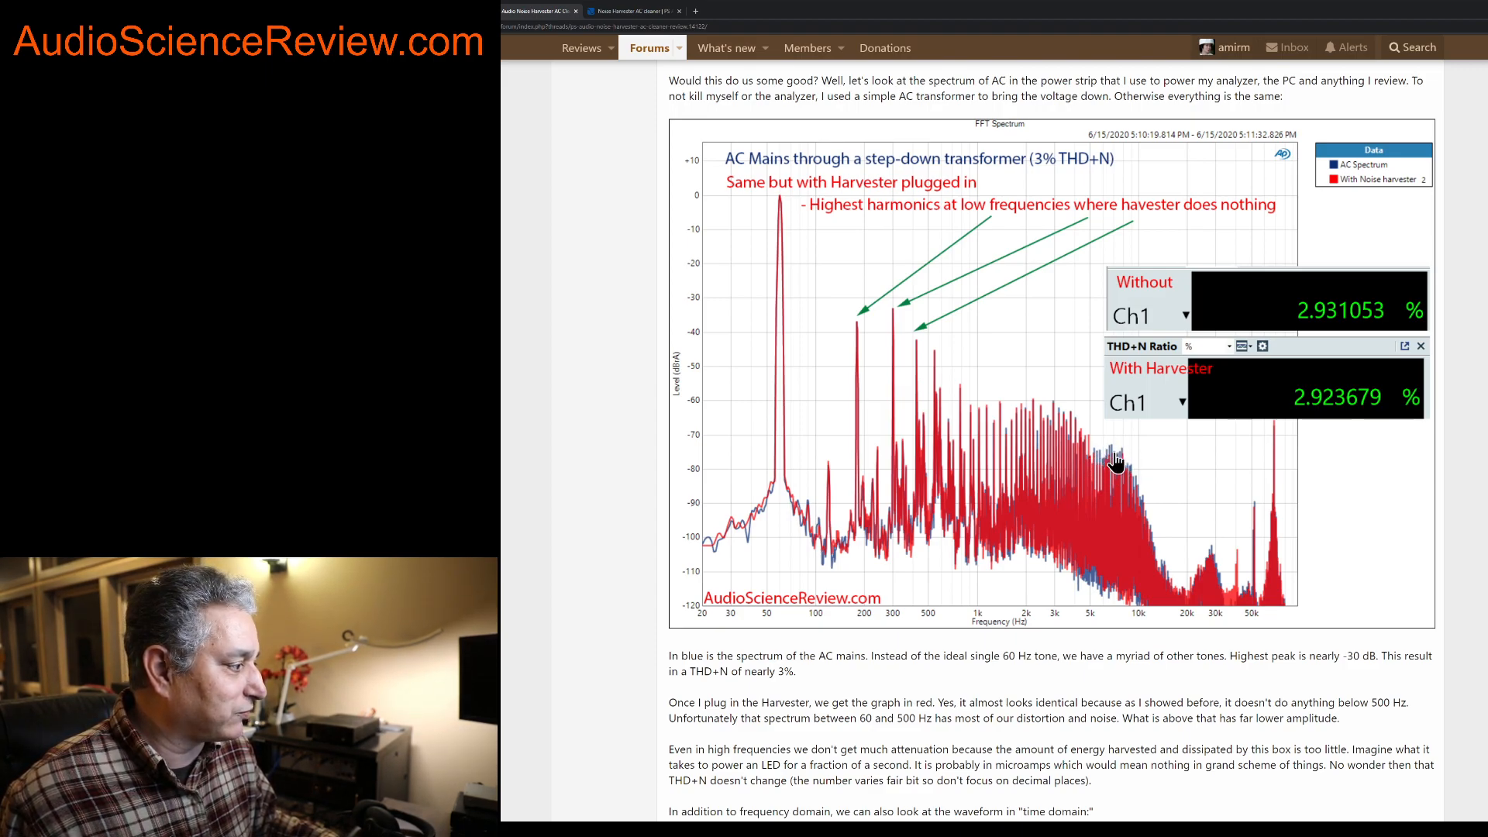
mouse_move(1121, 494)
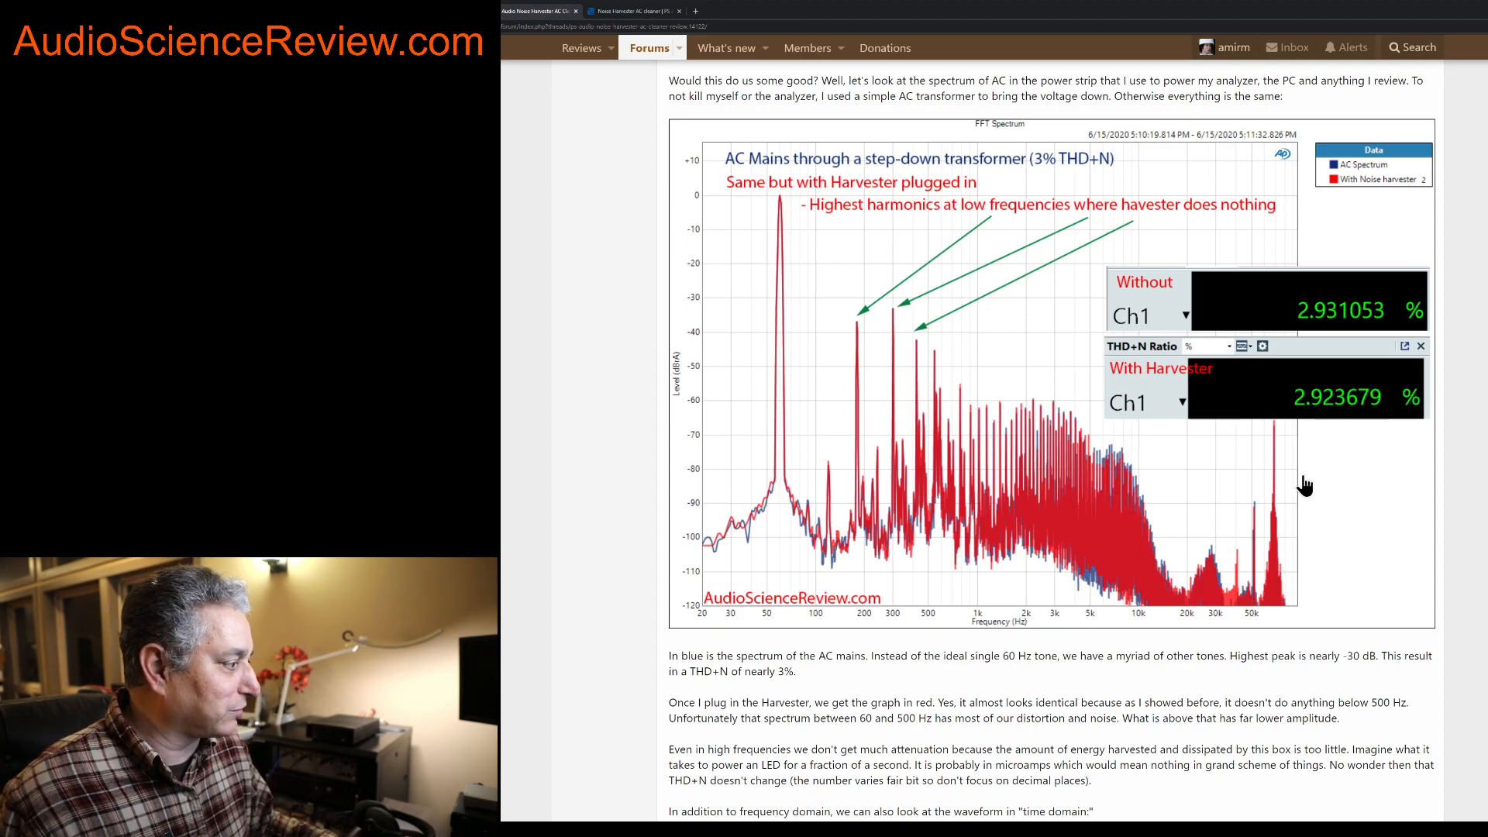
scroll("down", 3)
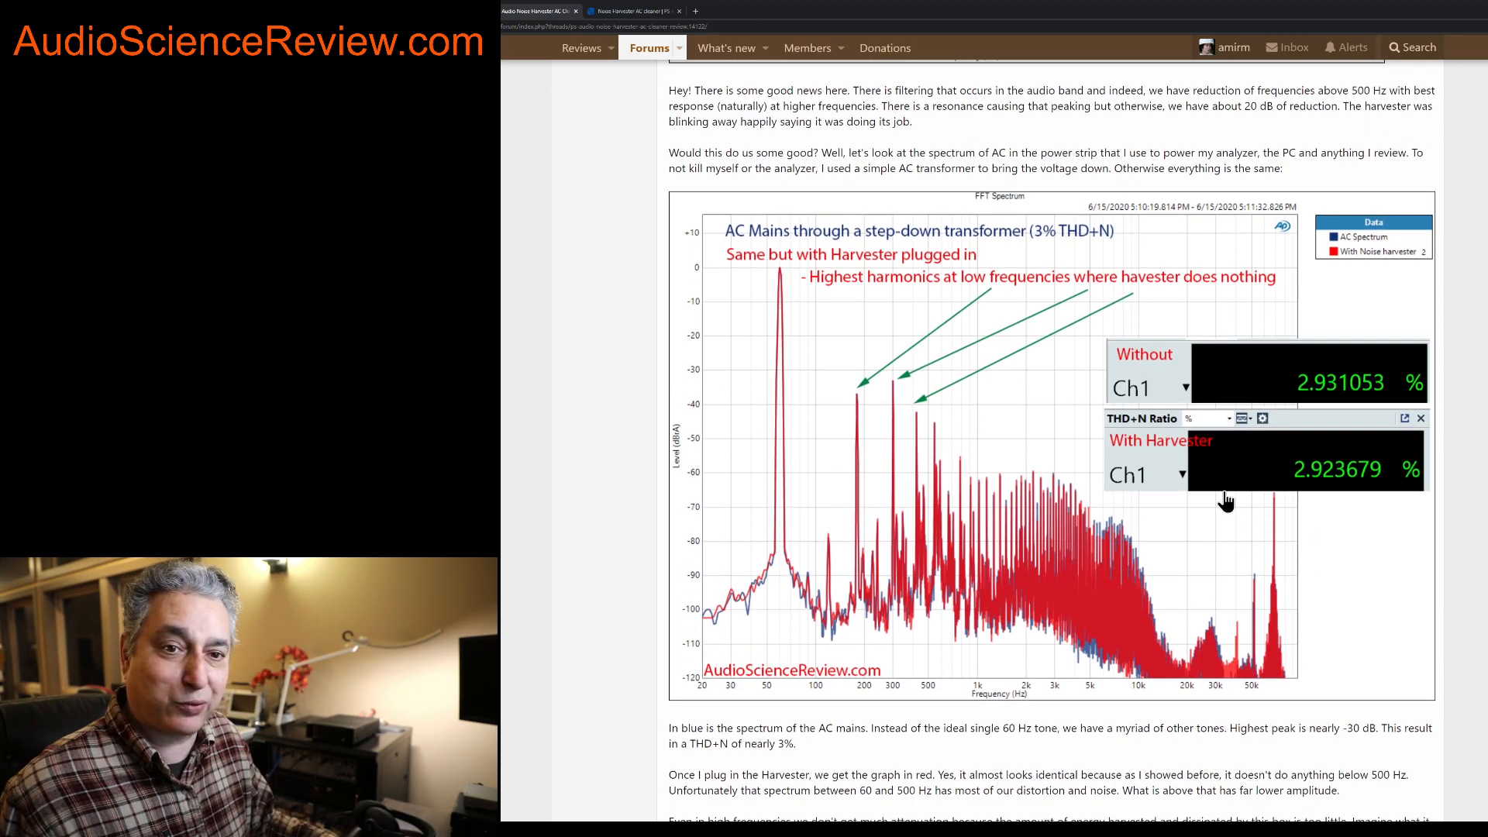
mouse_move(1095, 494)
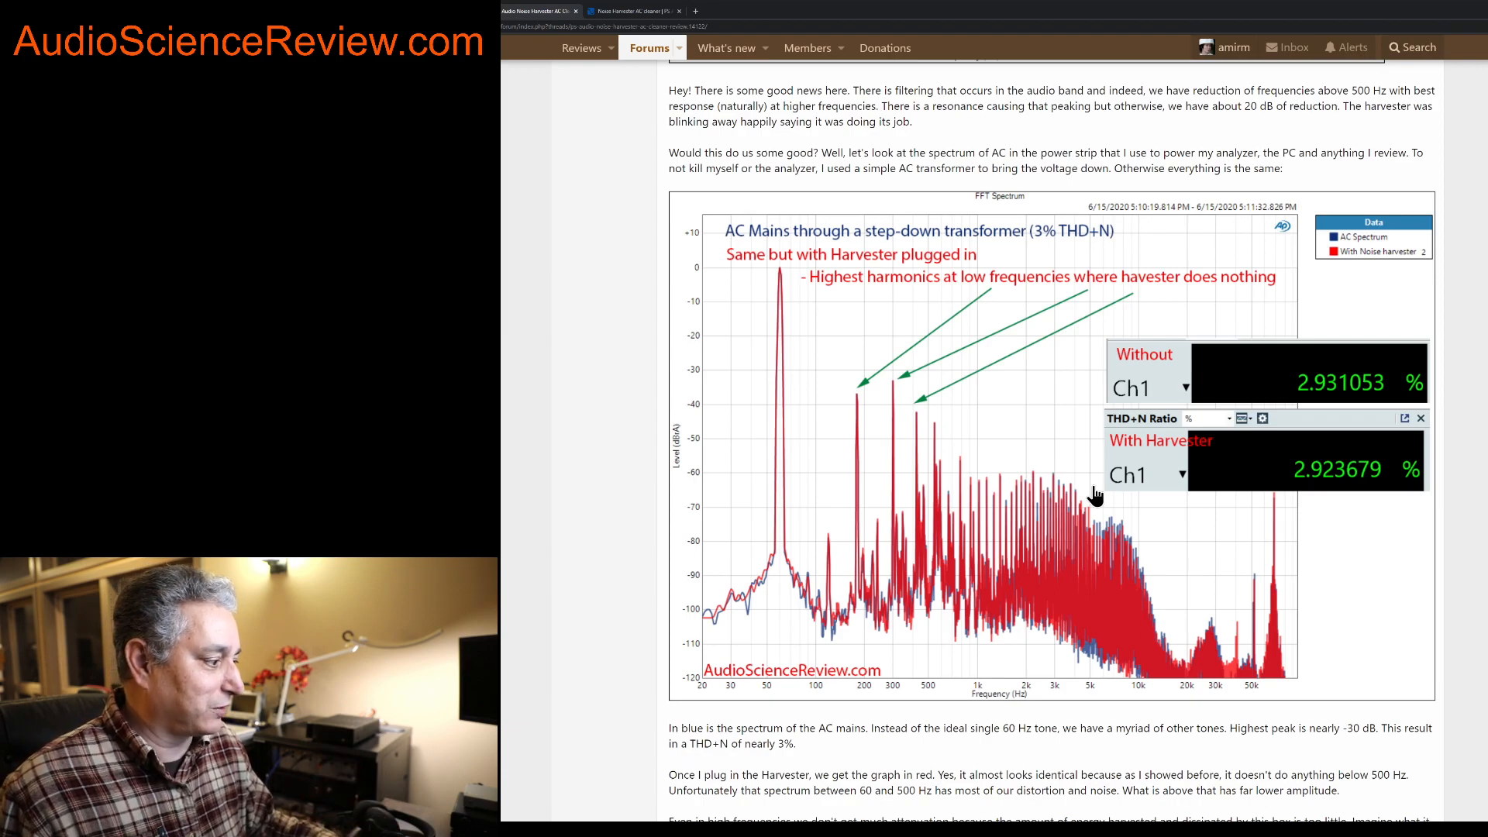
scroll("down", 3)
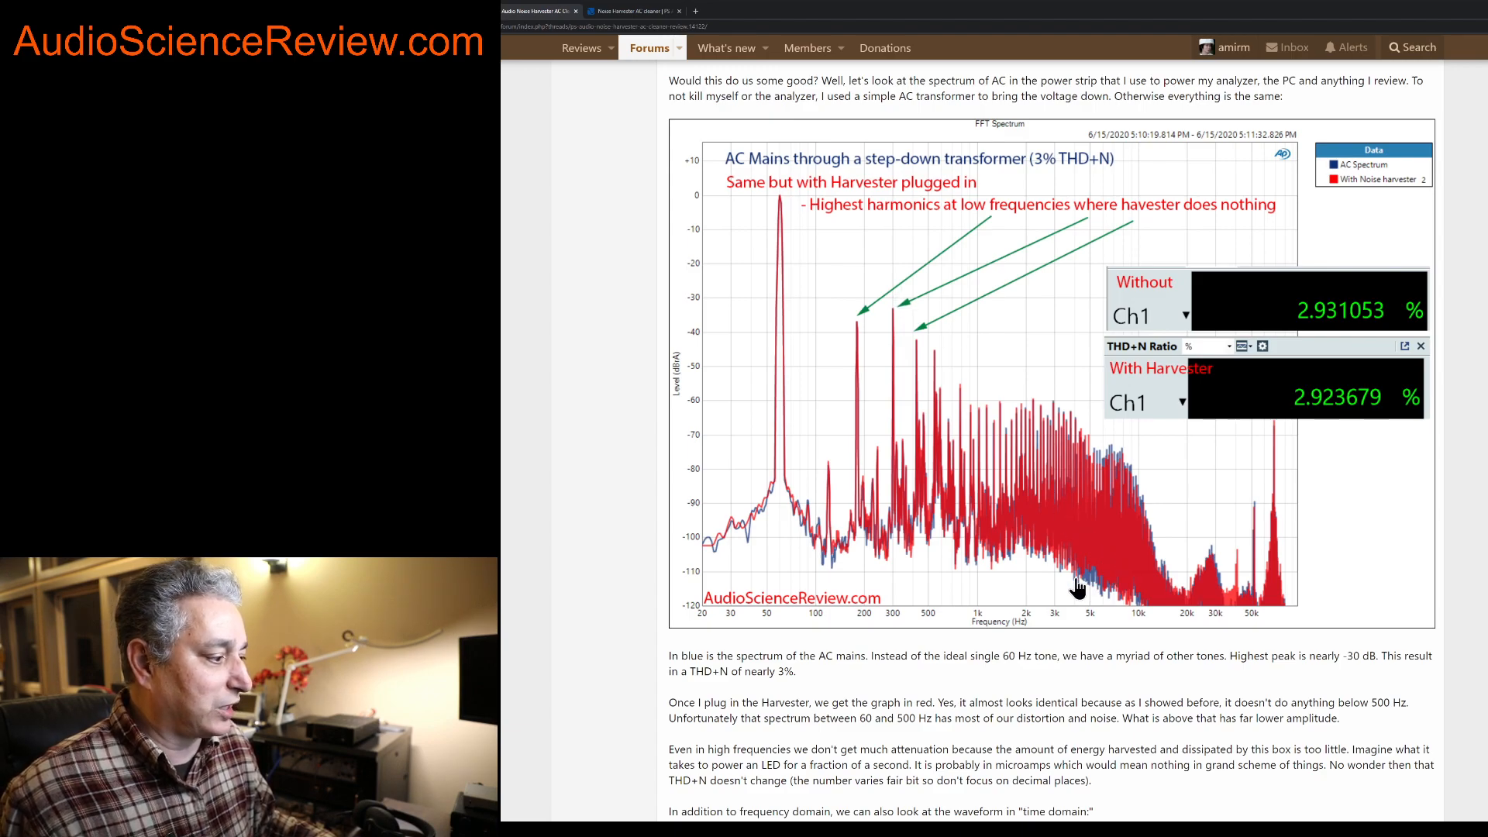
mouse_move(1163, 577)
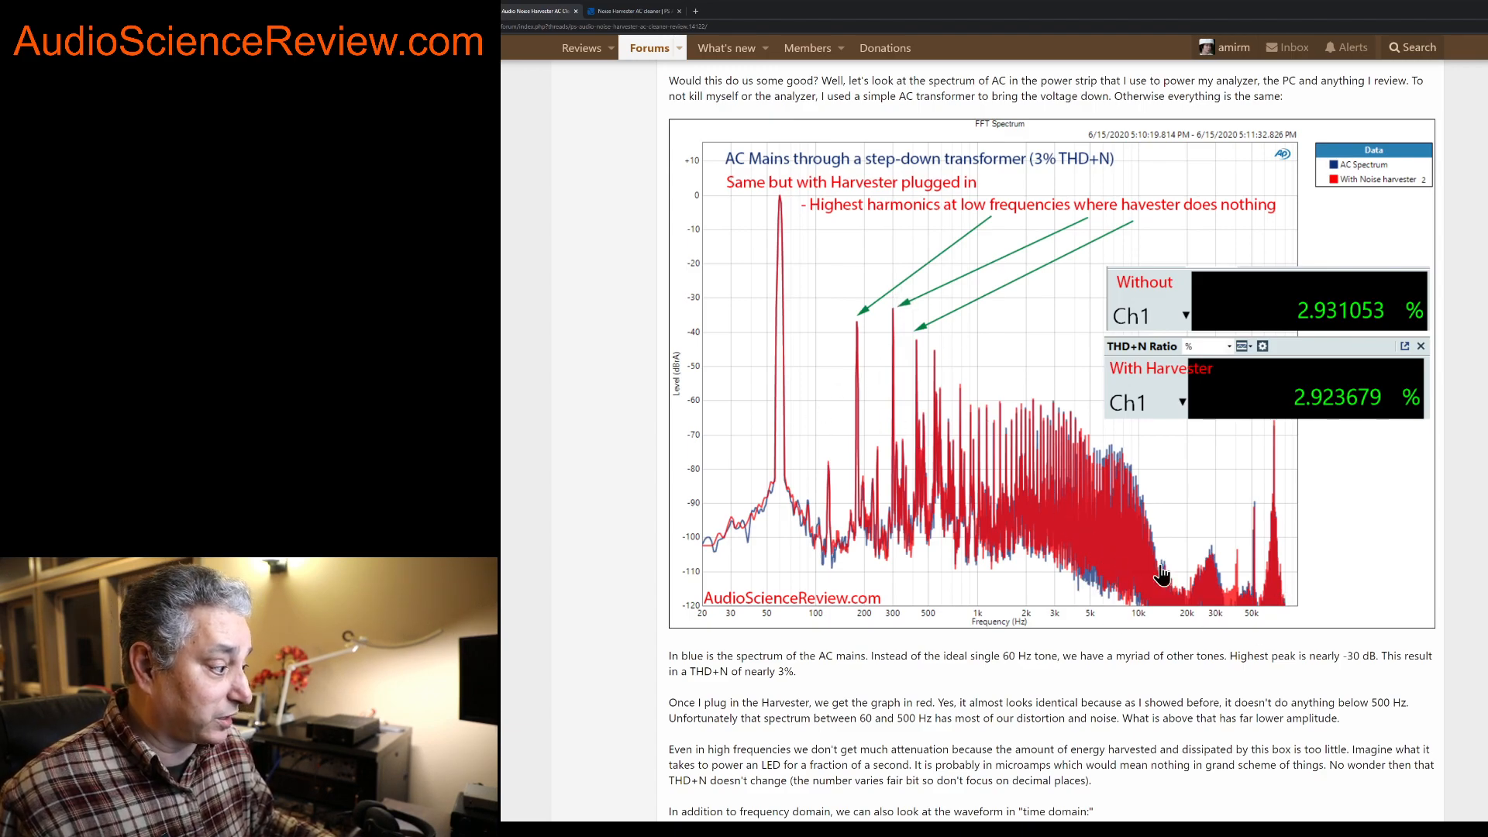
mouse_move(881, 430)
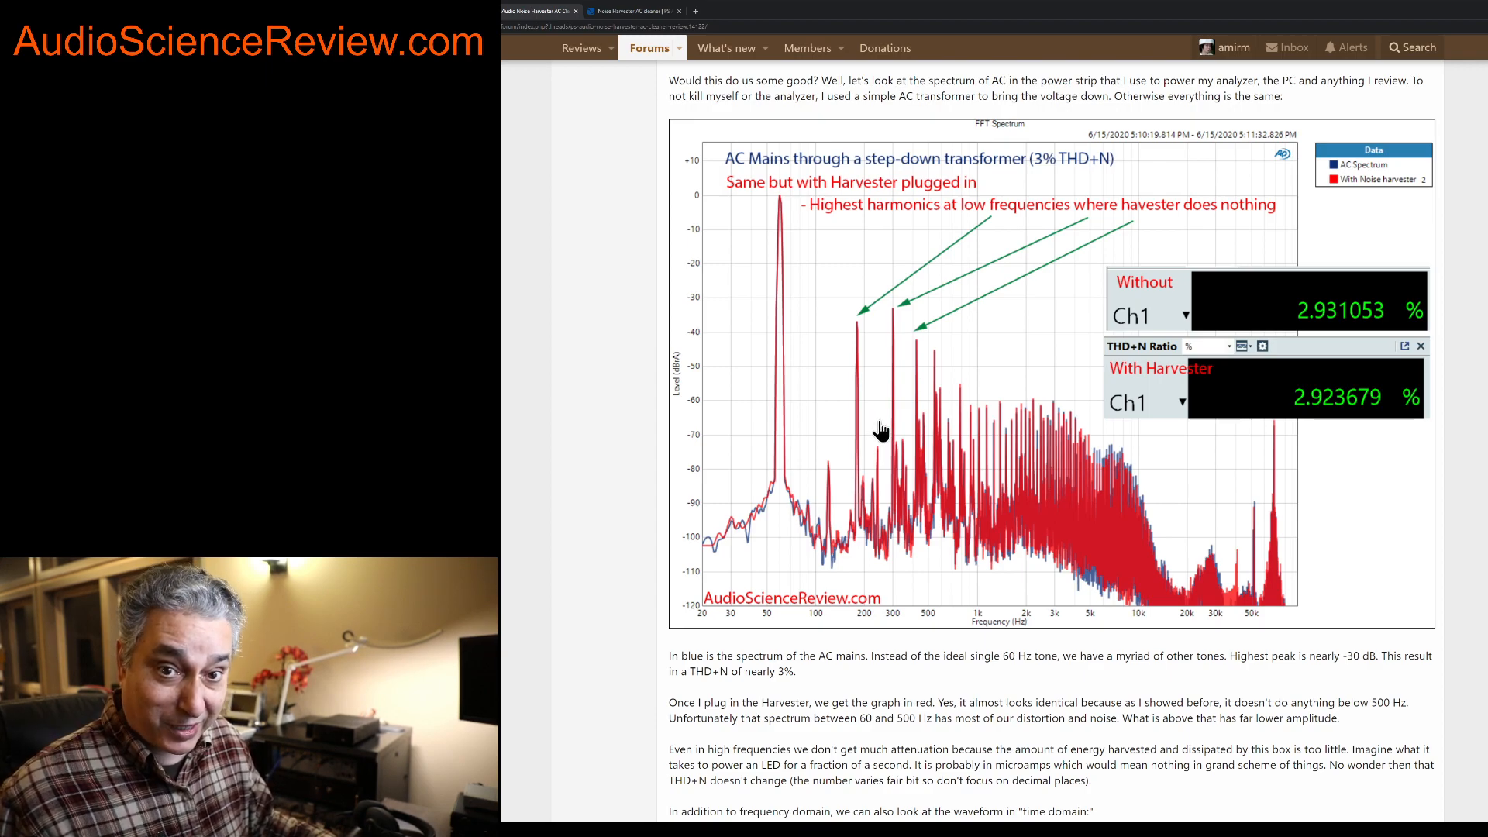
mouse_move(871, 386)
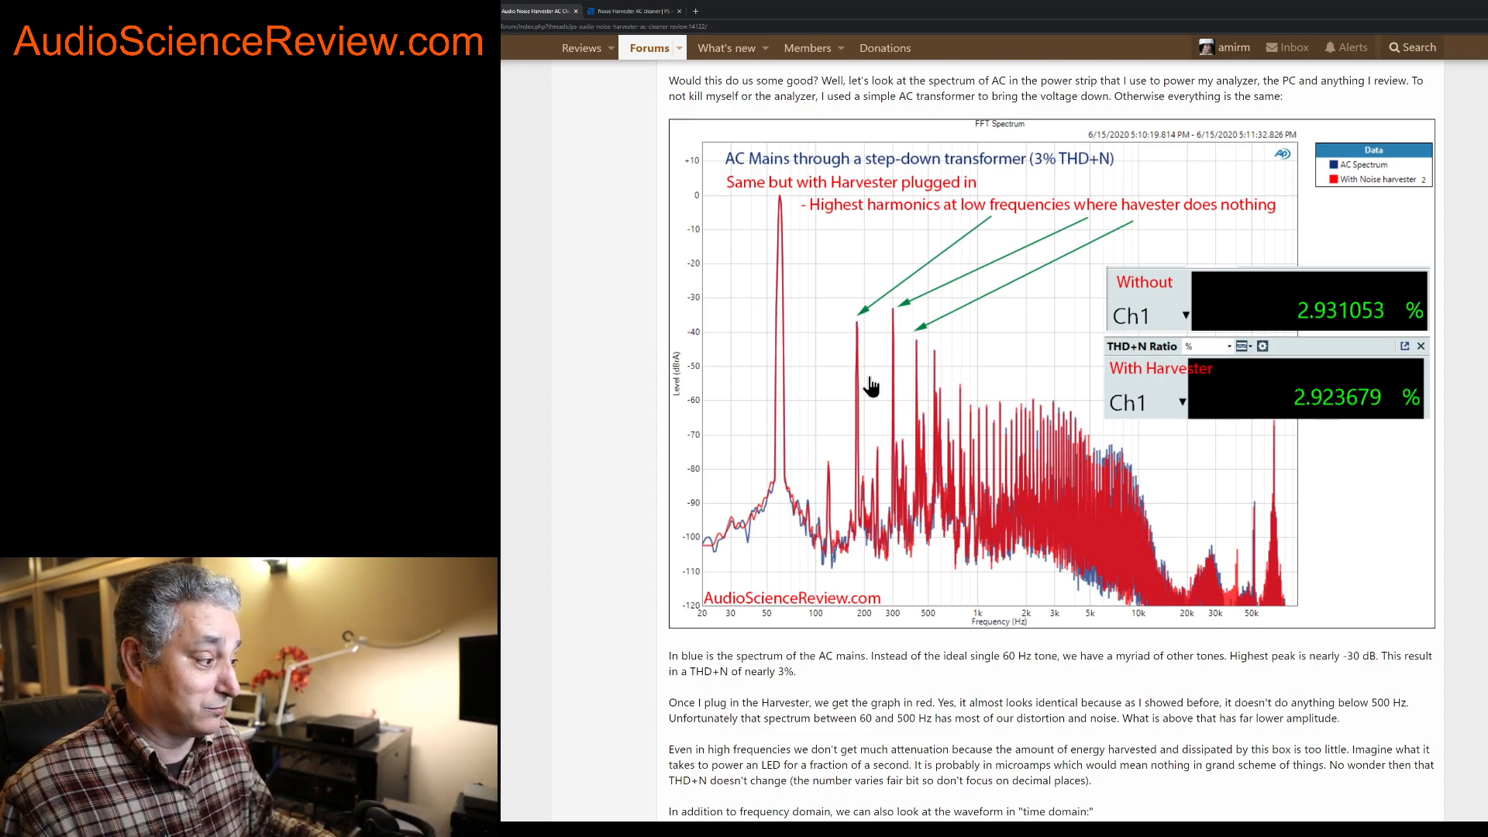
mouse_move(923, 424)
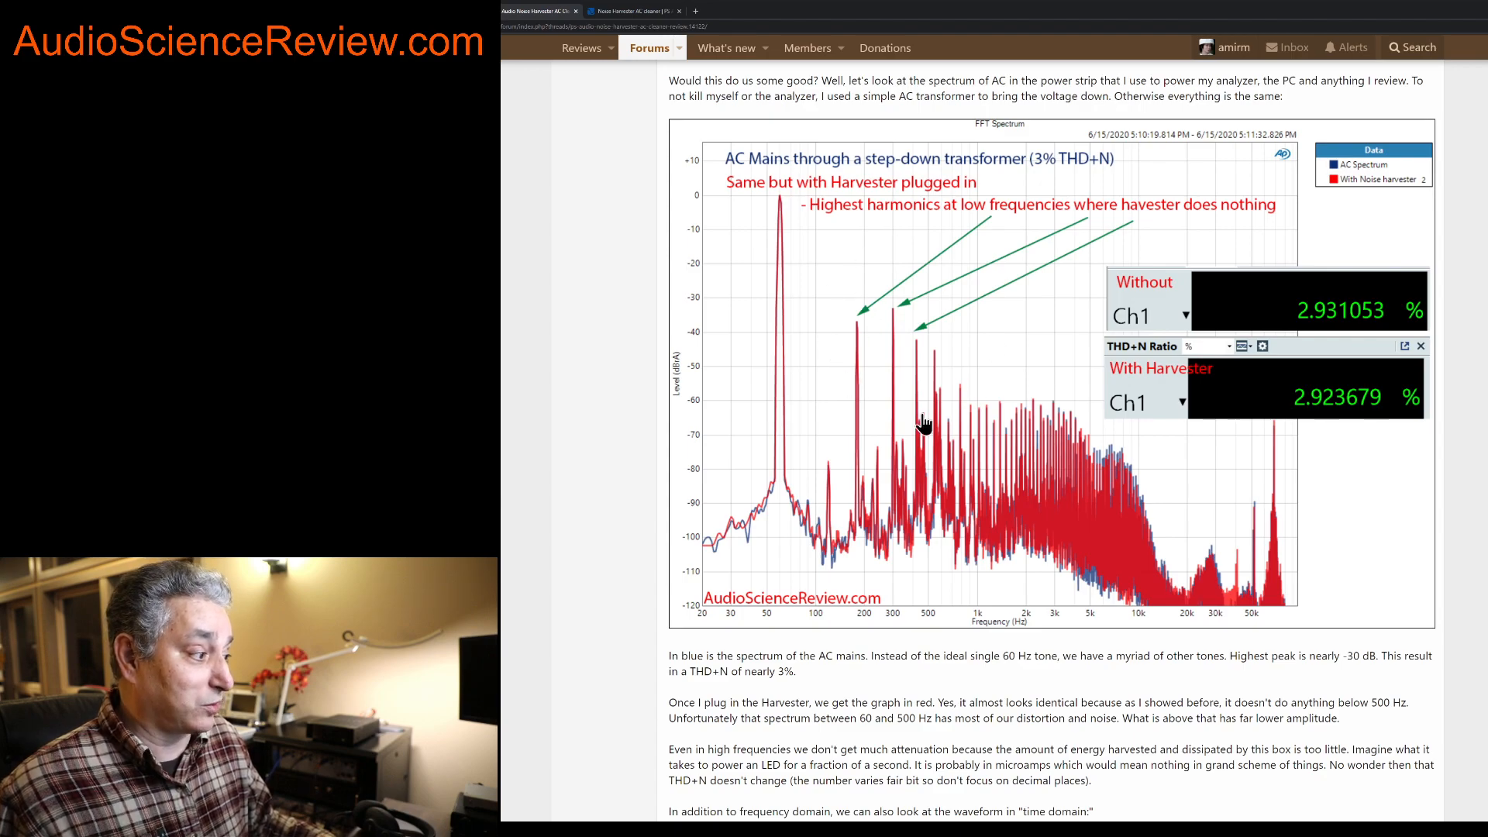
mouse_move(893, 405)
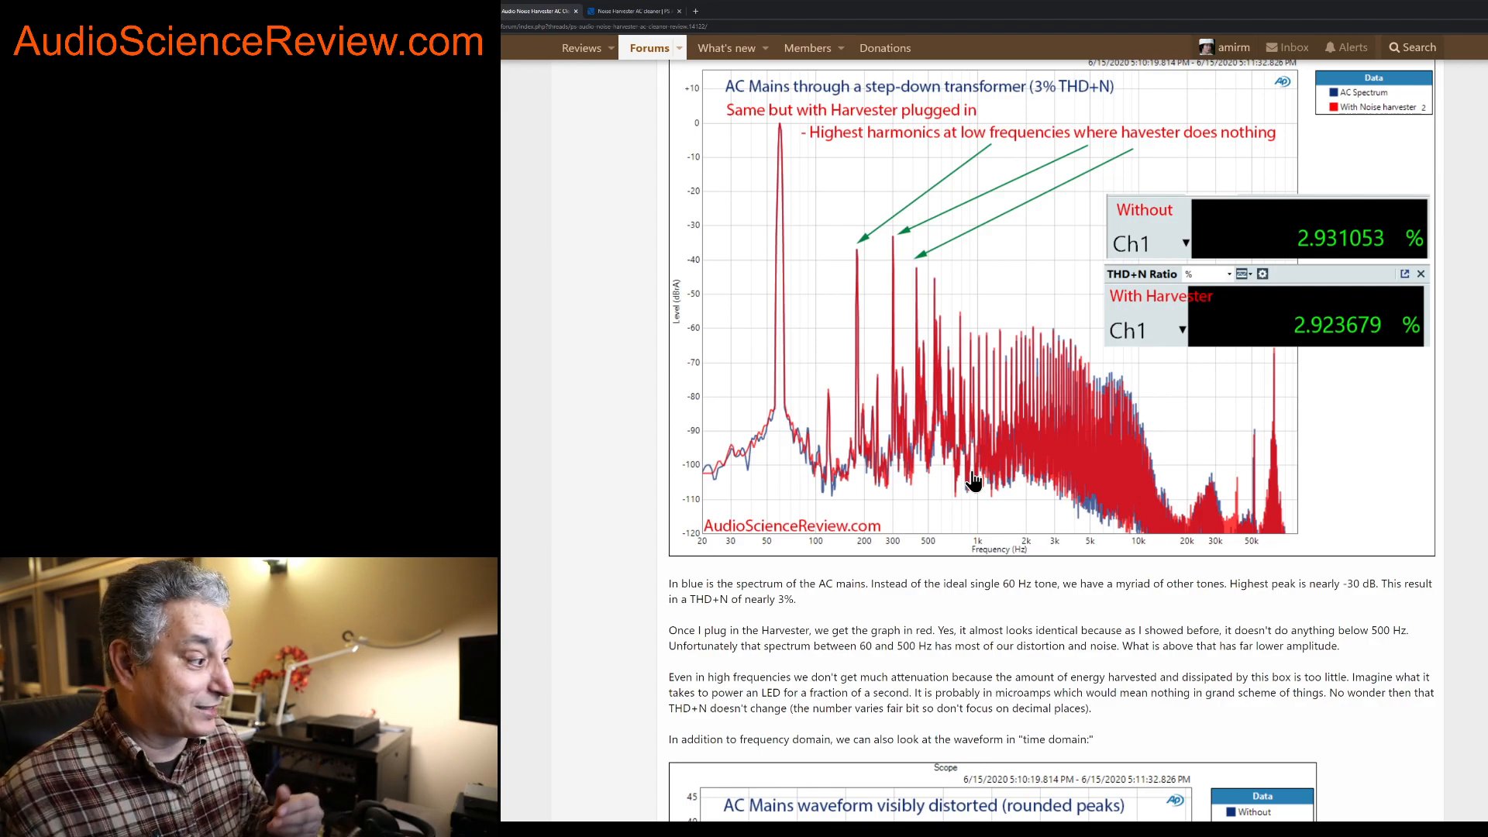
mouse_move(989, 464)
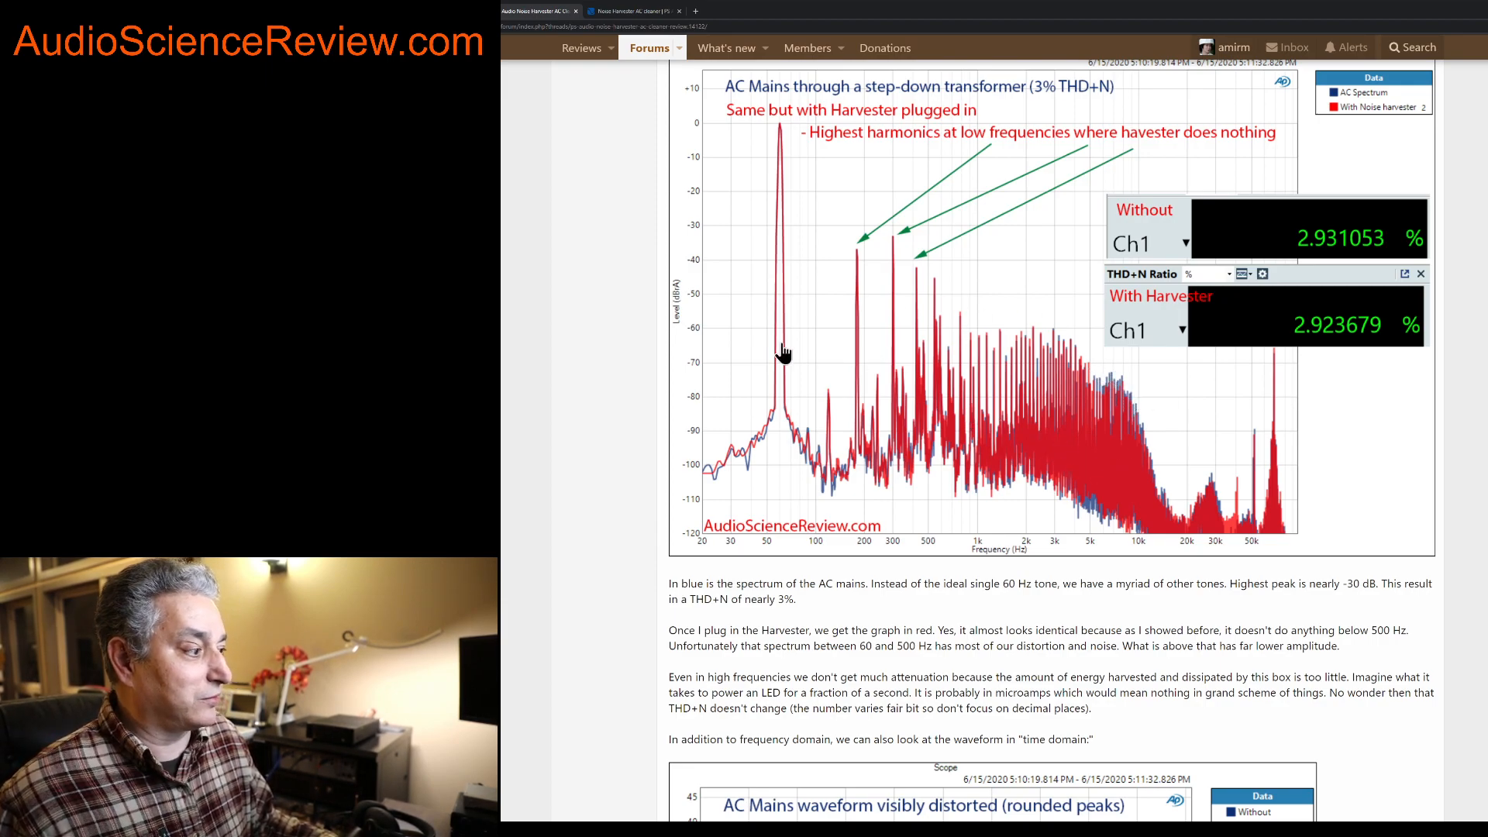
mouse_move(933, 374)
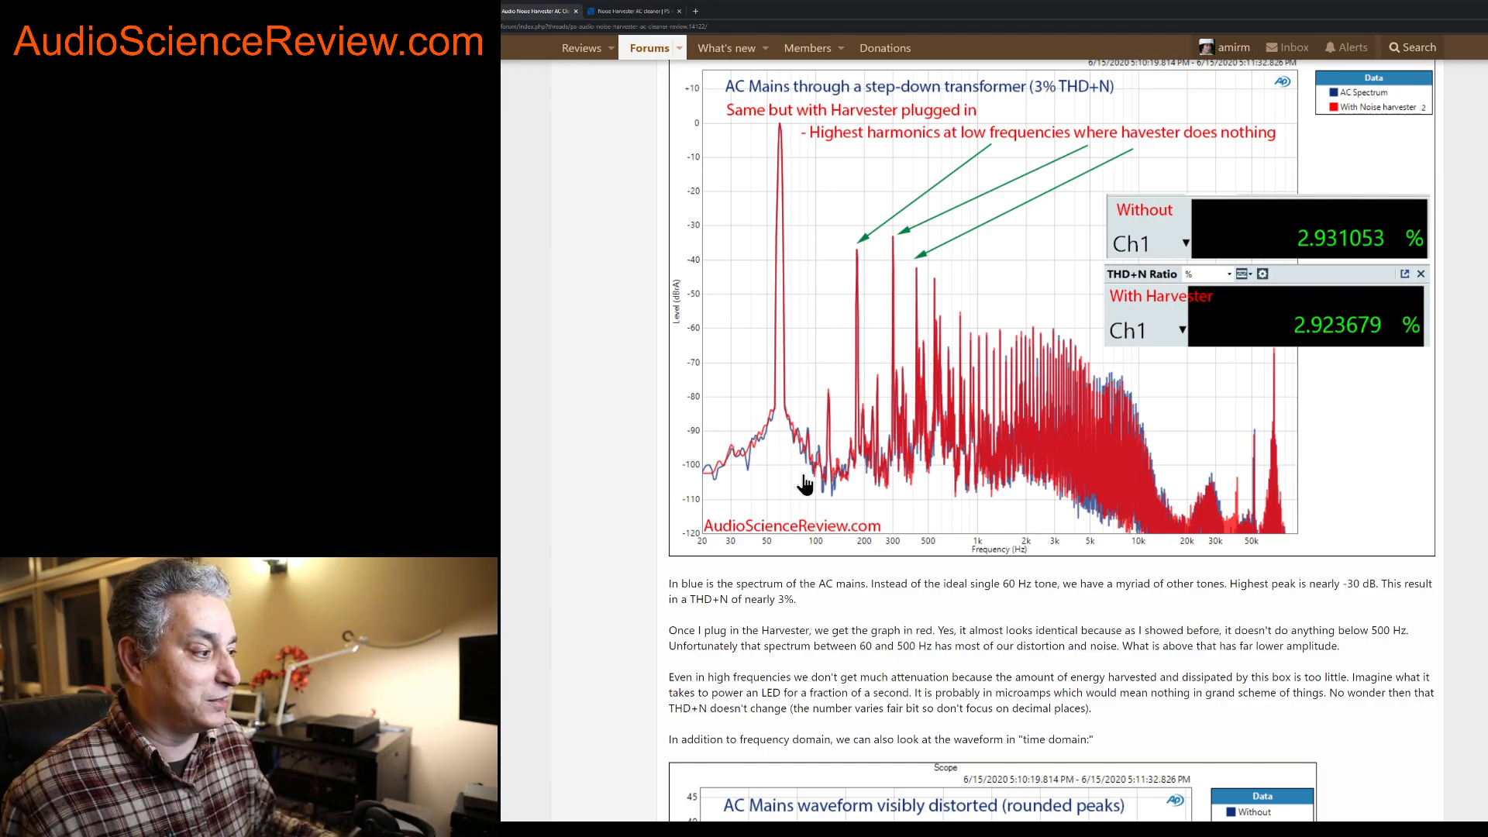
mouse_move(779, 369)
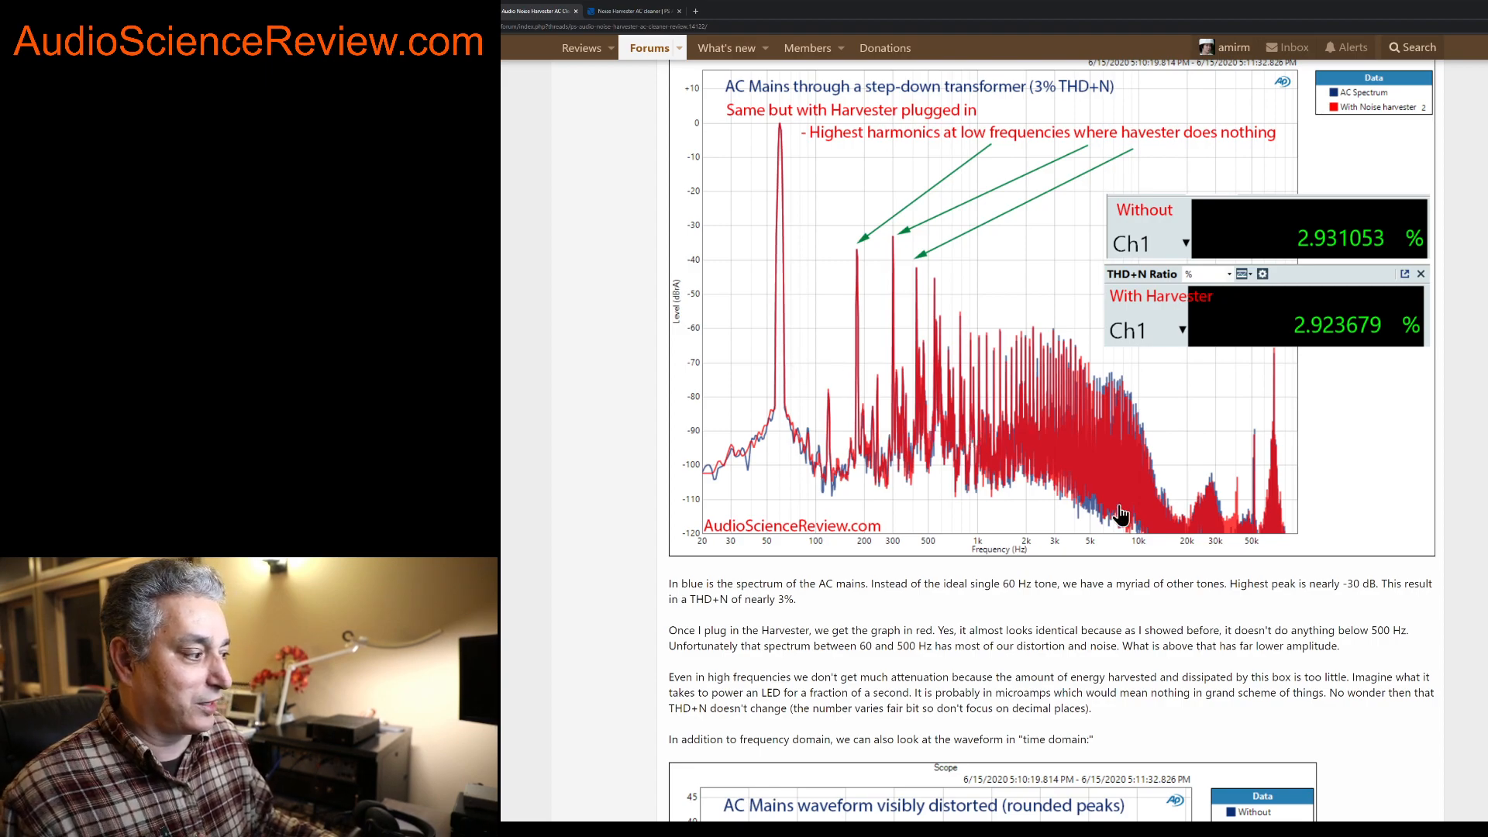
scroll("down", 3)
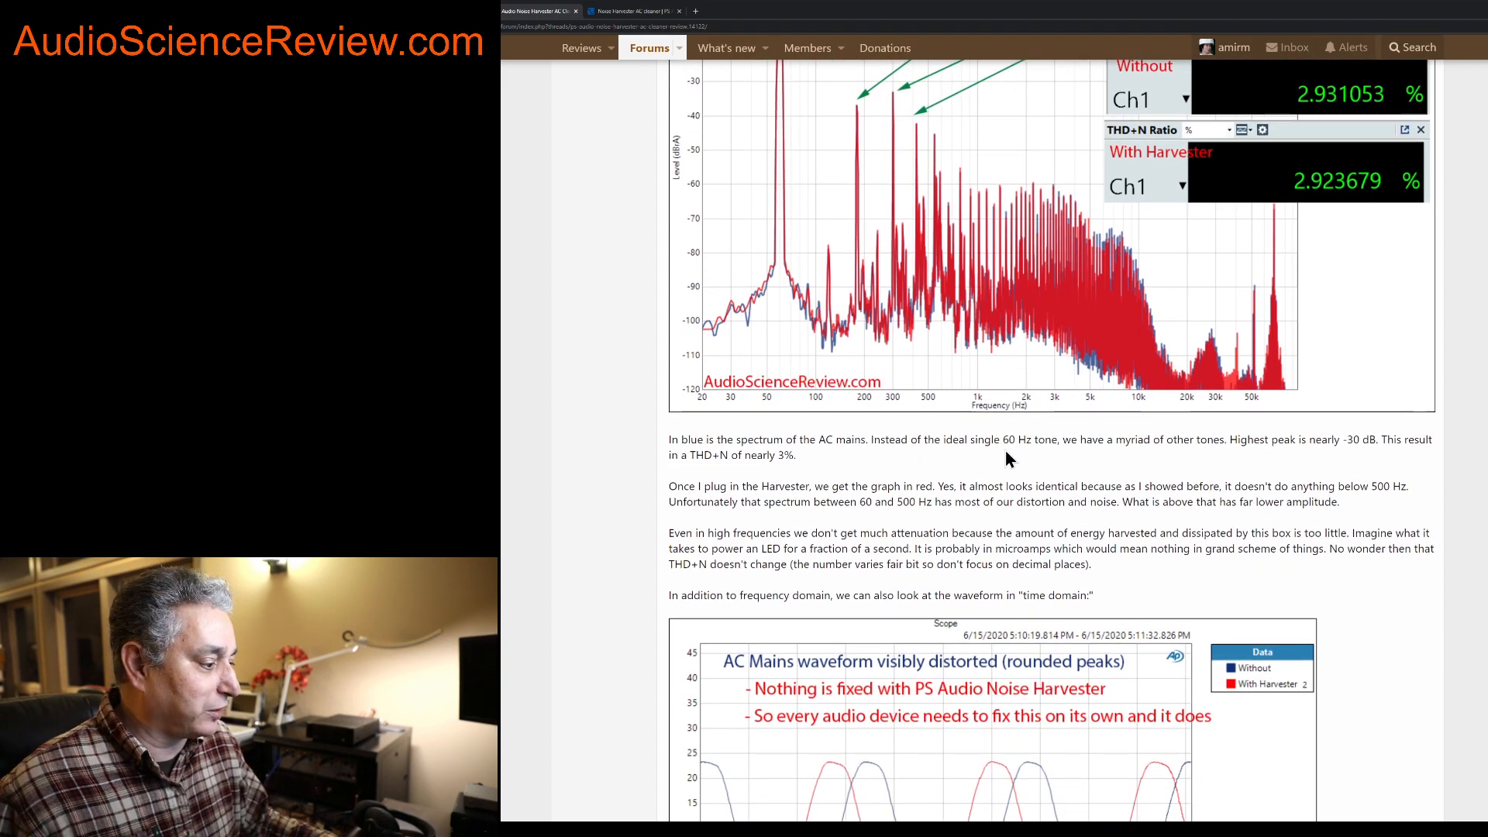
scroll("down", 3)
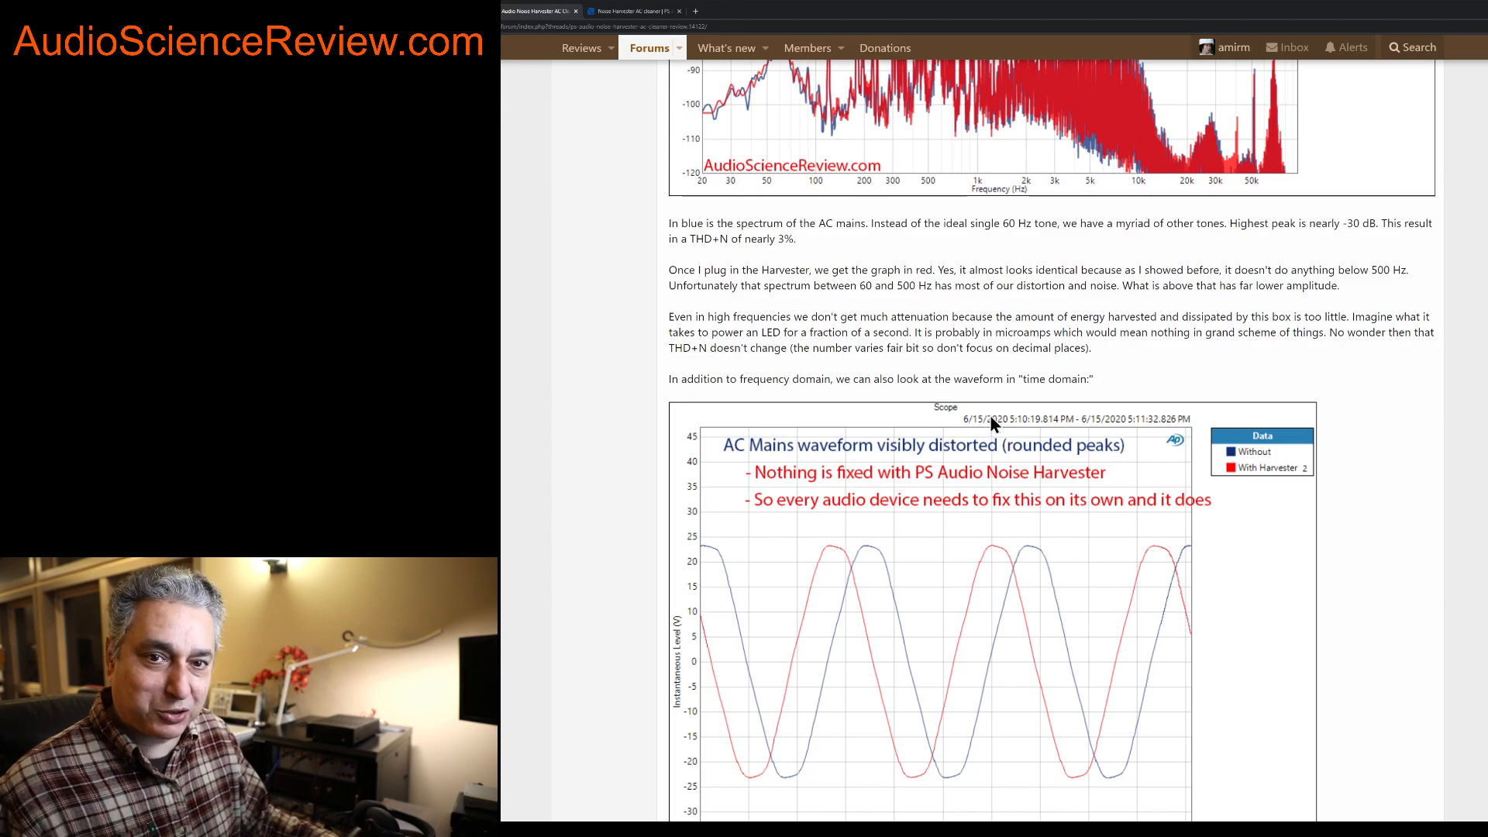
scroll("down", 3)
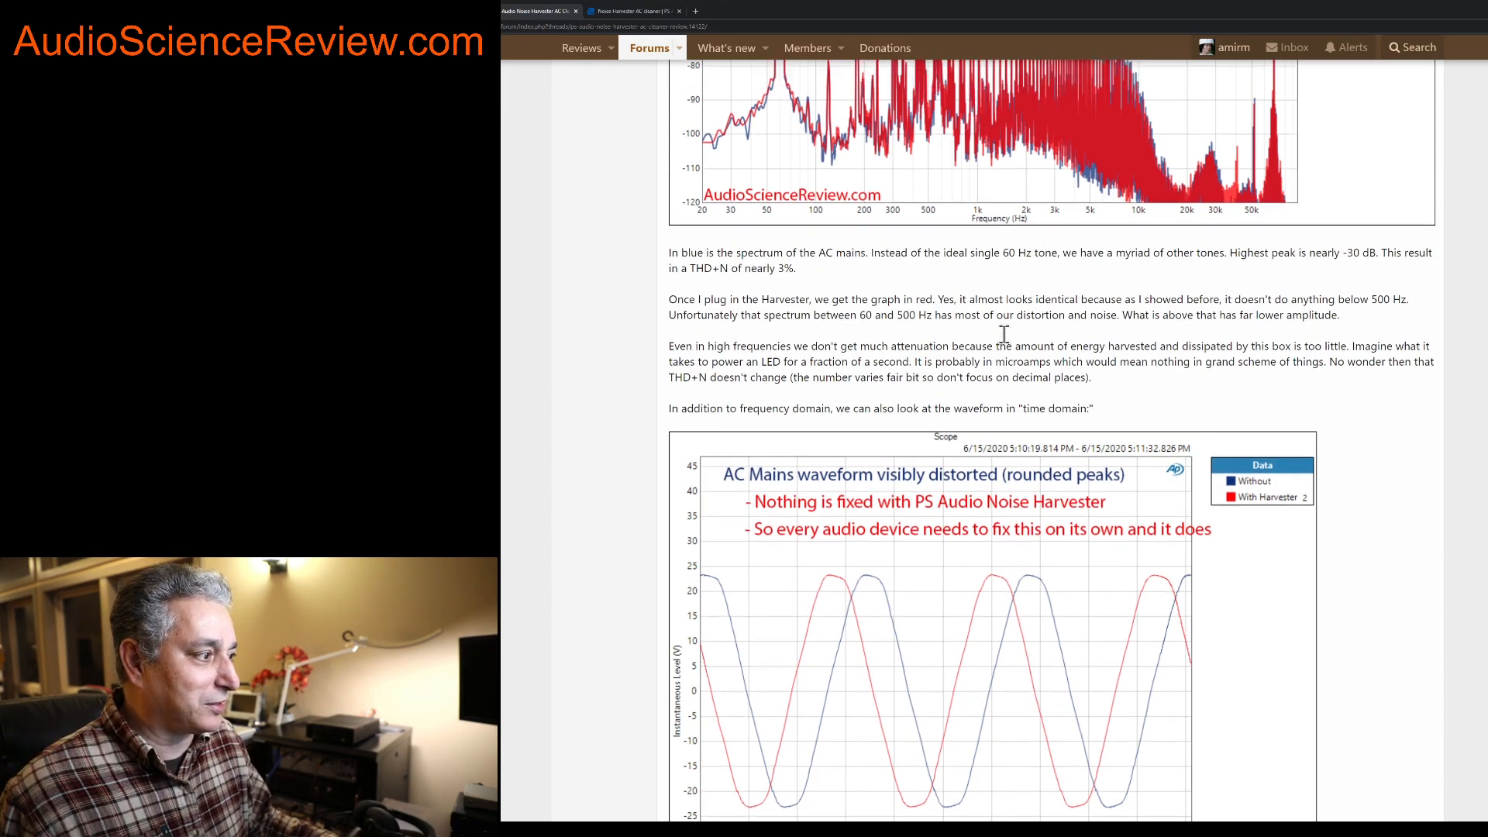
scroll("down", 3)
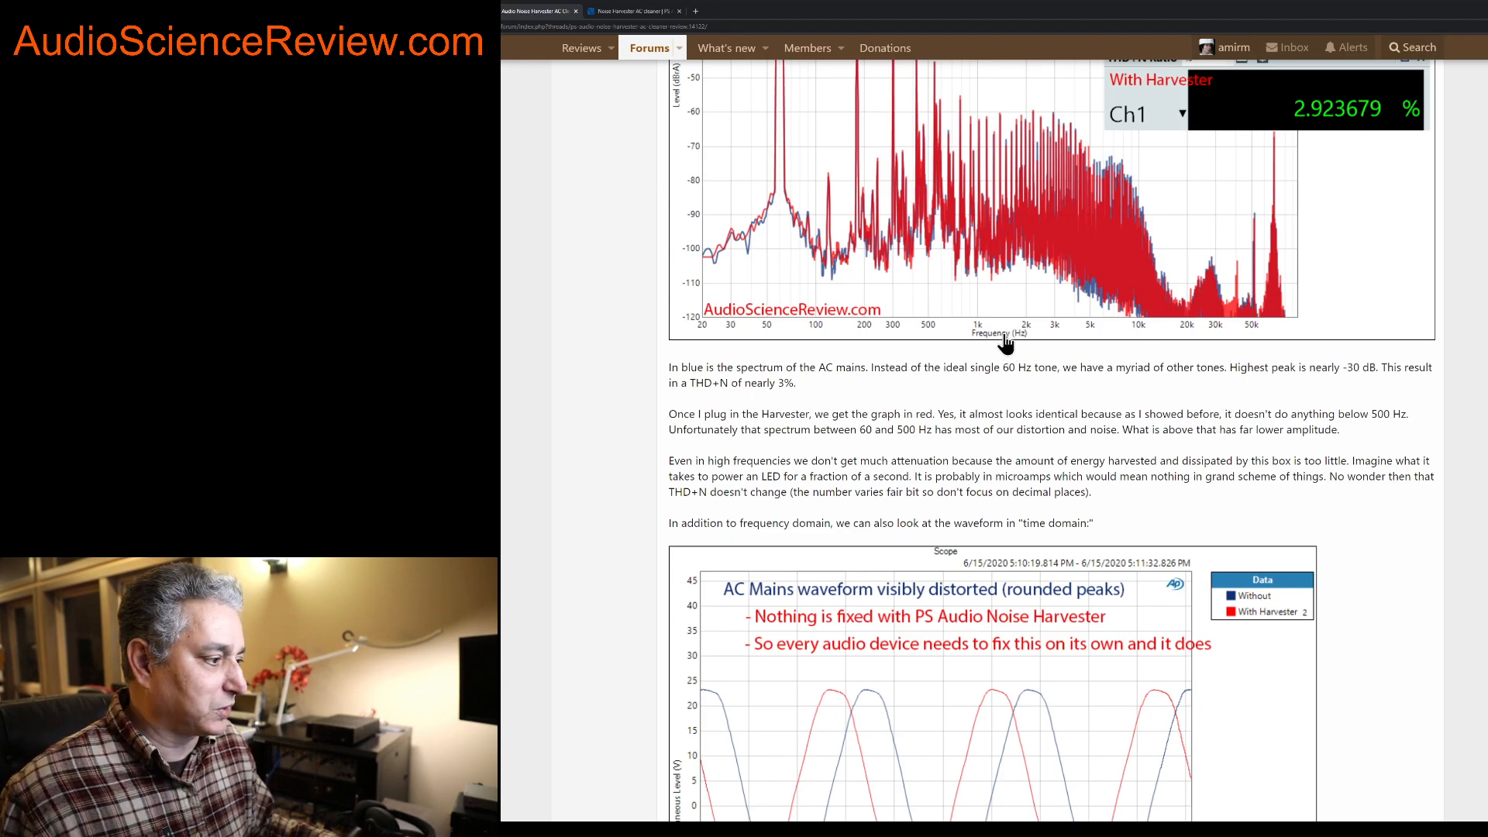
scroll("down", 3)
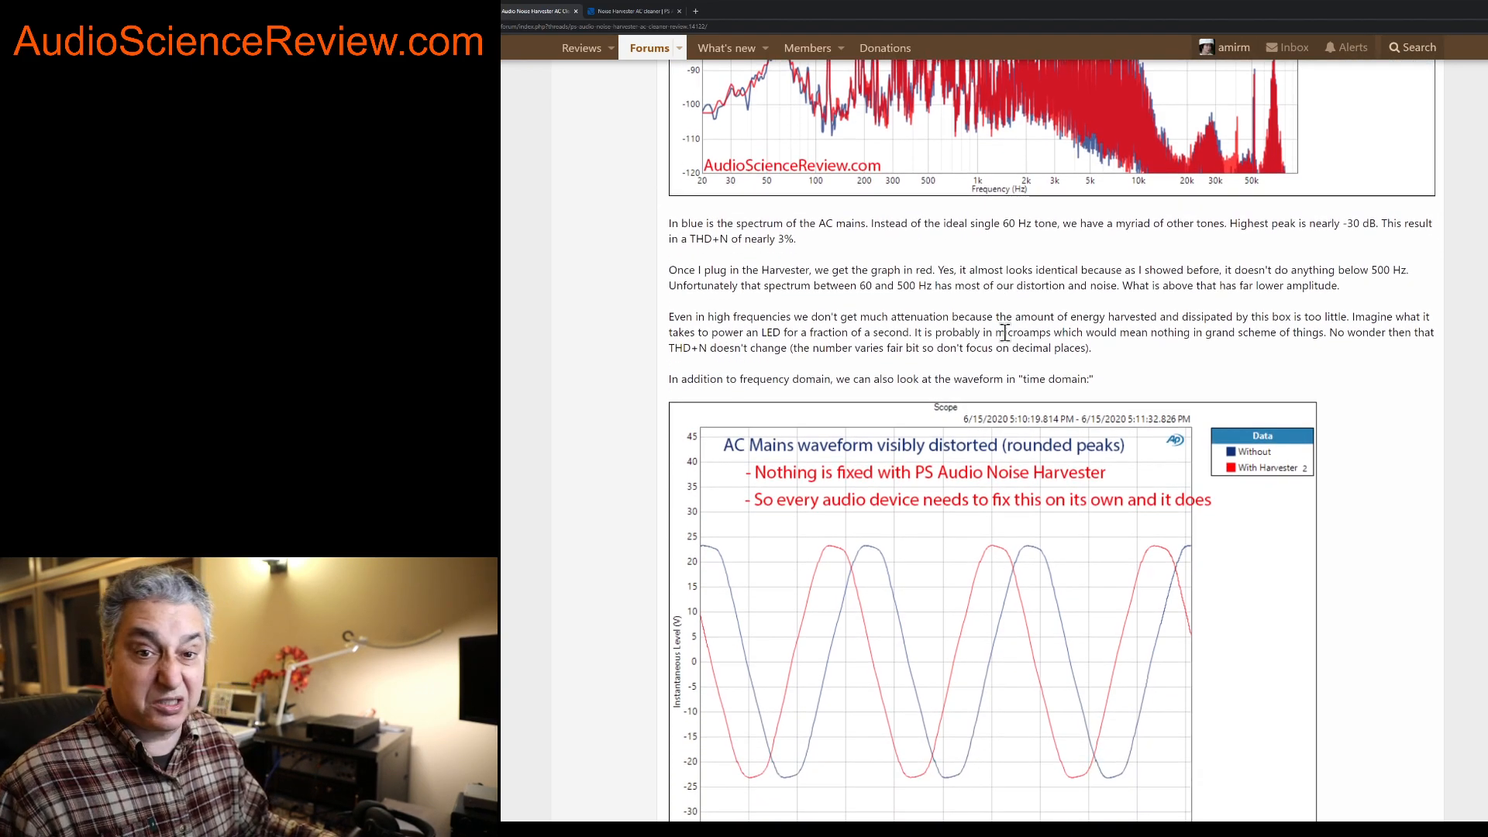
scroll("down", 3)
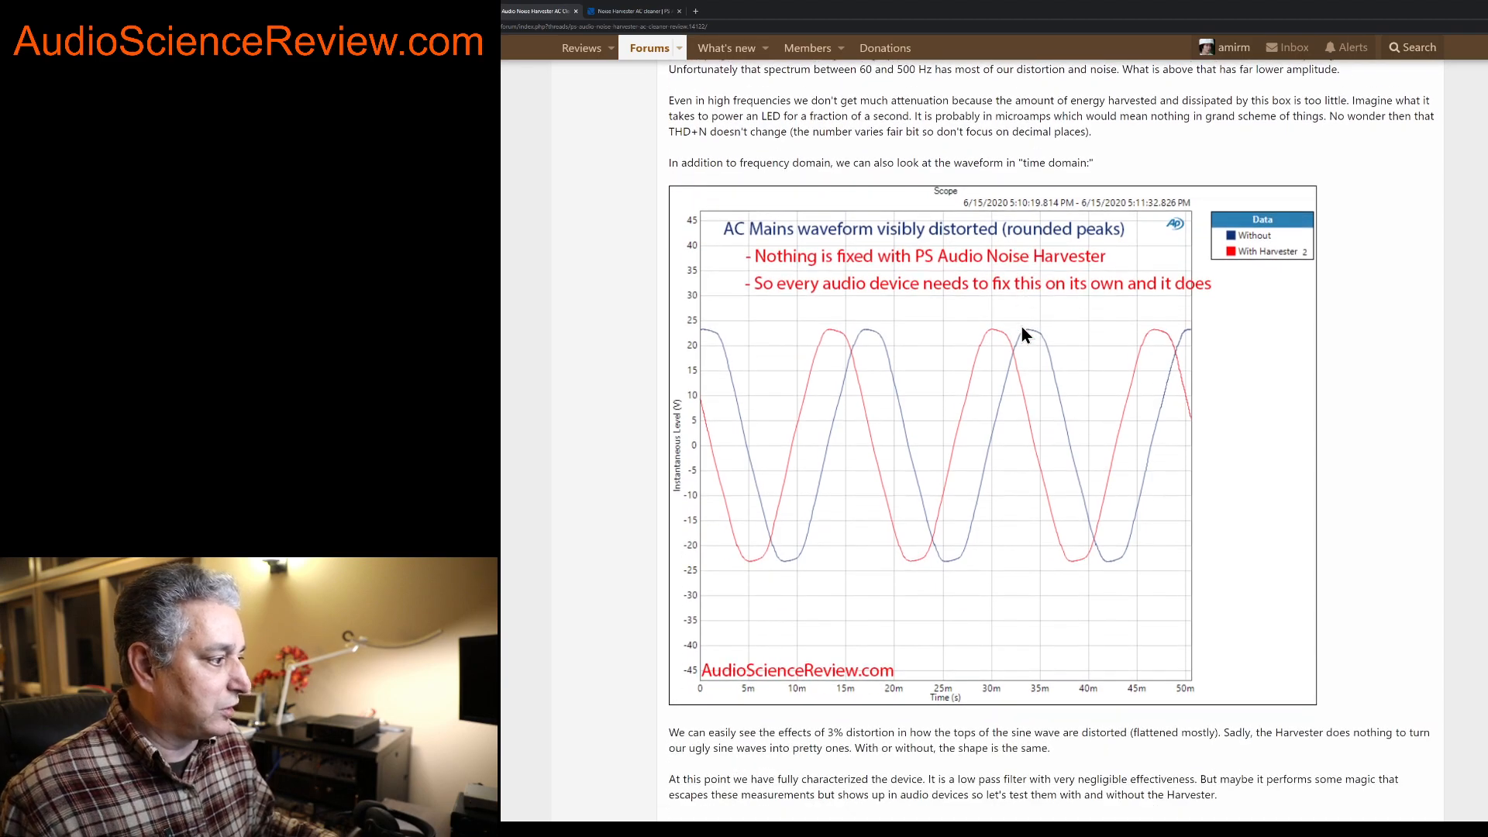
mouse_move(777, 521)
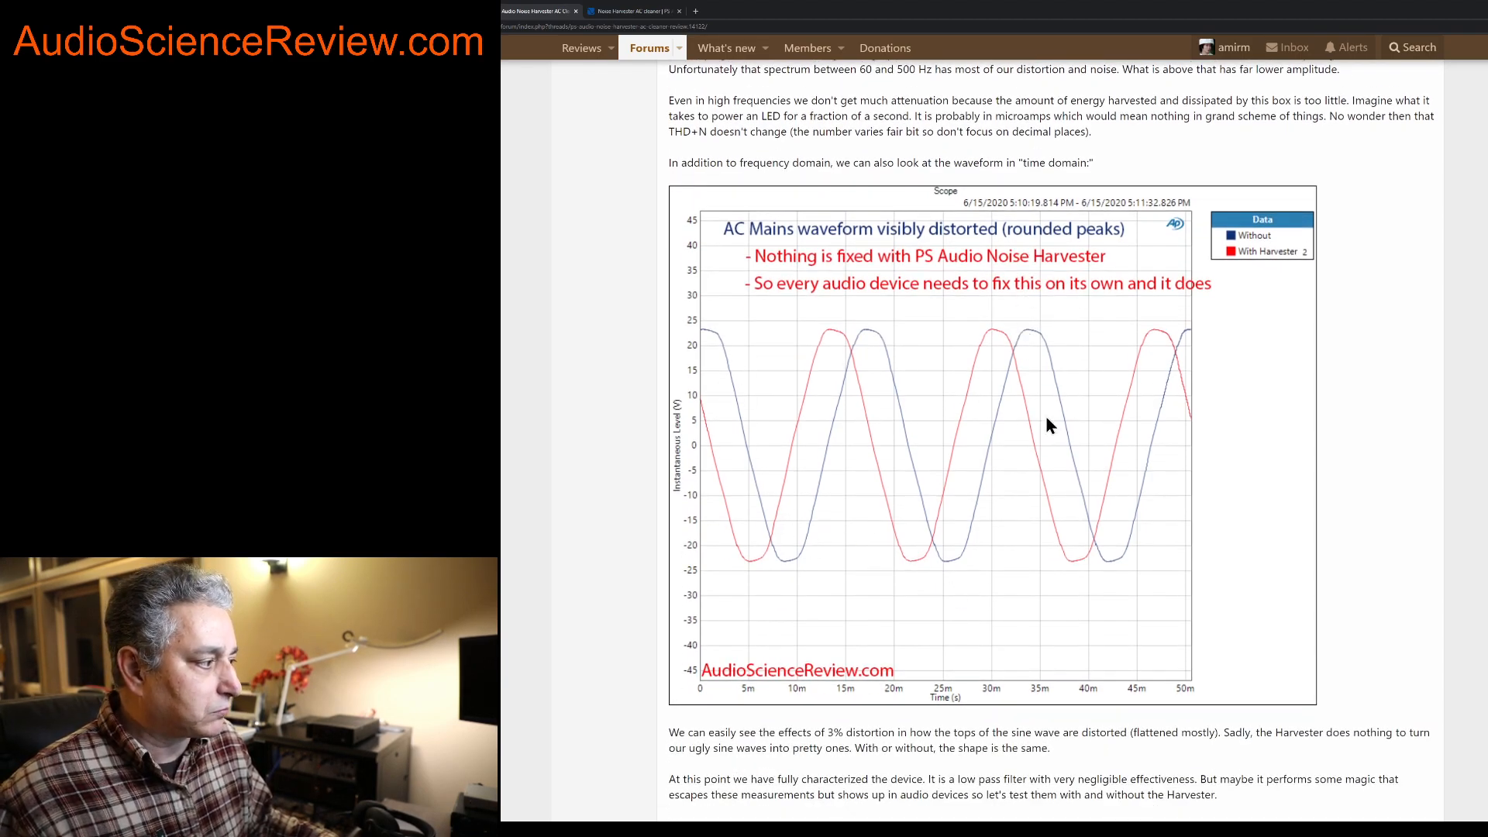
mouse_move(1037, 332)
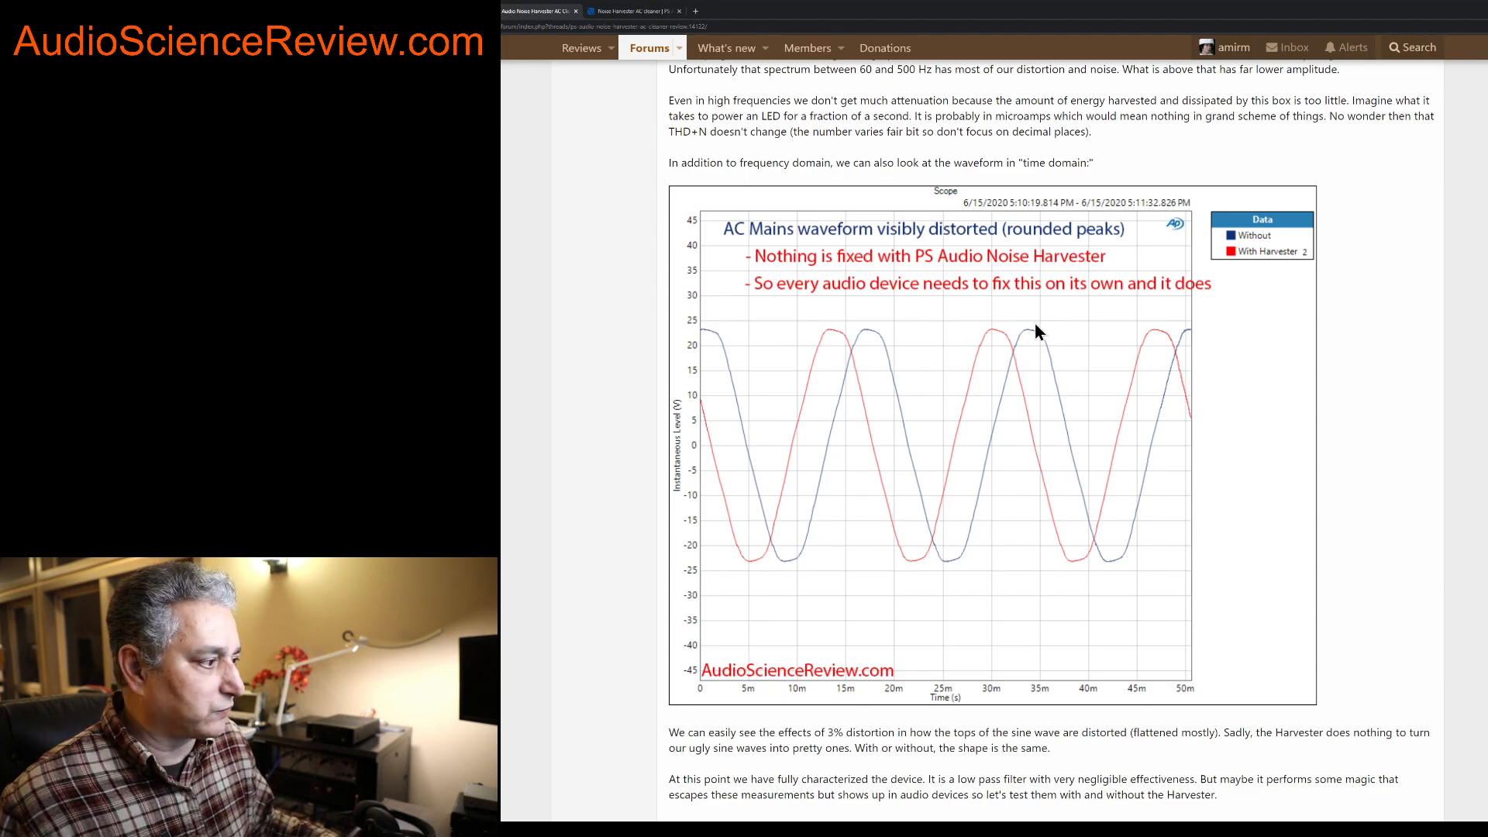
mouse_move(871, 335)
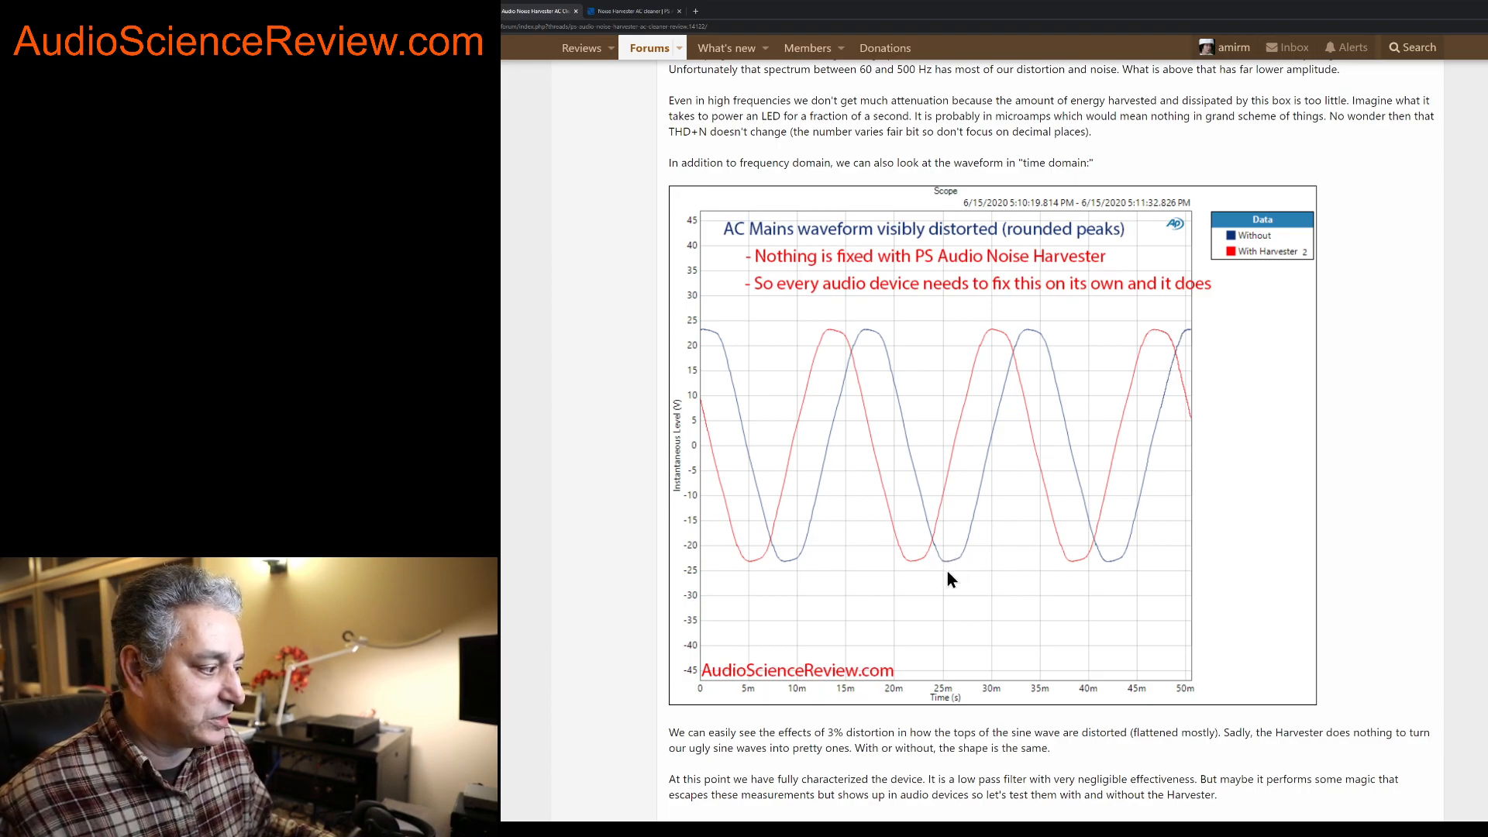
mouse_move(925, 371)
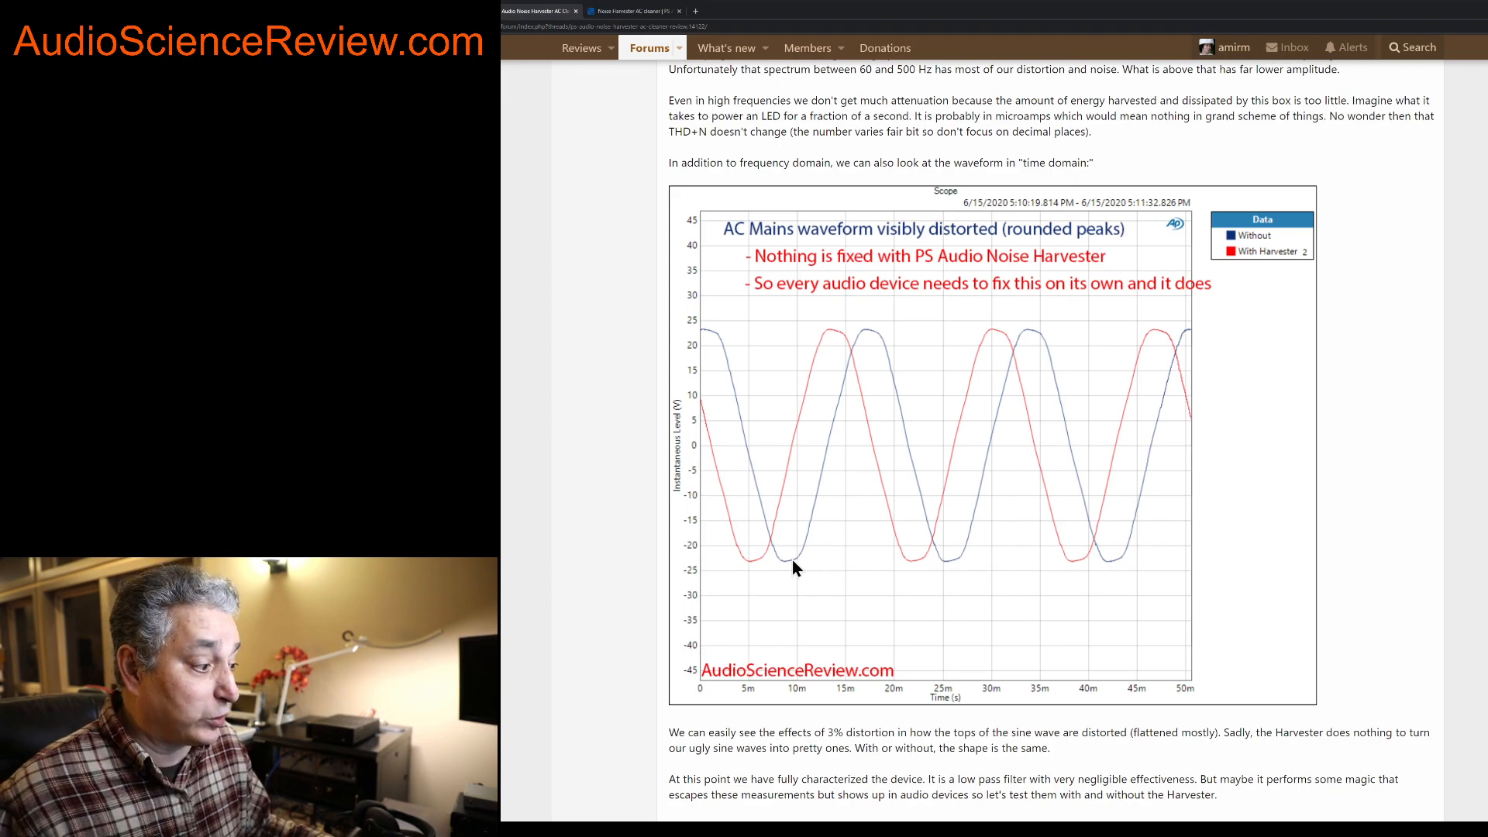
mouse_move(751, 569)
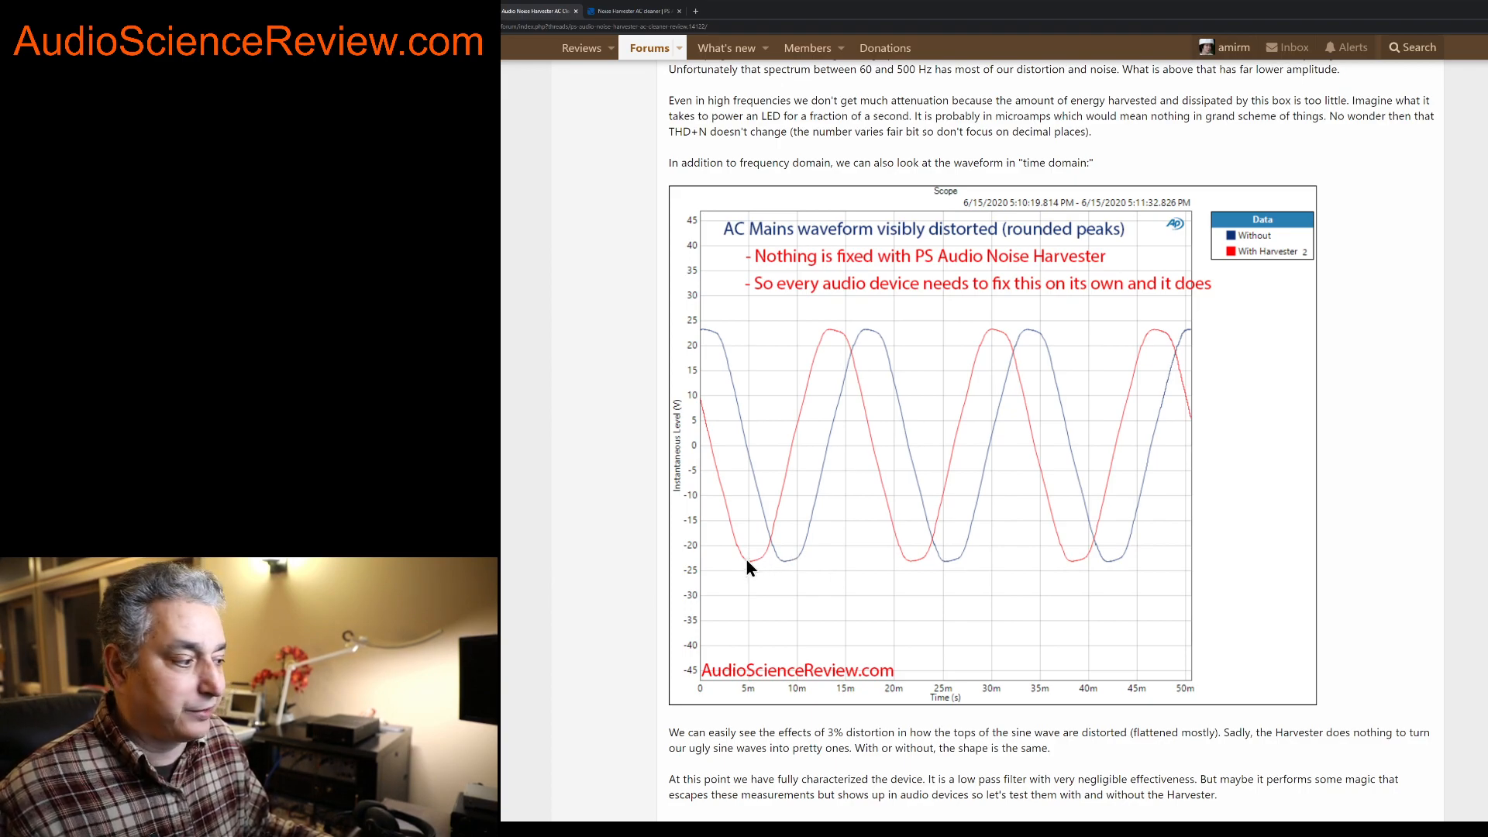
mouse_move(912, 299)
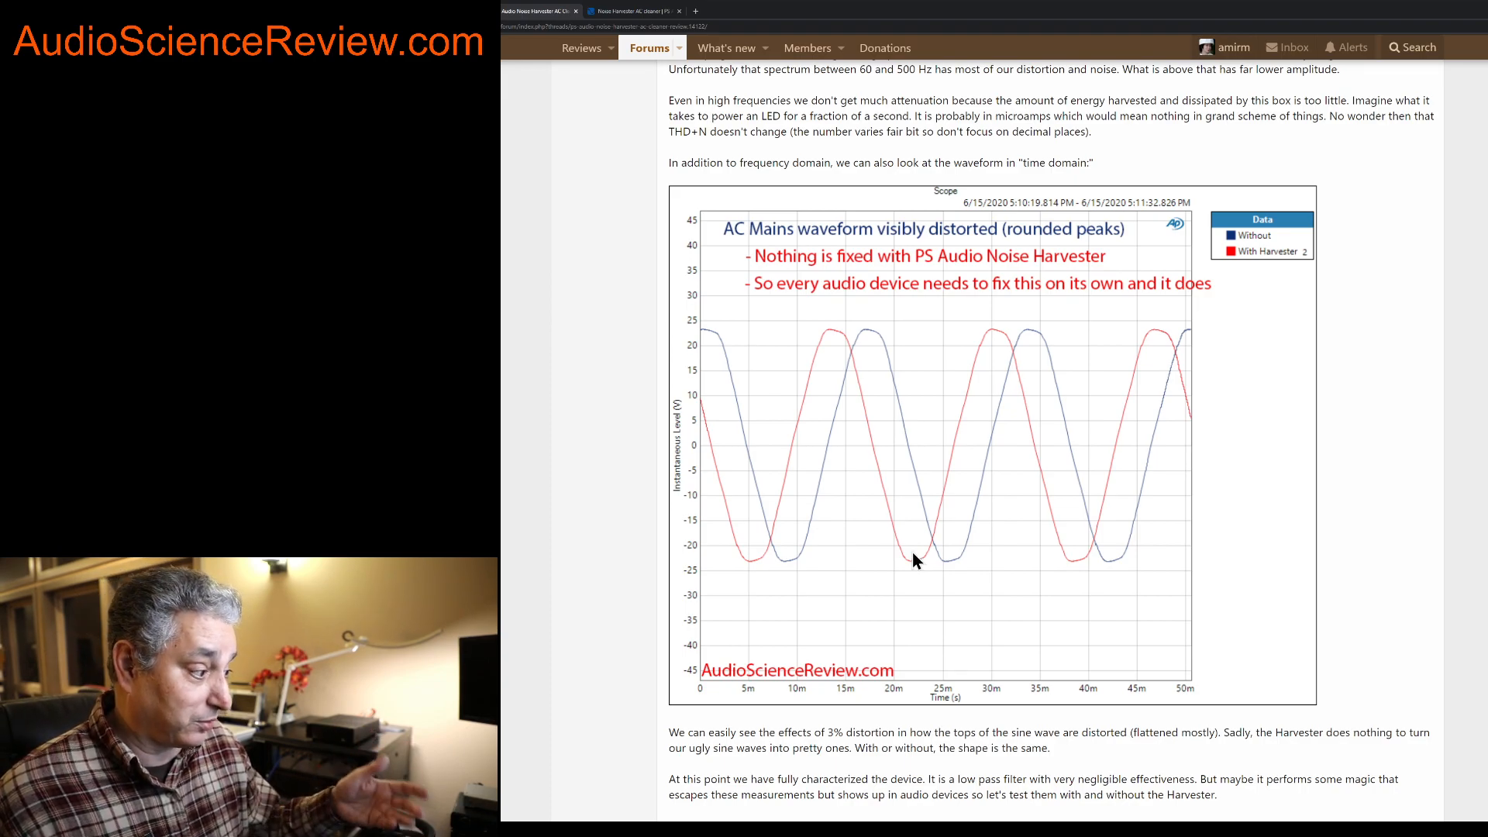
scroll("down", 3)
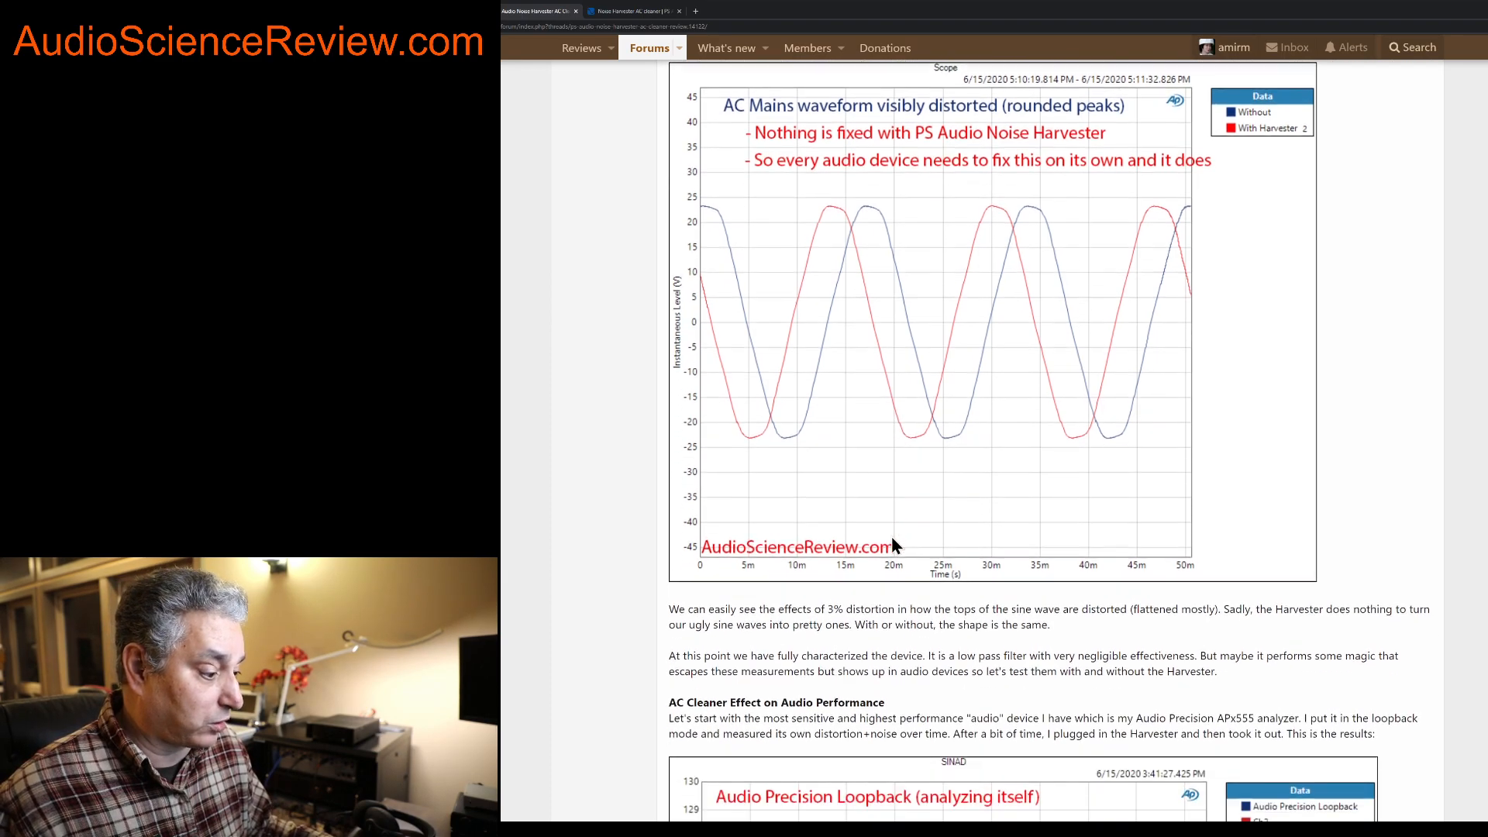
scroll("down", 3)
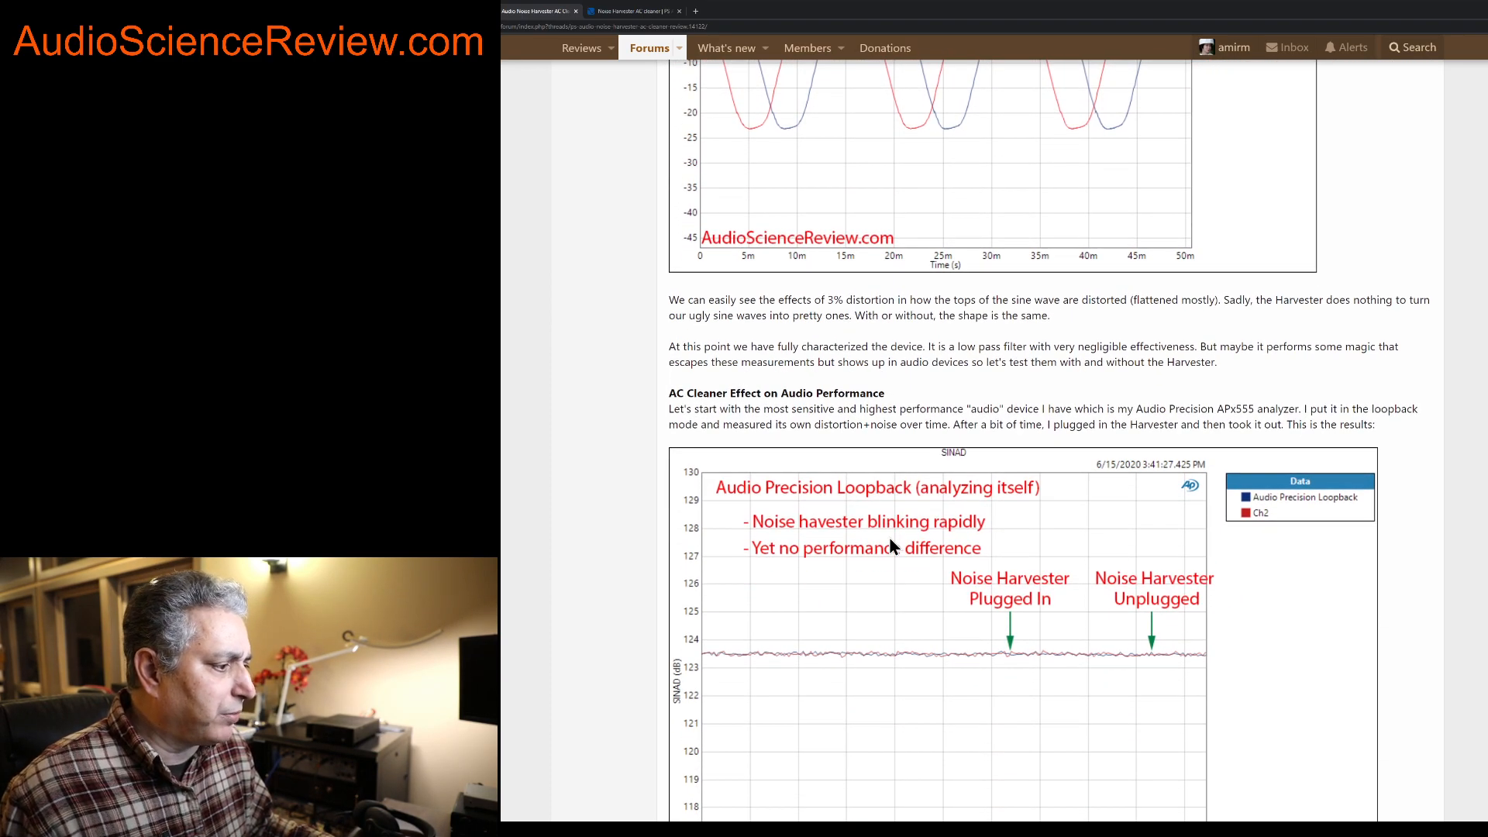
scroll("down", 3)
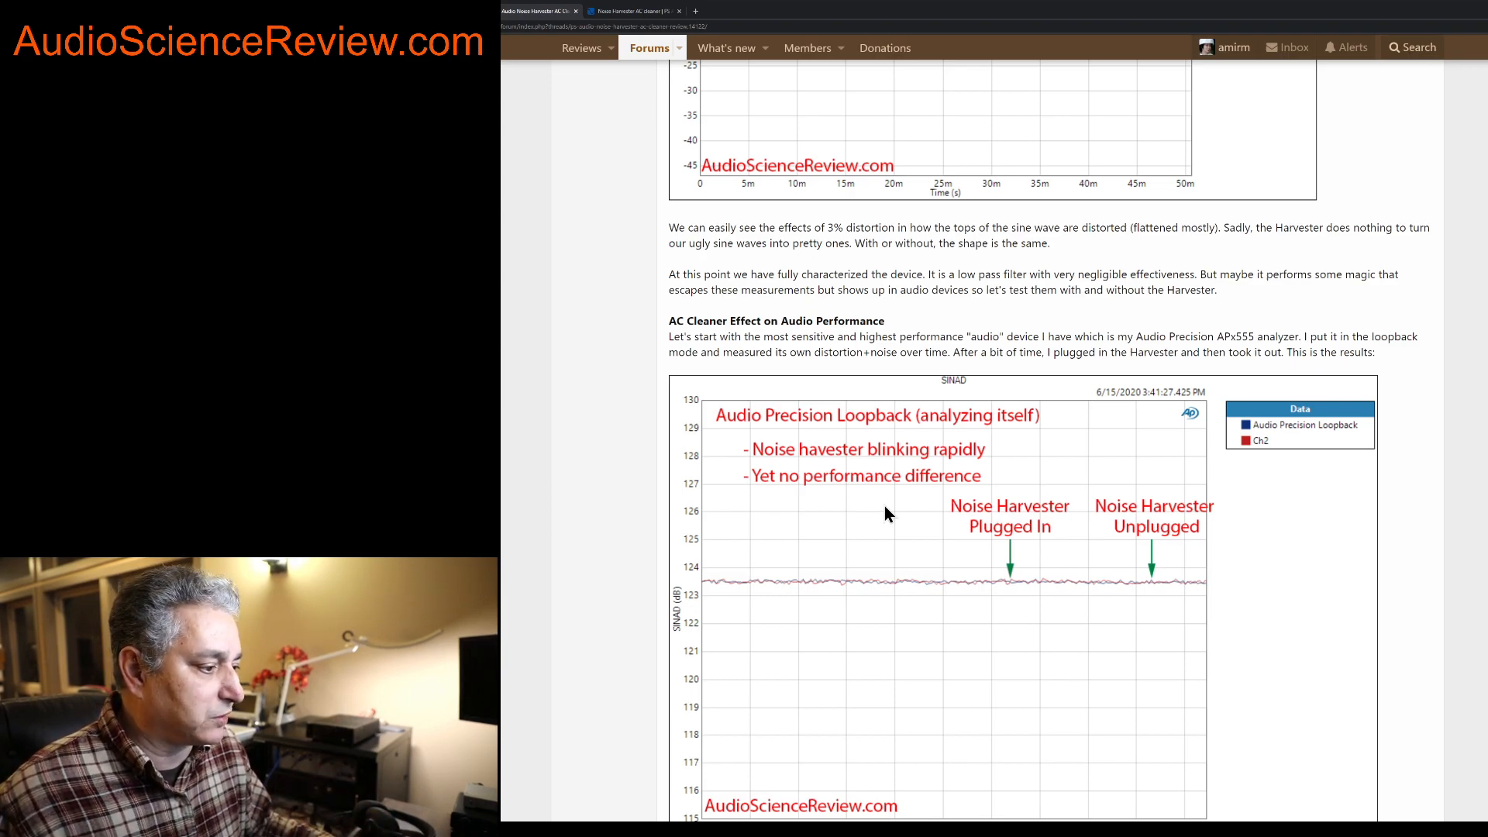
scroll("down", 3)
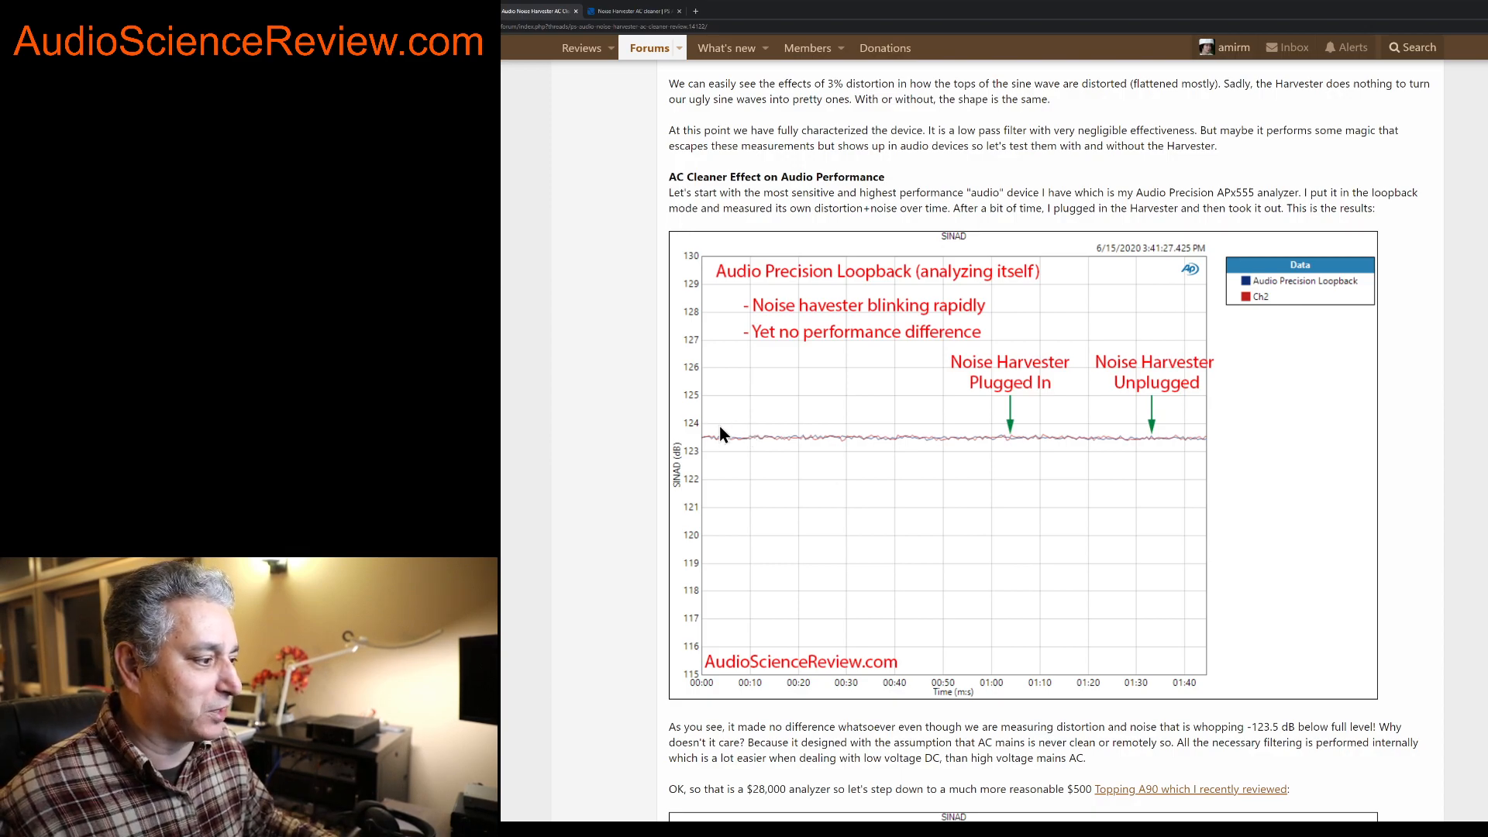
mouse_move(692, 465)
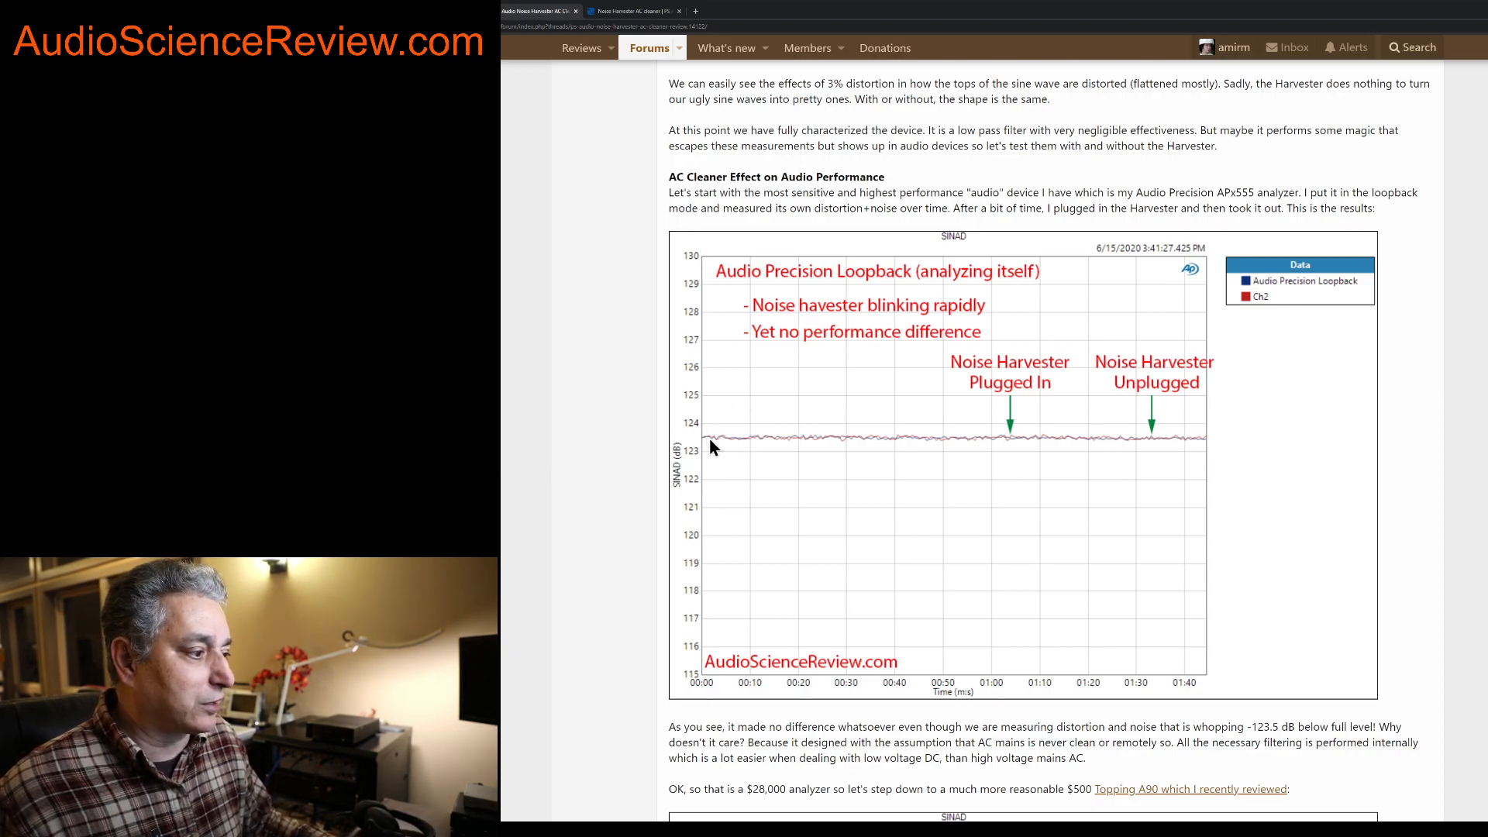
mouse_move(863, 449)
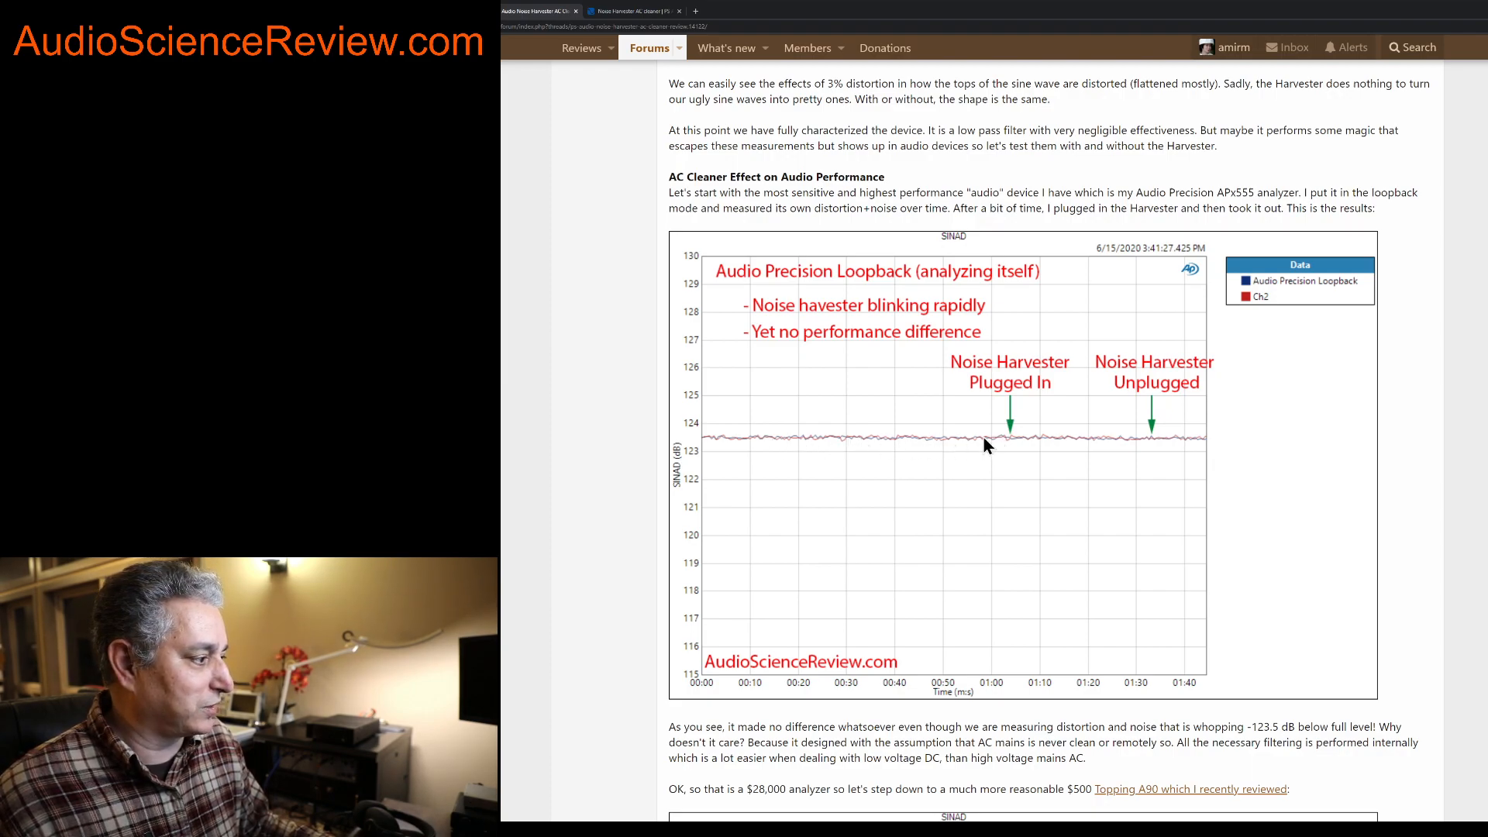
mouse_move(938, 448)
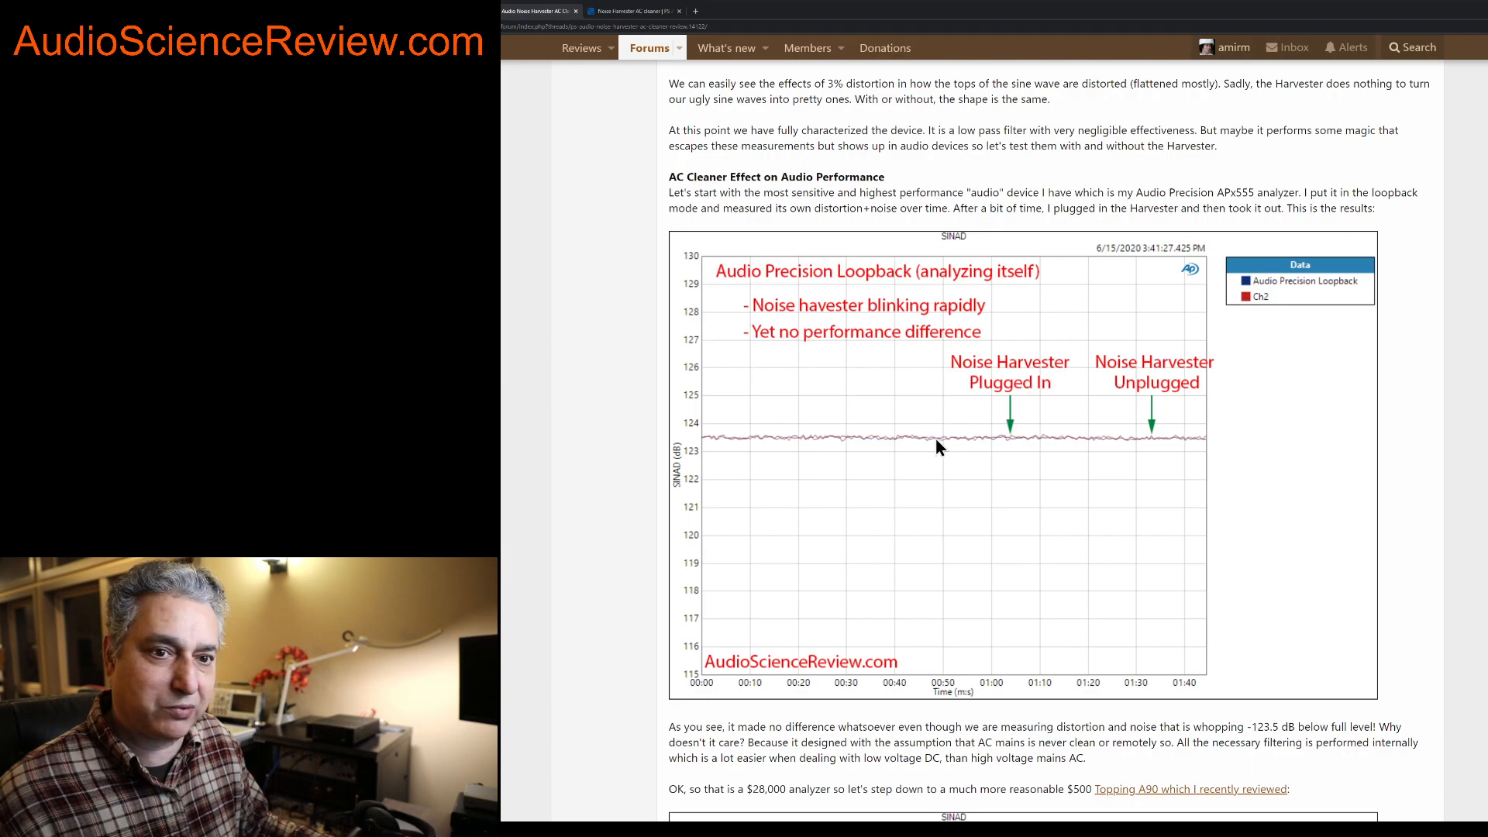
mouse_move(1009, 447)
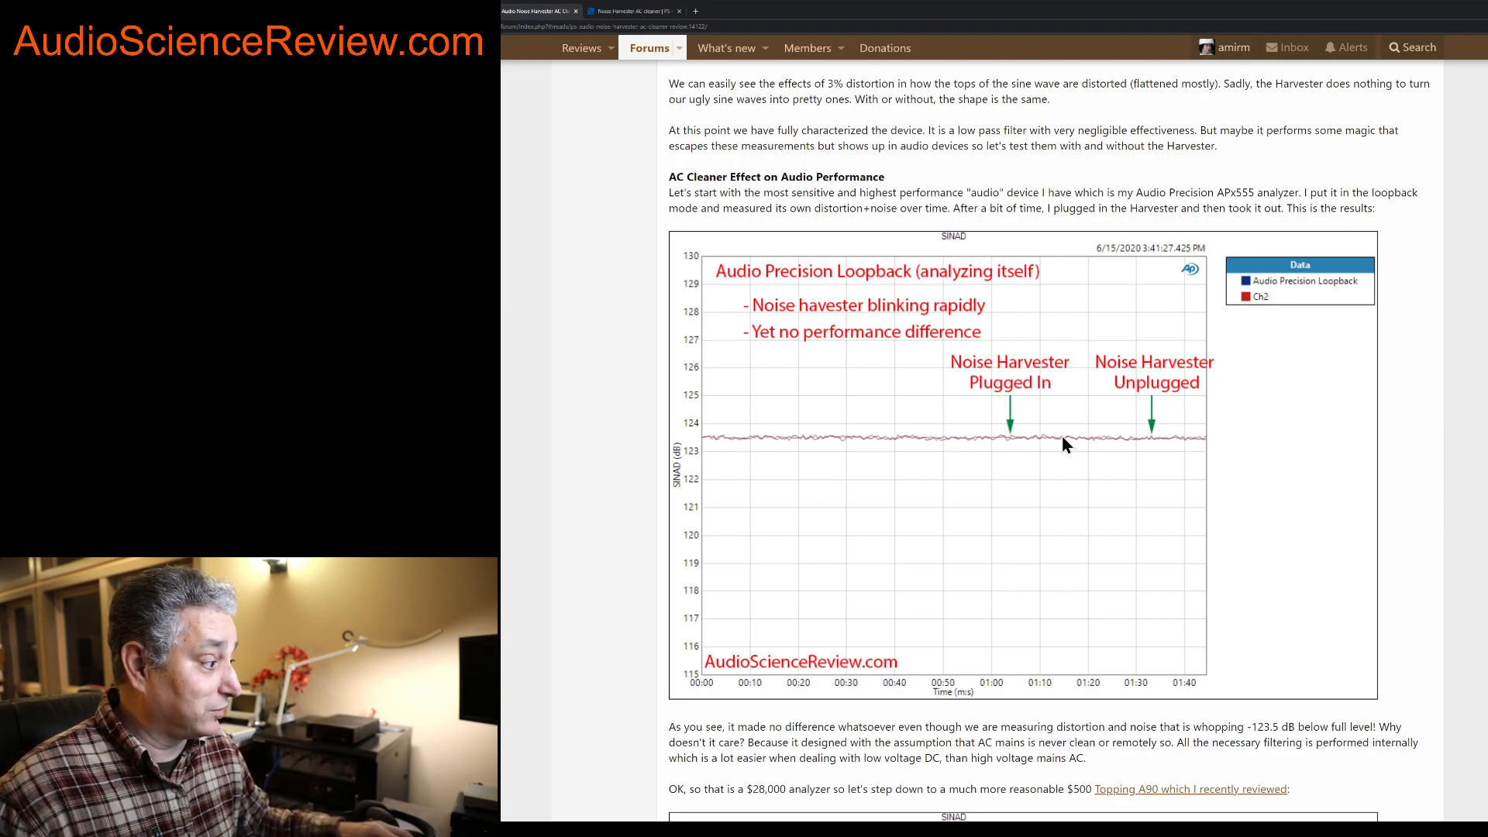
mouse_move(1039, 442)
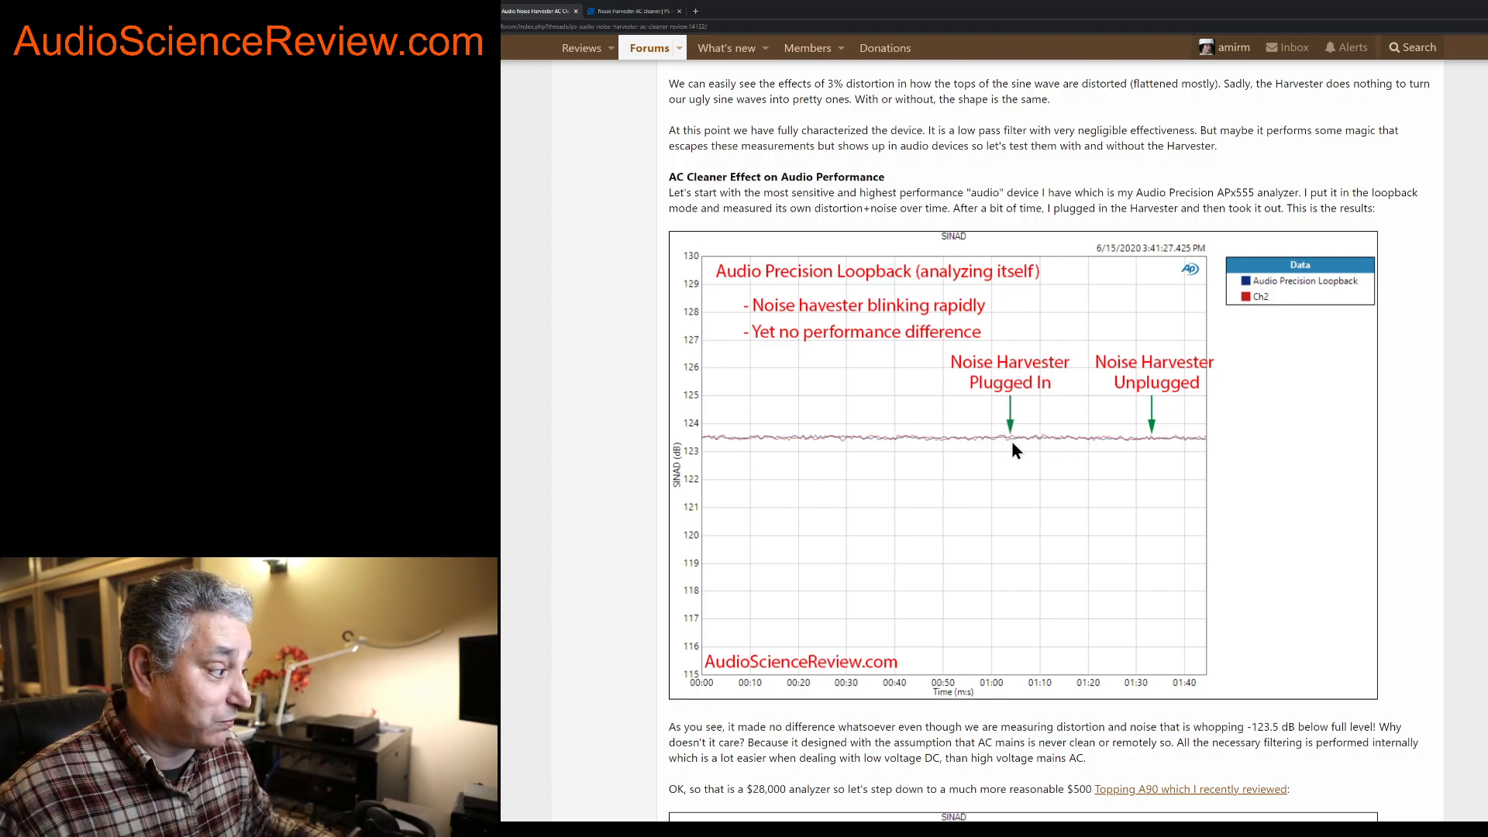
mouse_move(1091, 443)
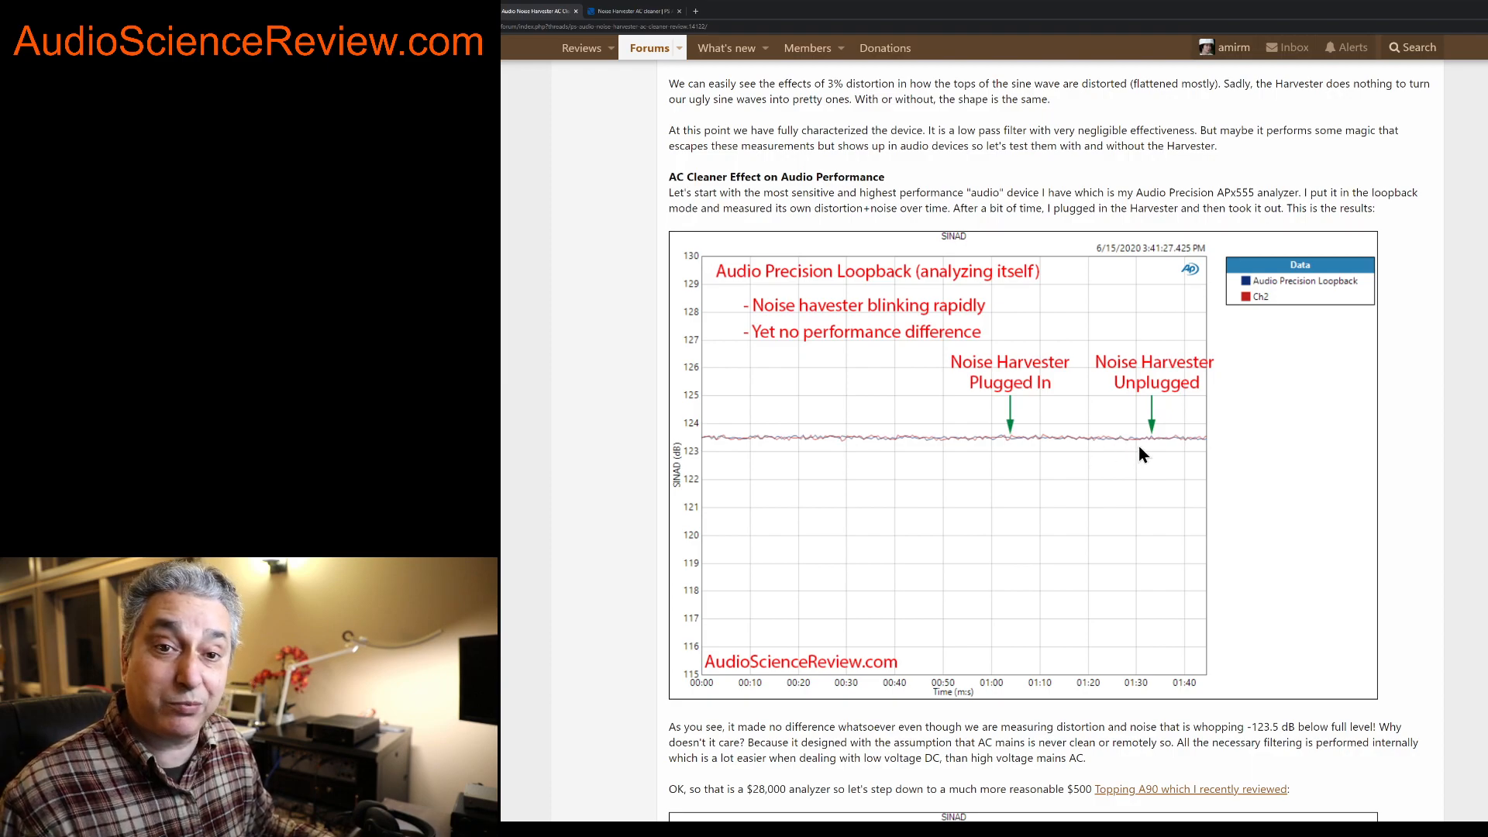
mouse_move(1157, 448)
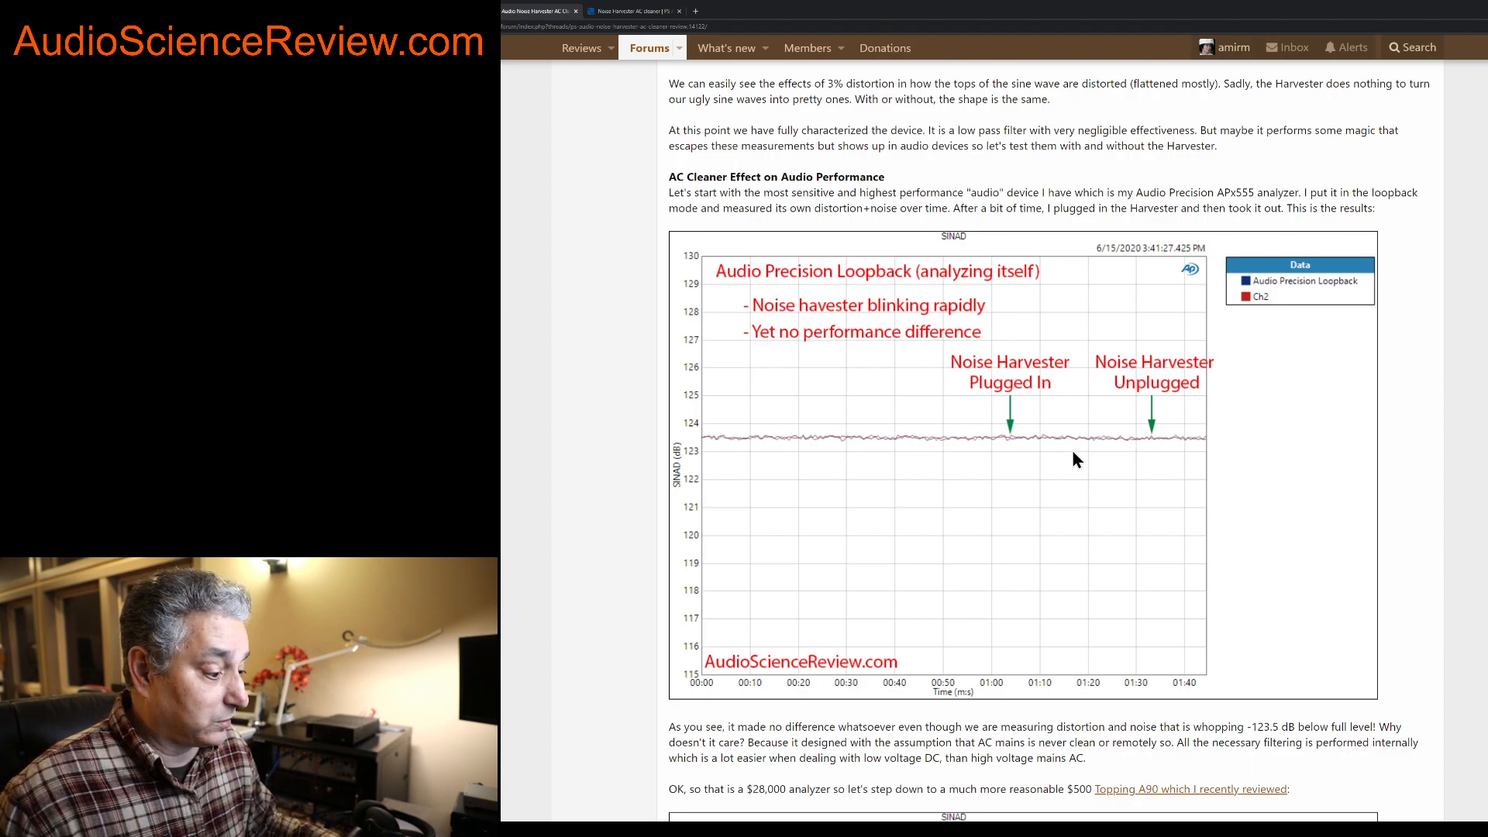
scroll("down", 3)
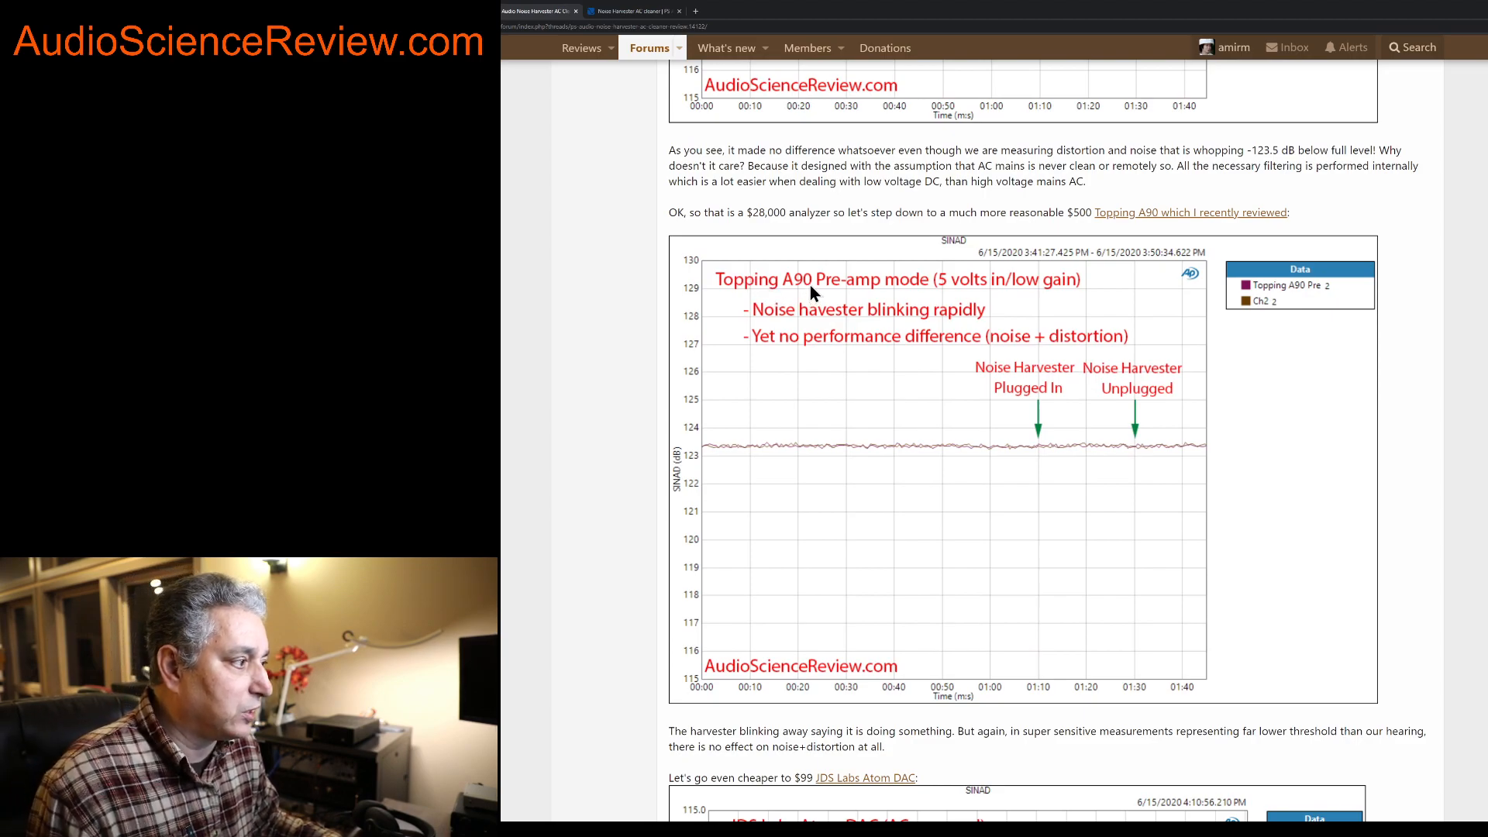
mouse_move(863, 292)
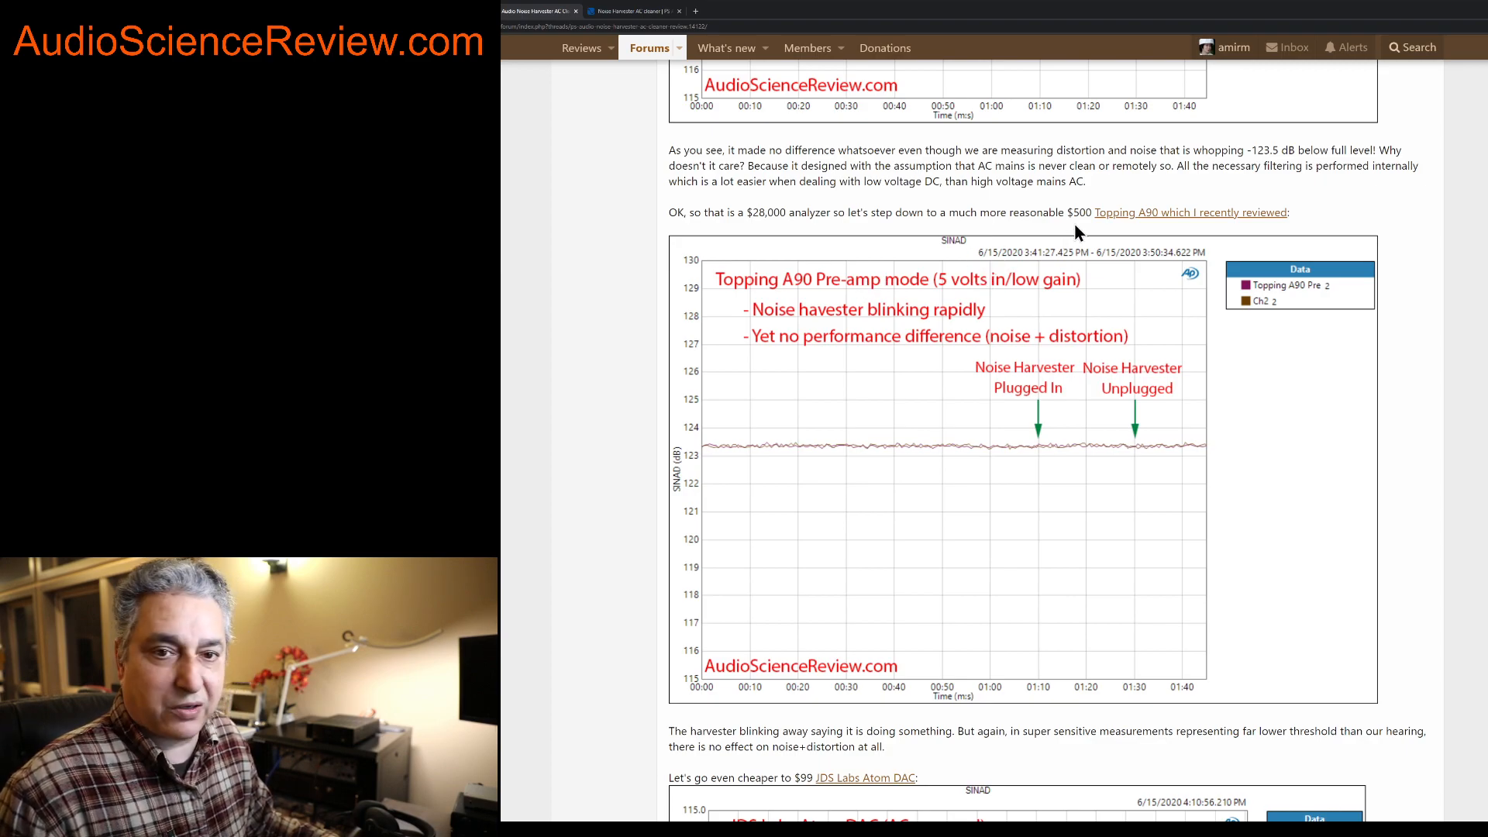
mouse_move(1050, 276)
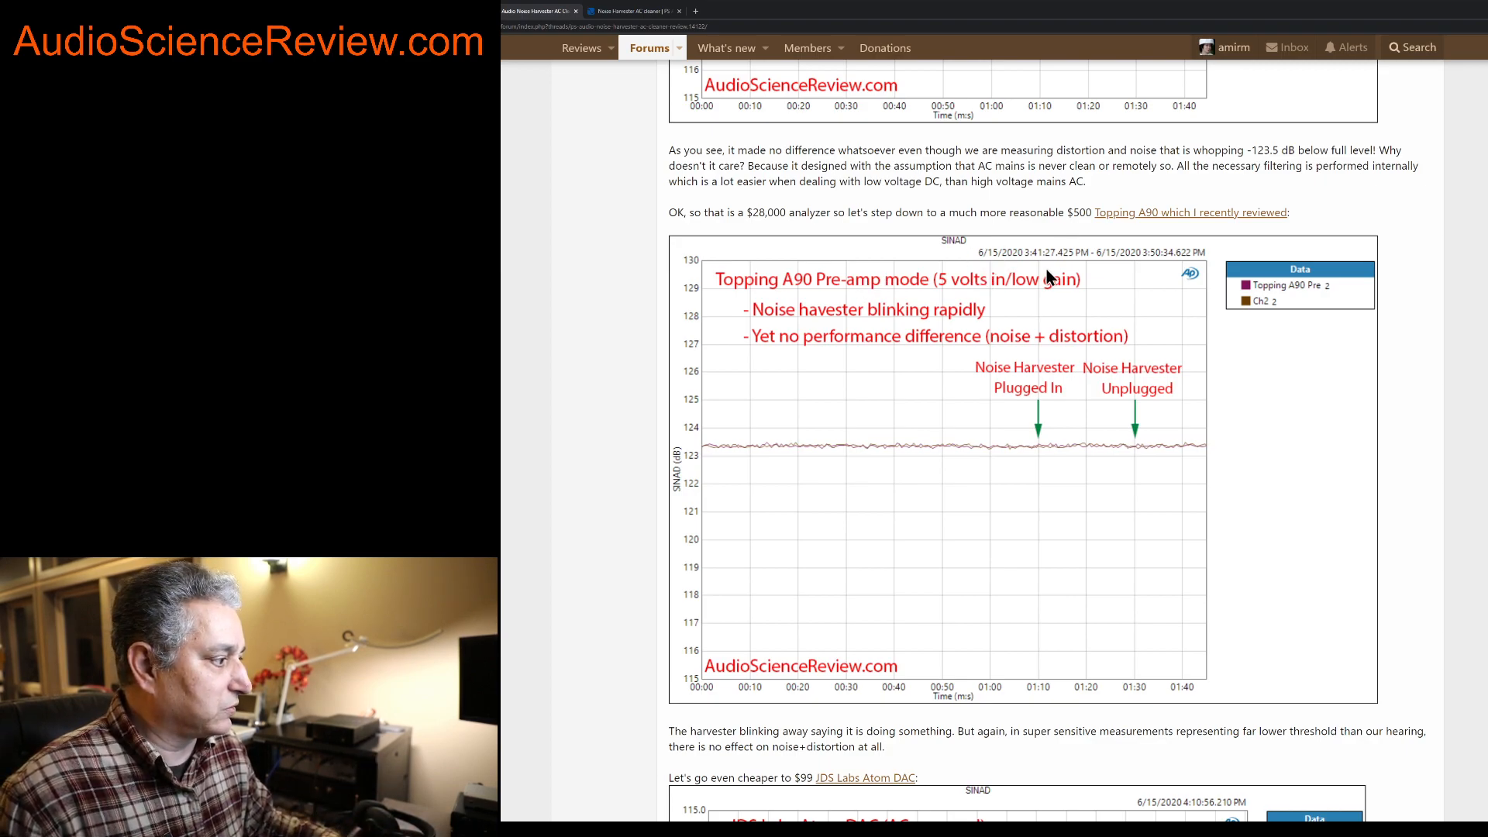
scroll("down", 3)
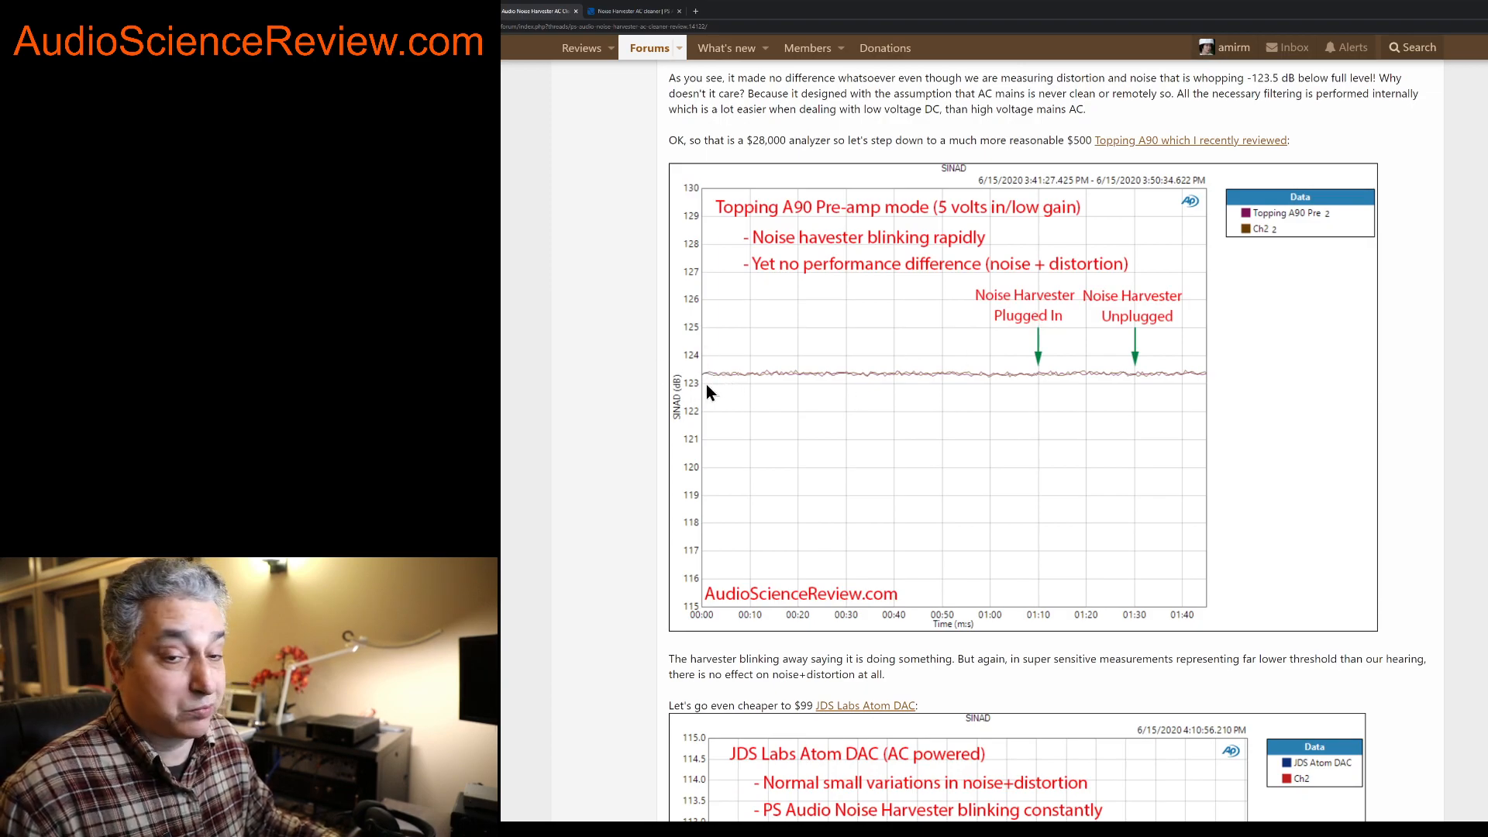
mouse_move(714, 385)
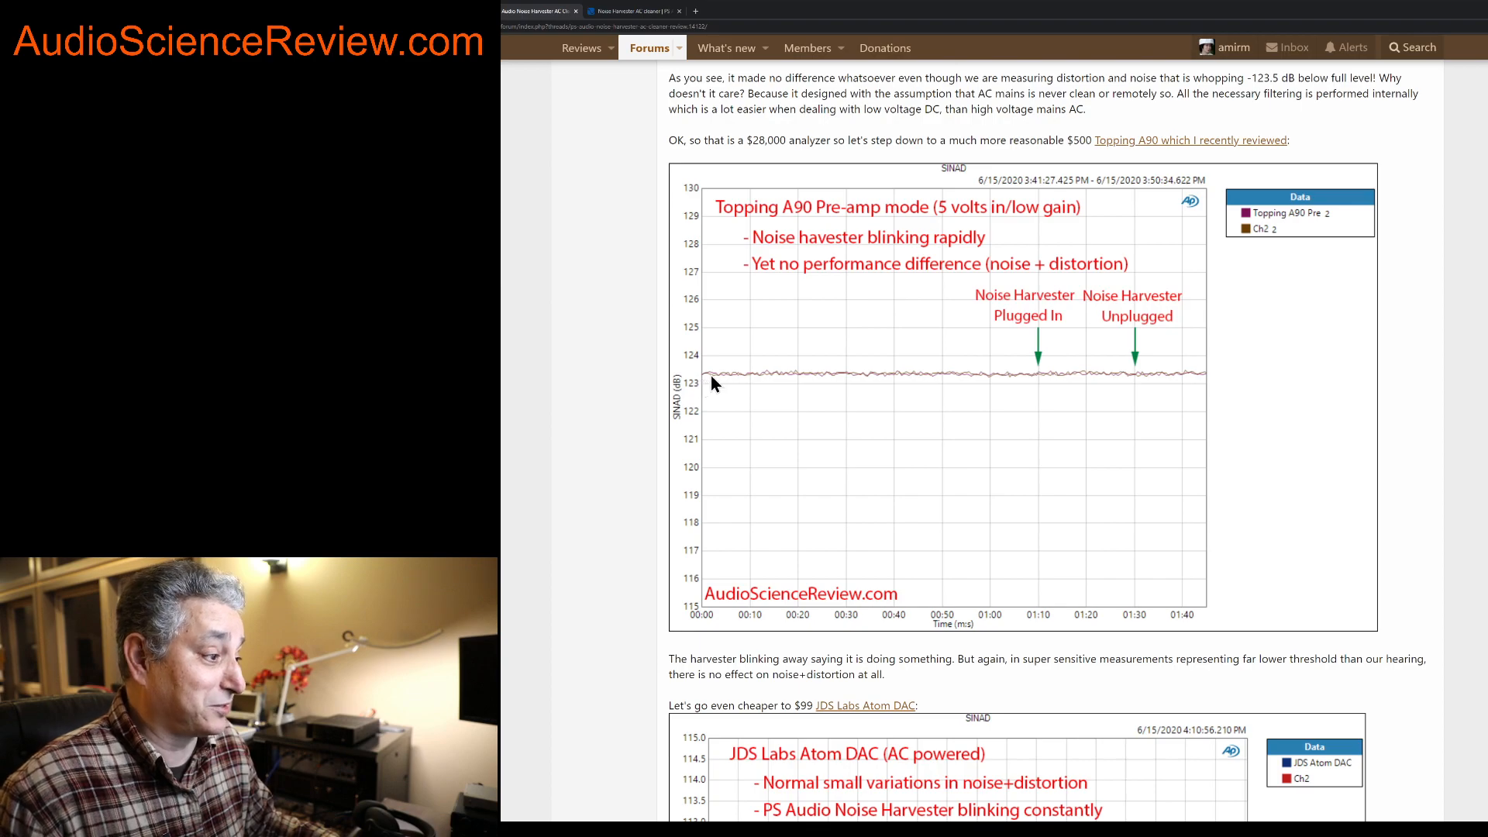
mouse_move(934, 400)
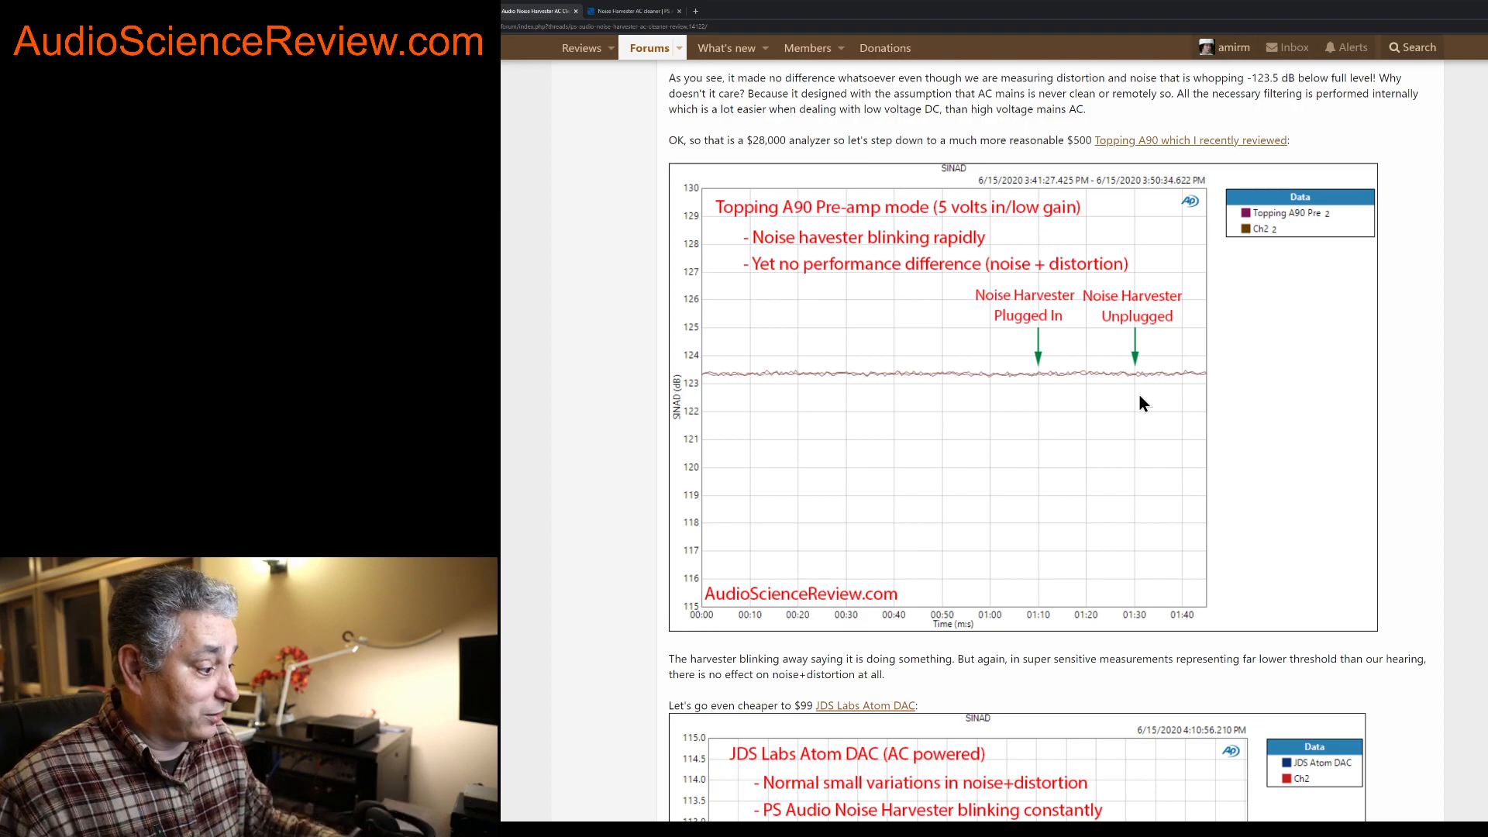
scroll("down", 3)
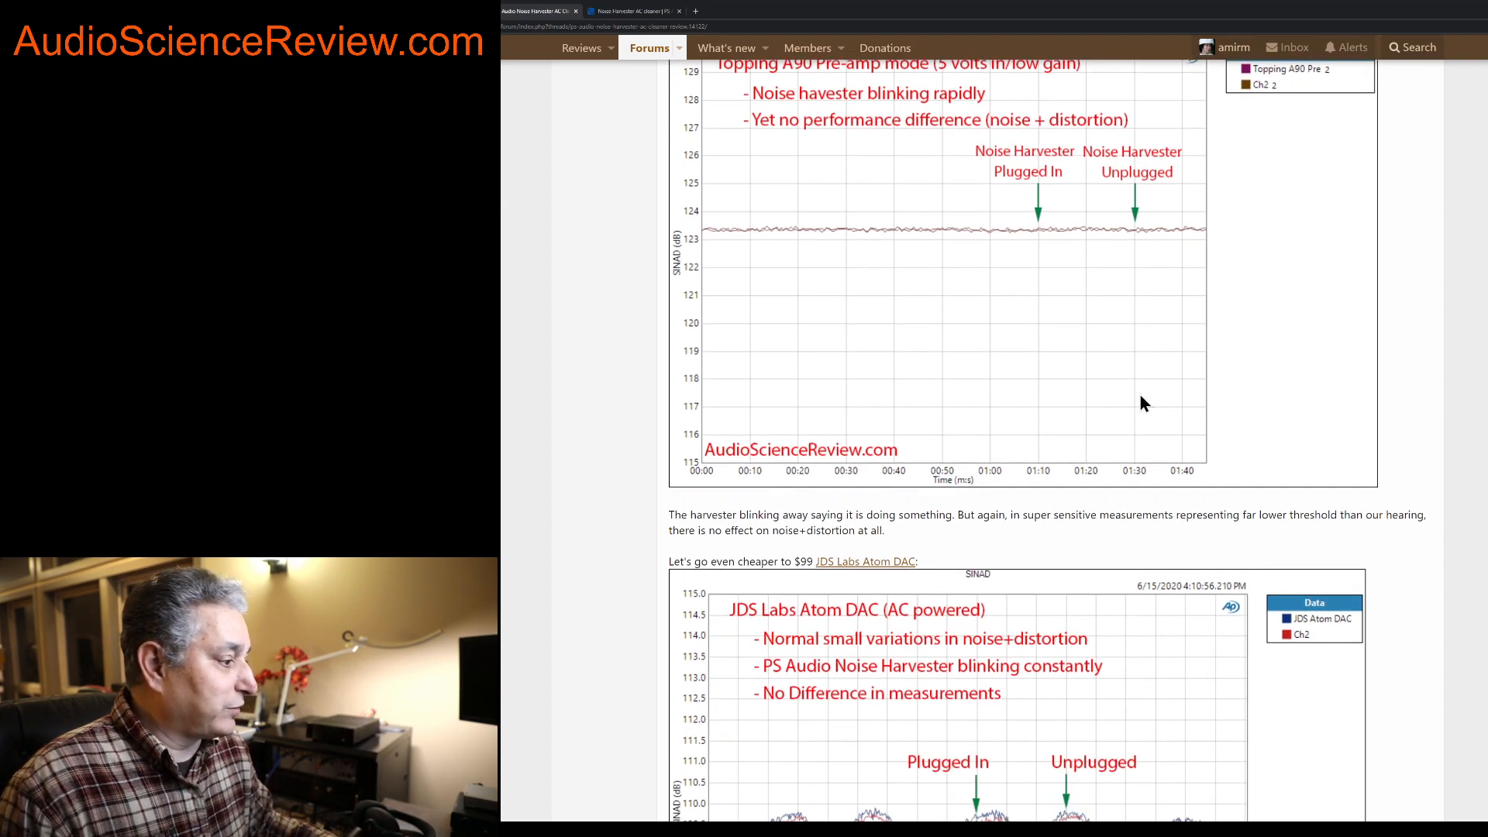
scroll("down", 3)
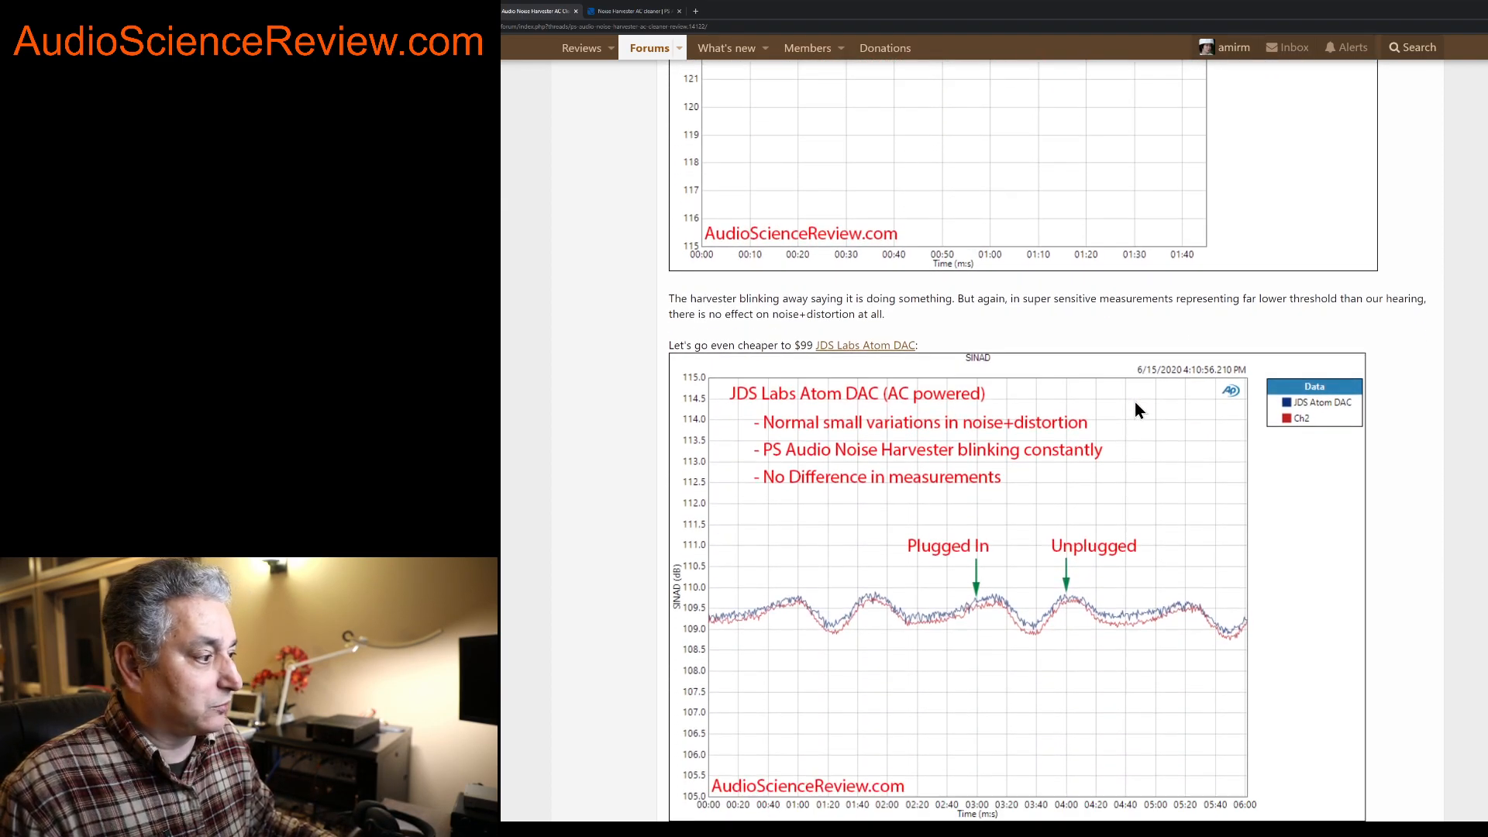
scroll("down", 3)
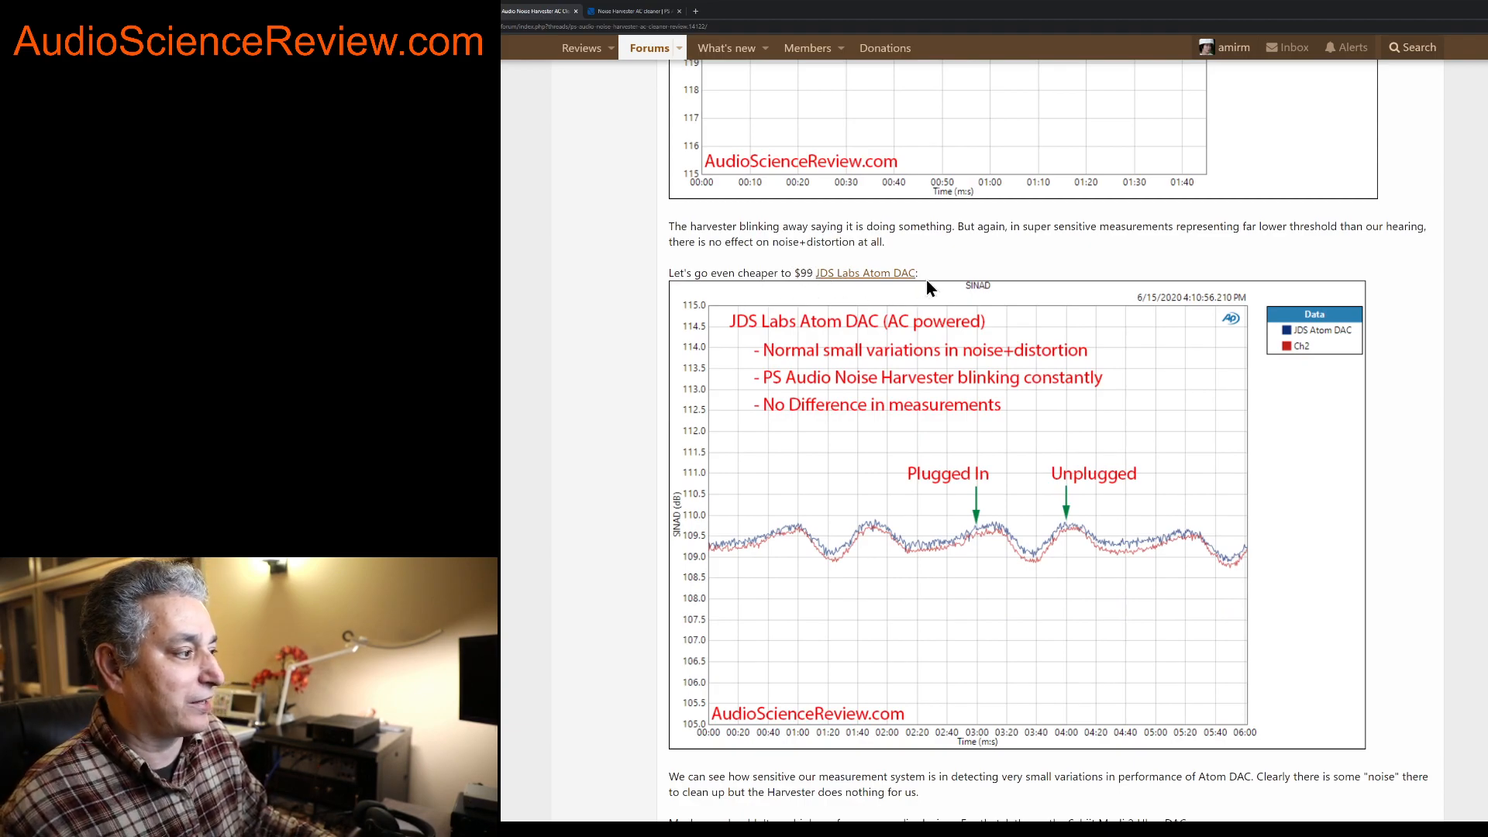
mouse_move(1034, 399)
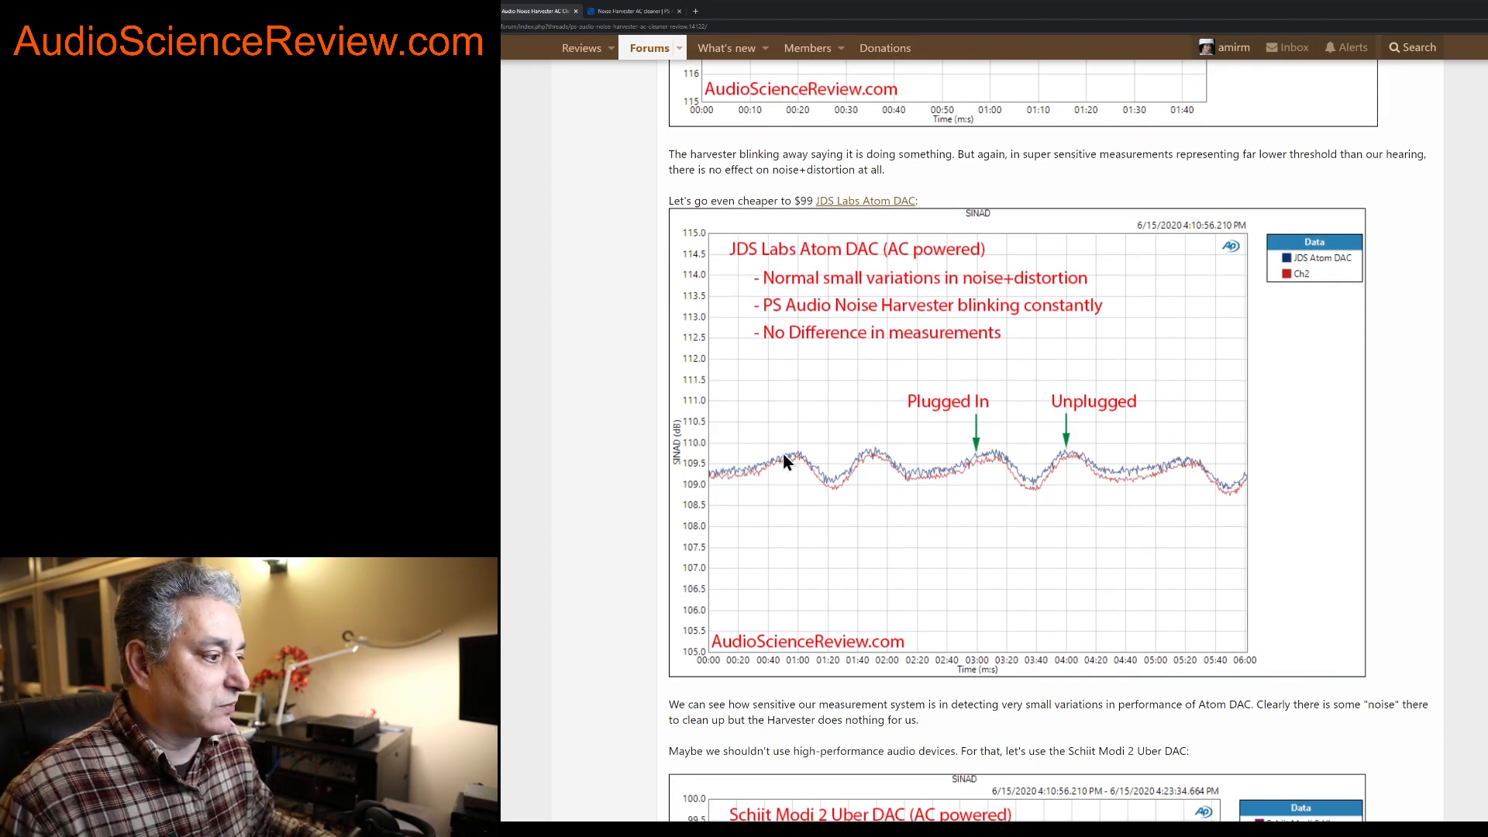
mouse_move(910, 487)
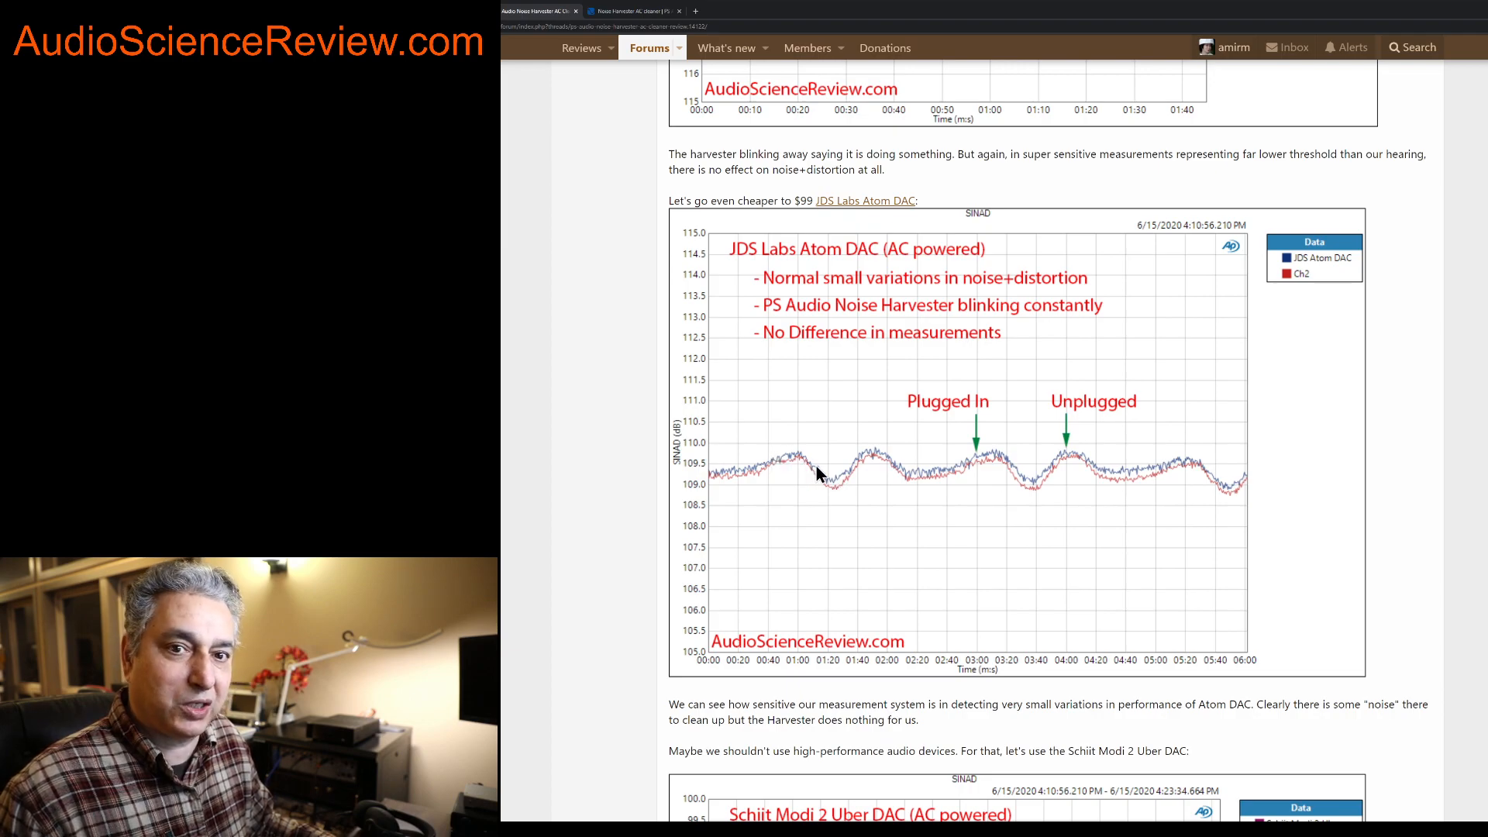
mouse_move(878, 462)
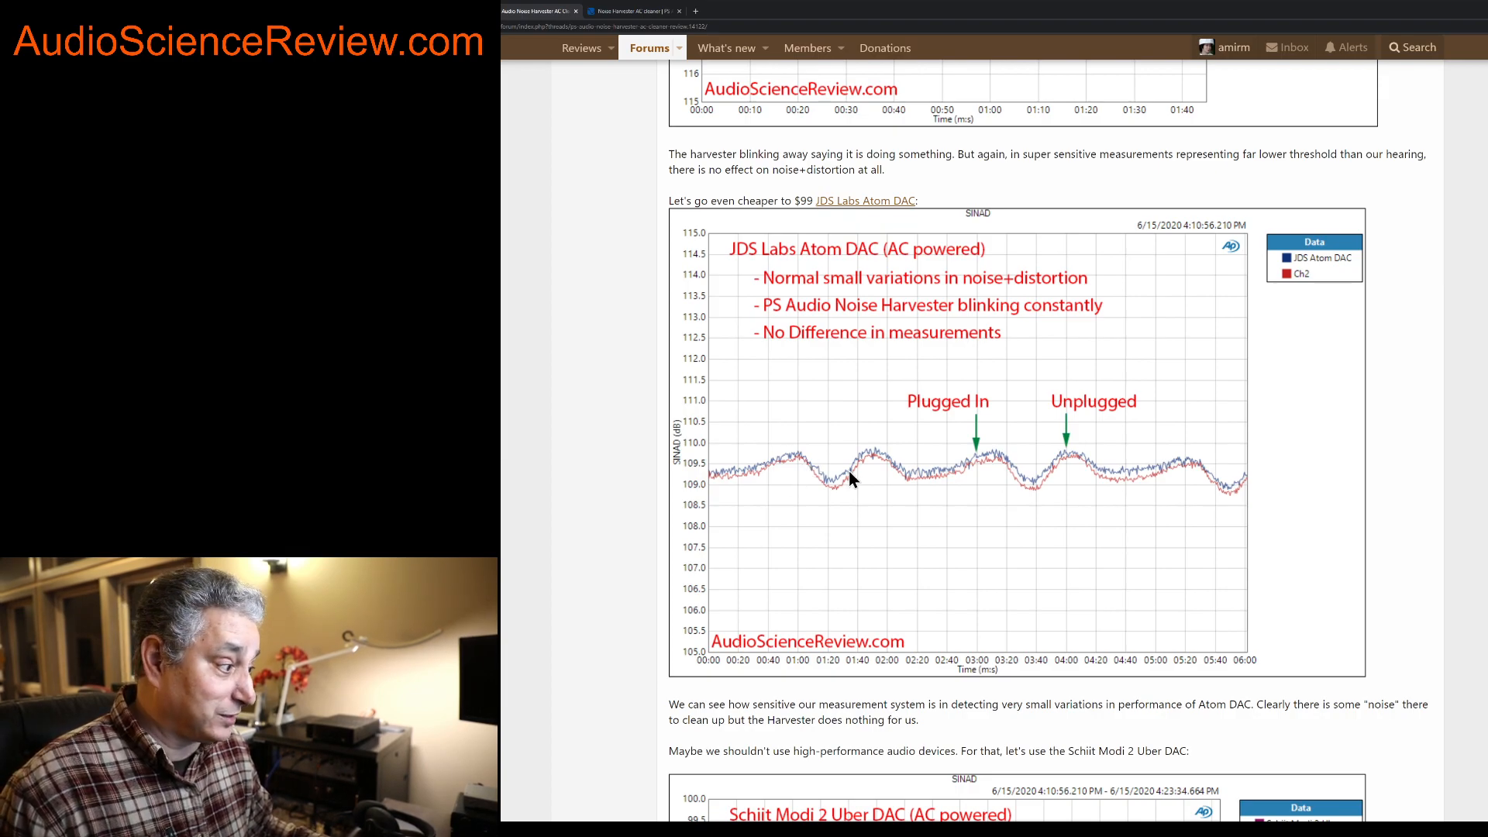
mouse_move(980, 471)
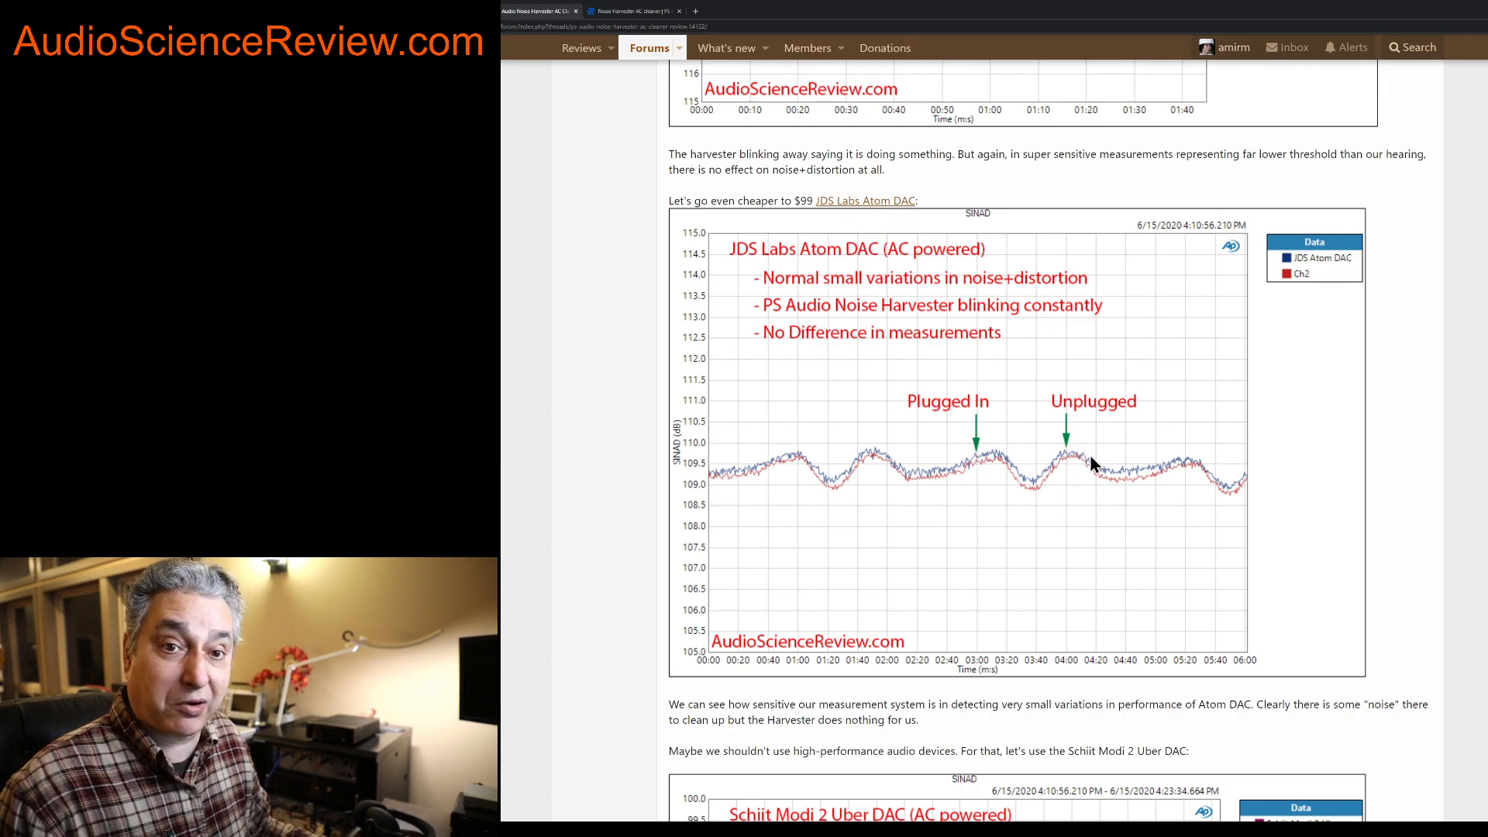
mouse_move(1104, 479)
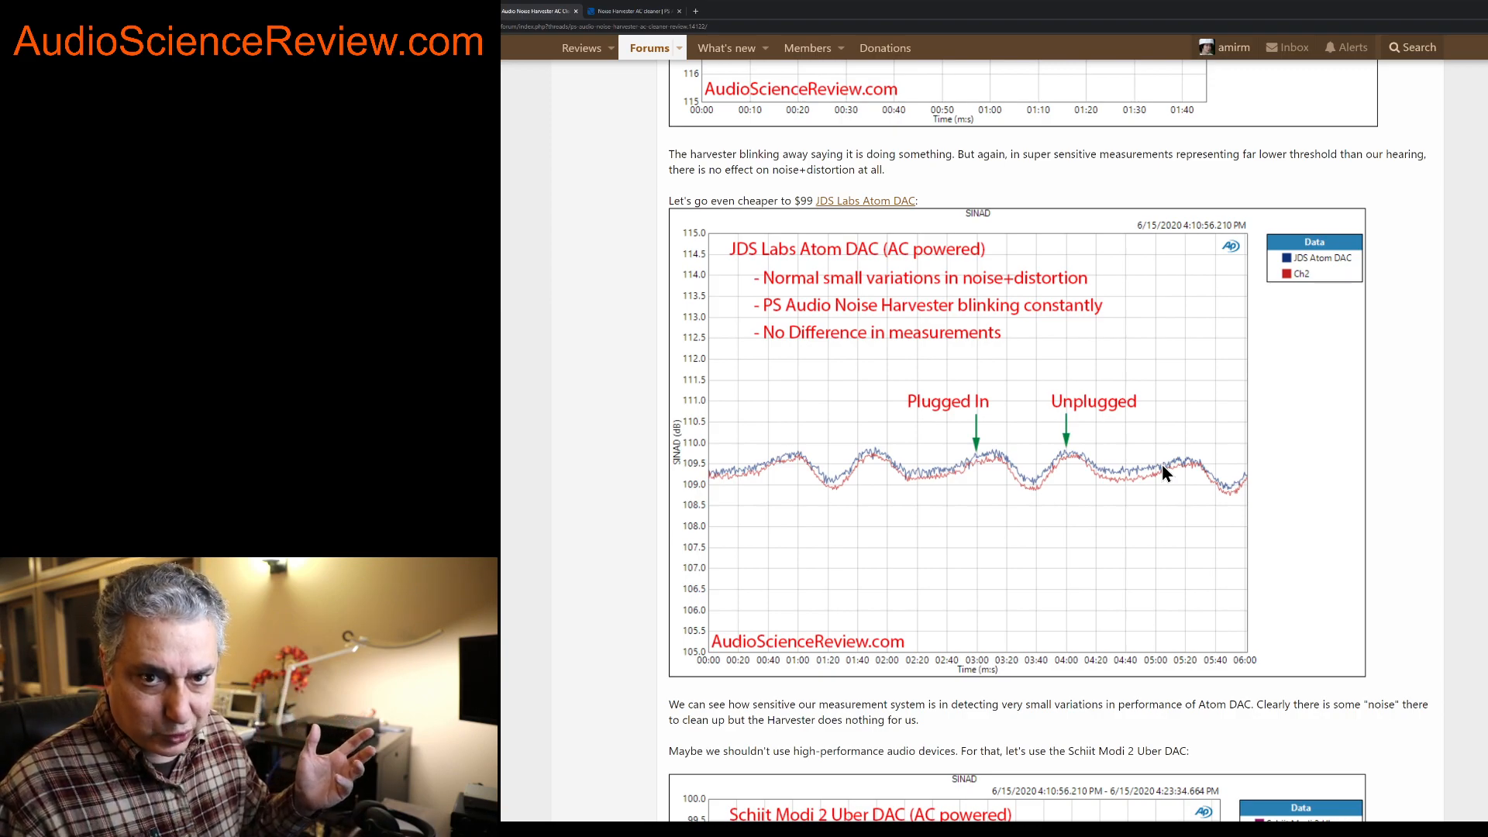
mouse_move(1034, 505)
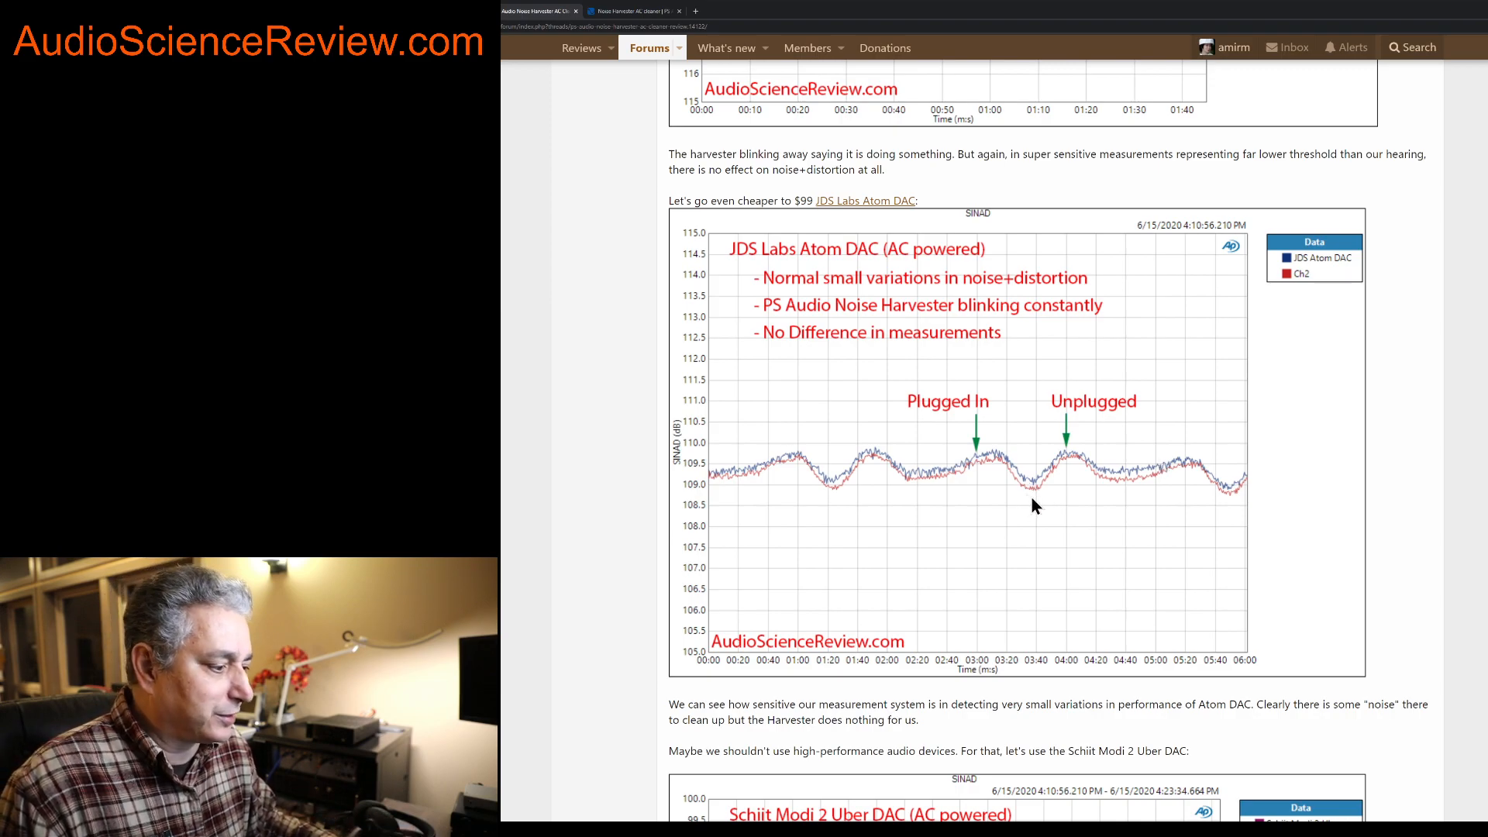
scroll("down", 3)
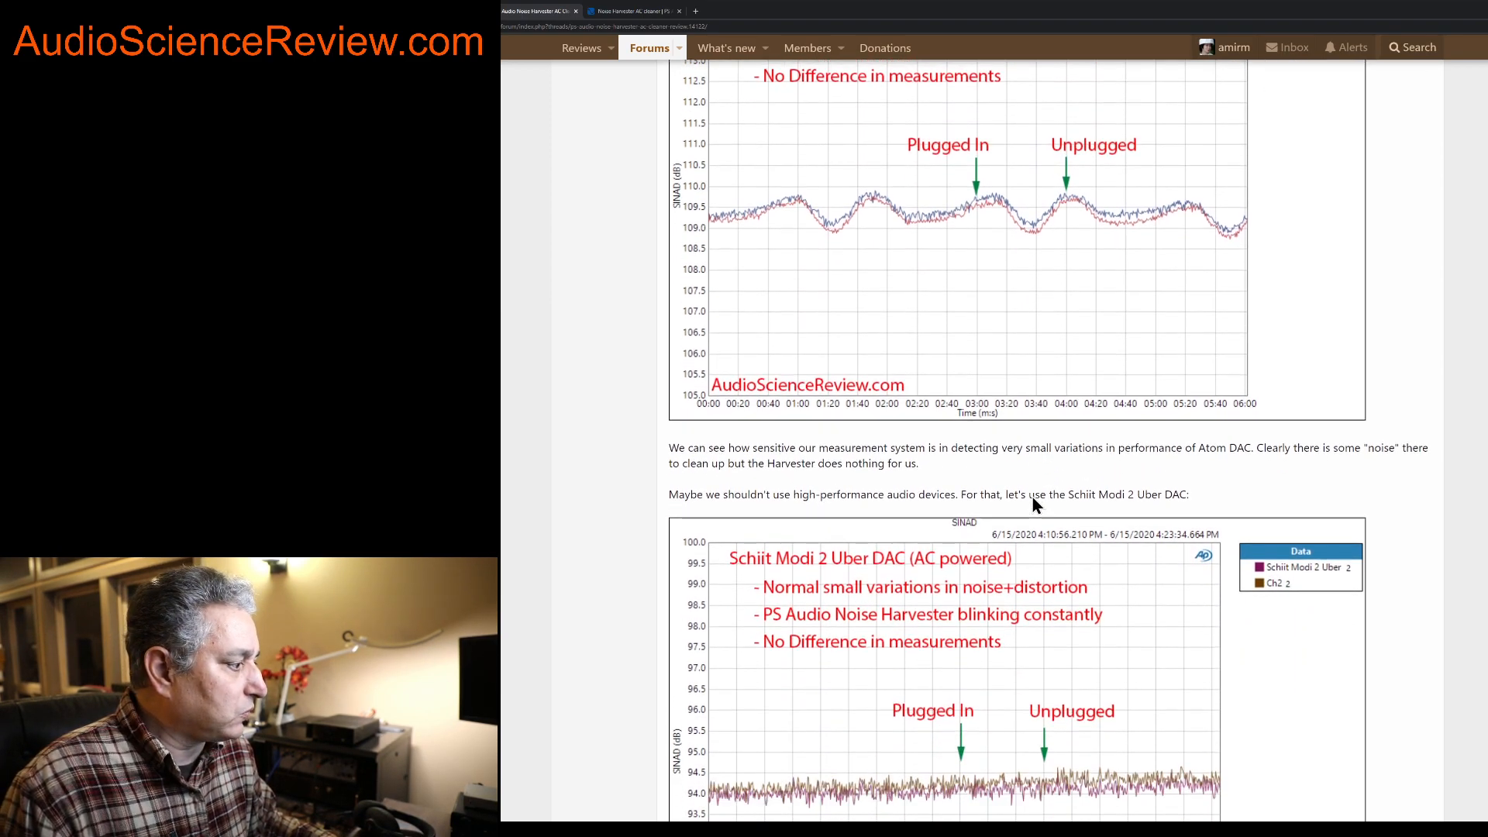
scroll("down", 3)
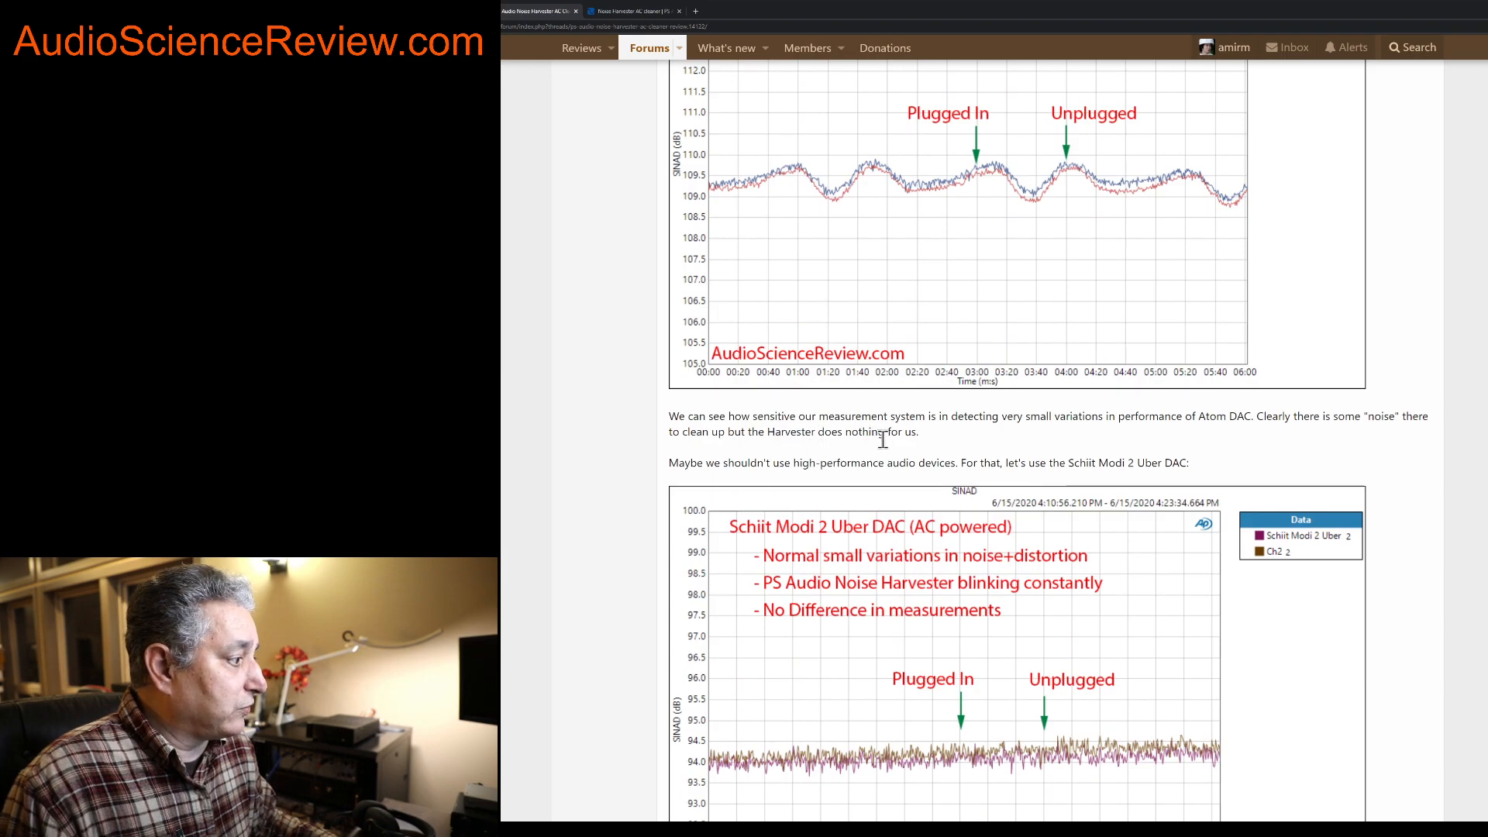
scroll("down", 3)
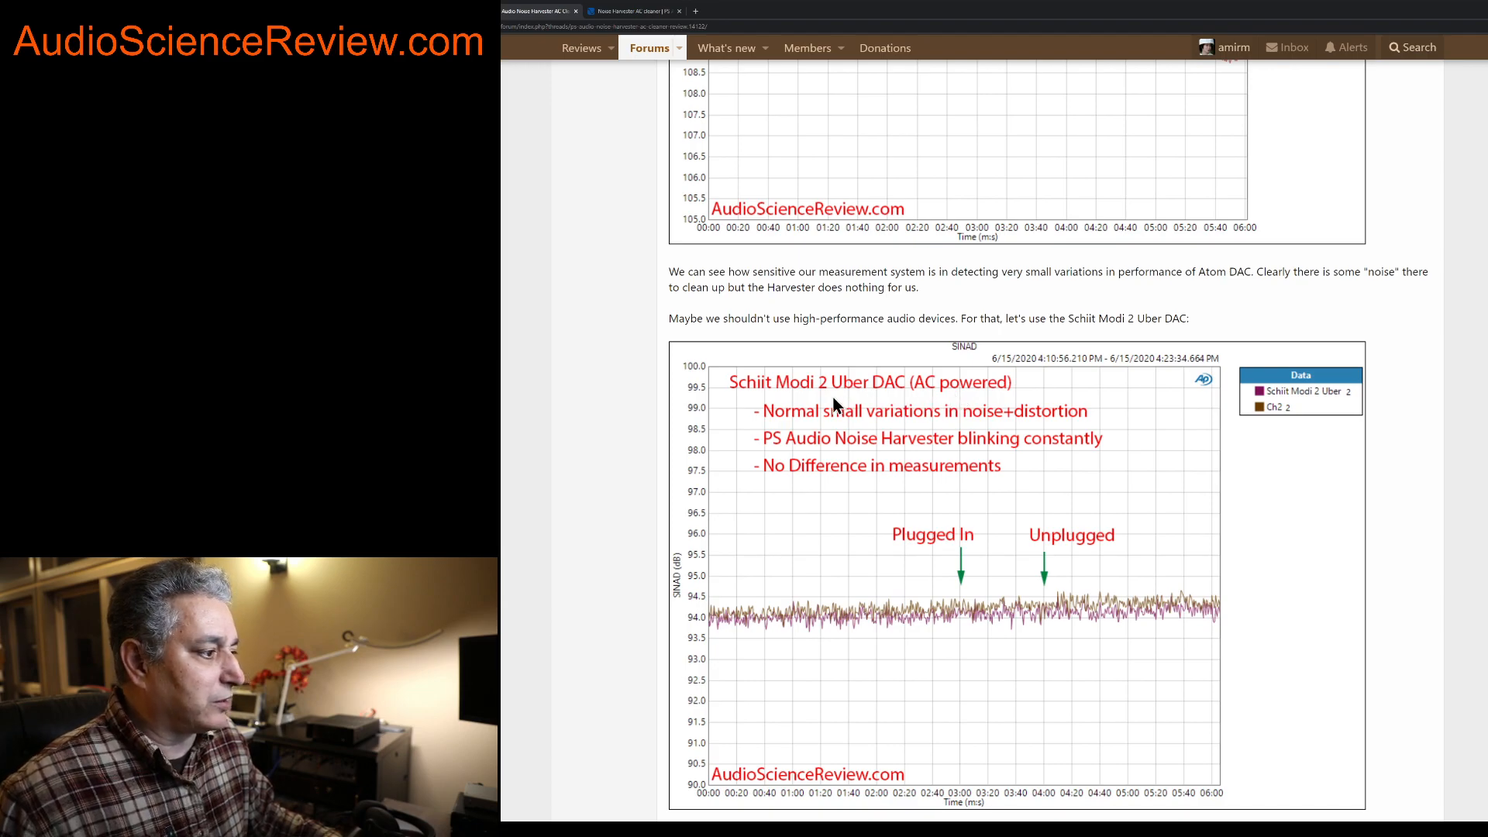
mouse_move(883, 397)
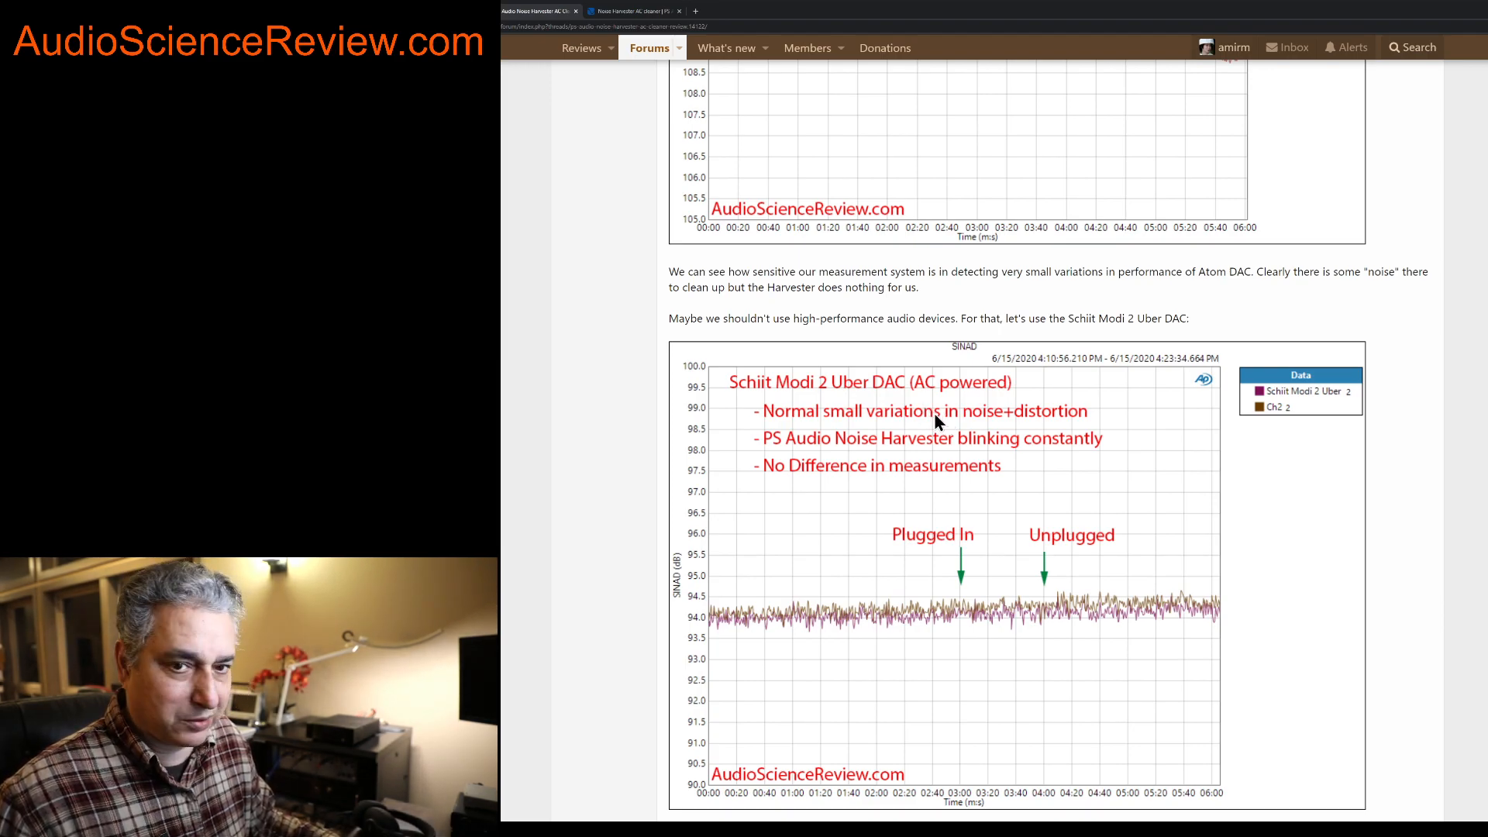
scroll("down", 3)
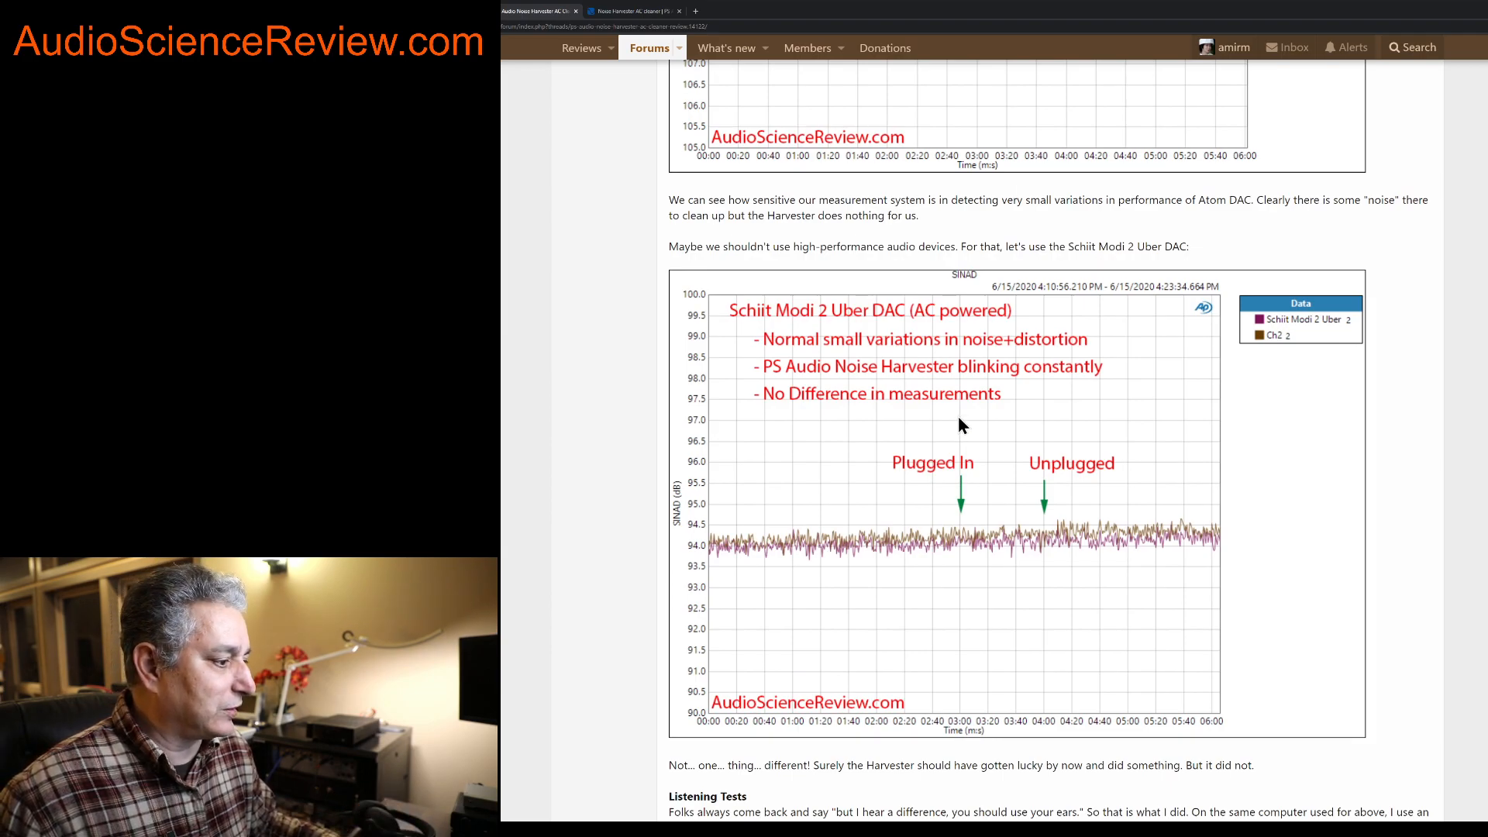
mouse_move(776, 417)
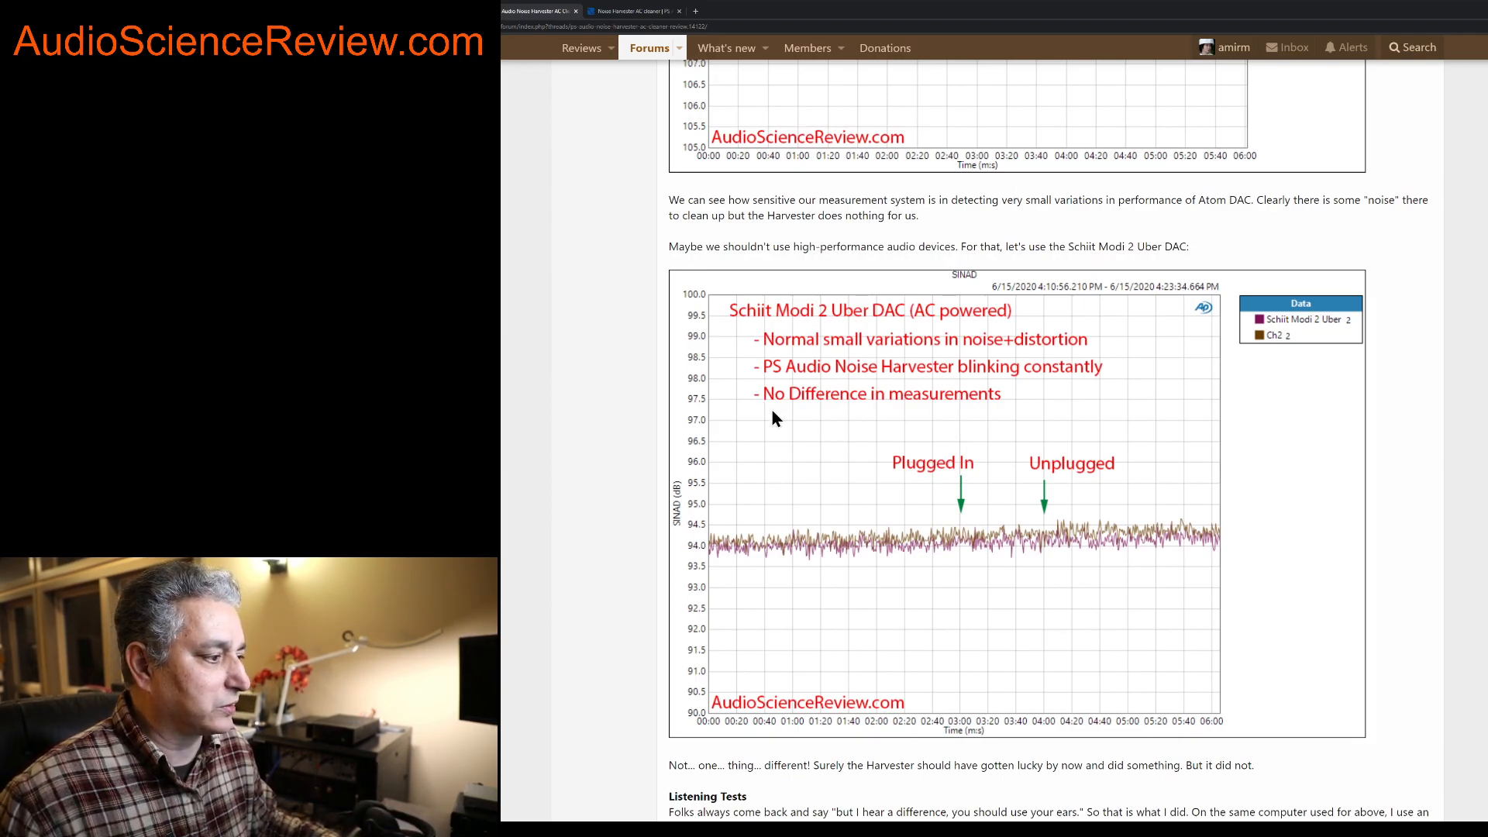
mouse_move(997, 579)
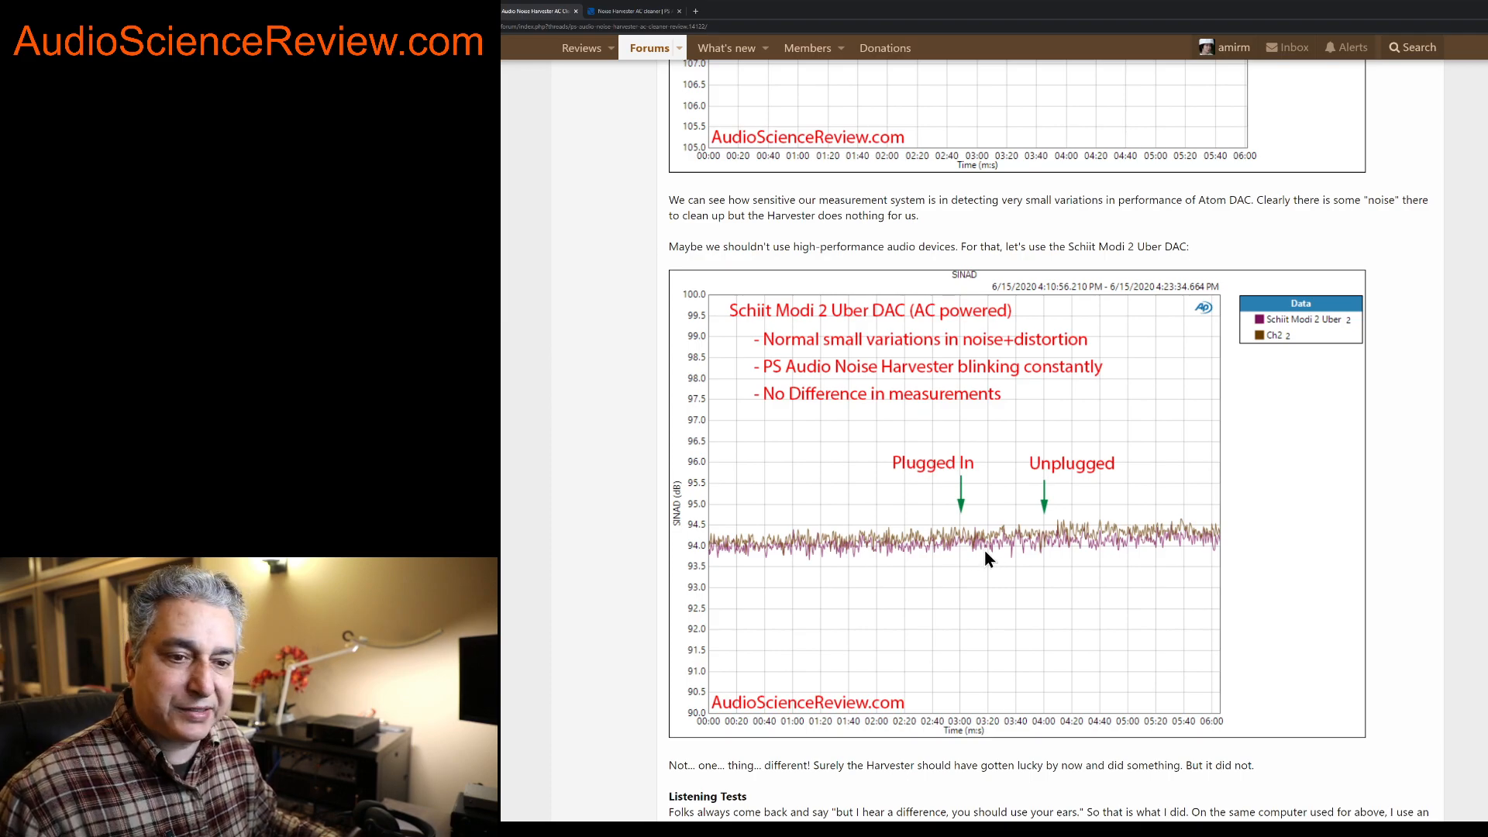
scroll("down", 3)
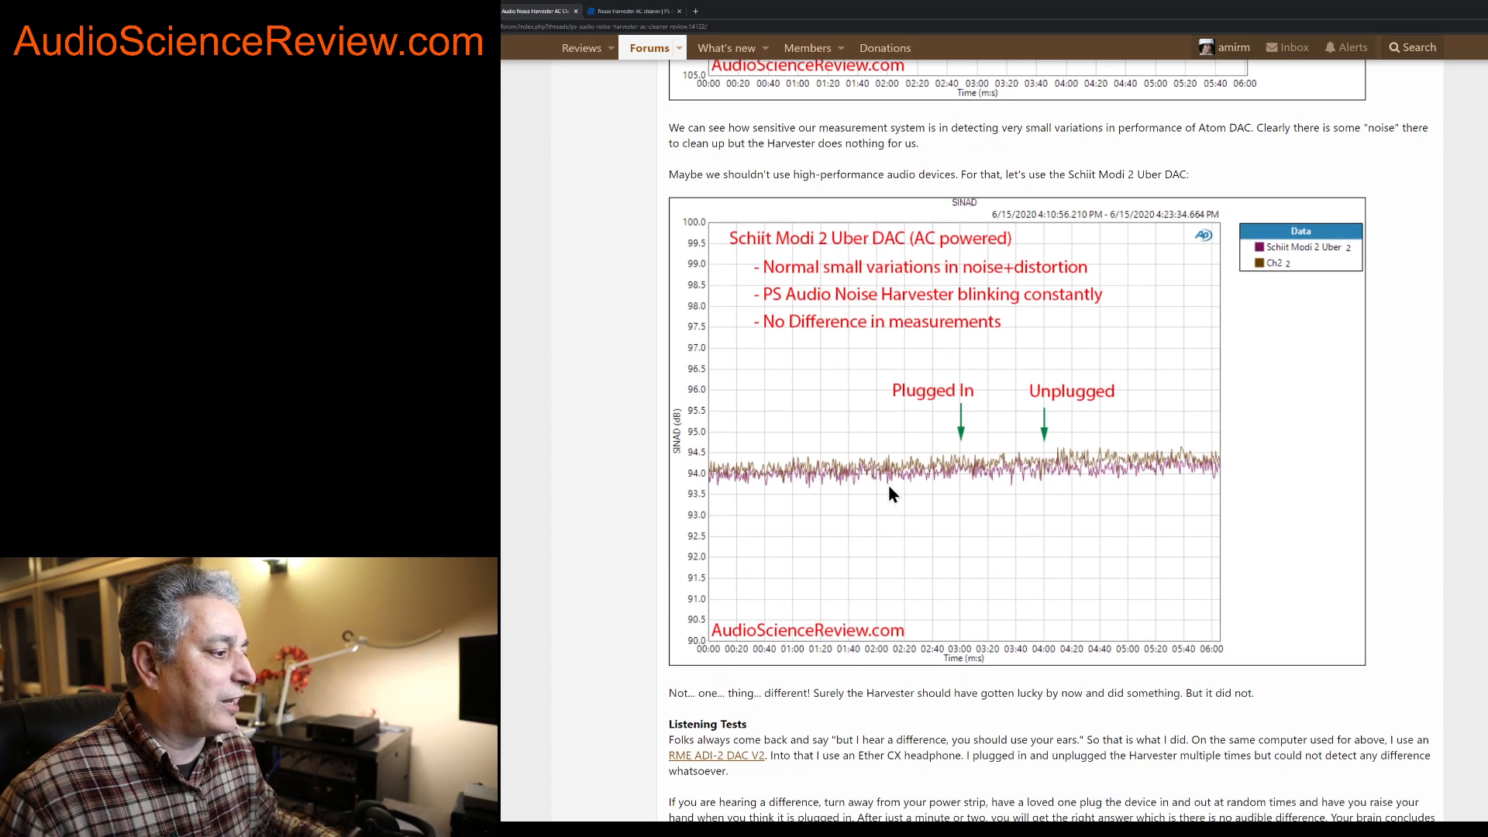
mouse_move(1122, 471)
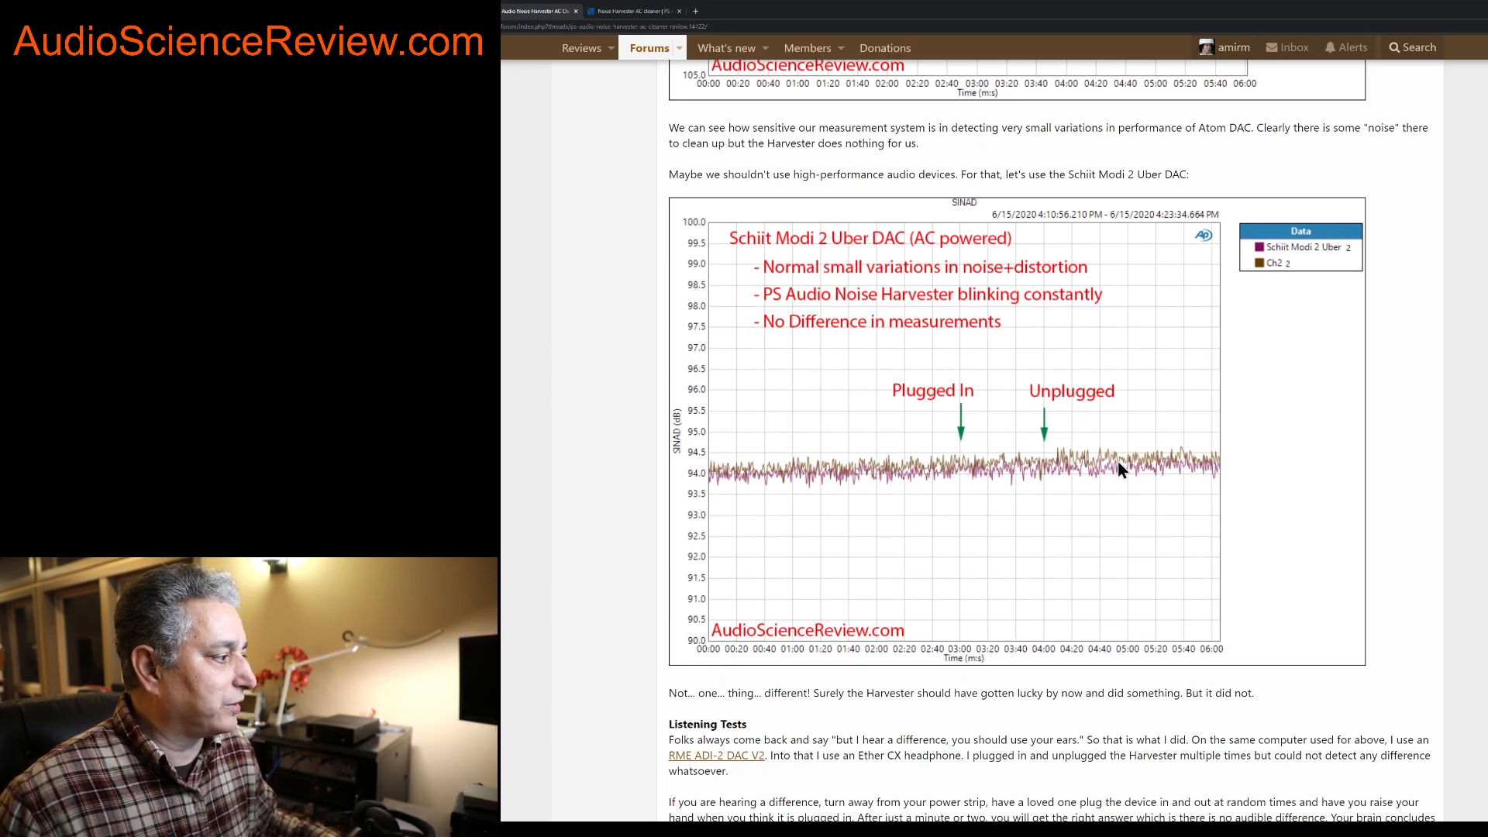
mouse_move(691, 477)
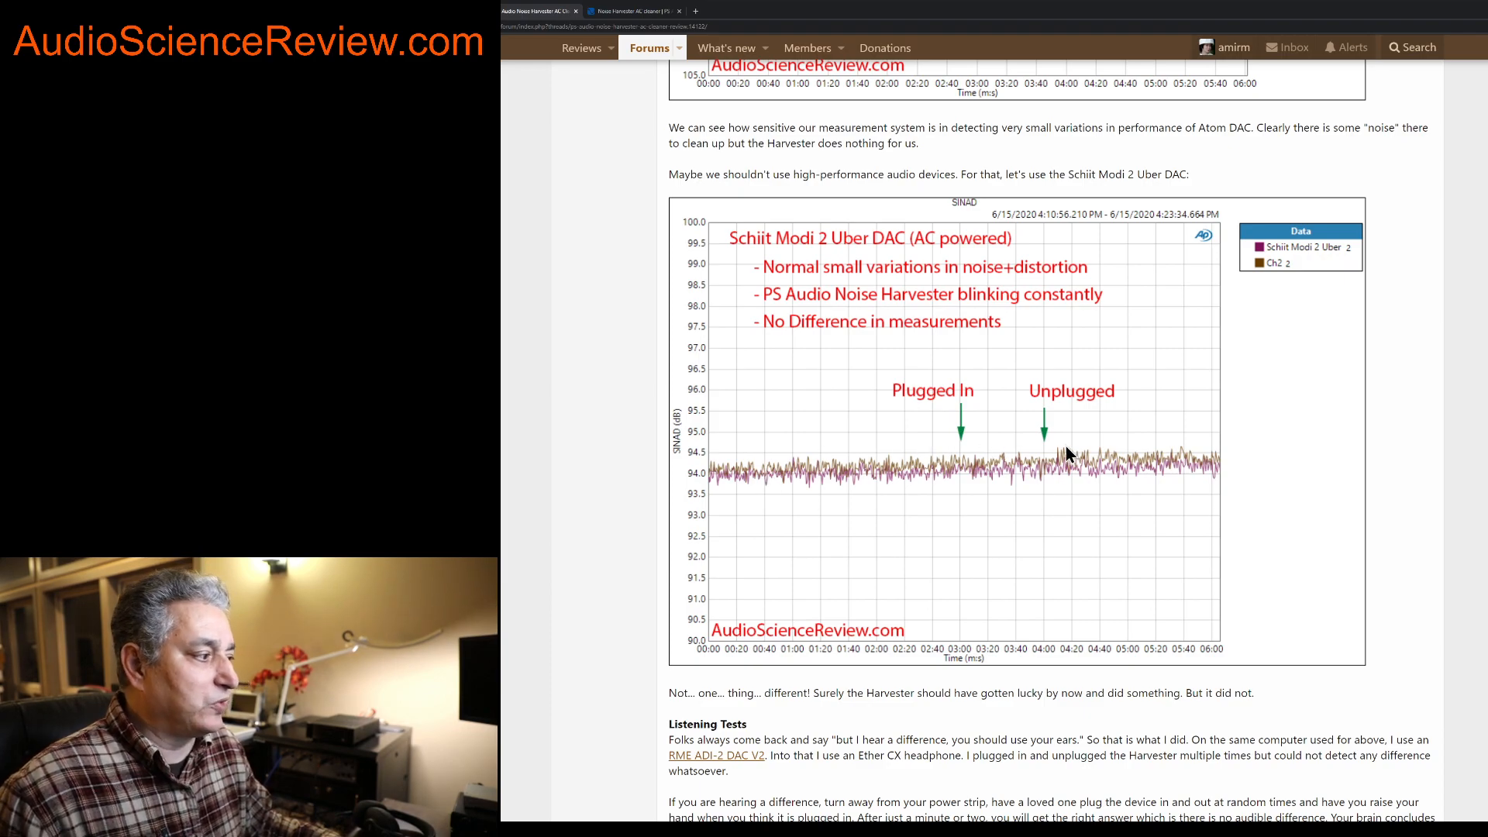
mouse_move(945, 310)
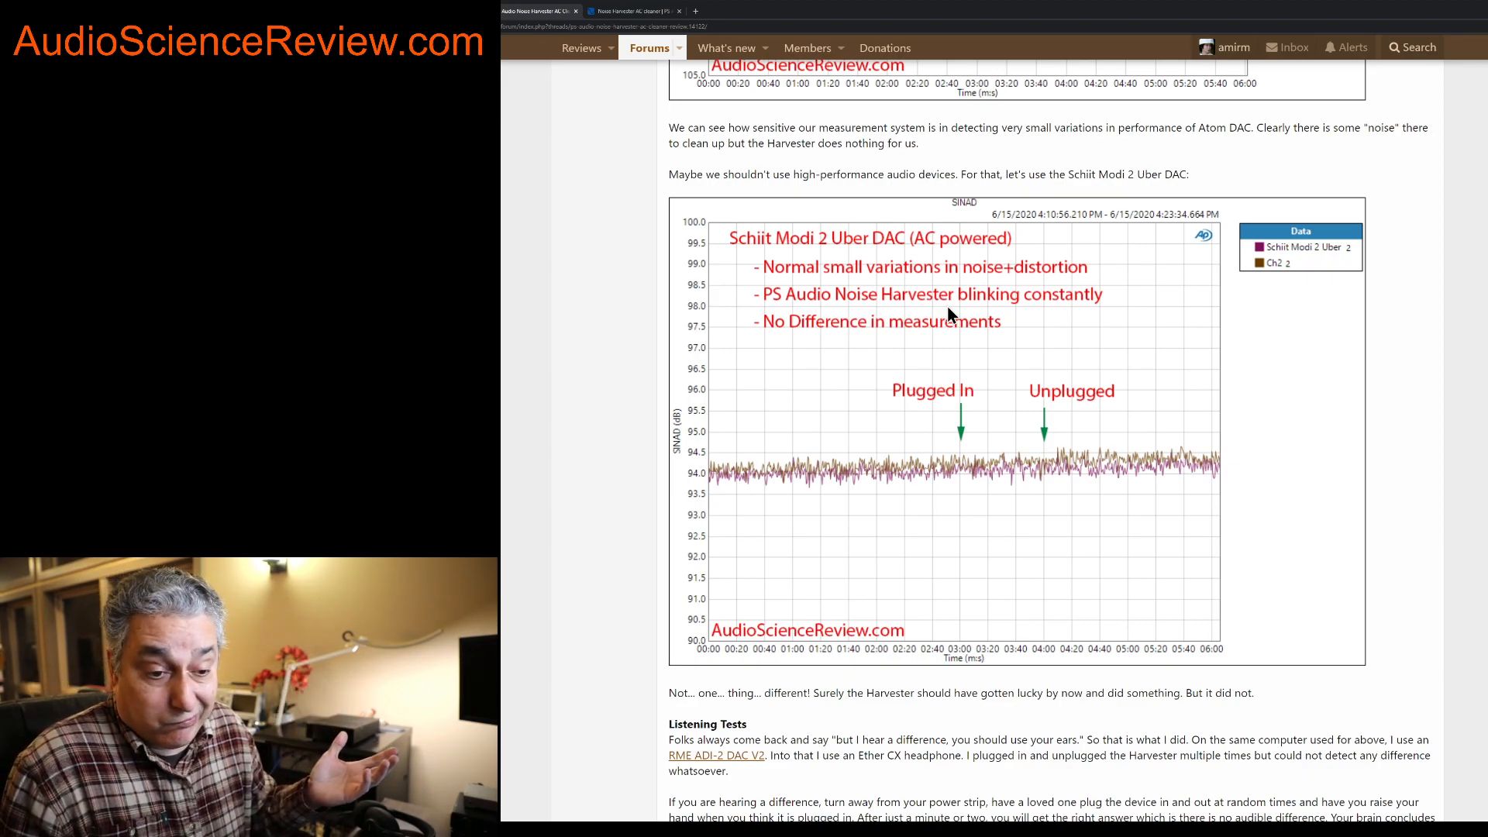
scroll("down", 3)
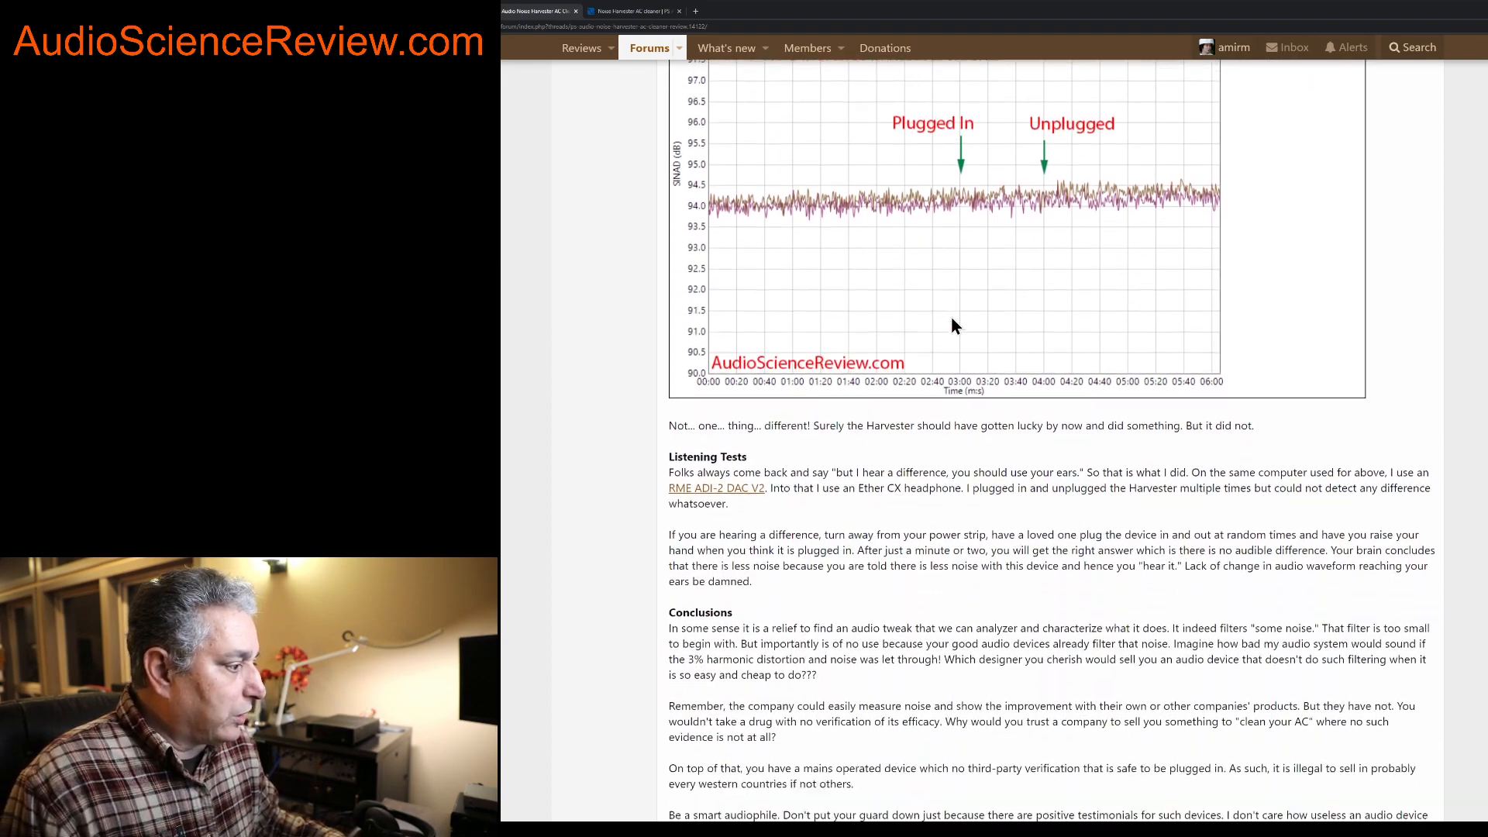
scroll("down", 3)
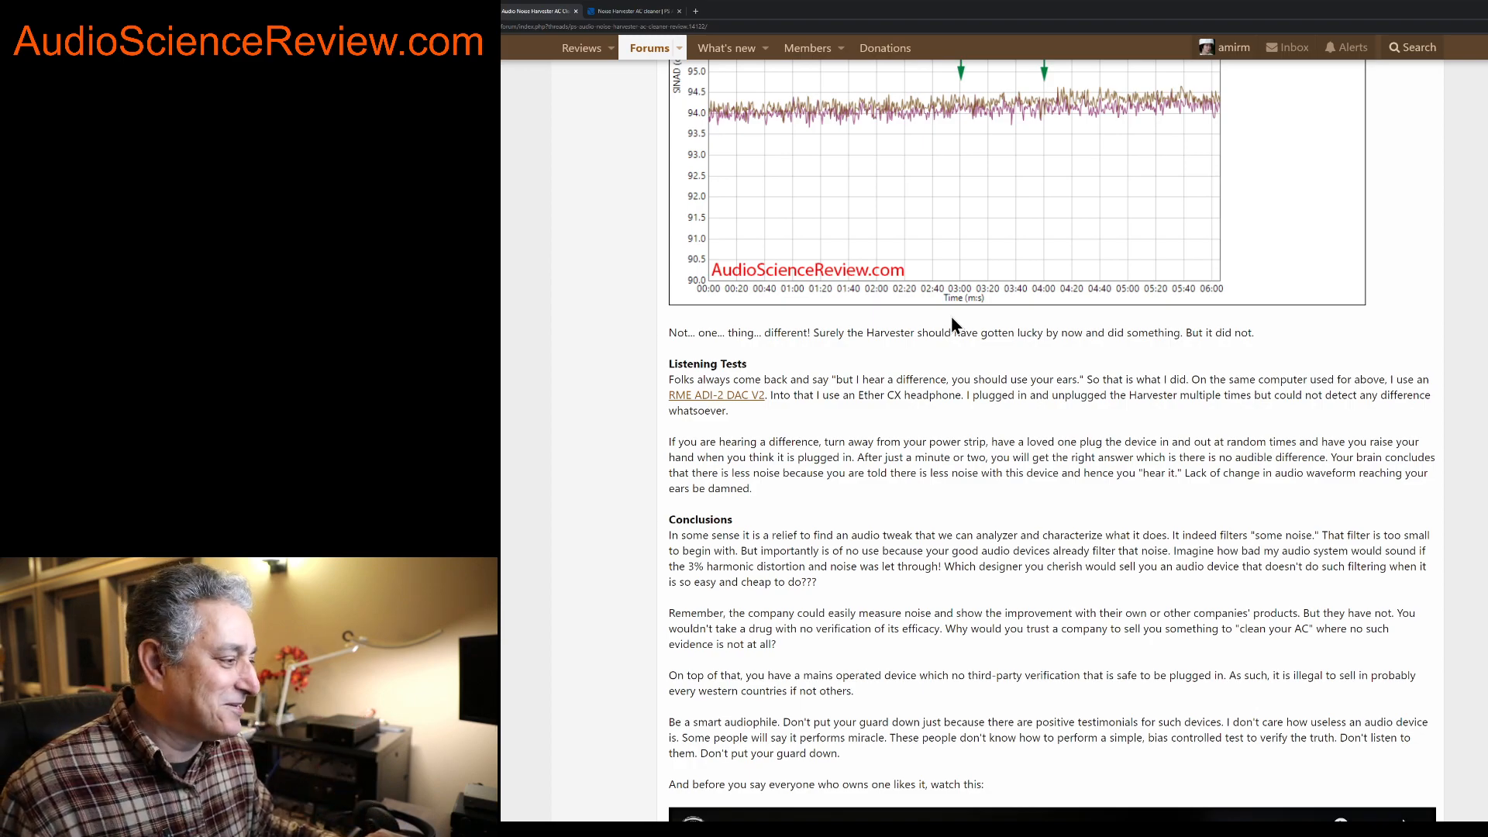
mouse_move(834, 398)
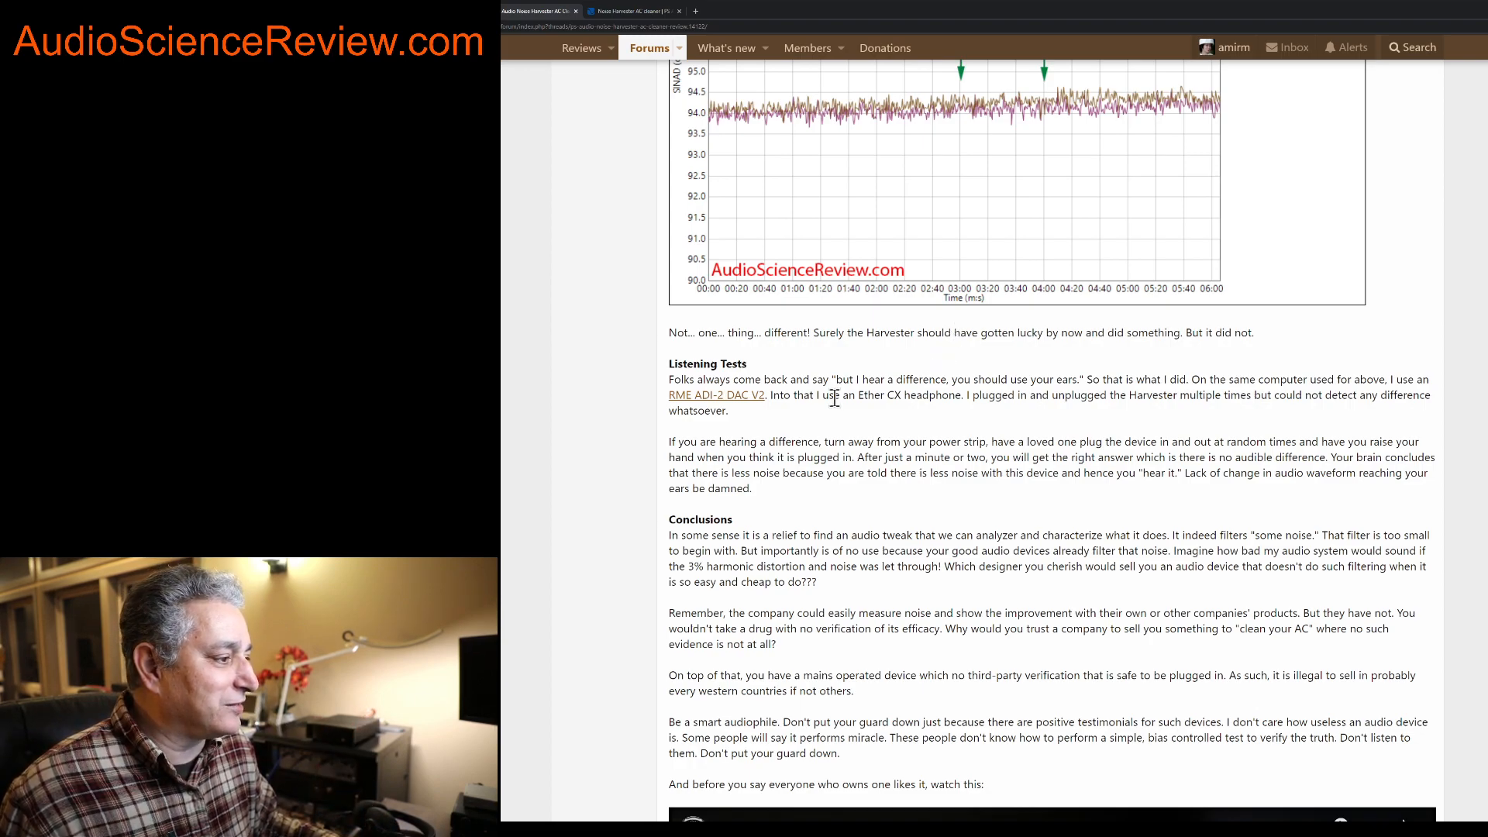
mouse_move(775, 421)
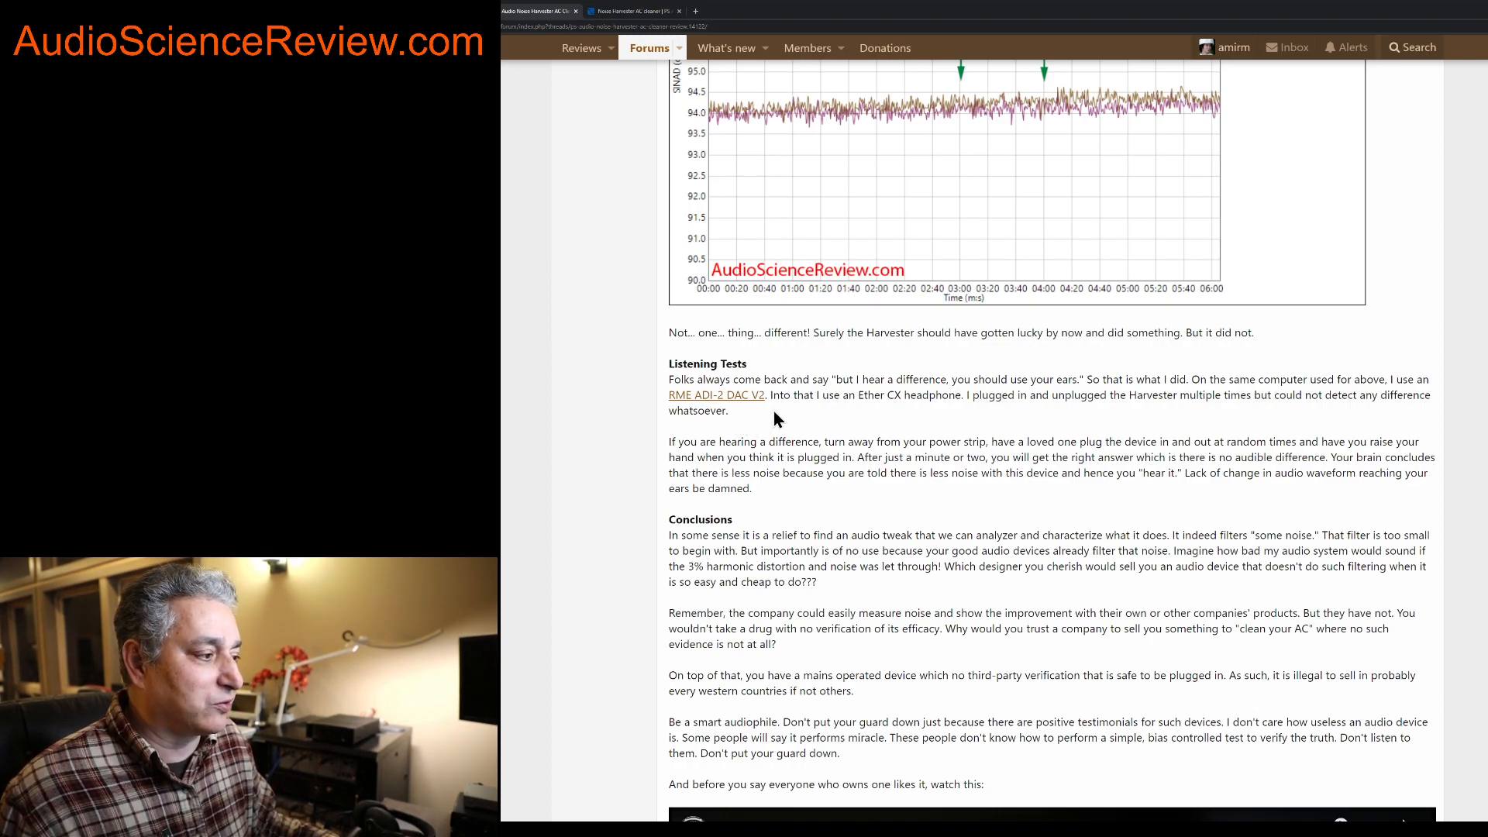
mouse_move(753, 417)
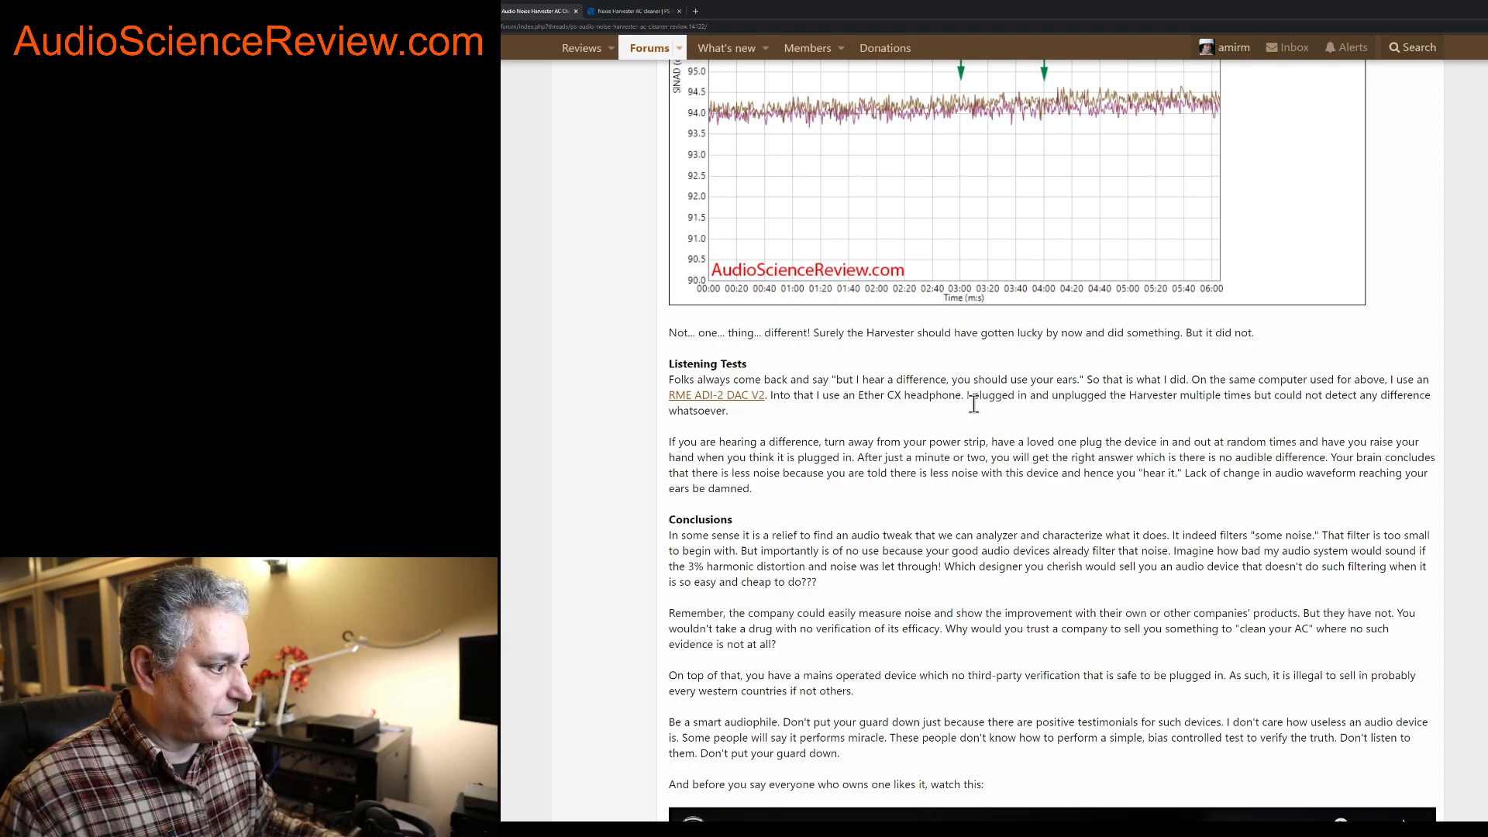
scroll("down", 3)
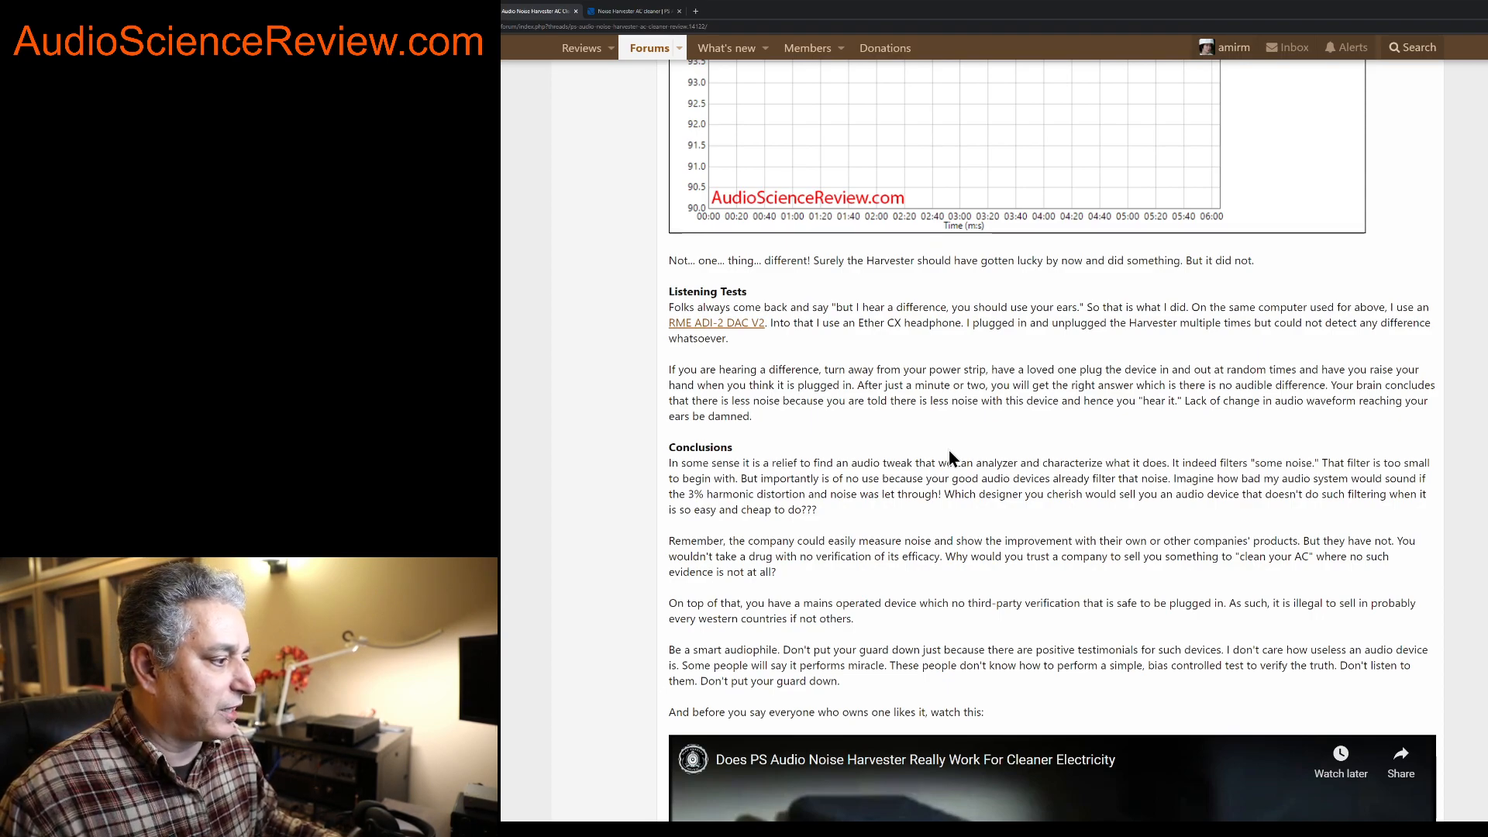
mouse_move(916, 444)
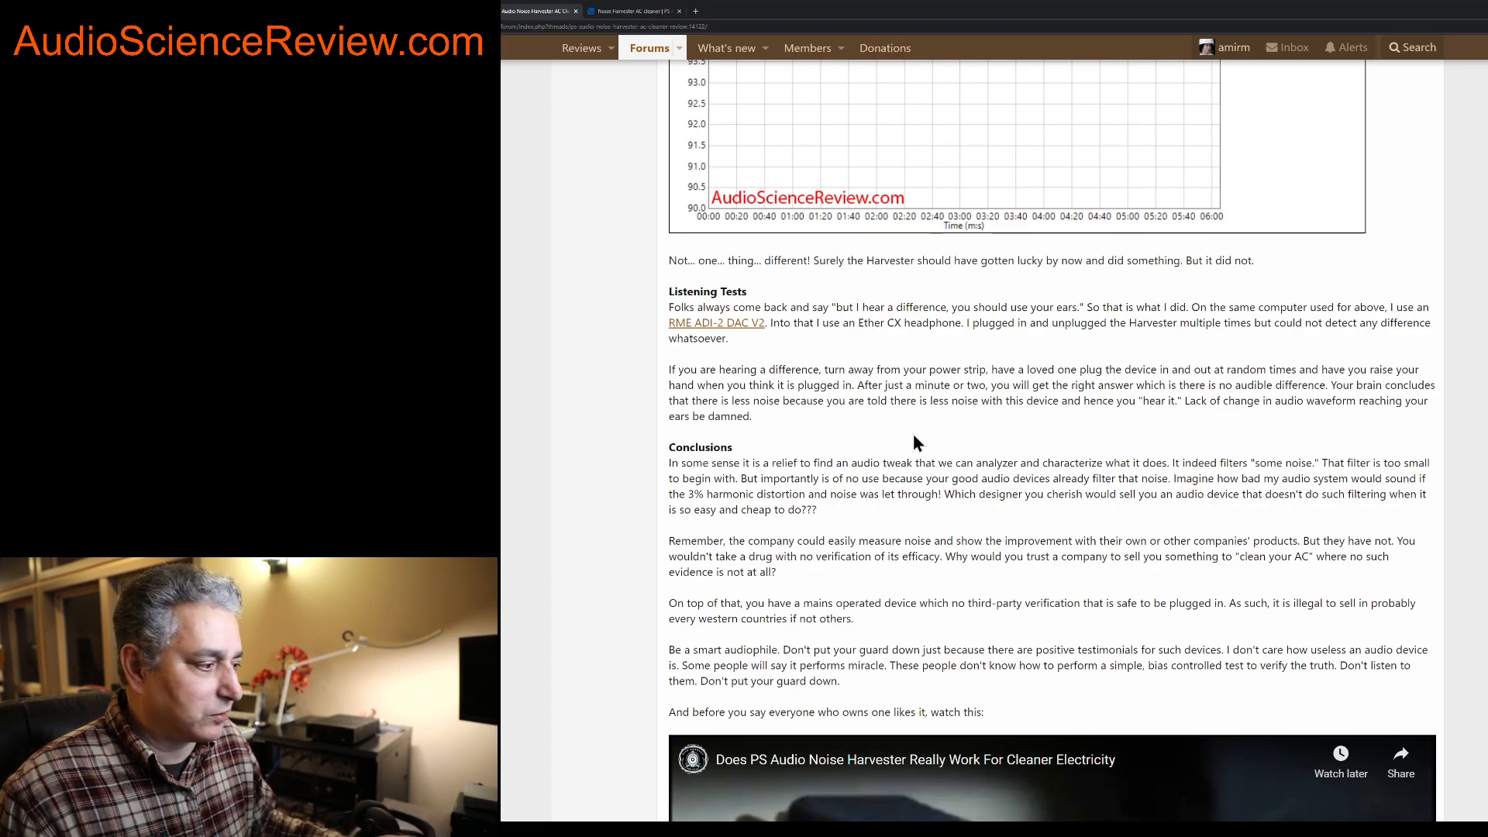
scroll("down", 3)
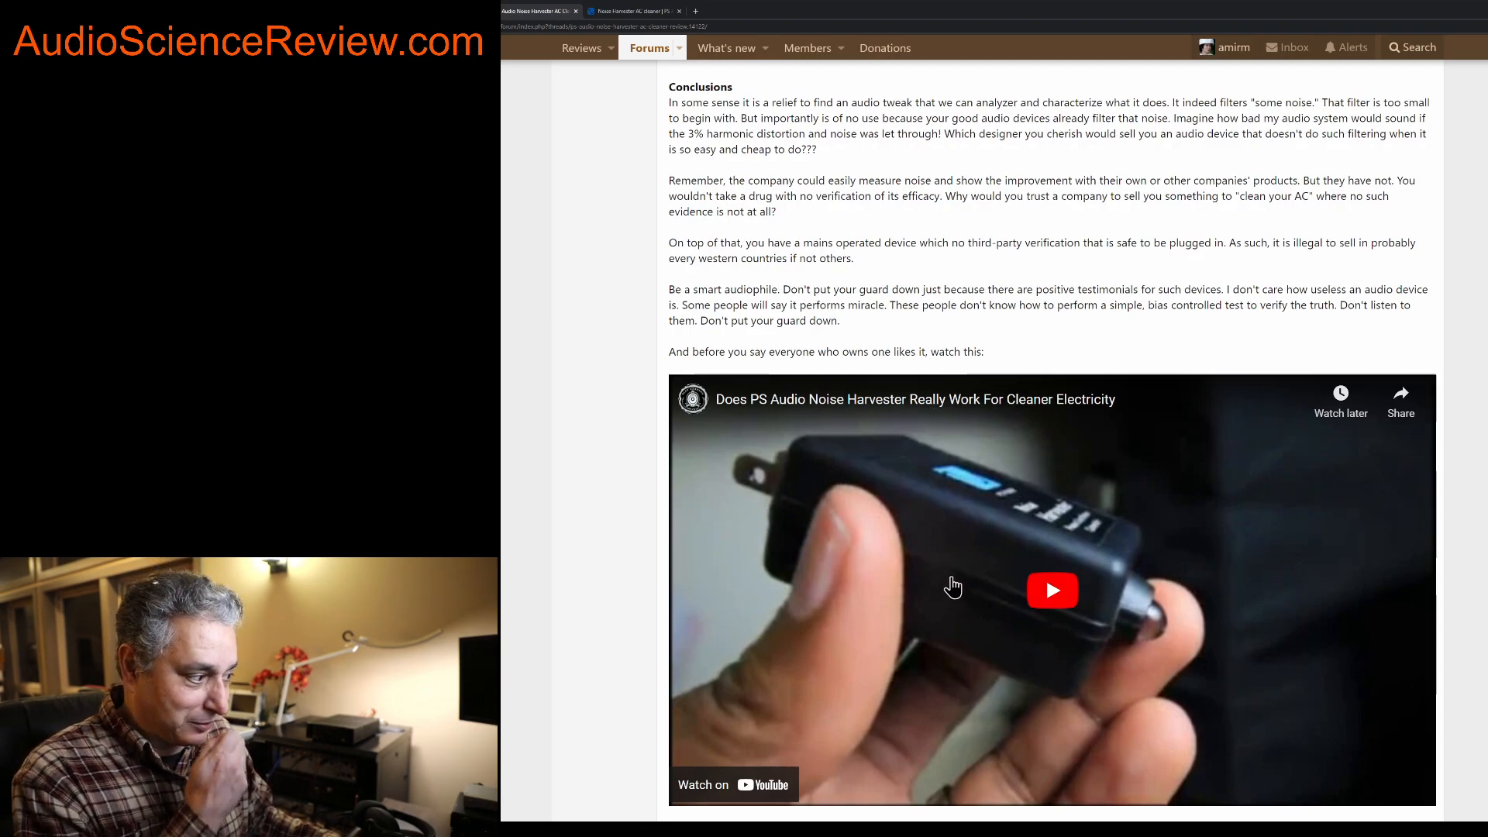
scroll("down", 3)
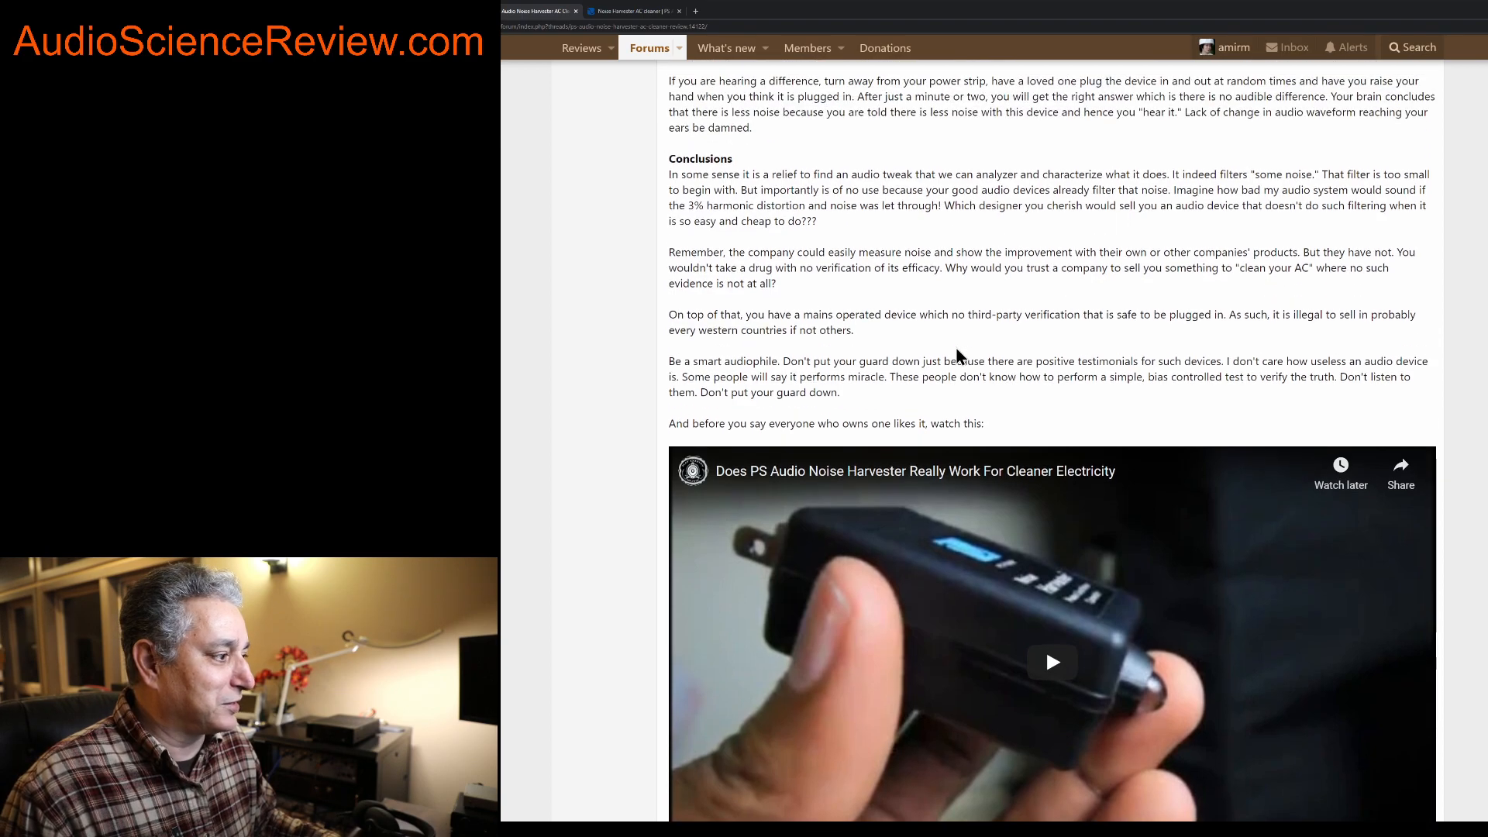
mouse_move(1009, 602)
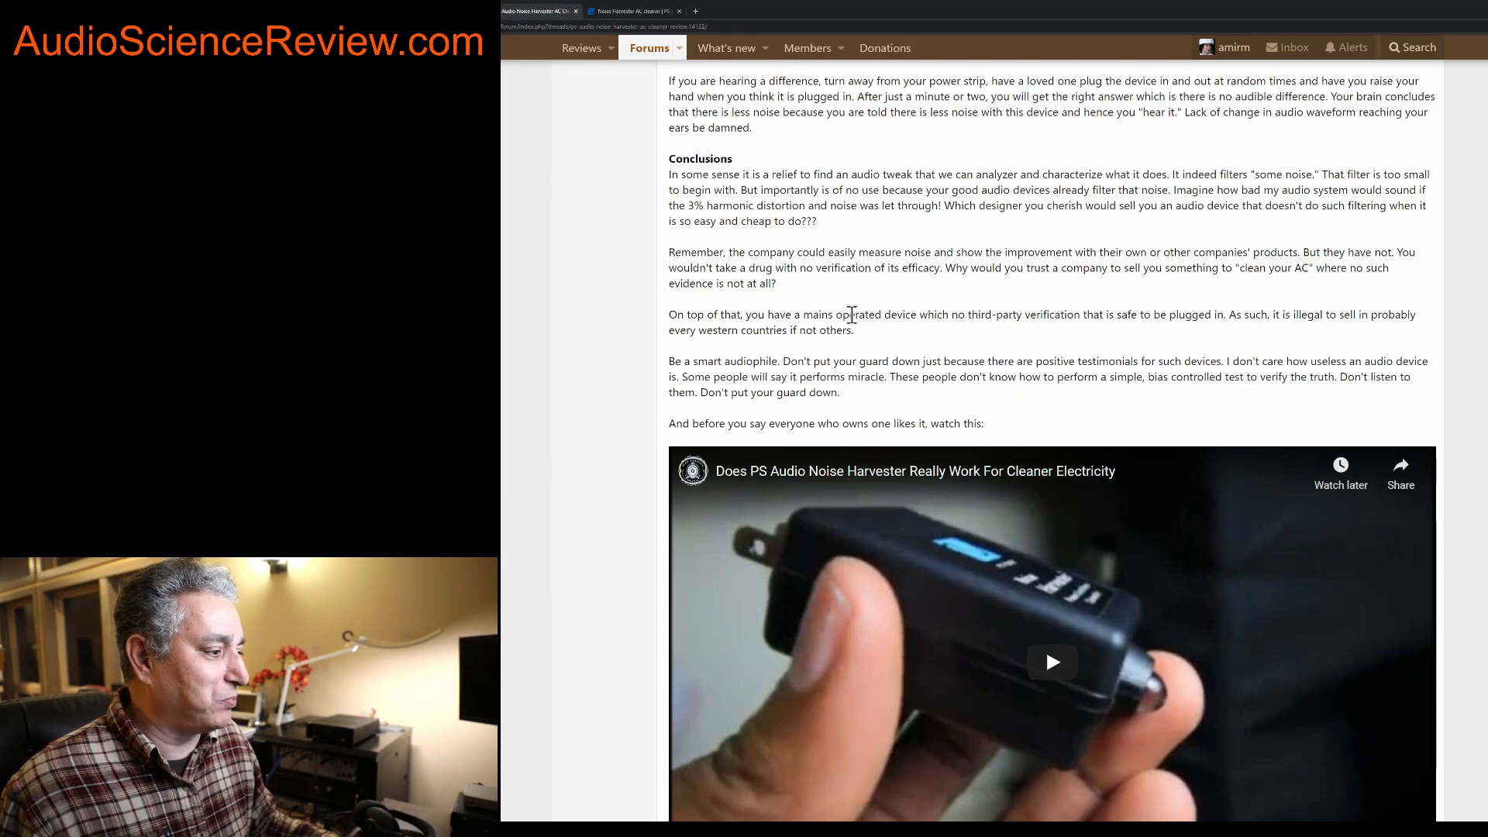
scroll("down", 3)
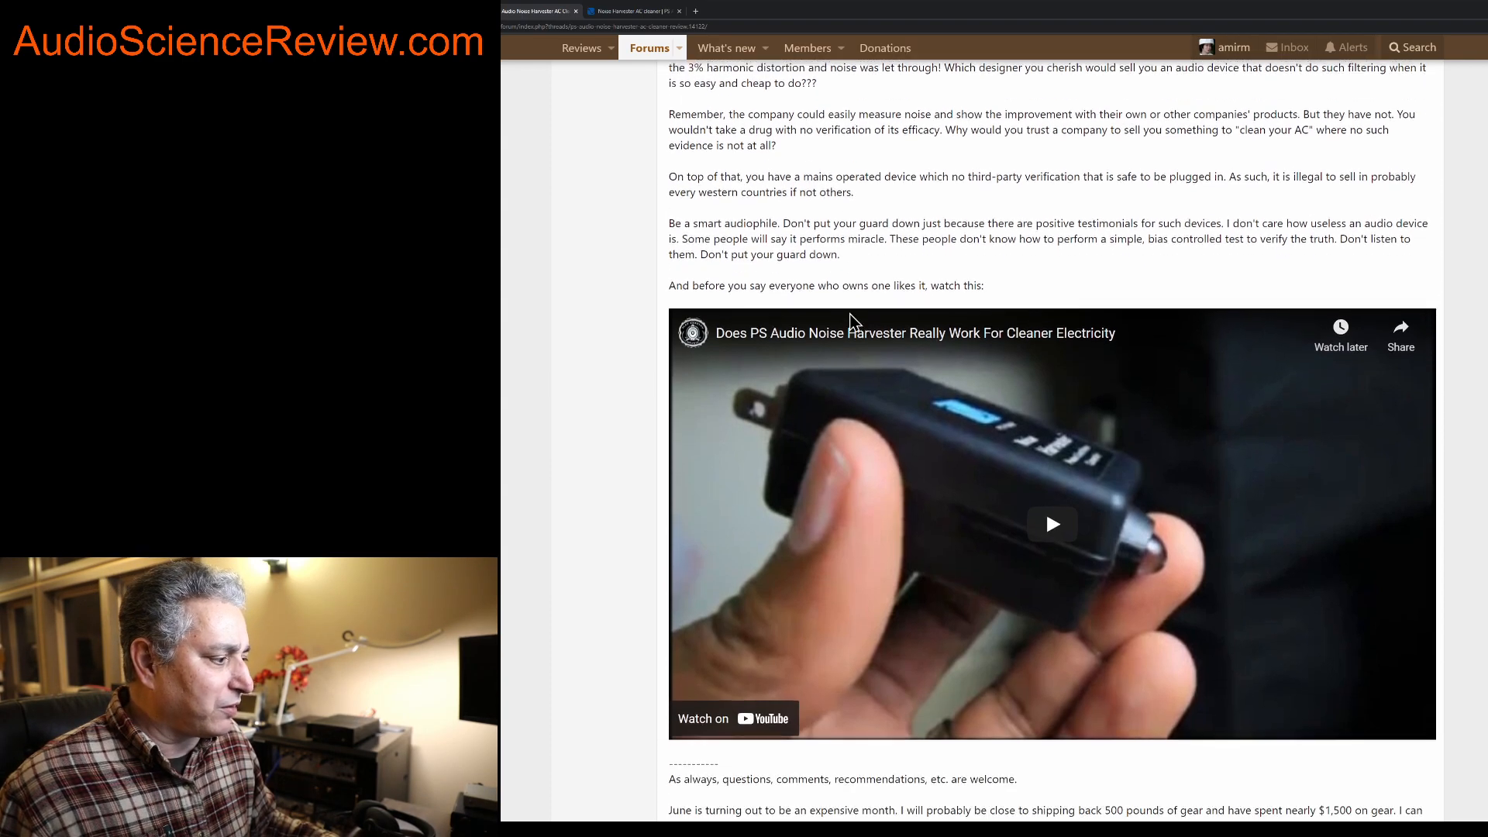
scroll("down", 3)
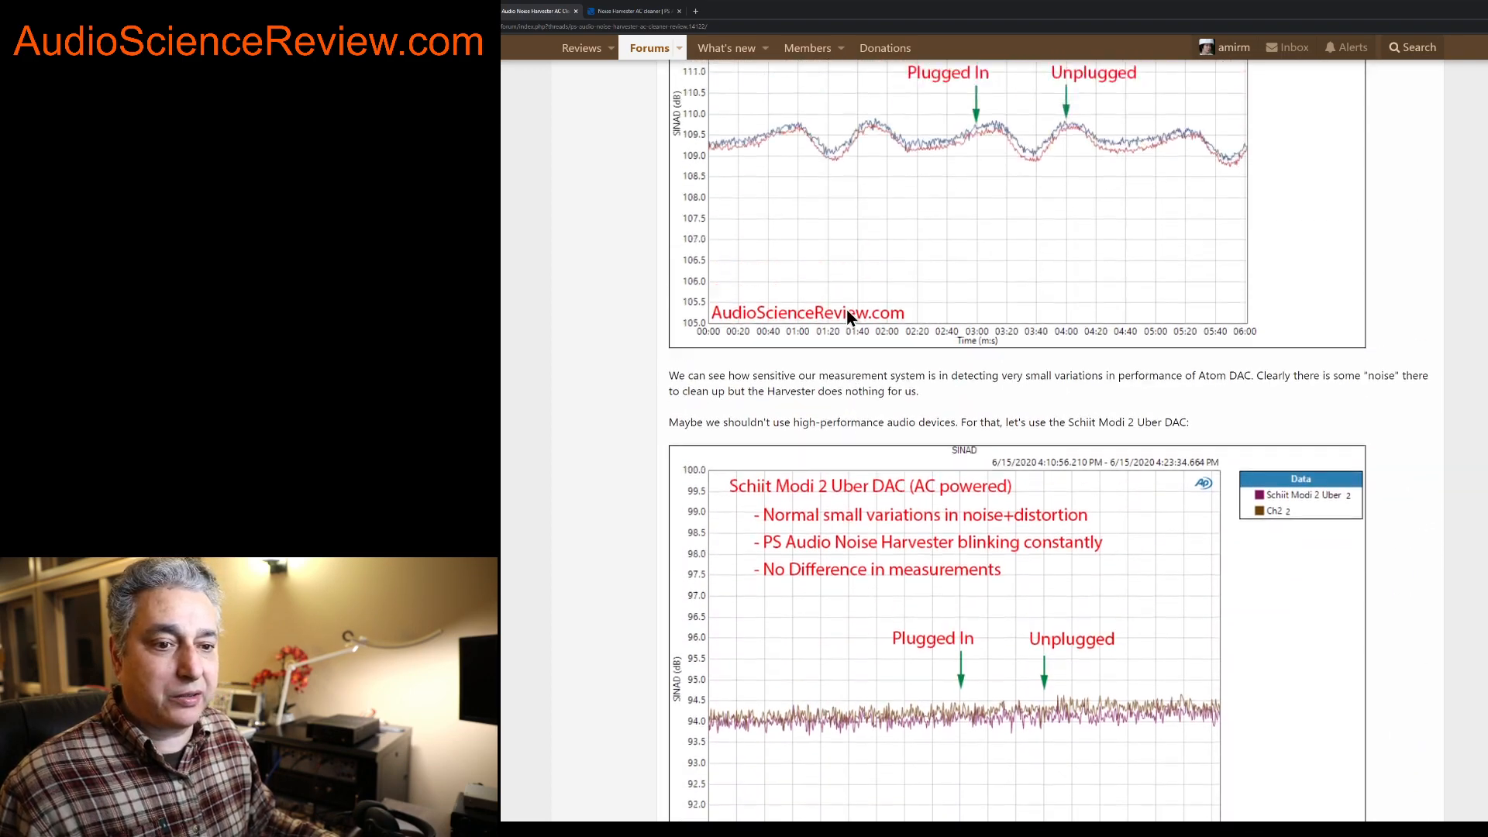
scroll("down", 3)
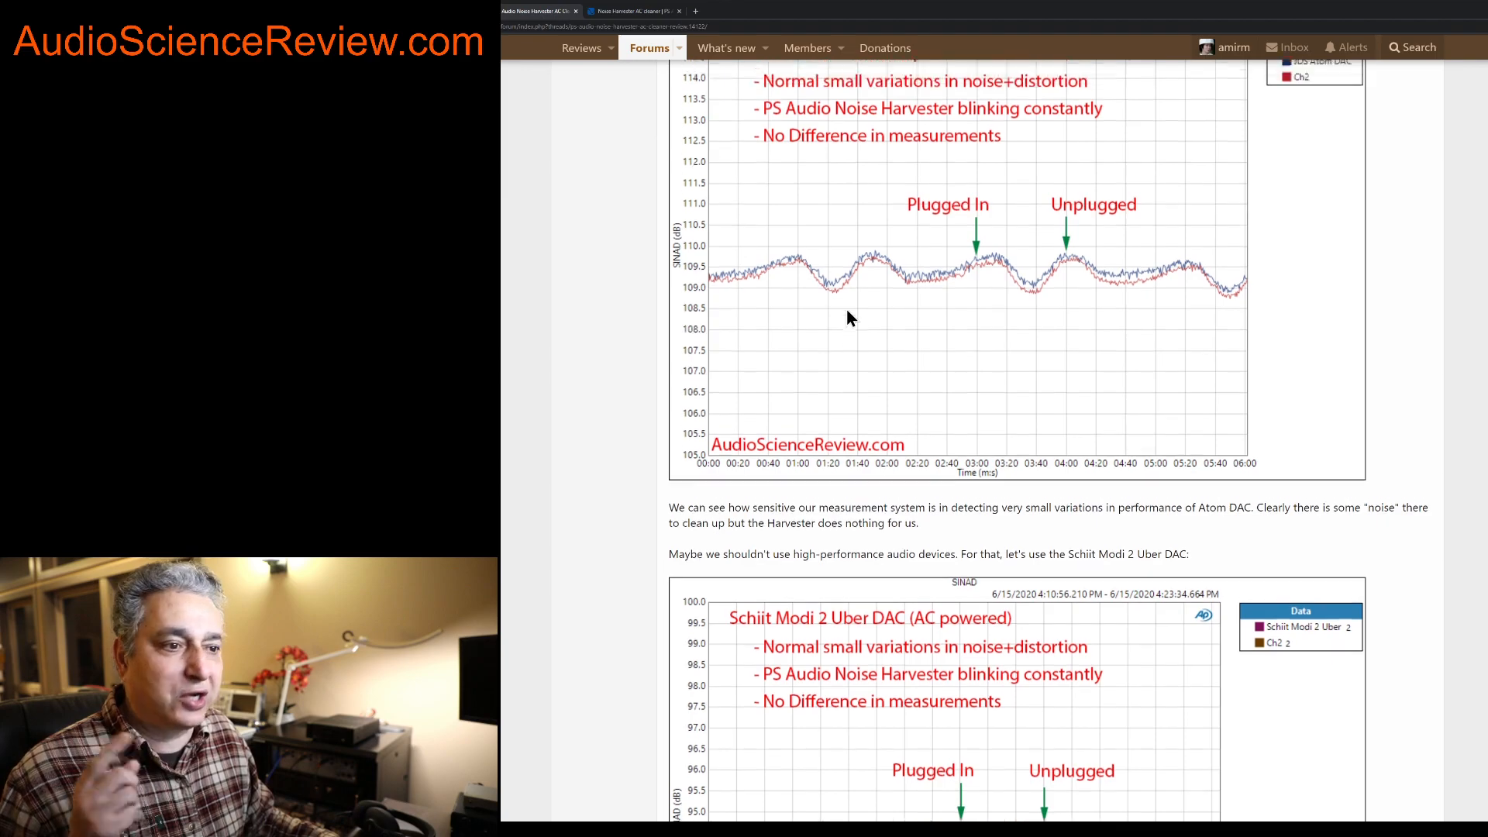
scroll("down", 3)
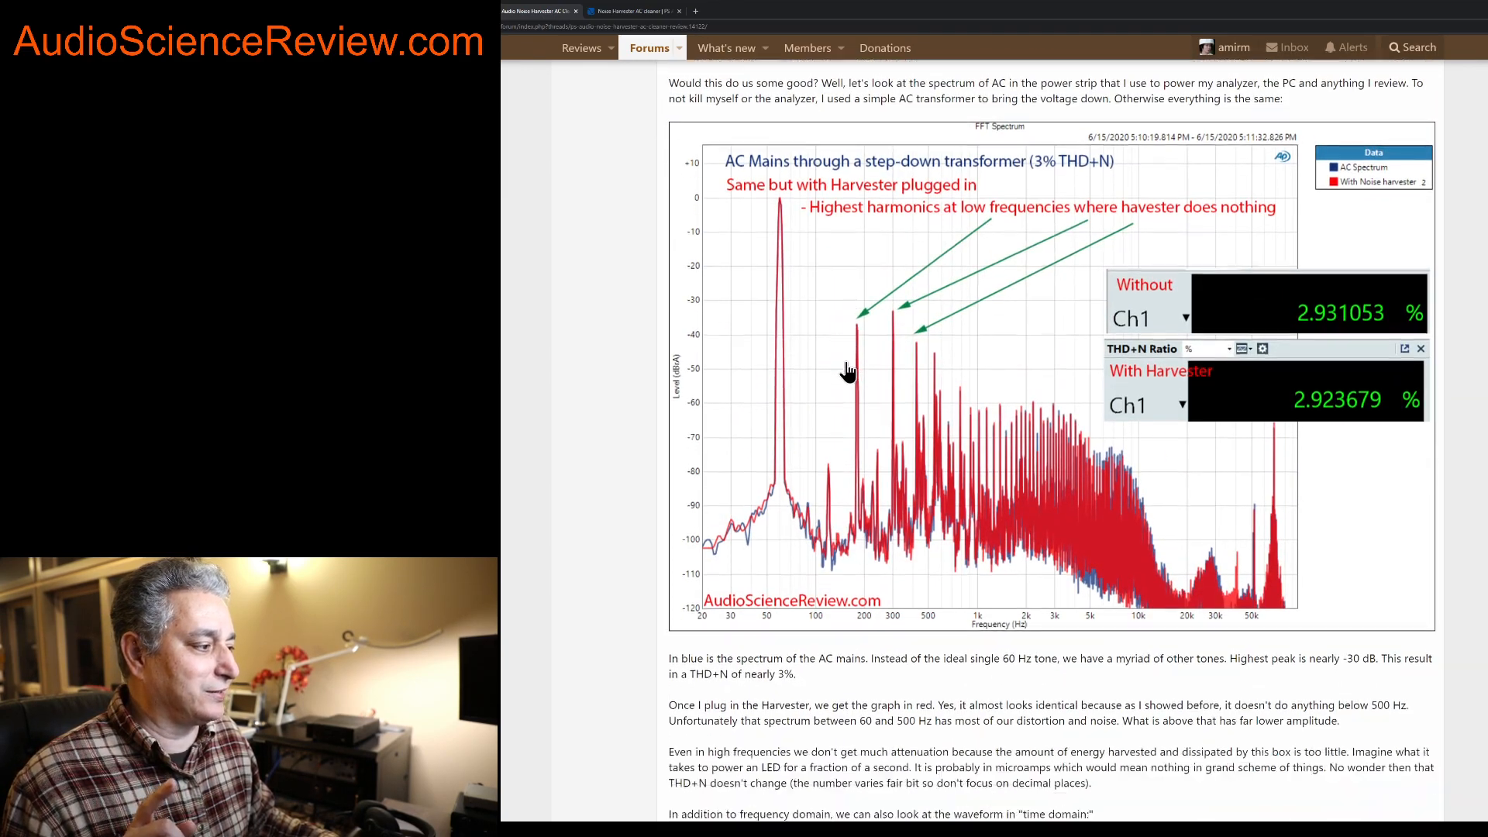
scroll("down", 3)
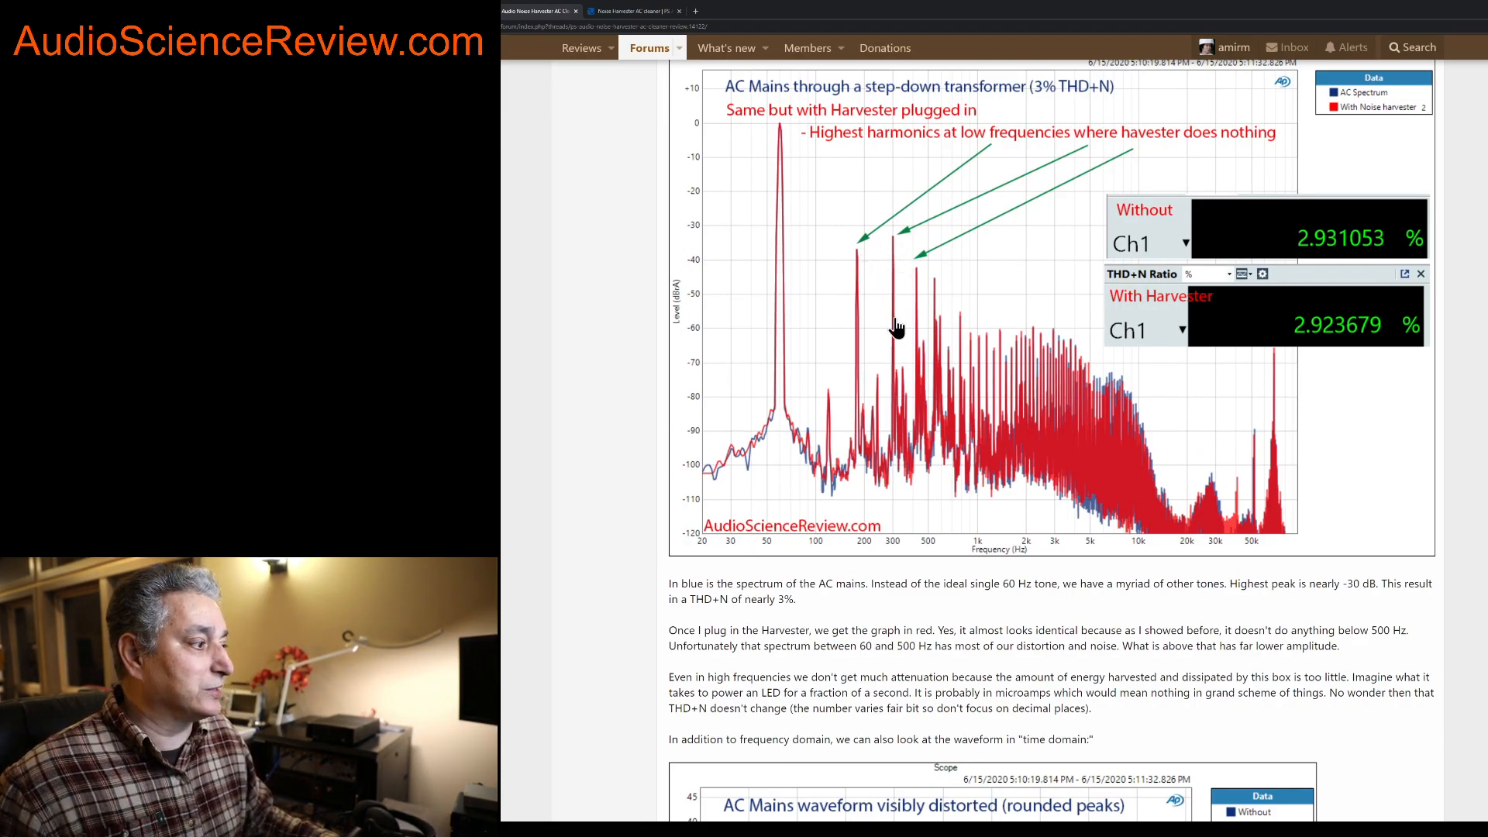
mouse_move(997, 384)
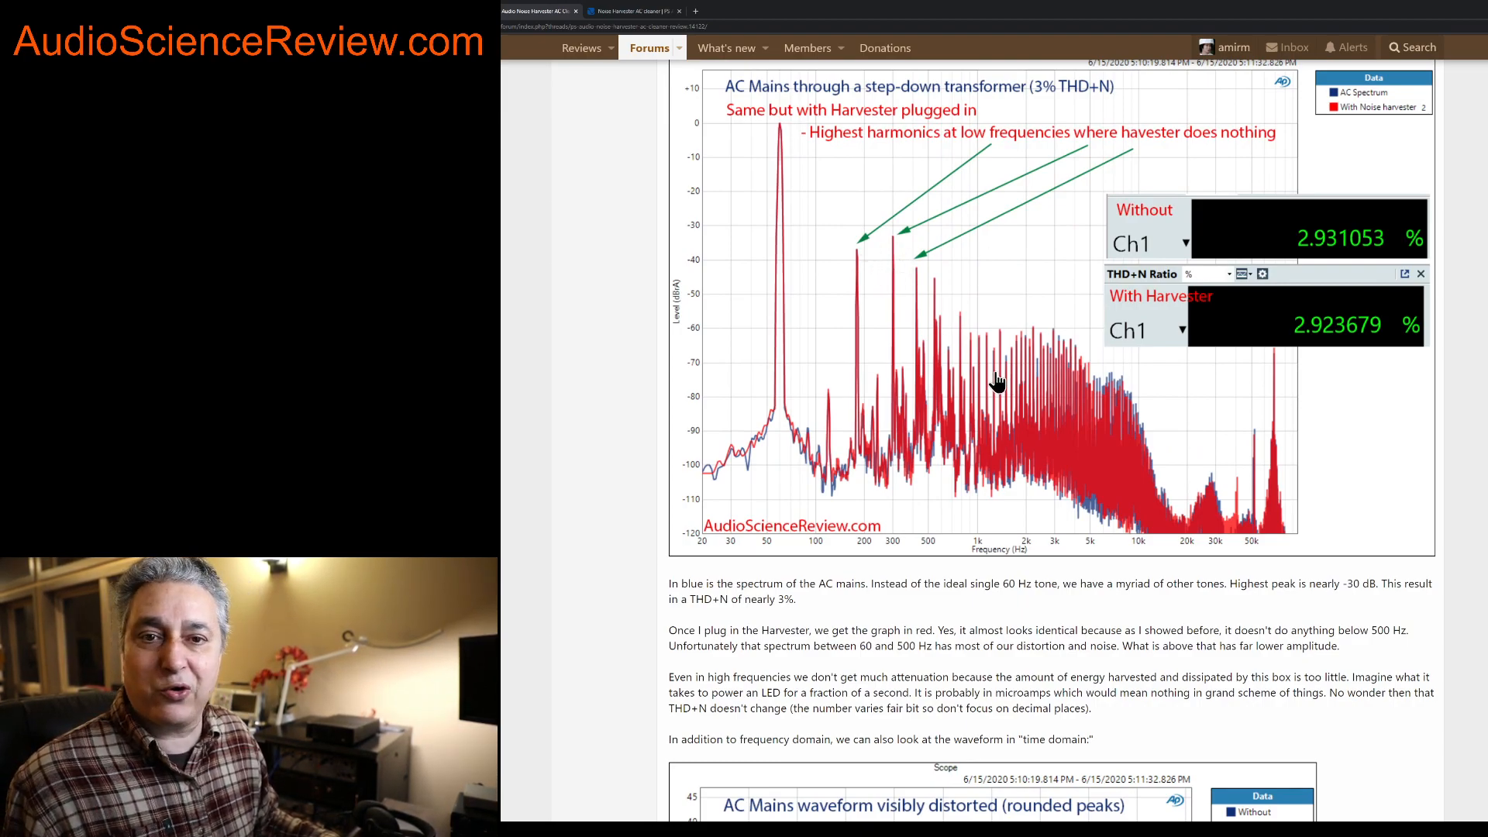
mouse_move(790, 270)
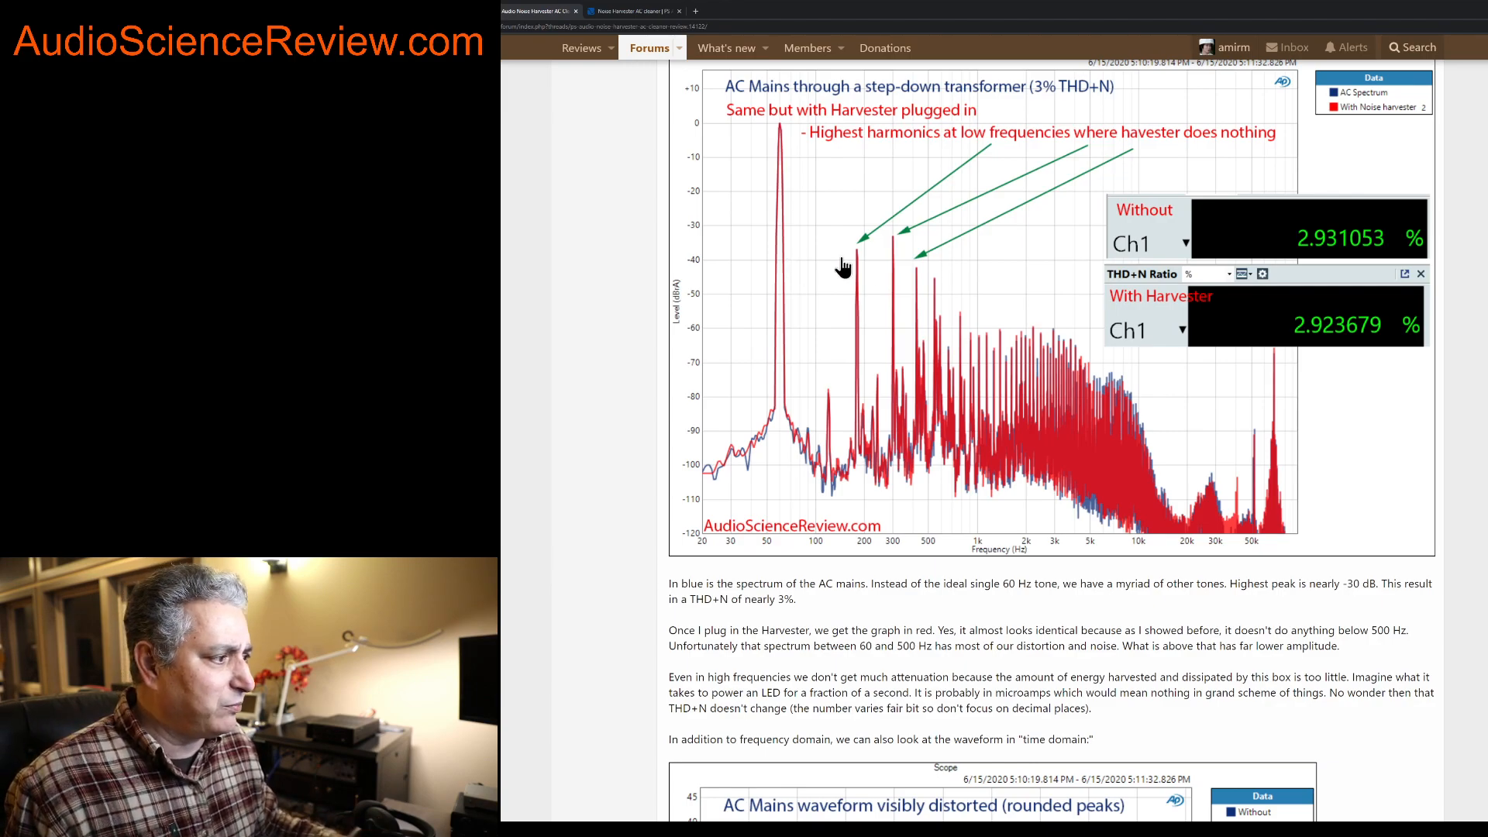
mouse_move(916, 318)
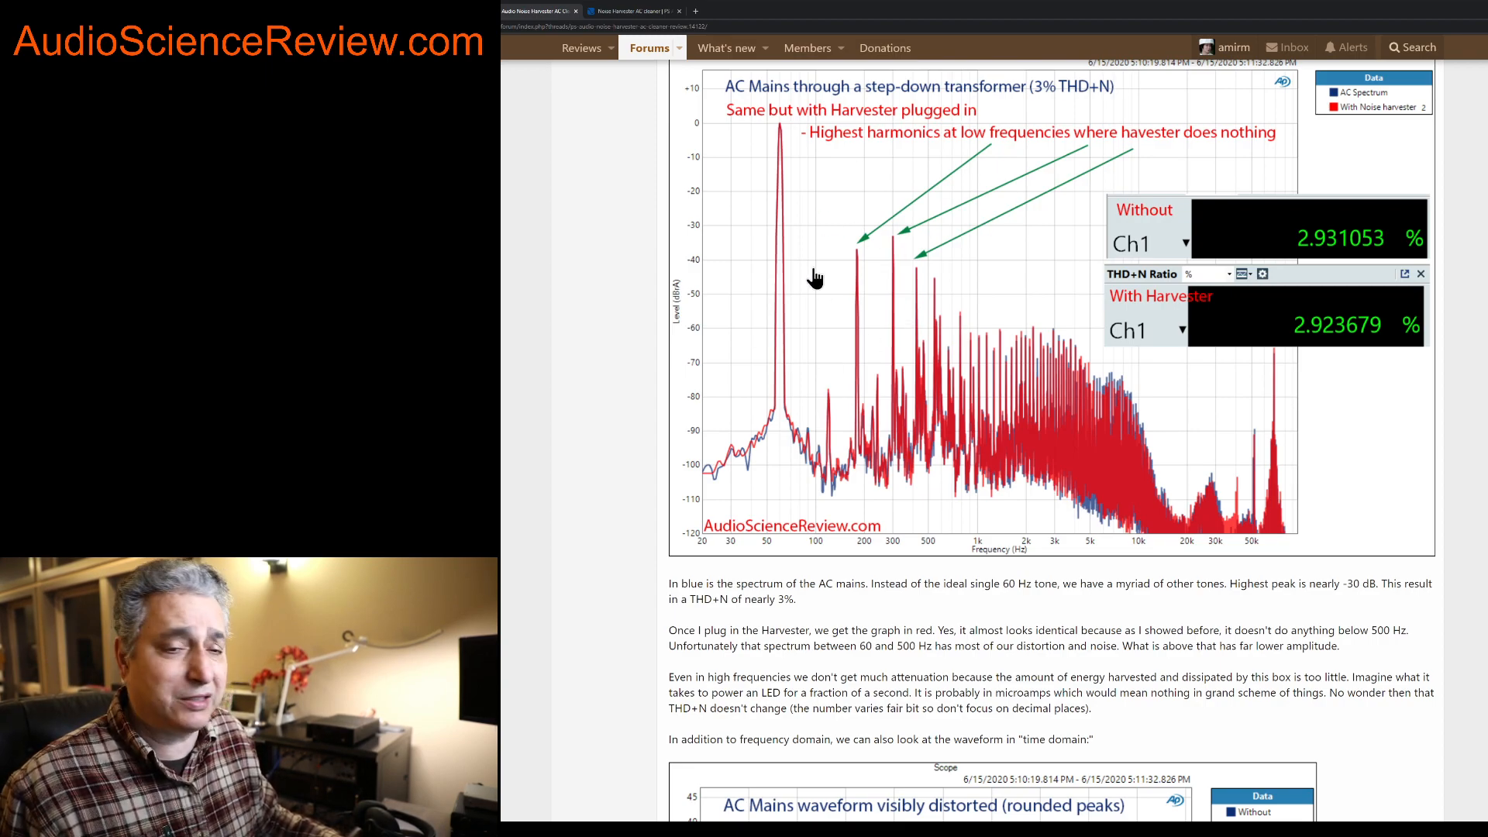
mouse_move(889, 254)
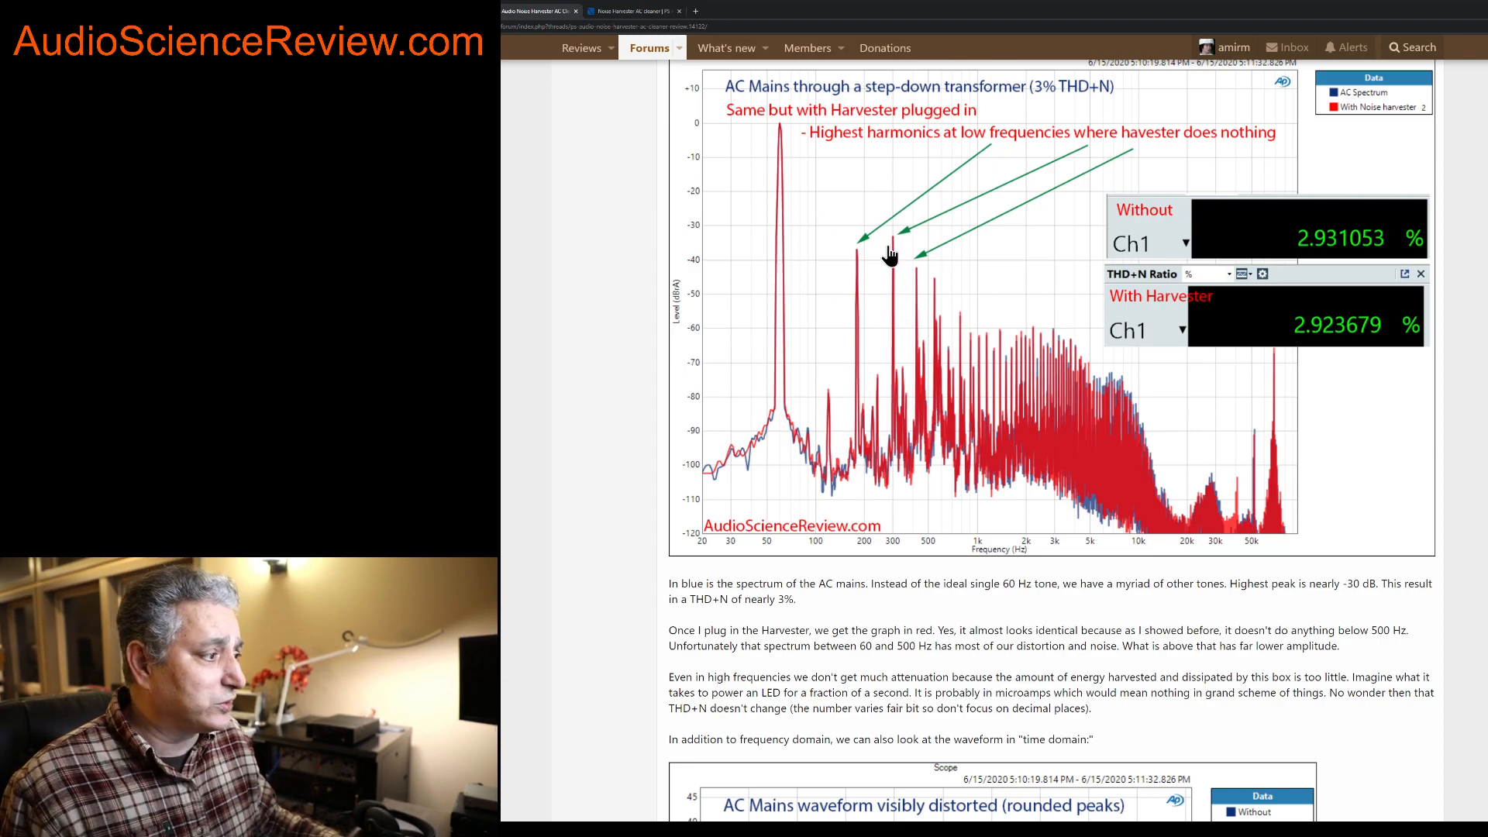
mouse_move(910, 361)
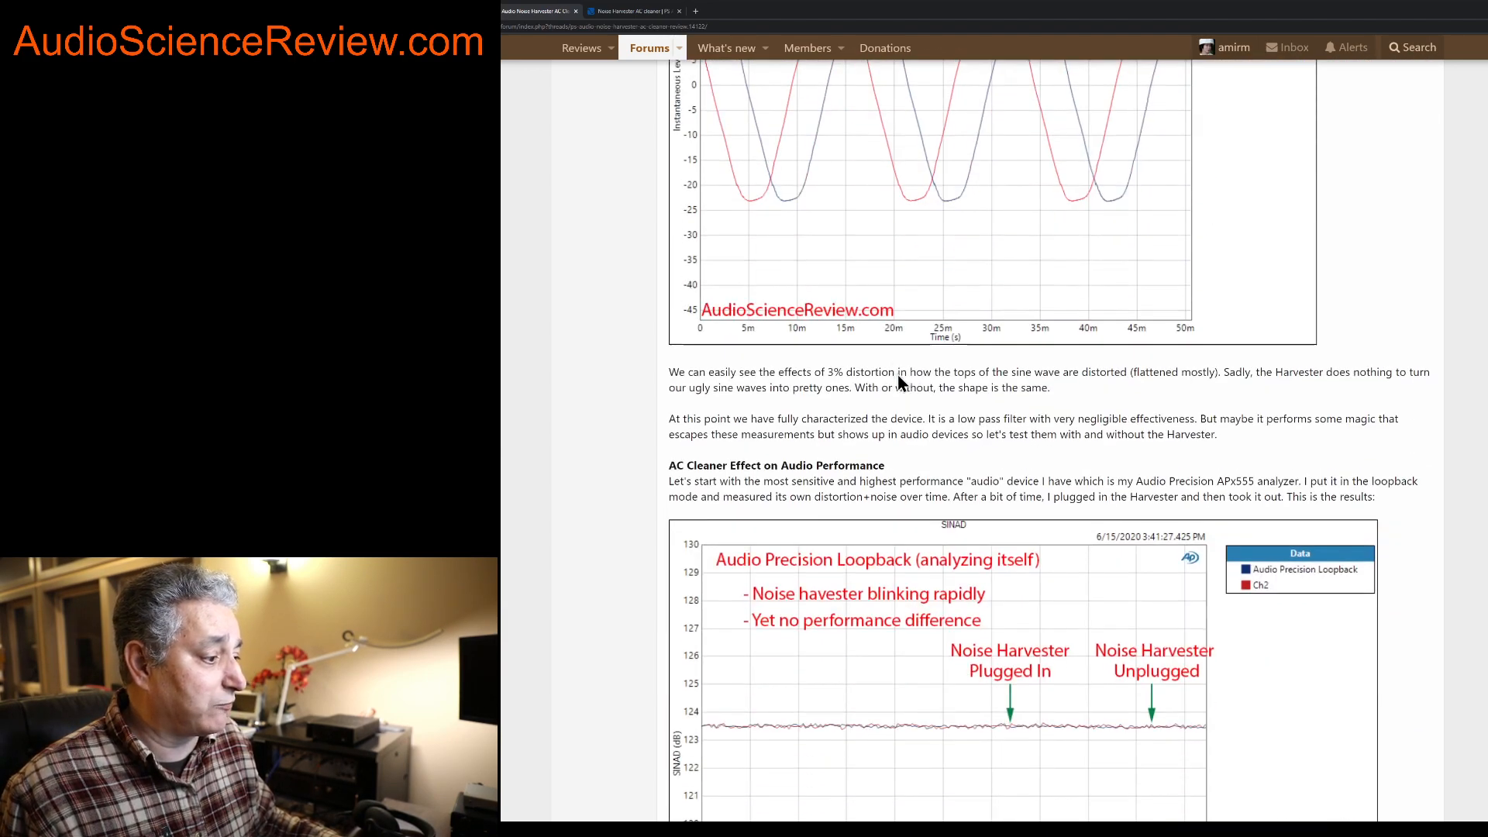
scroll("down", 3)
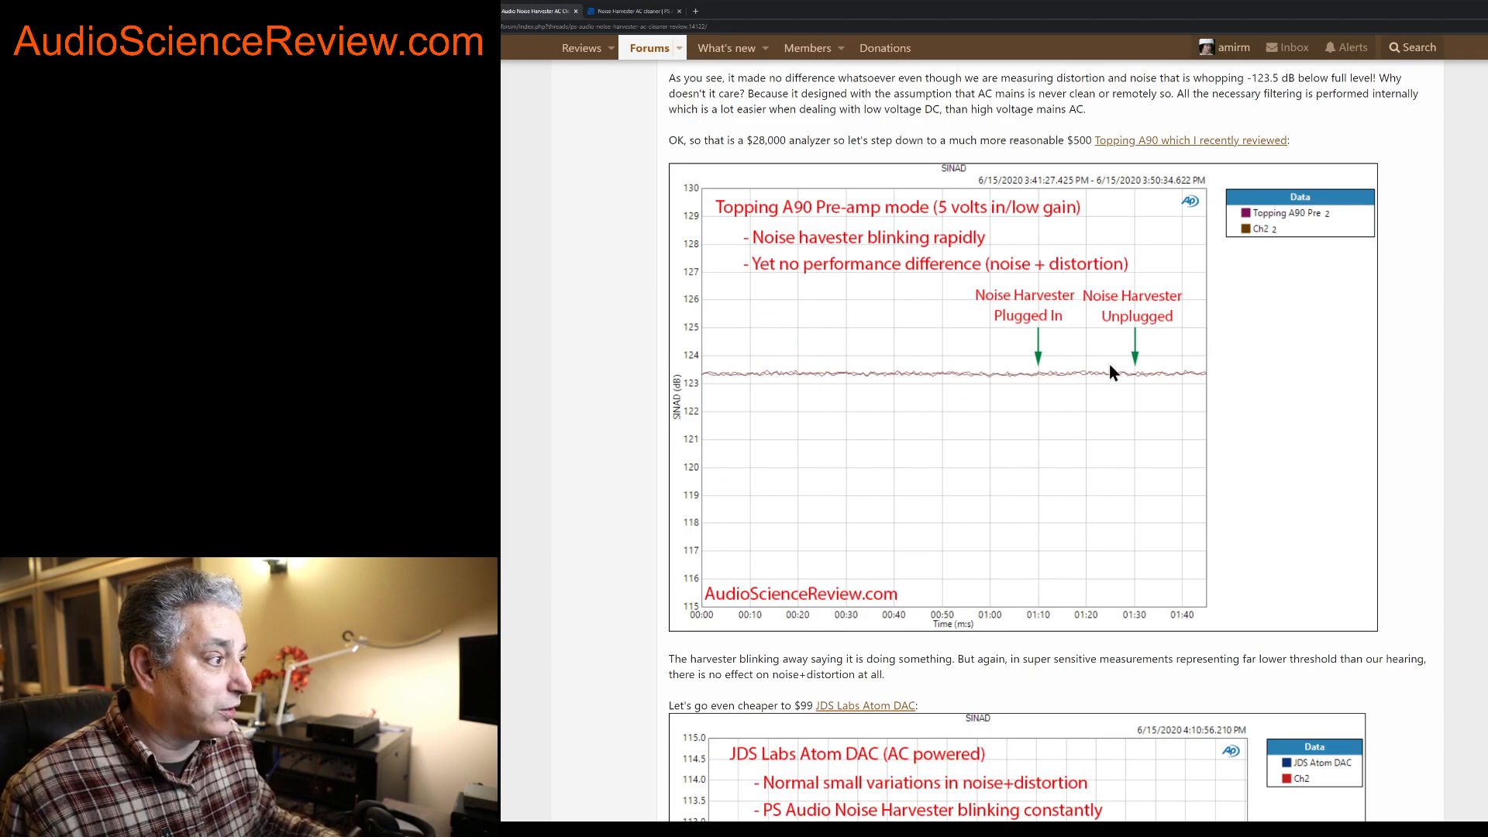
mouse_move(718, 399)
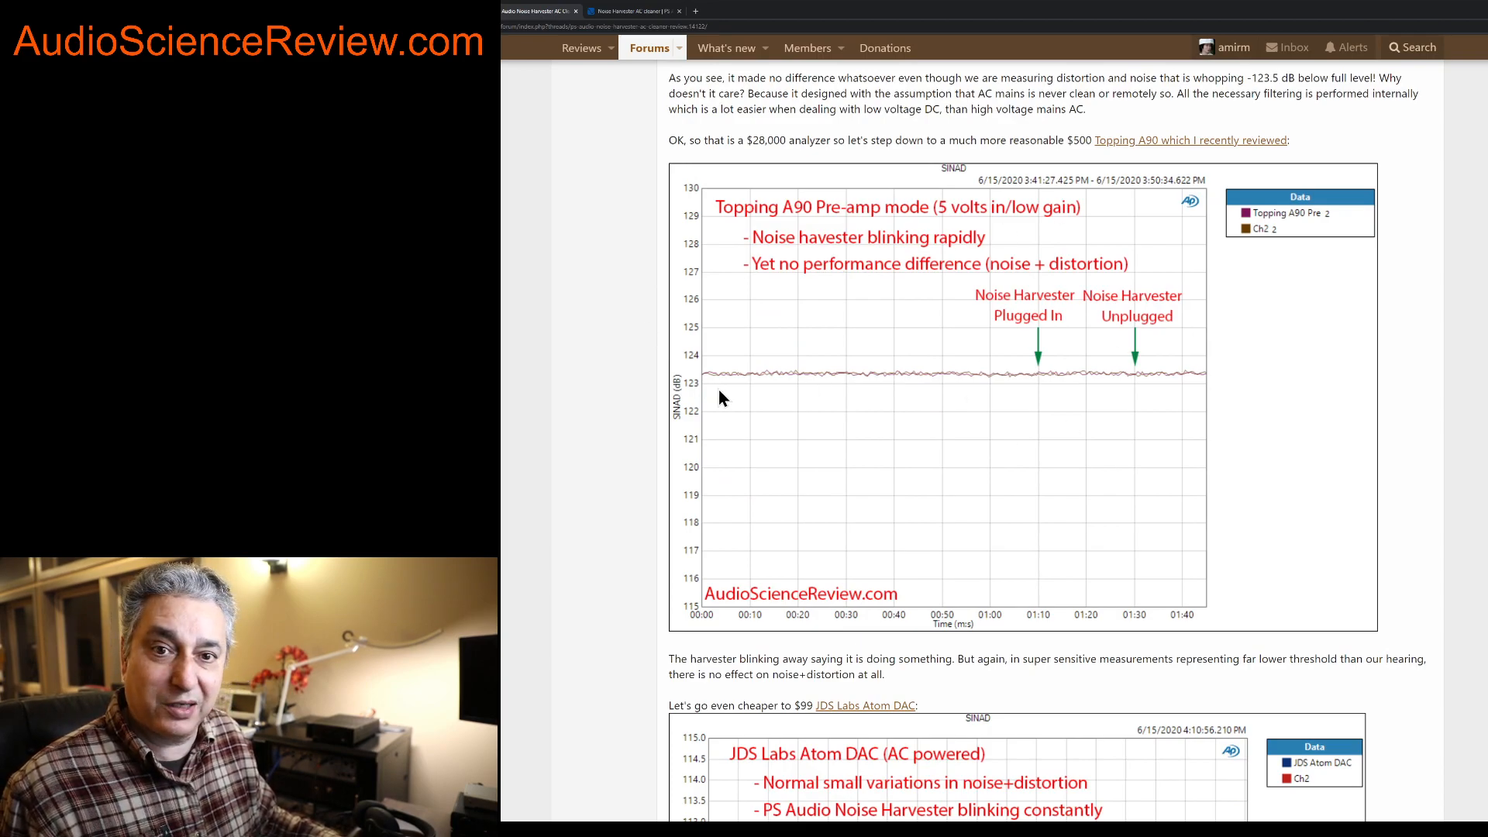
mouse_move(721, 395)
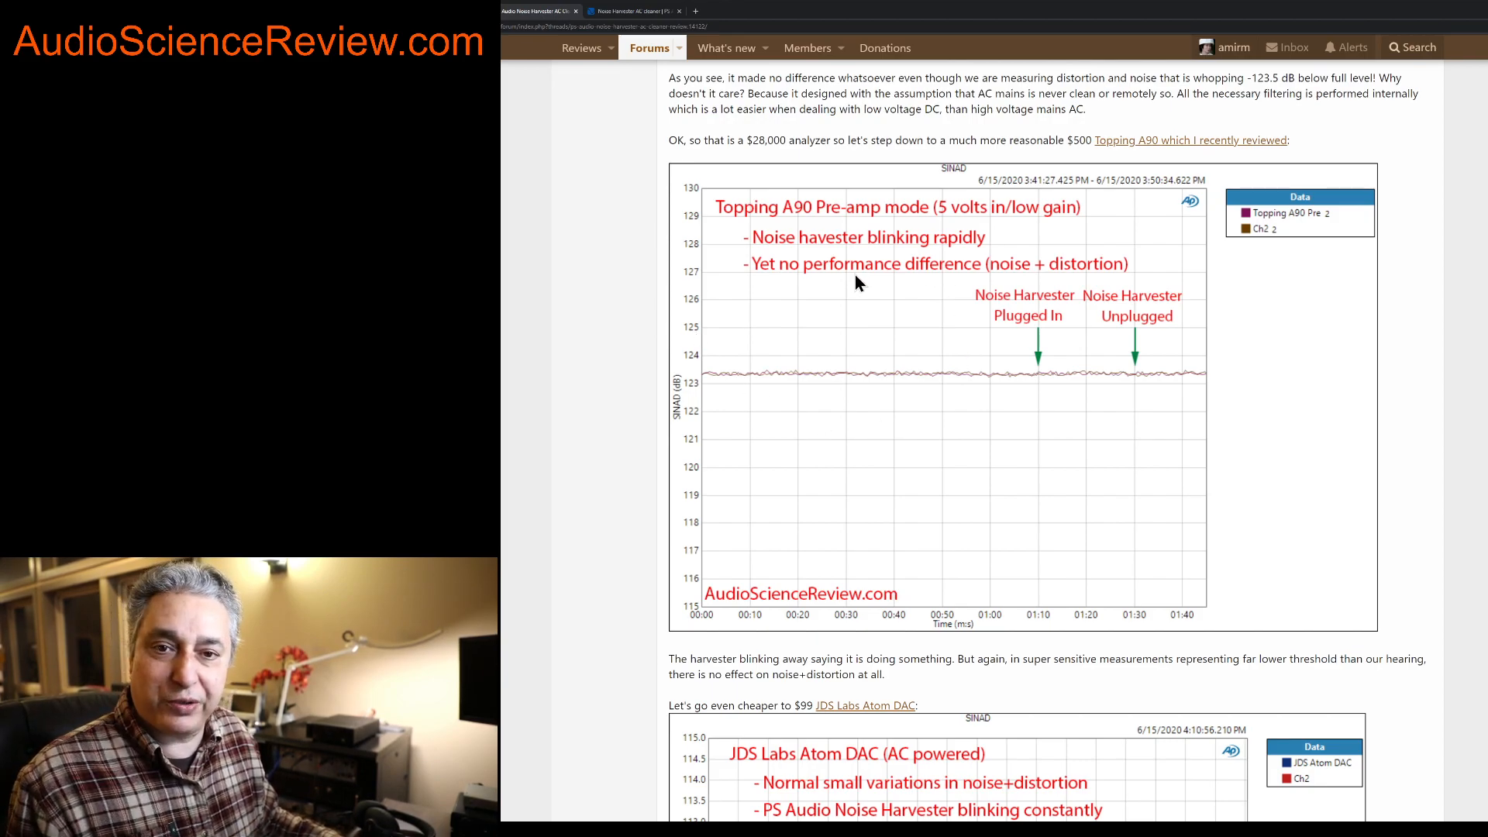
mouse_move(817, 363)
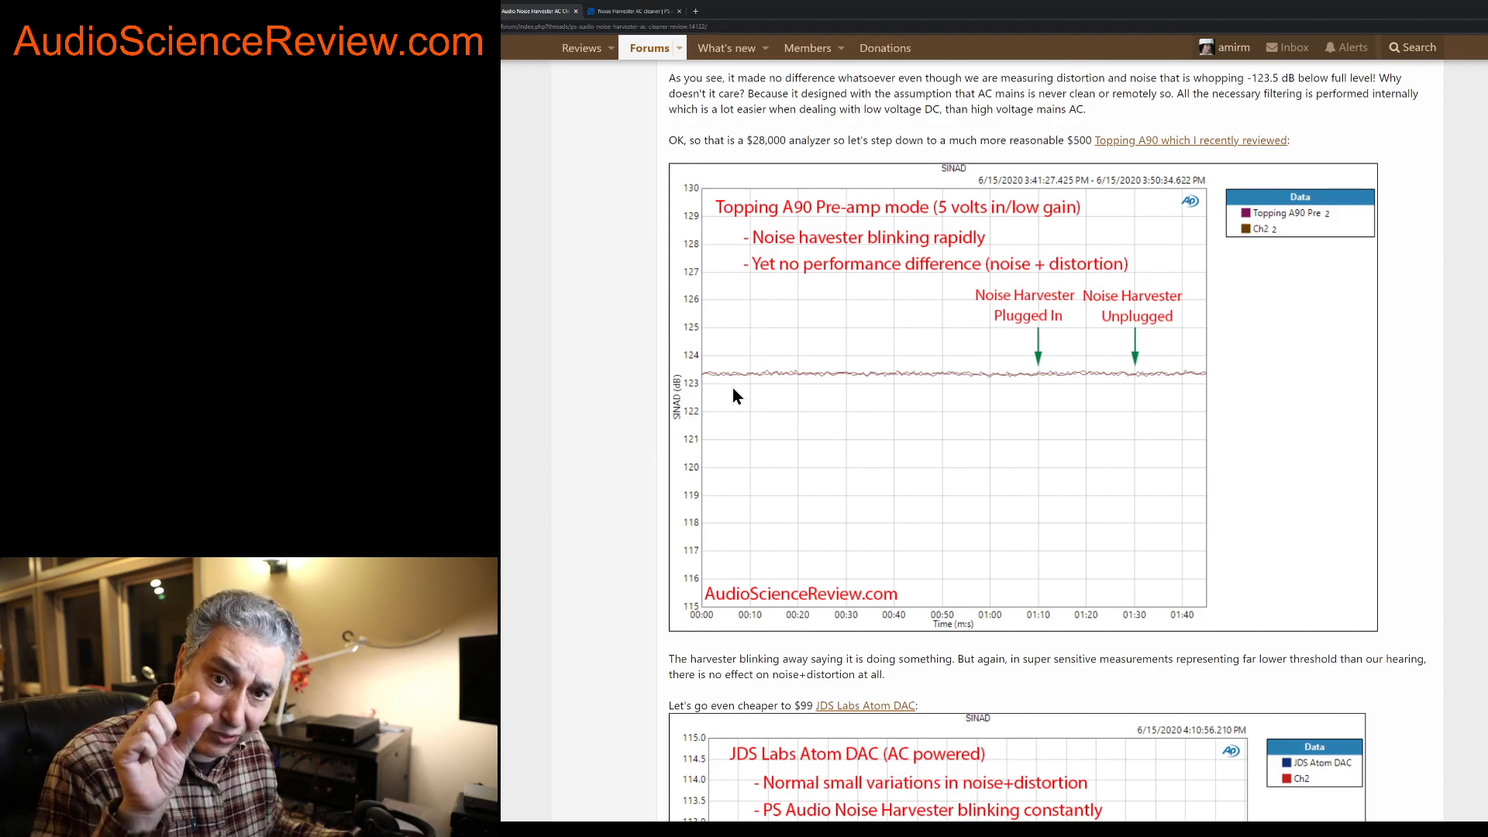
scroll("down", 3)
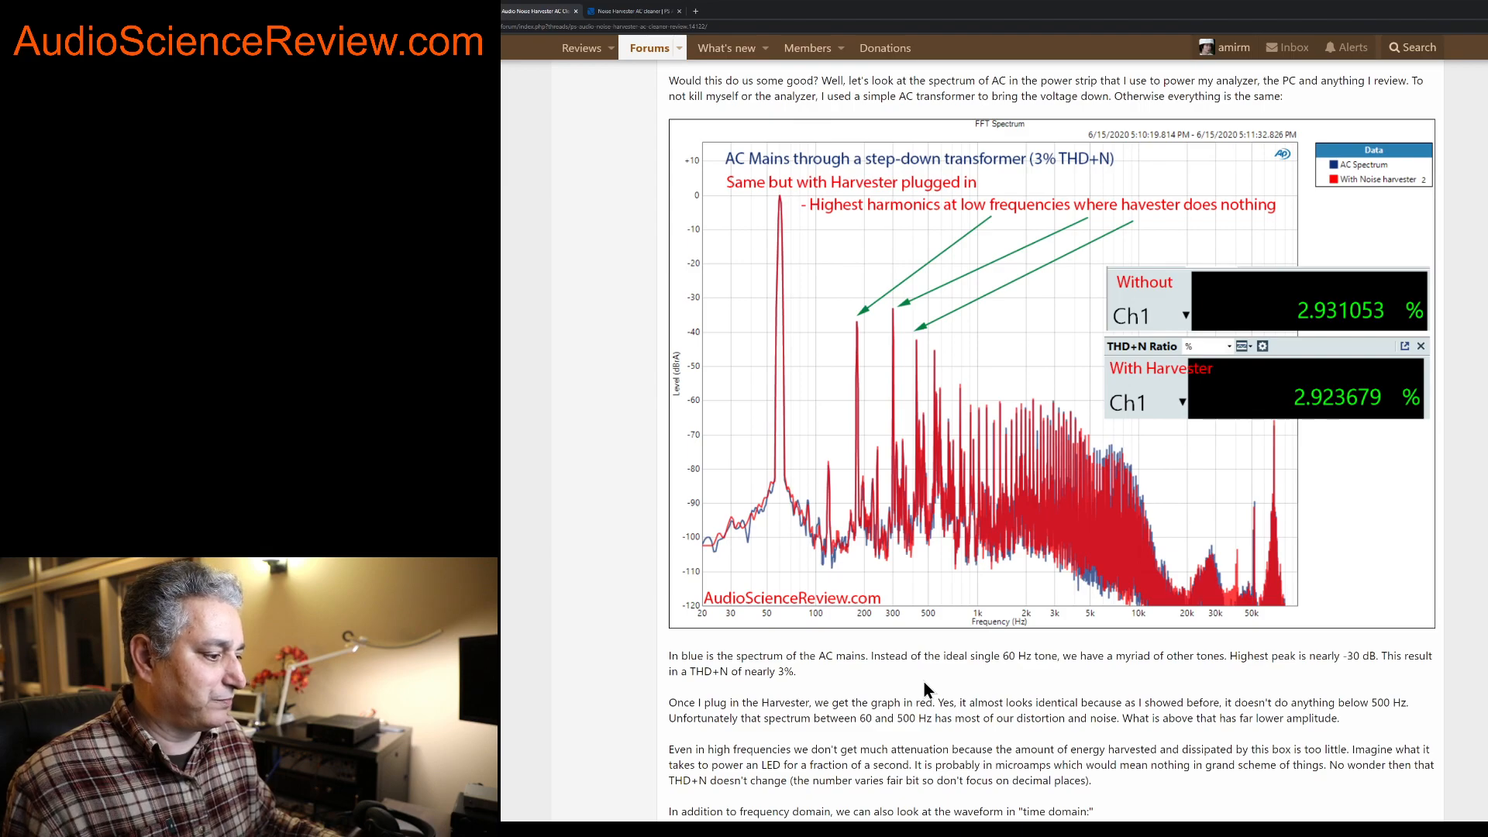
scroll("down", 3)
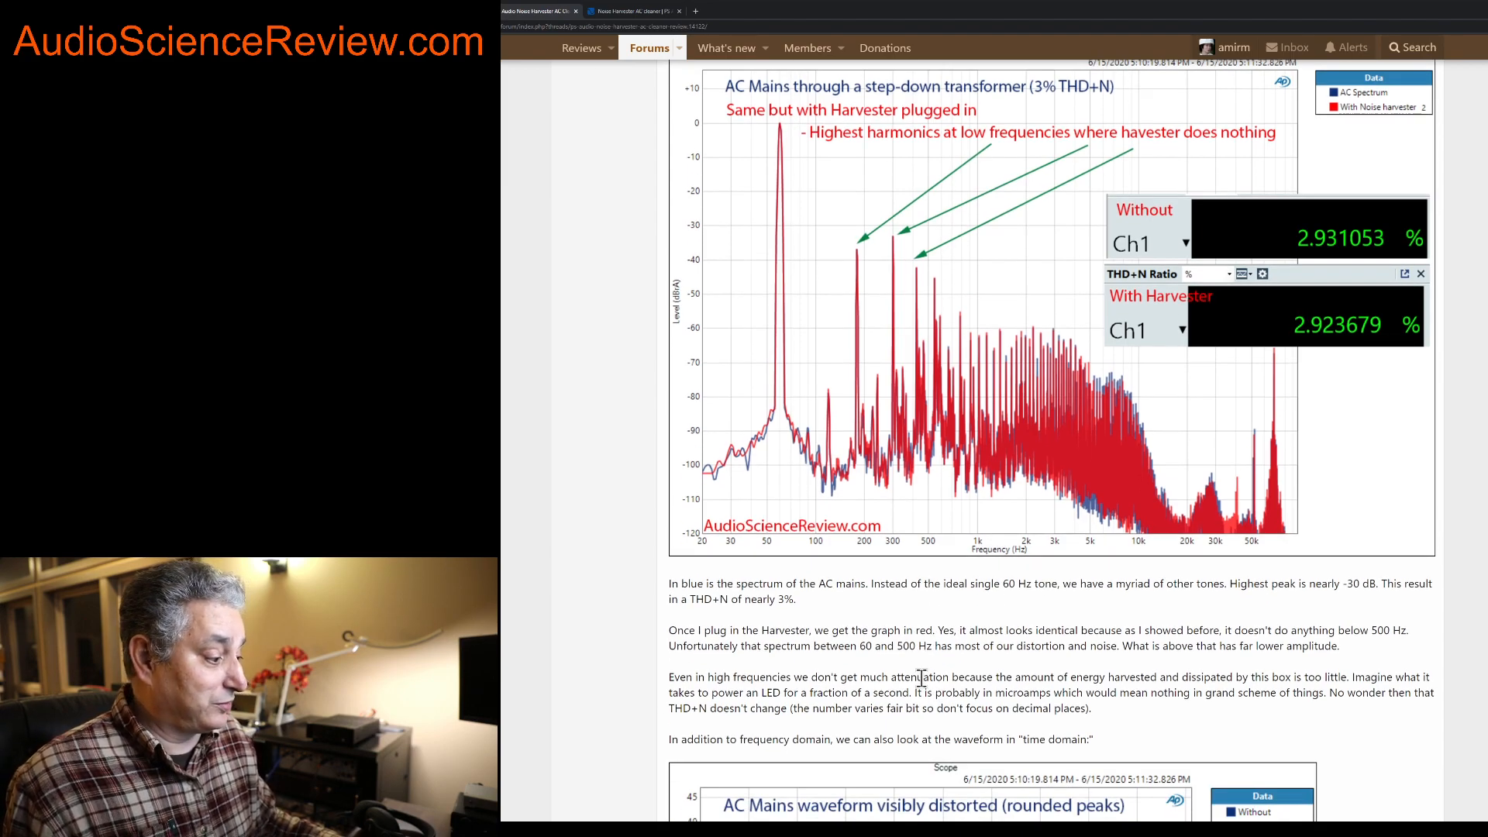